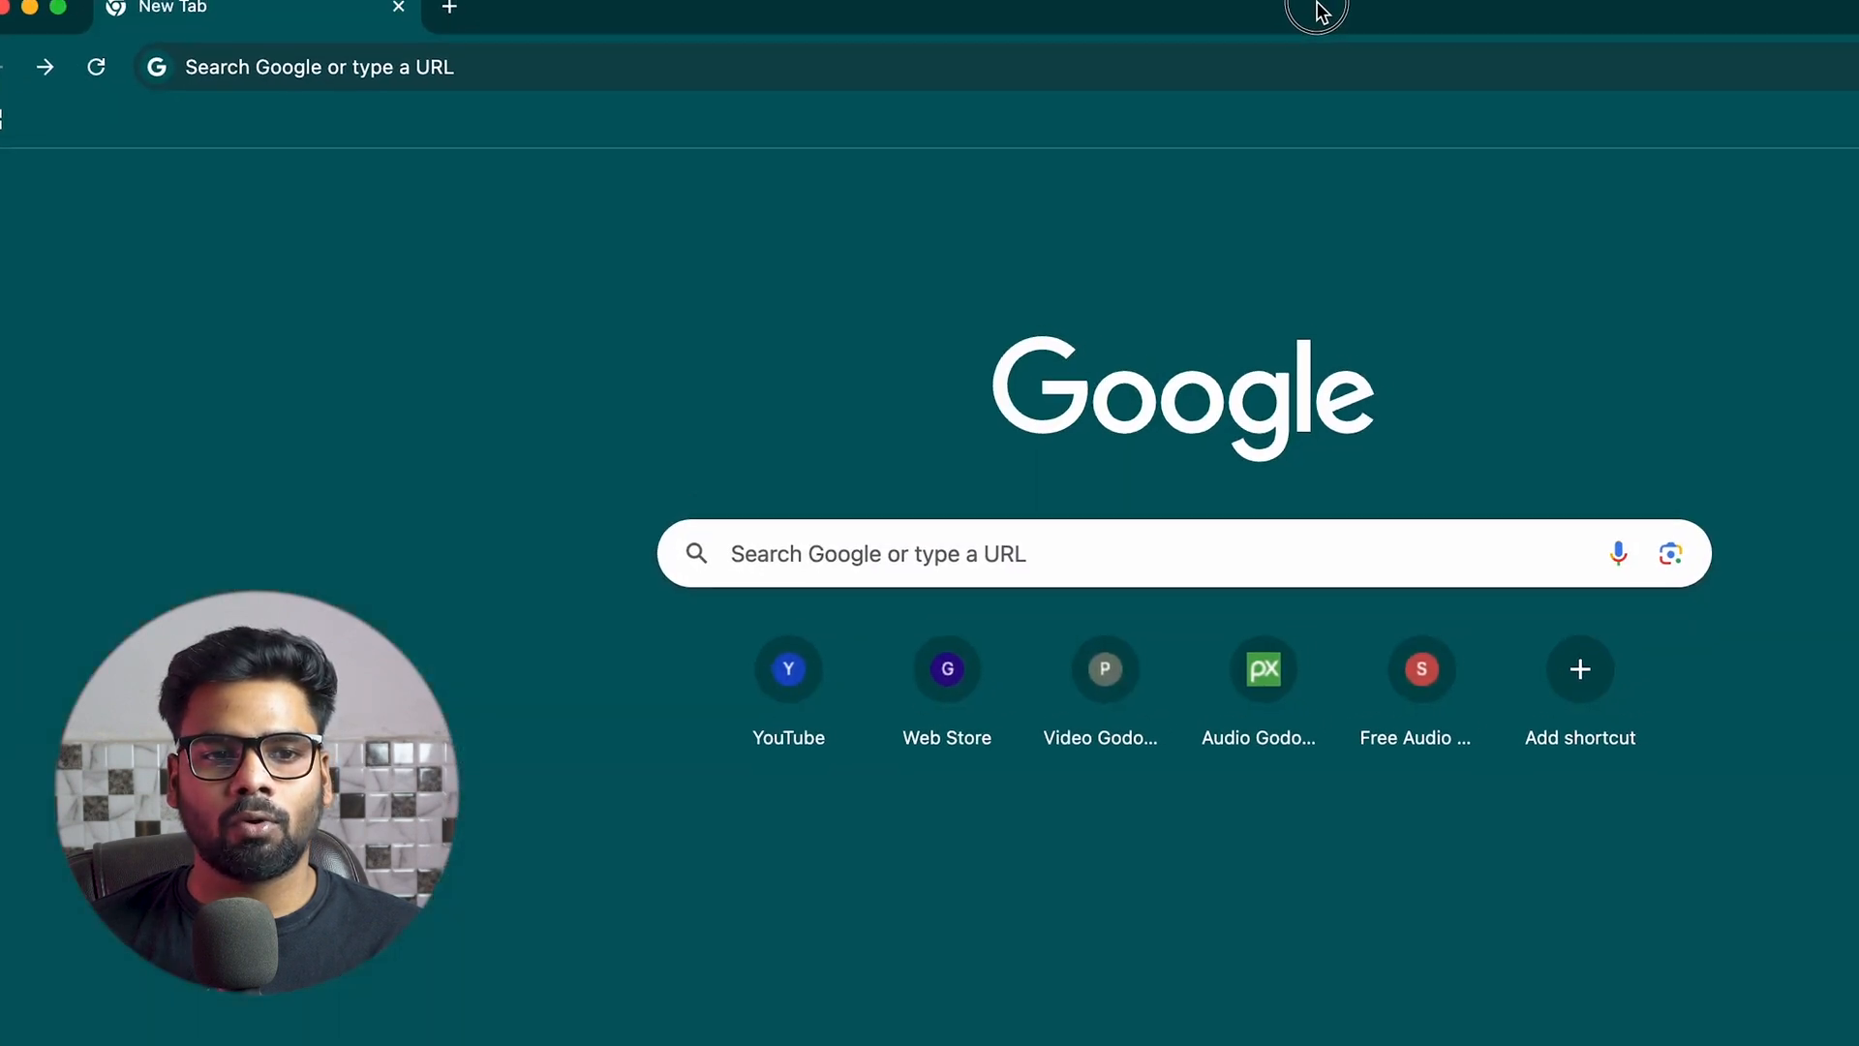
Search Google for 'cursor ai' and go to the 'Cursor - The AI Code Editor' result
text(cursor ai)
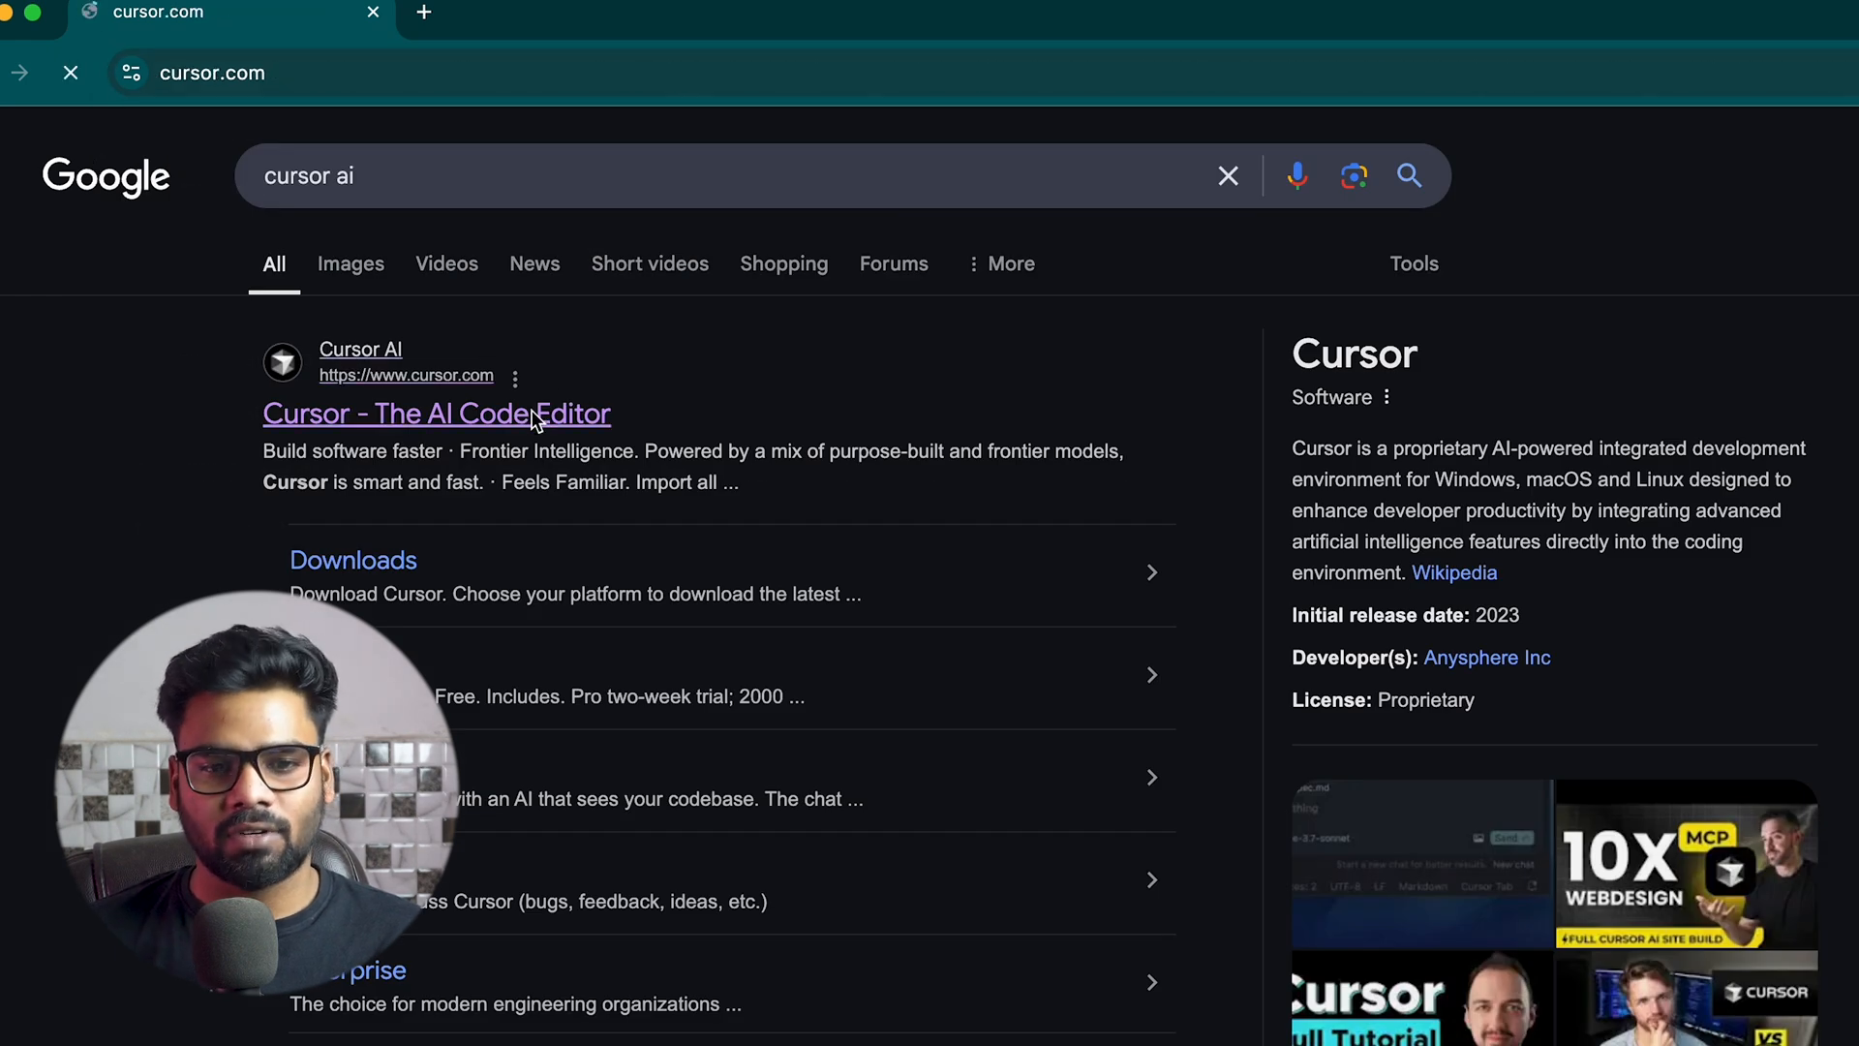
click(436, 412)
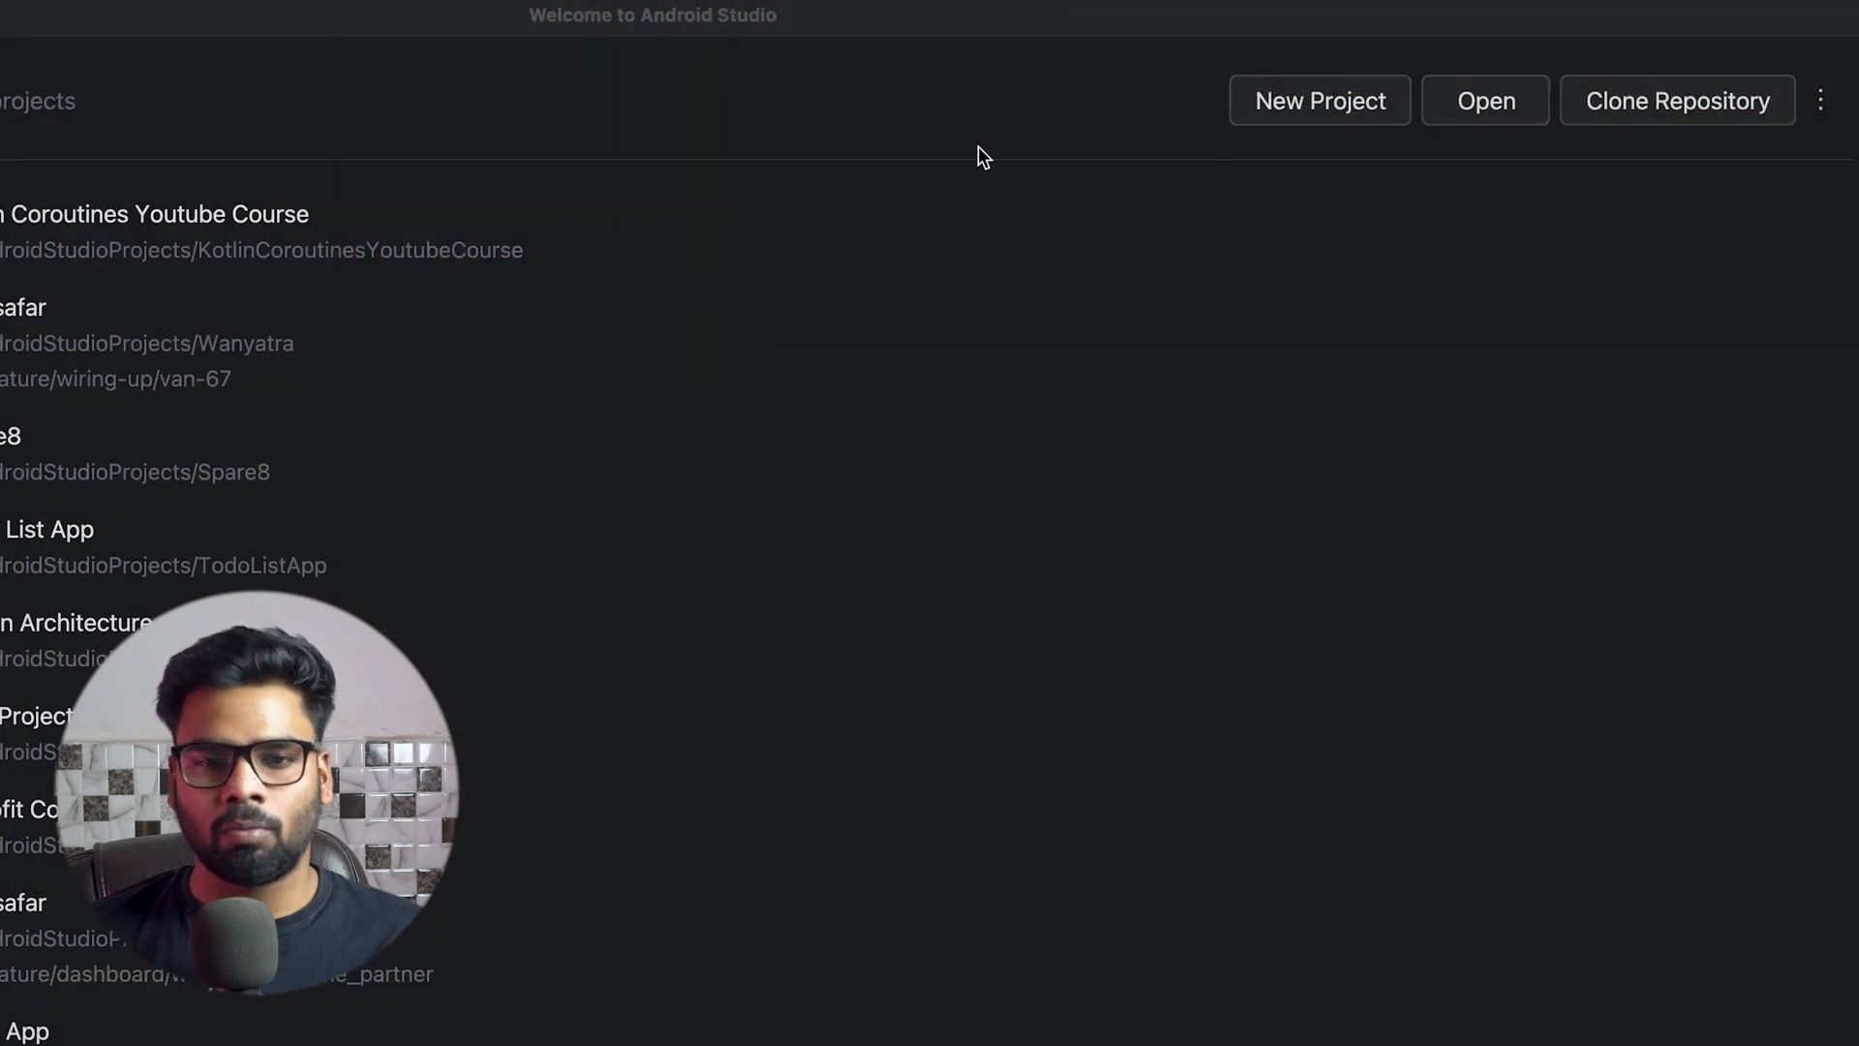
text(ch)
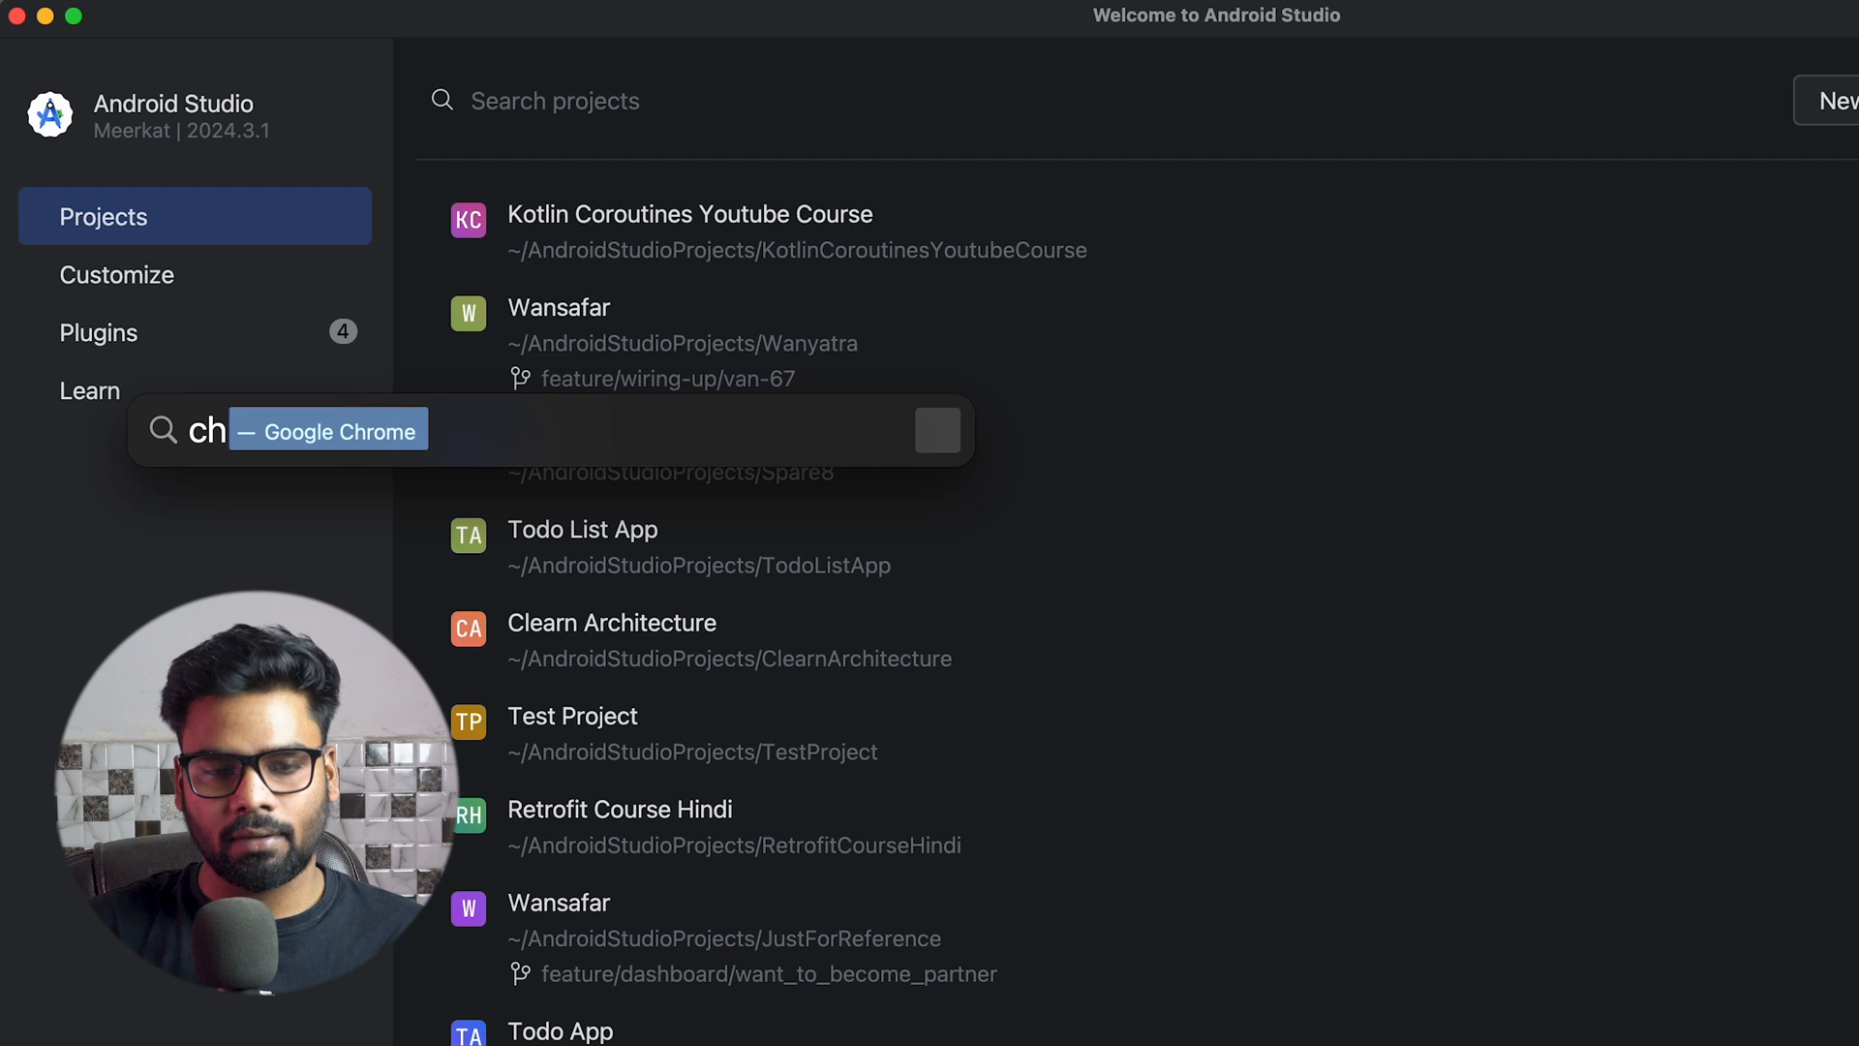
text(cursor)
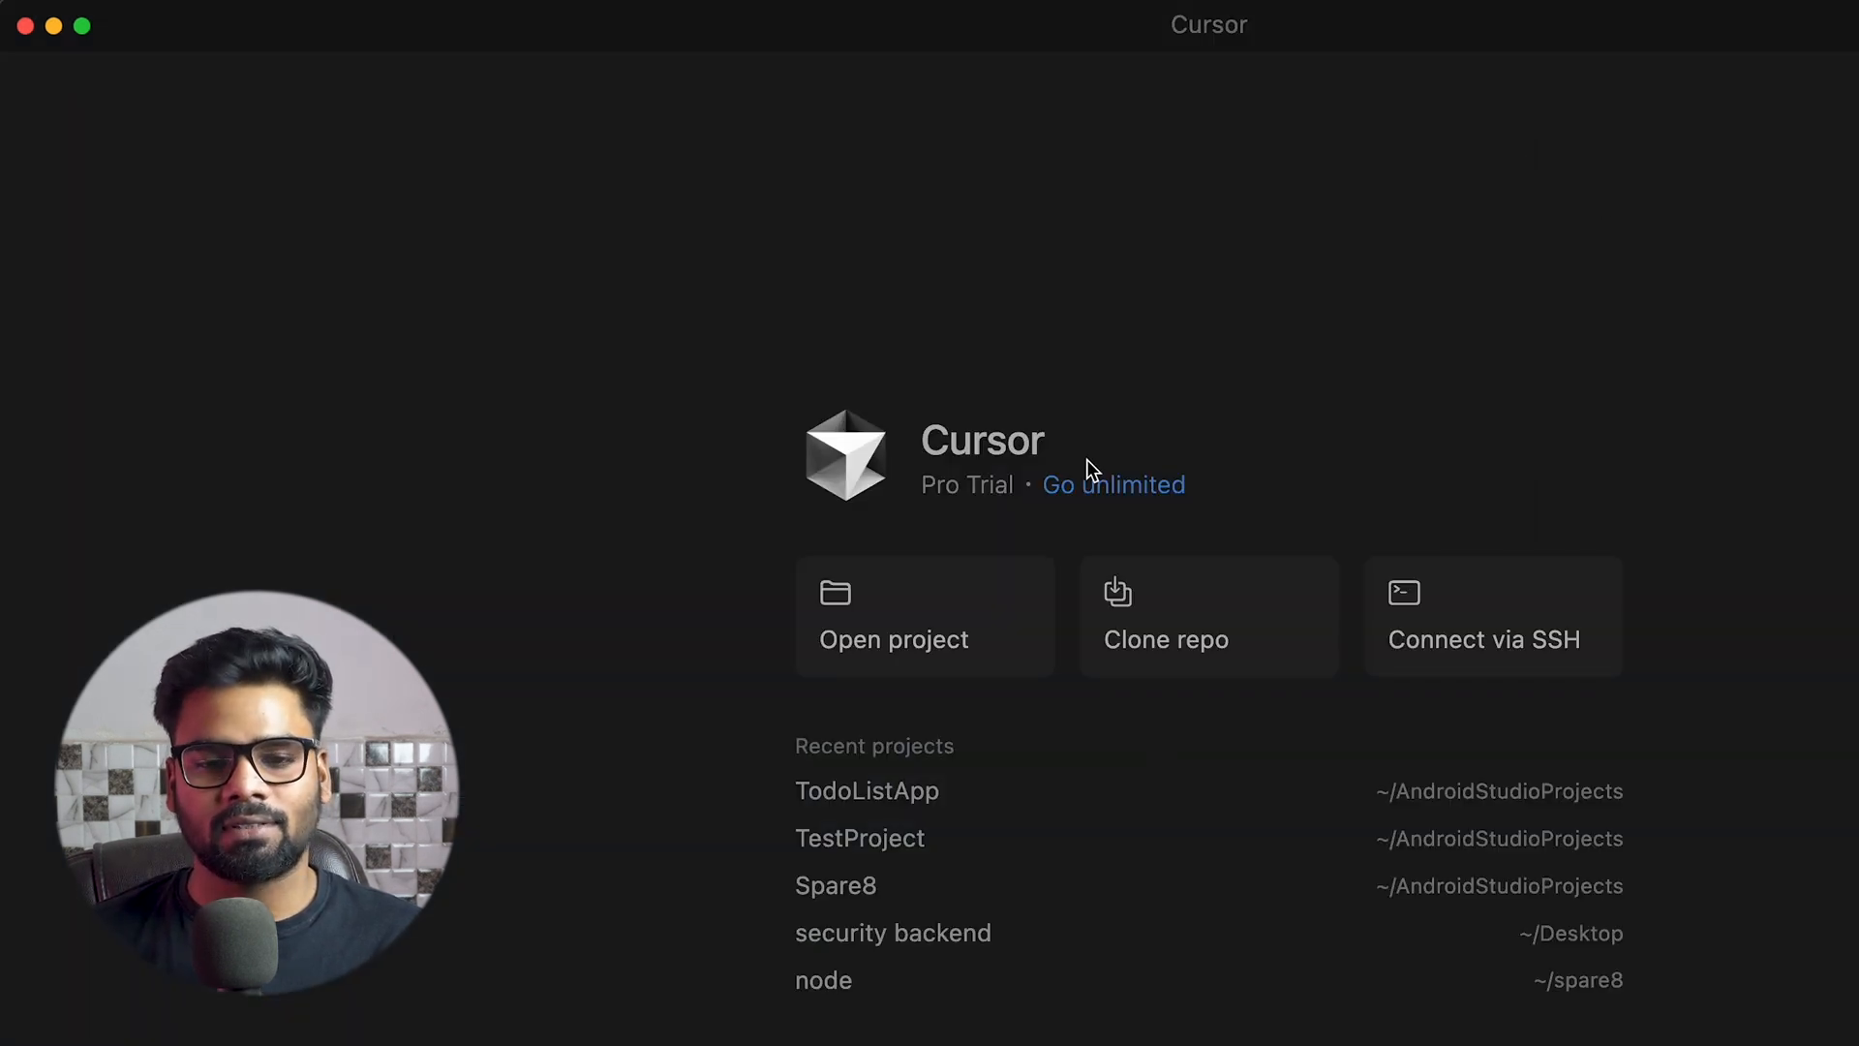
mouse_move(1243, 164)
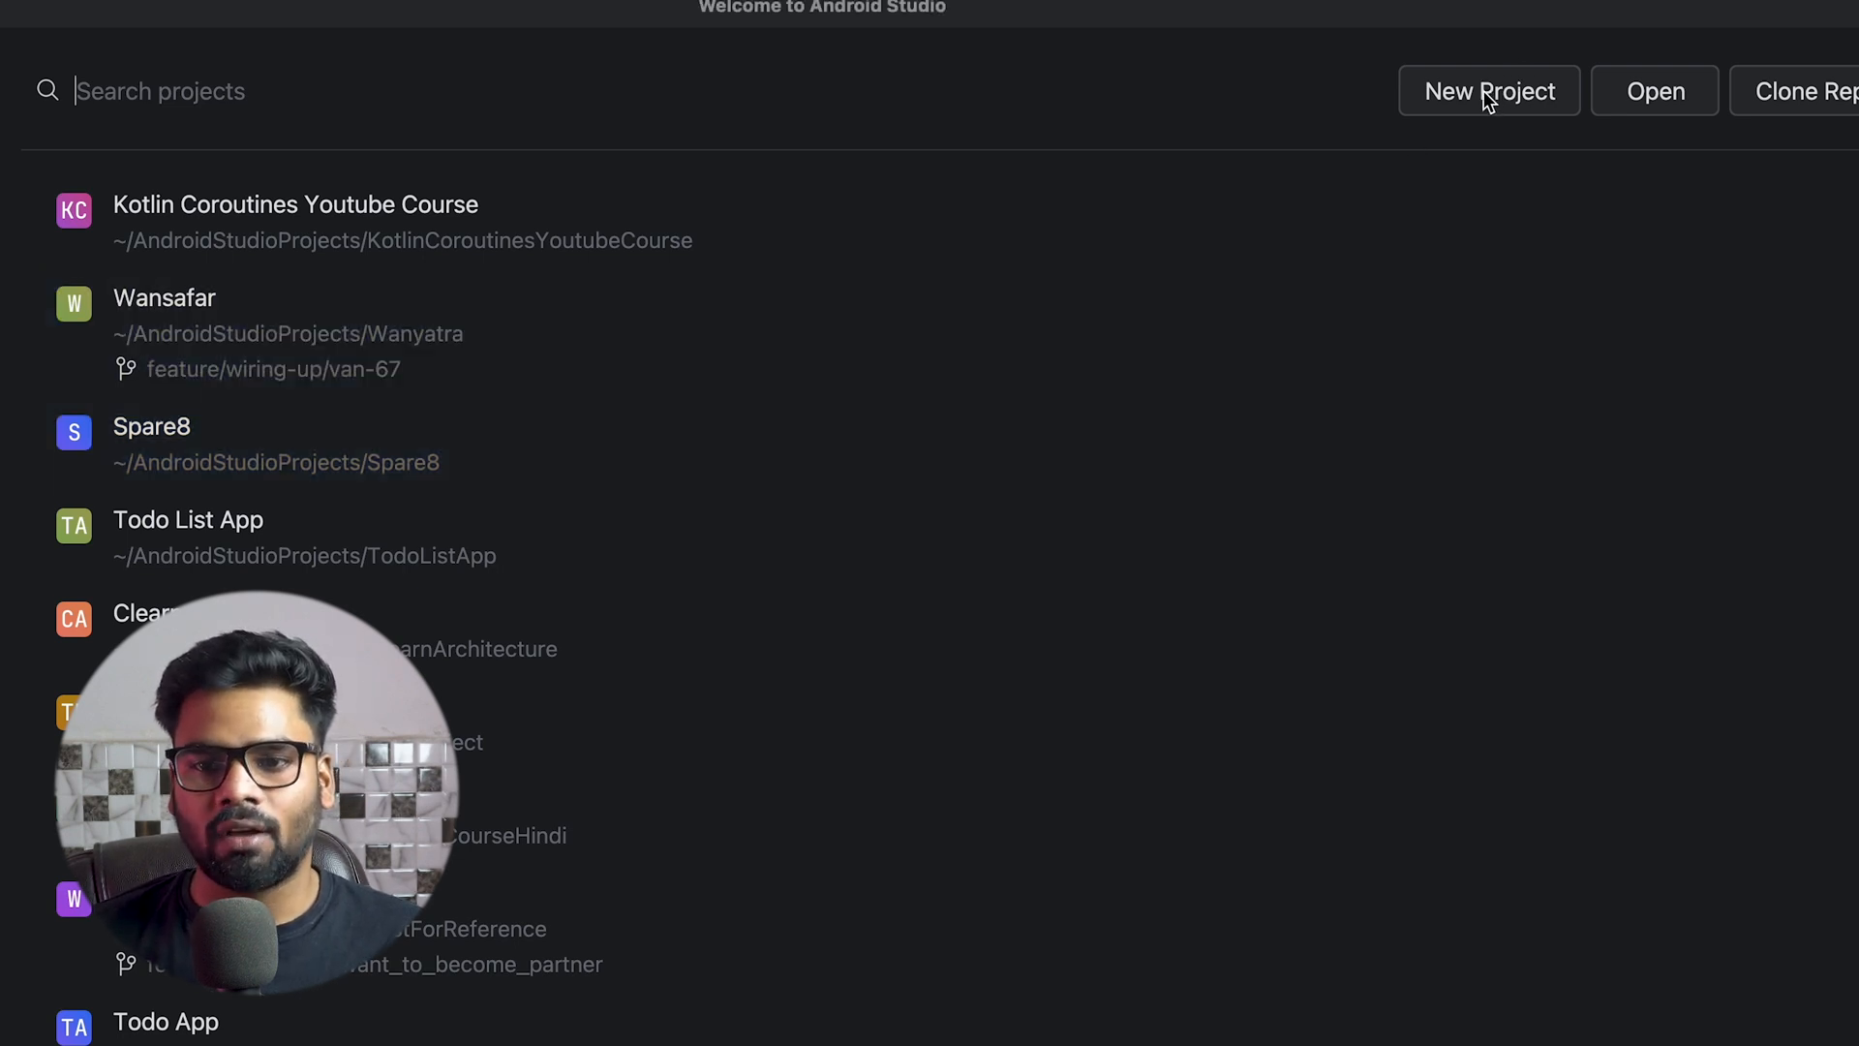
Create a new Empty Activity project named TodoApp with API 24 and Kotlin DSL defaults
click(1487, 91)
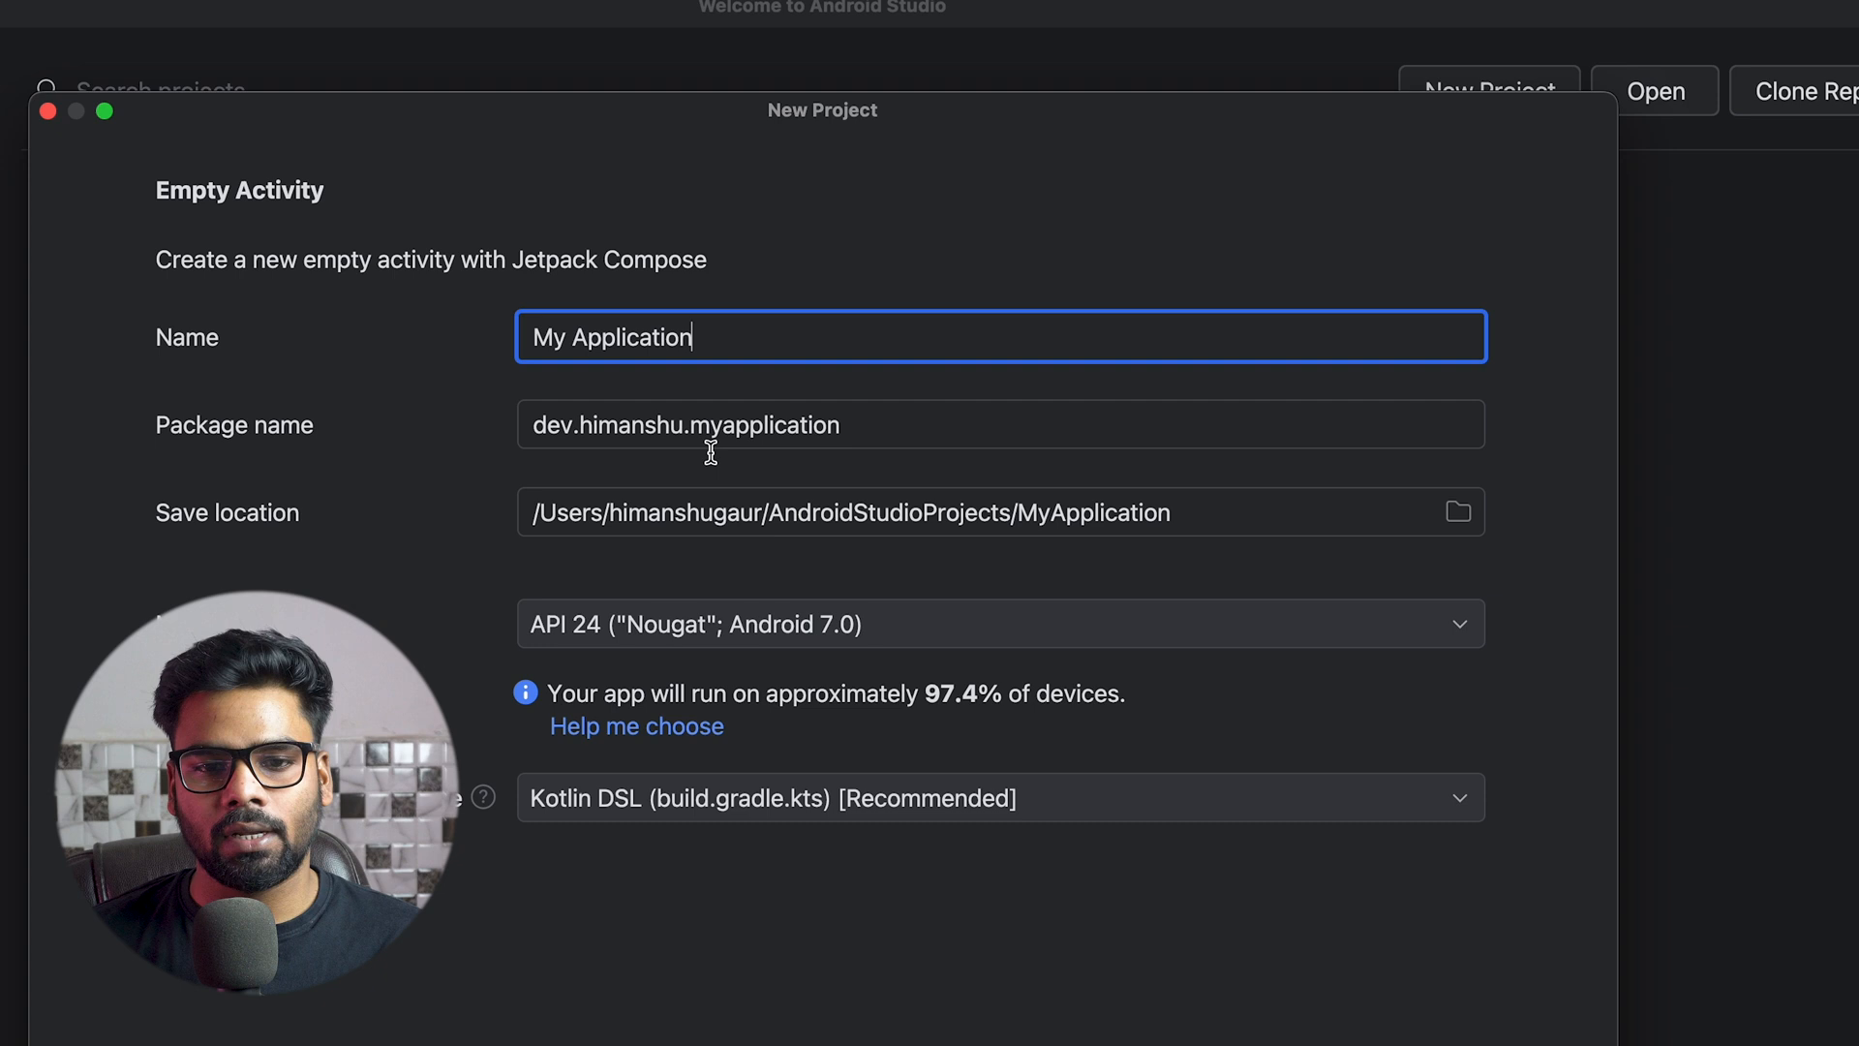
text(TOTO)
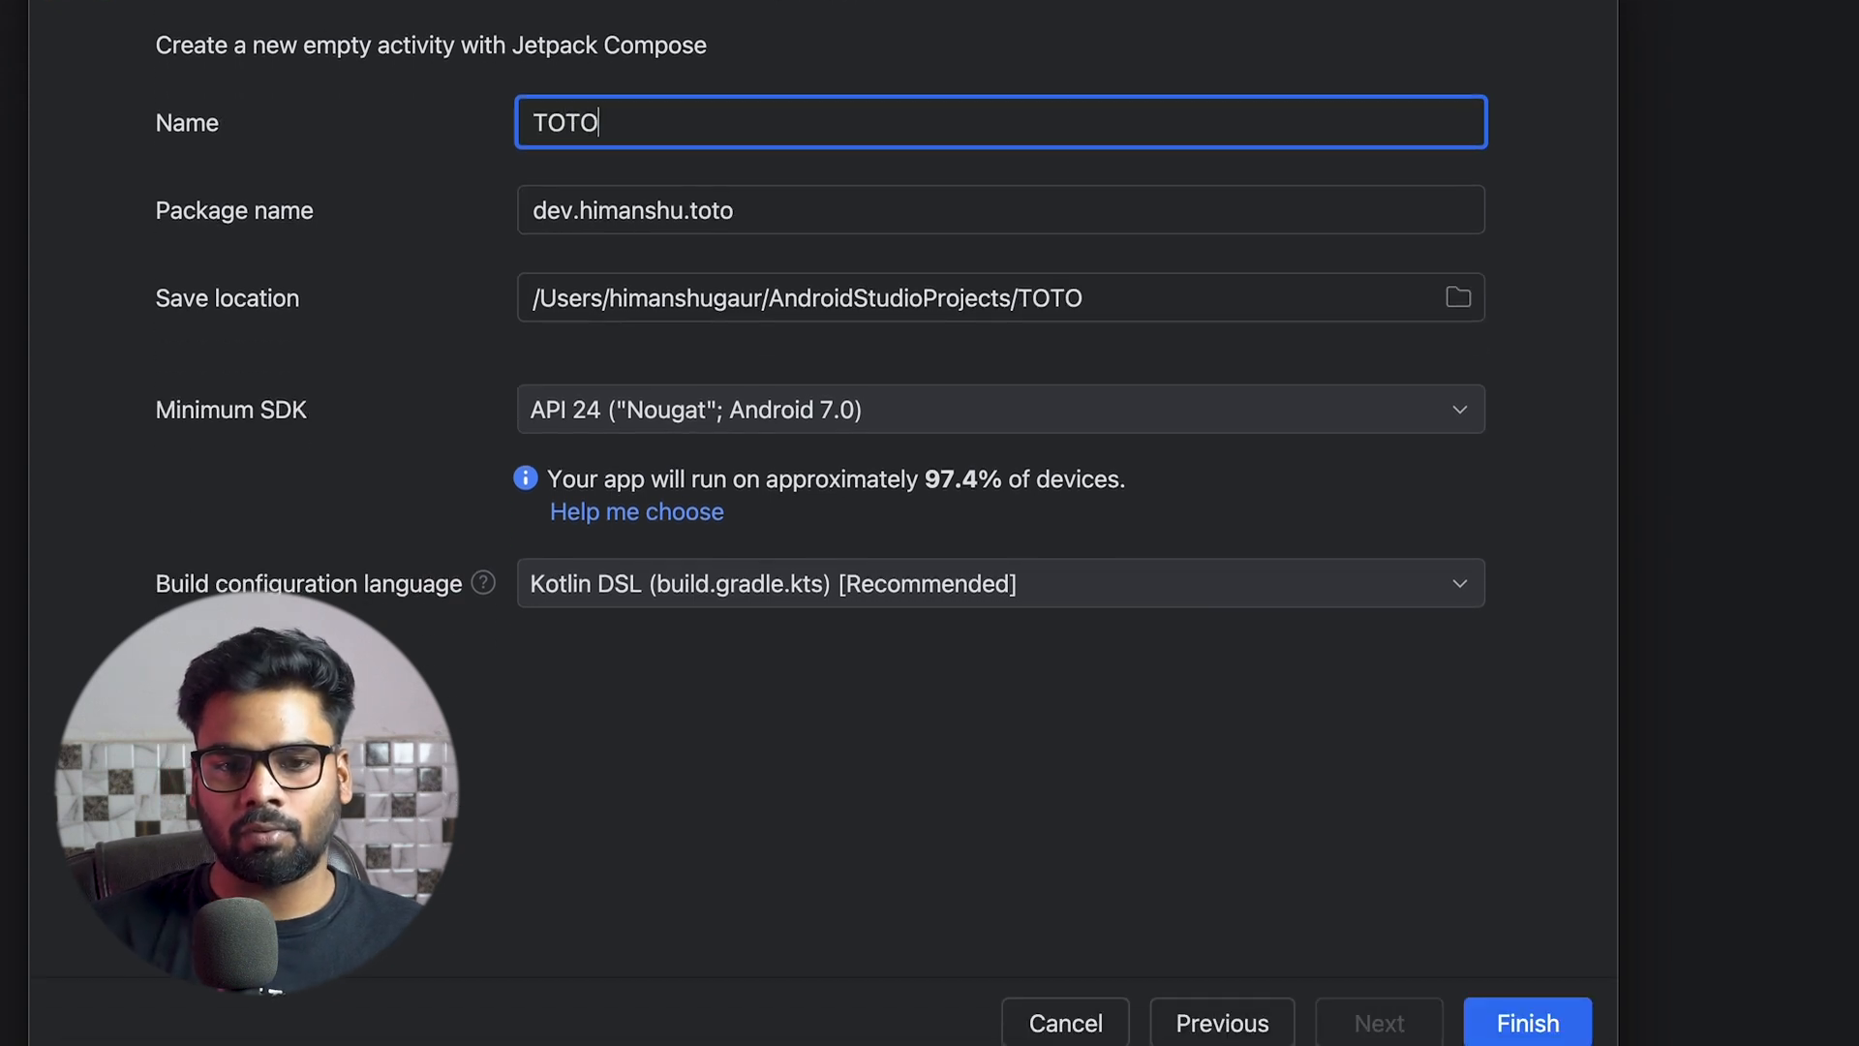
text(Todo a)
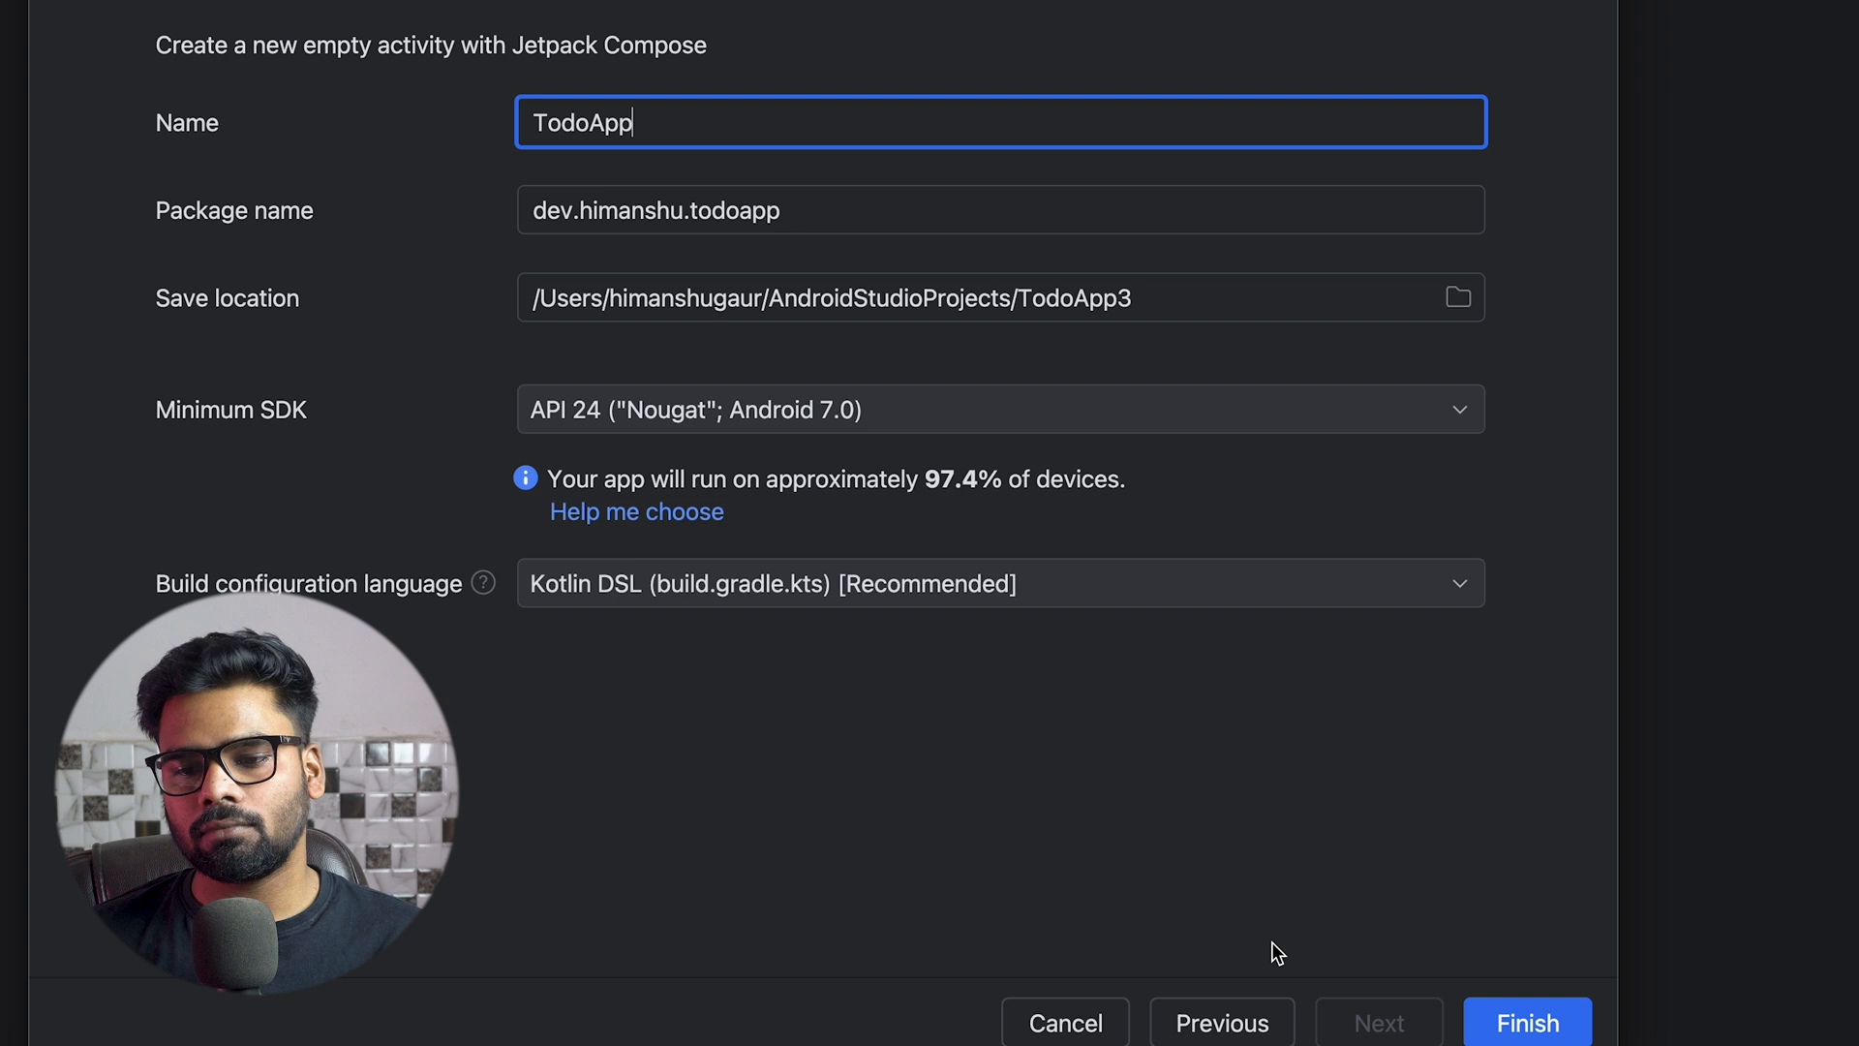
click(1528, 1022)
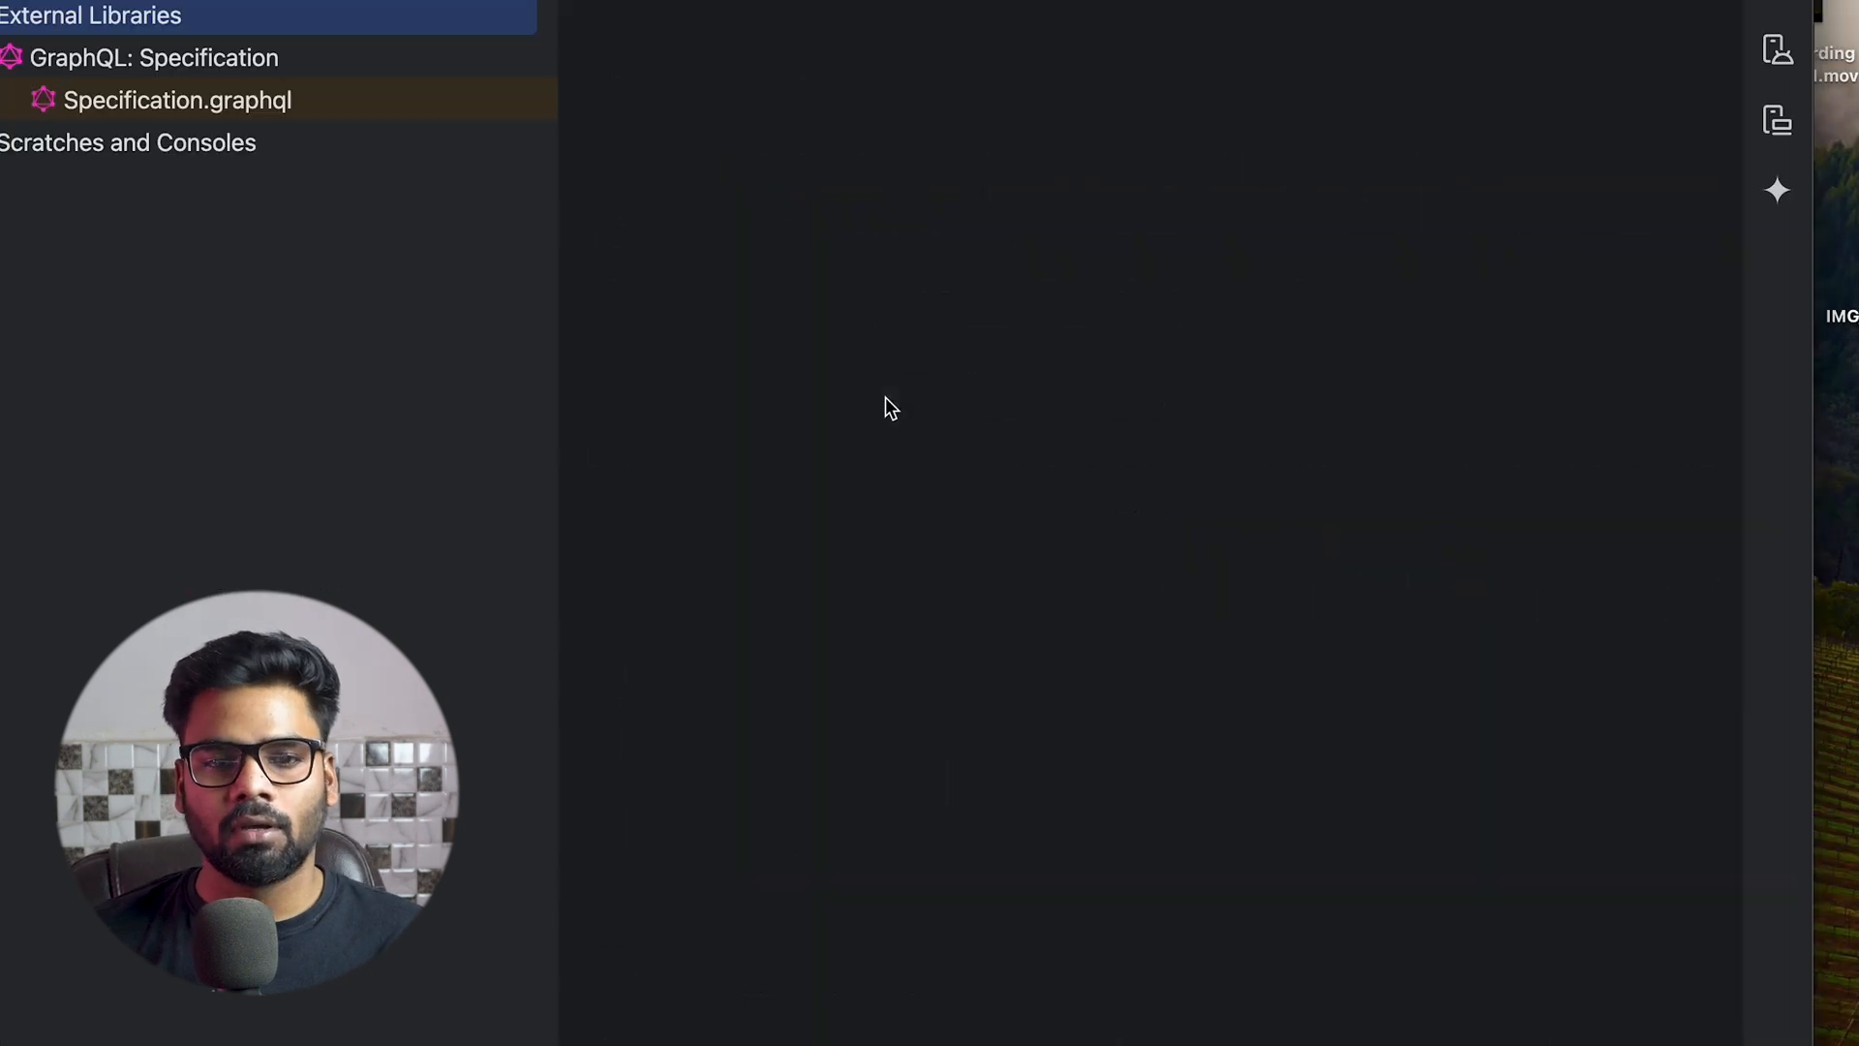
click(346, 480)
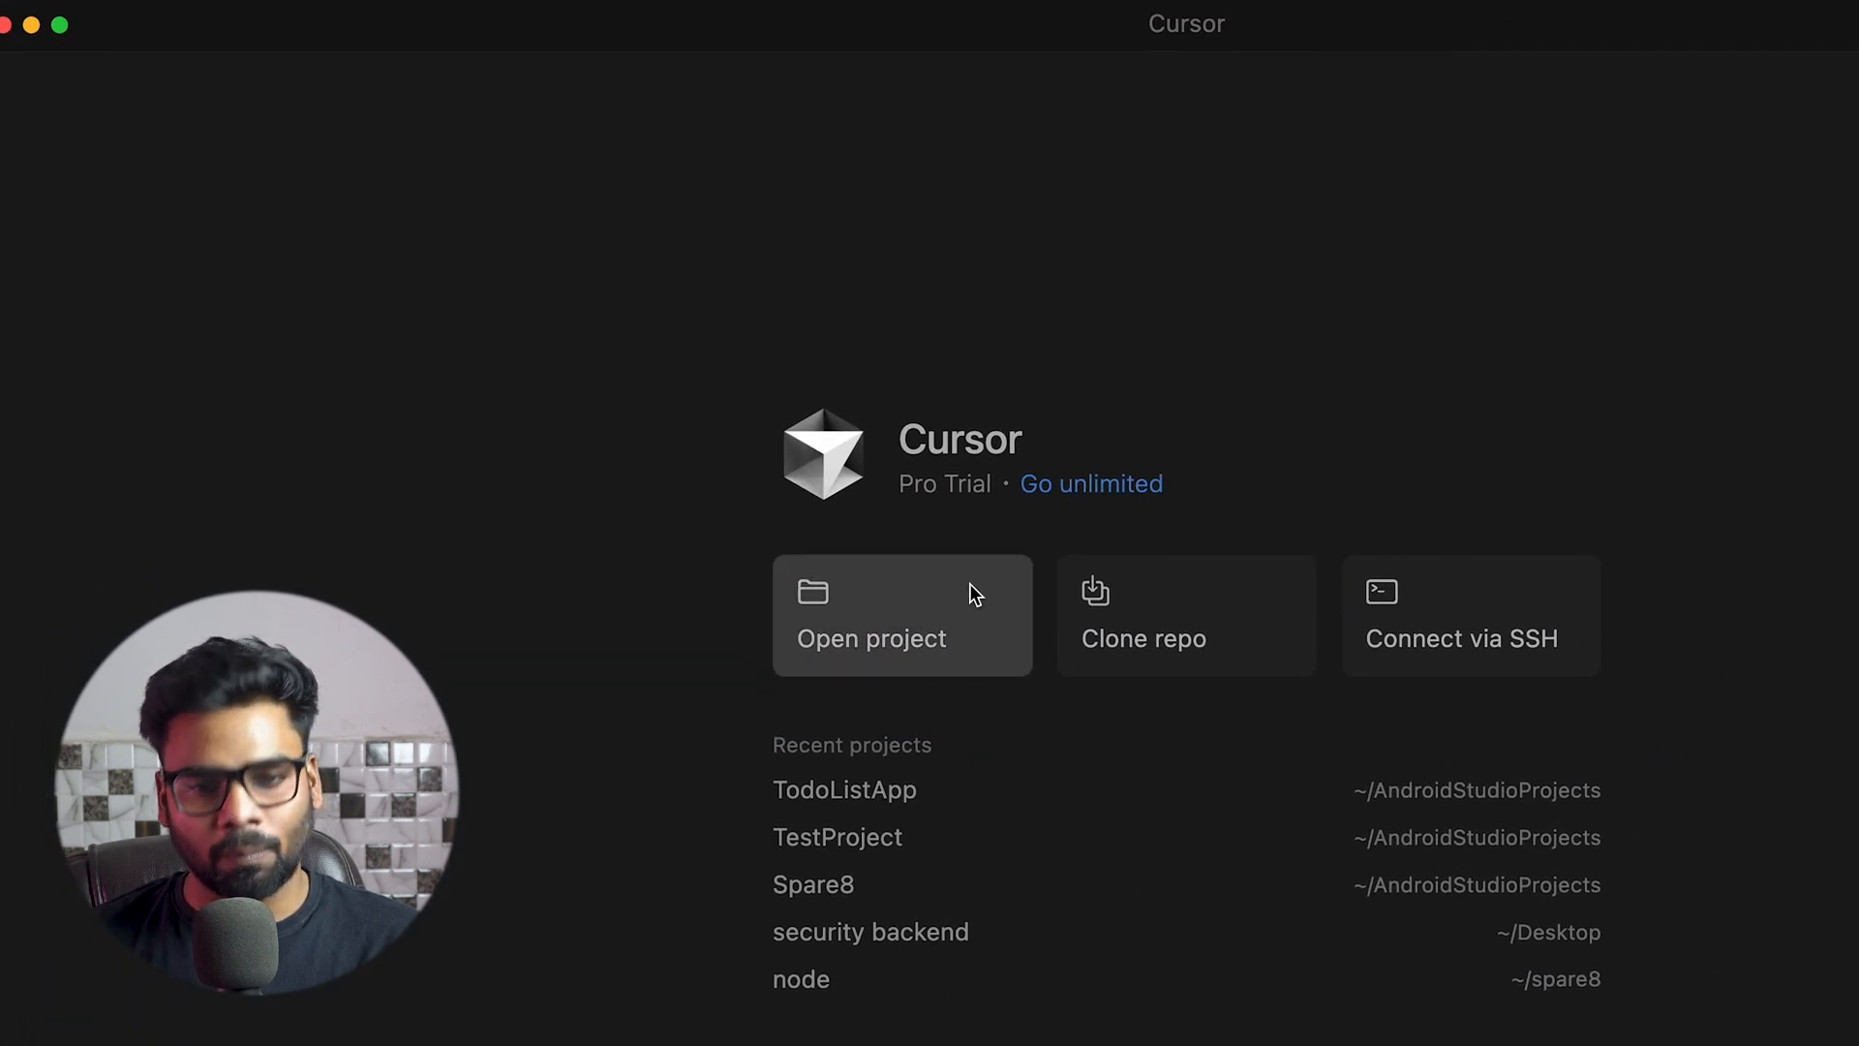
Open the TodoApp3 project folder in Cursor and start a new agent chat
click(869, 637)
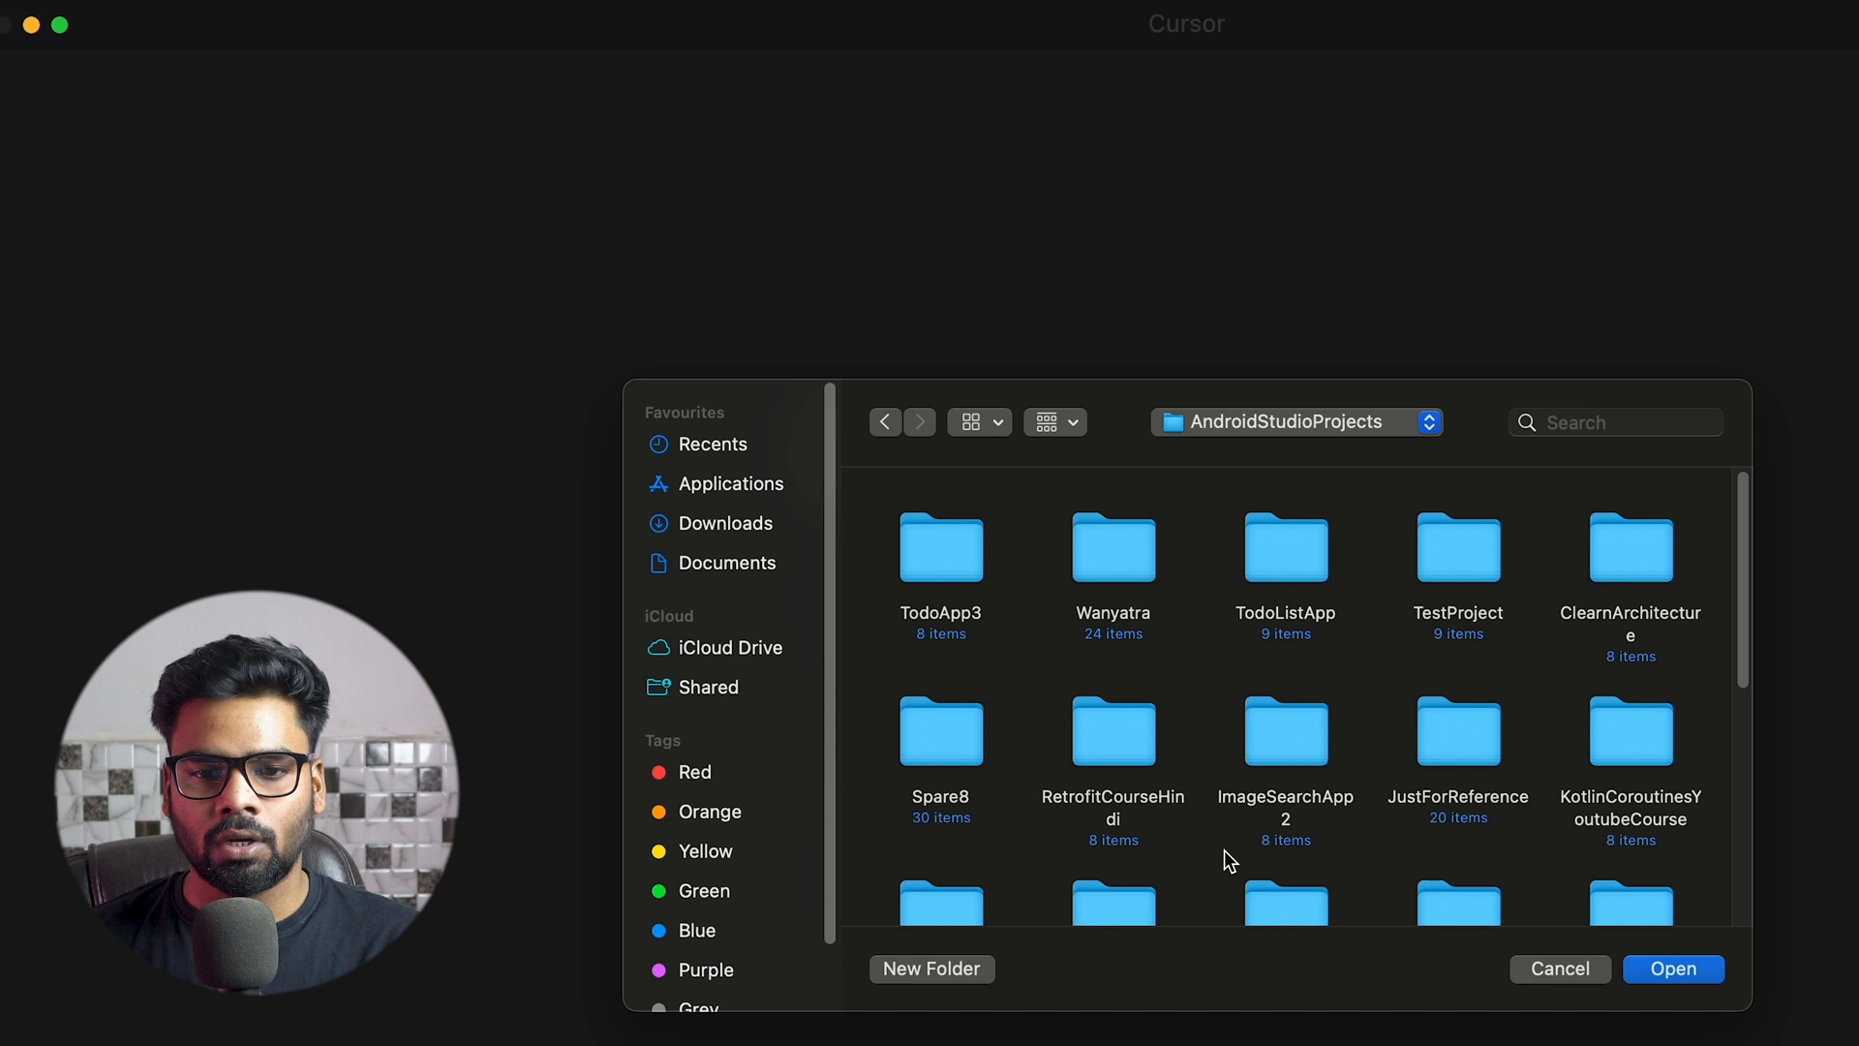
click(941, 546)
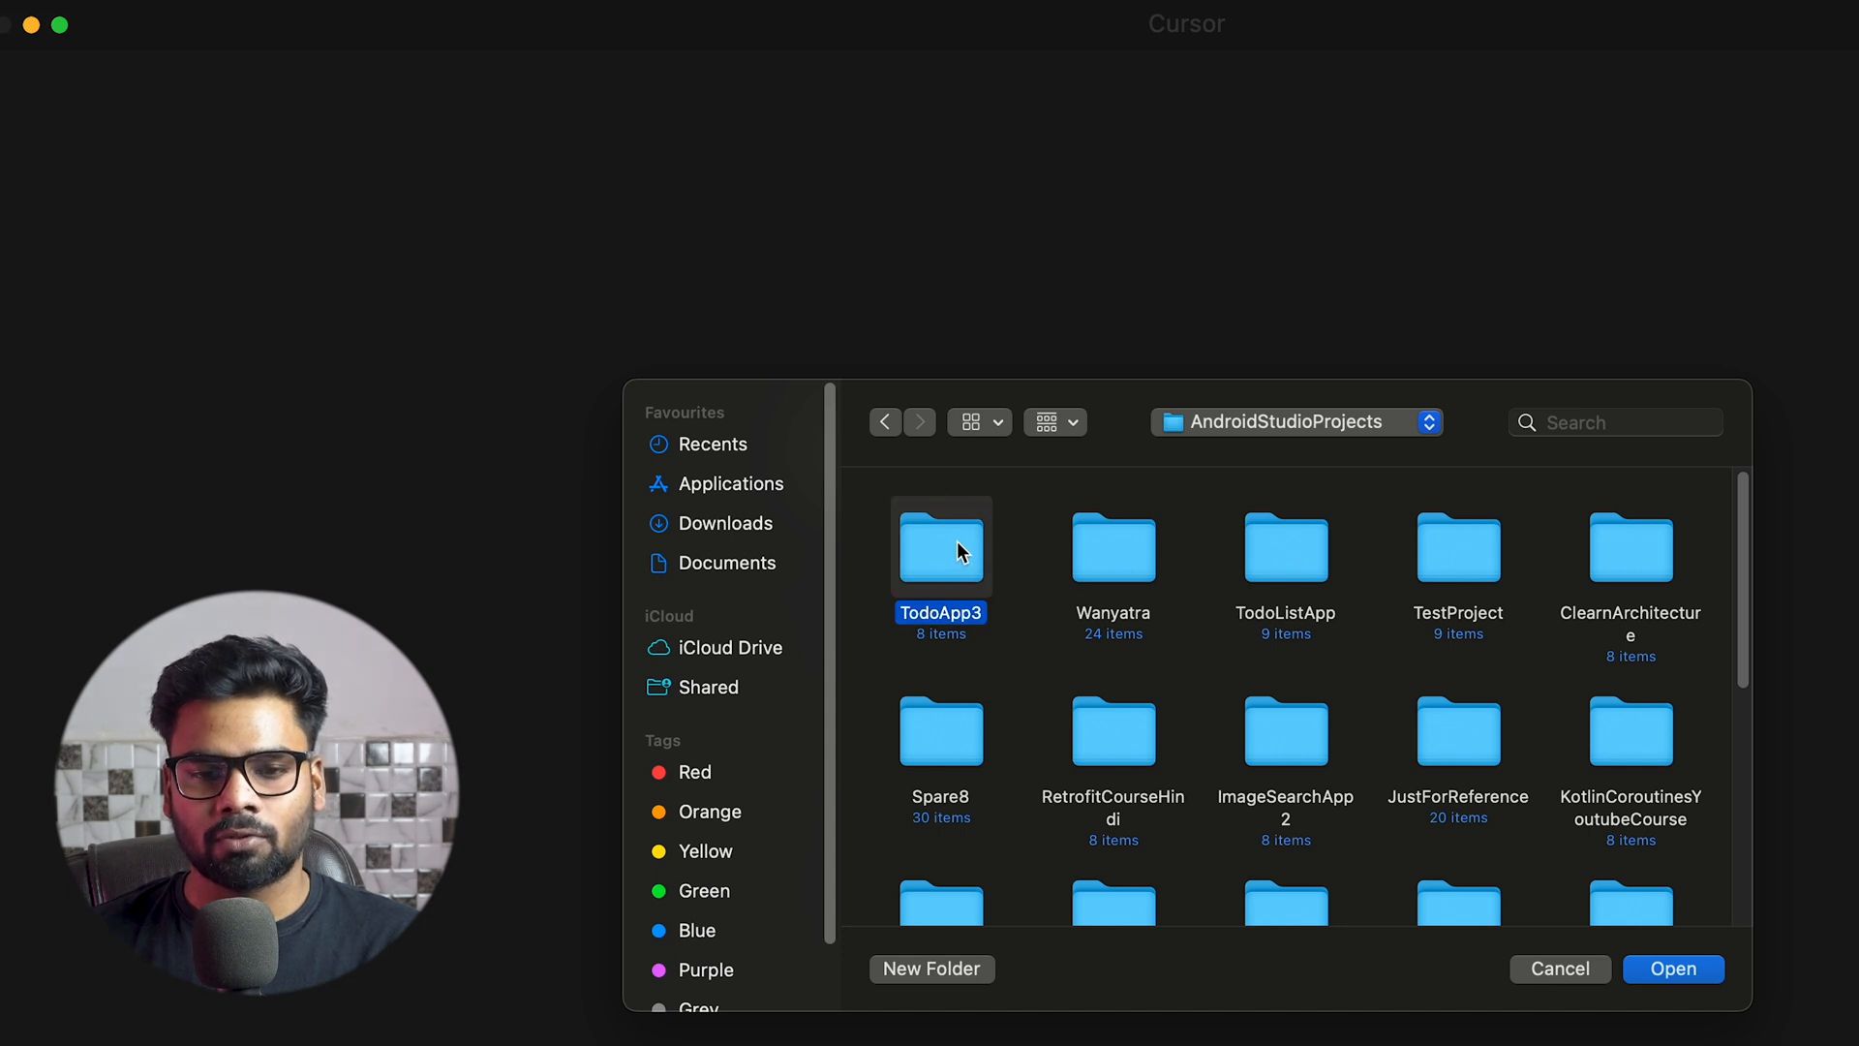
click(1673, 969)
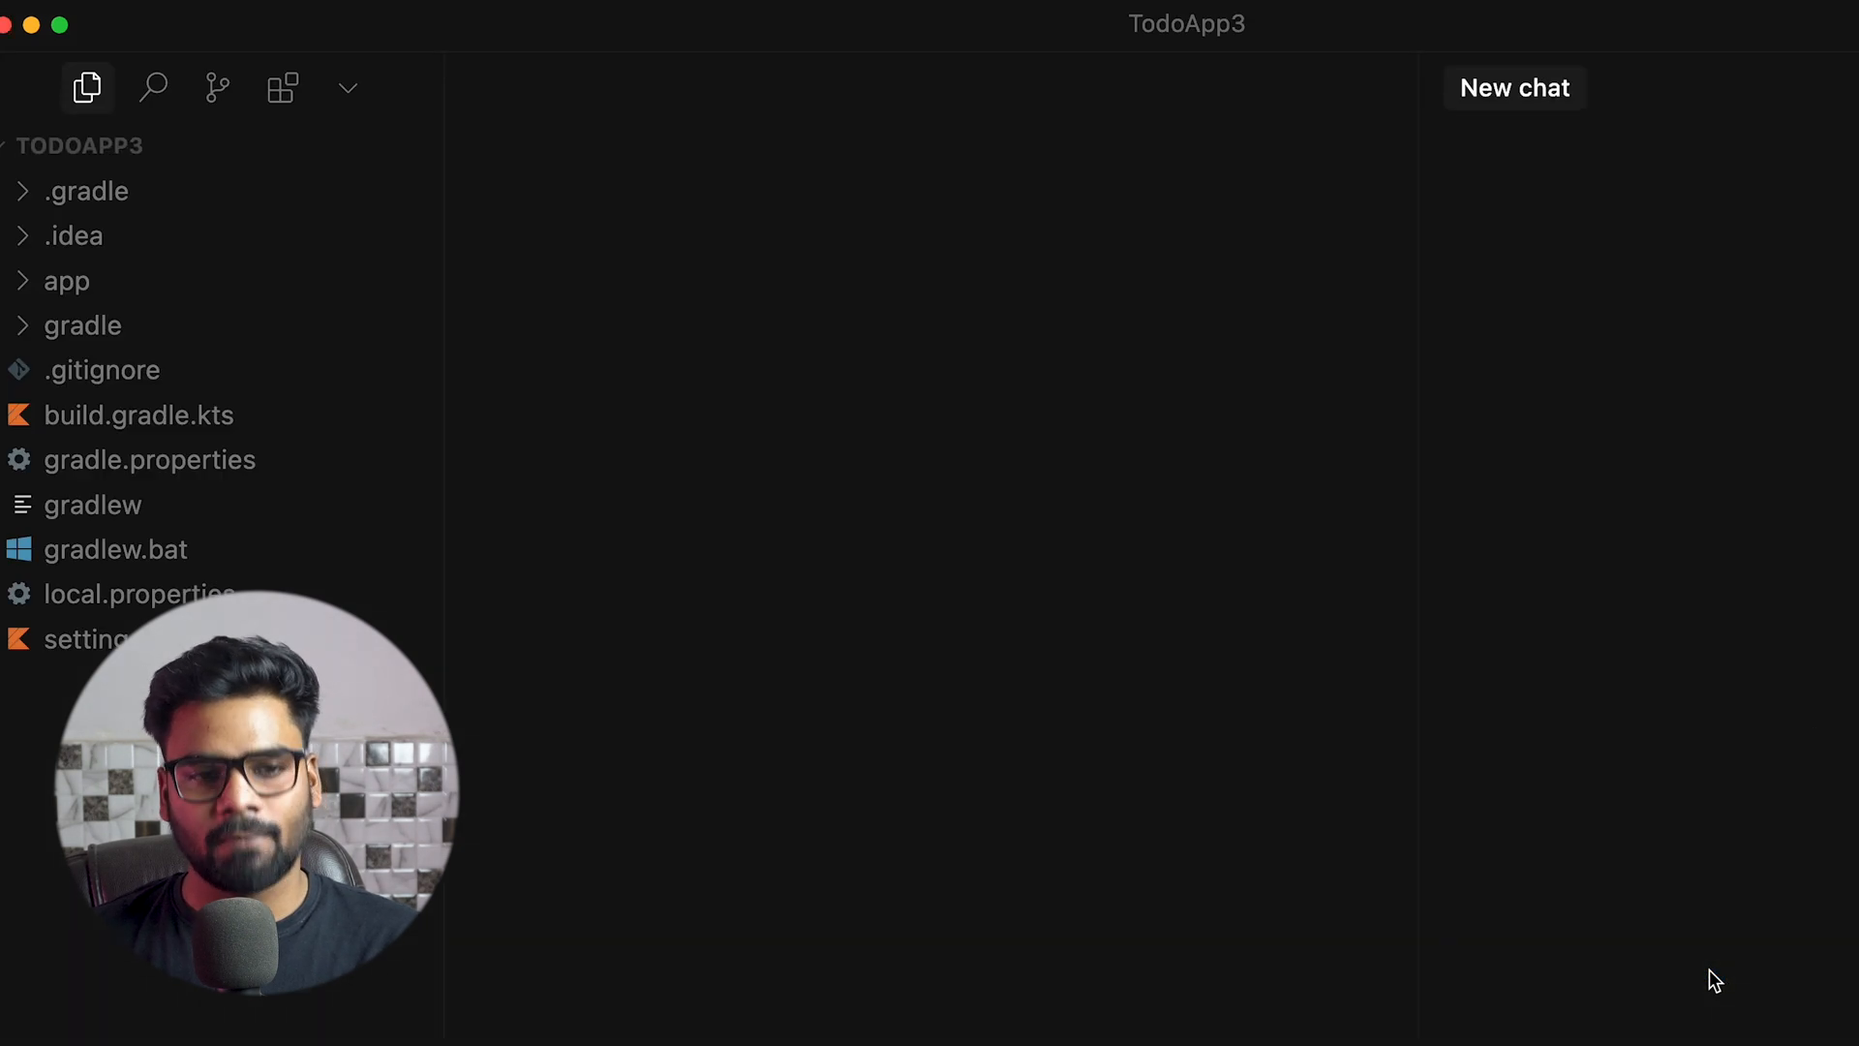
click(1514, 87)
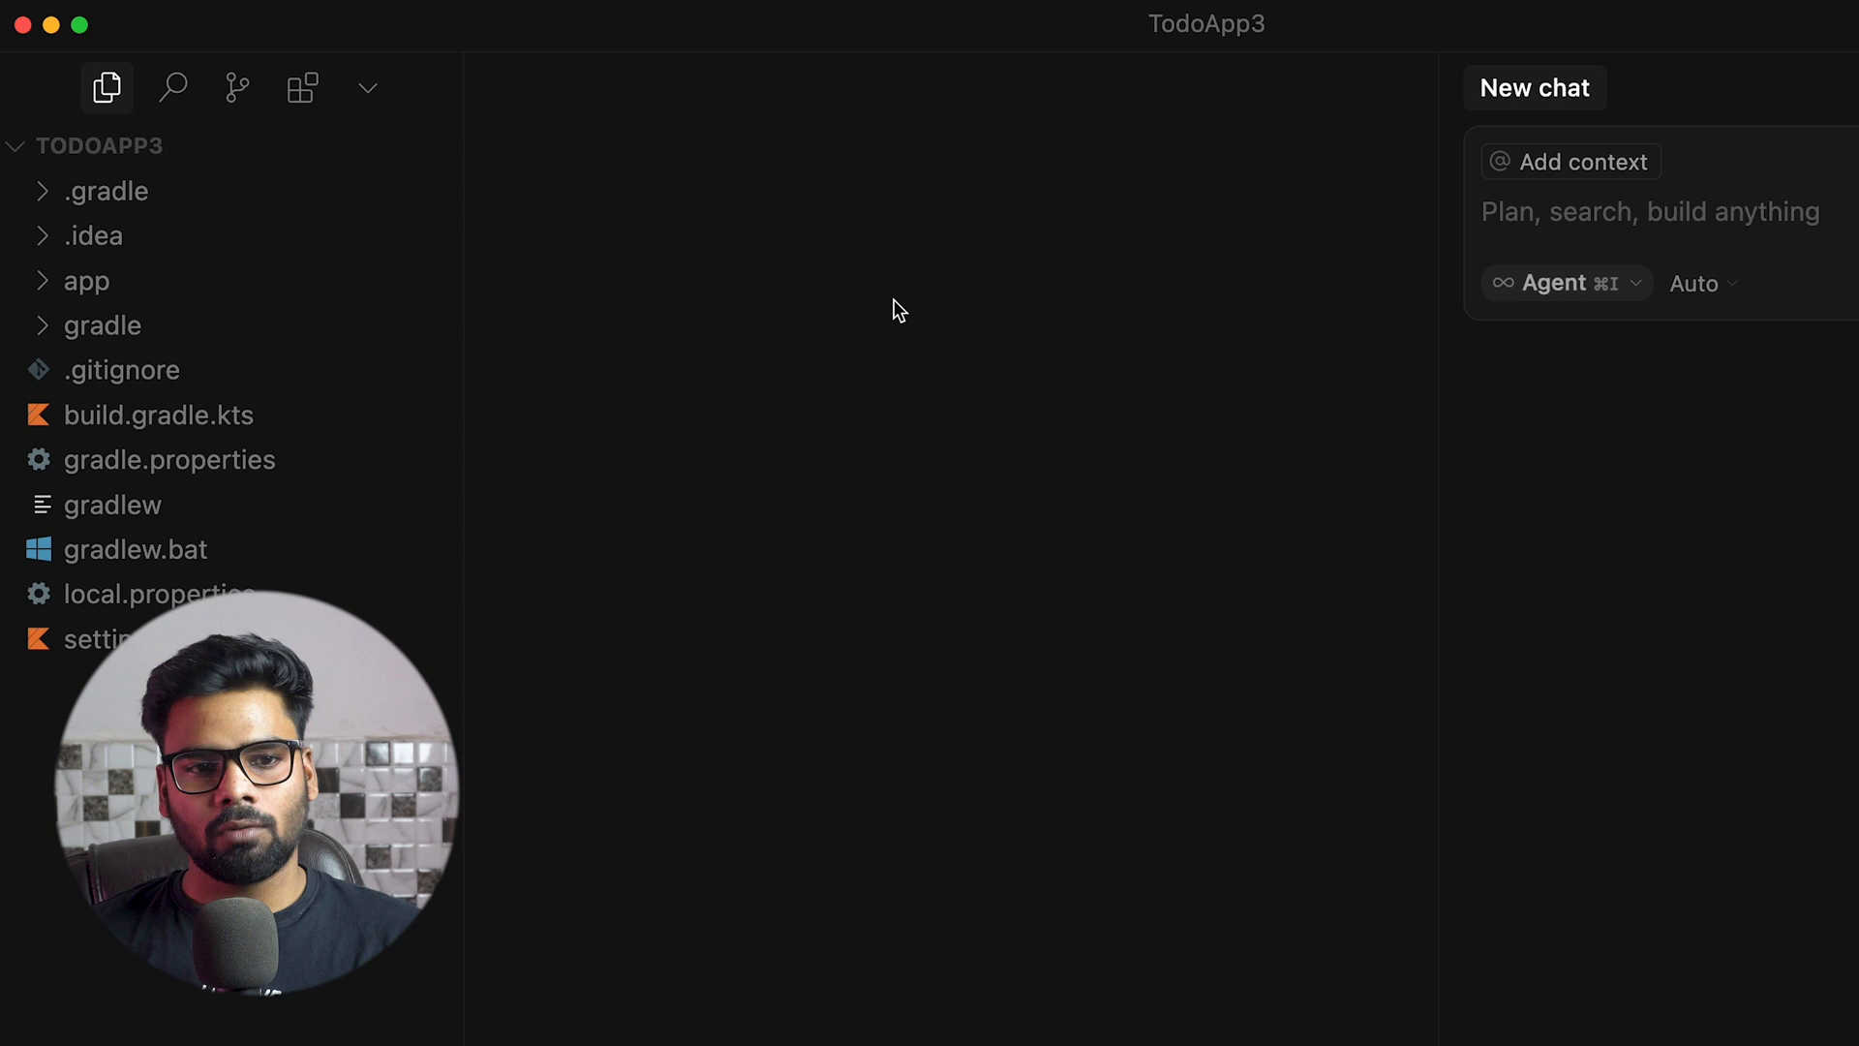
mouse_move(33, 157)
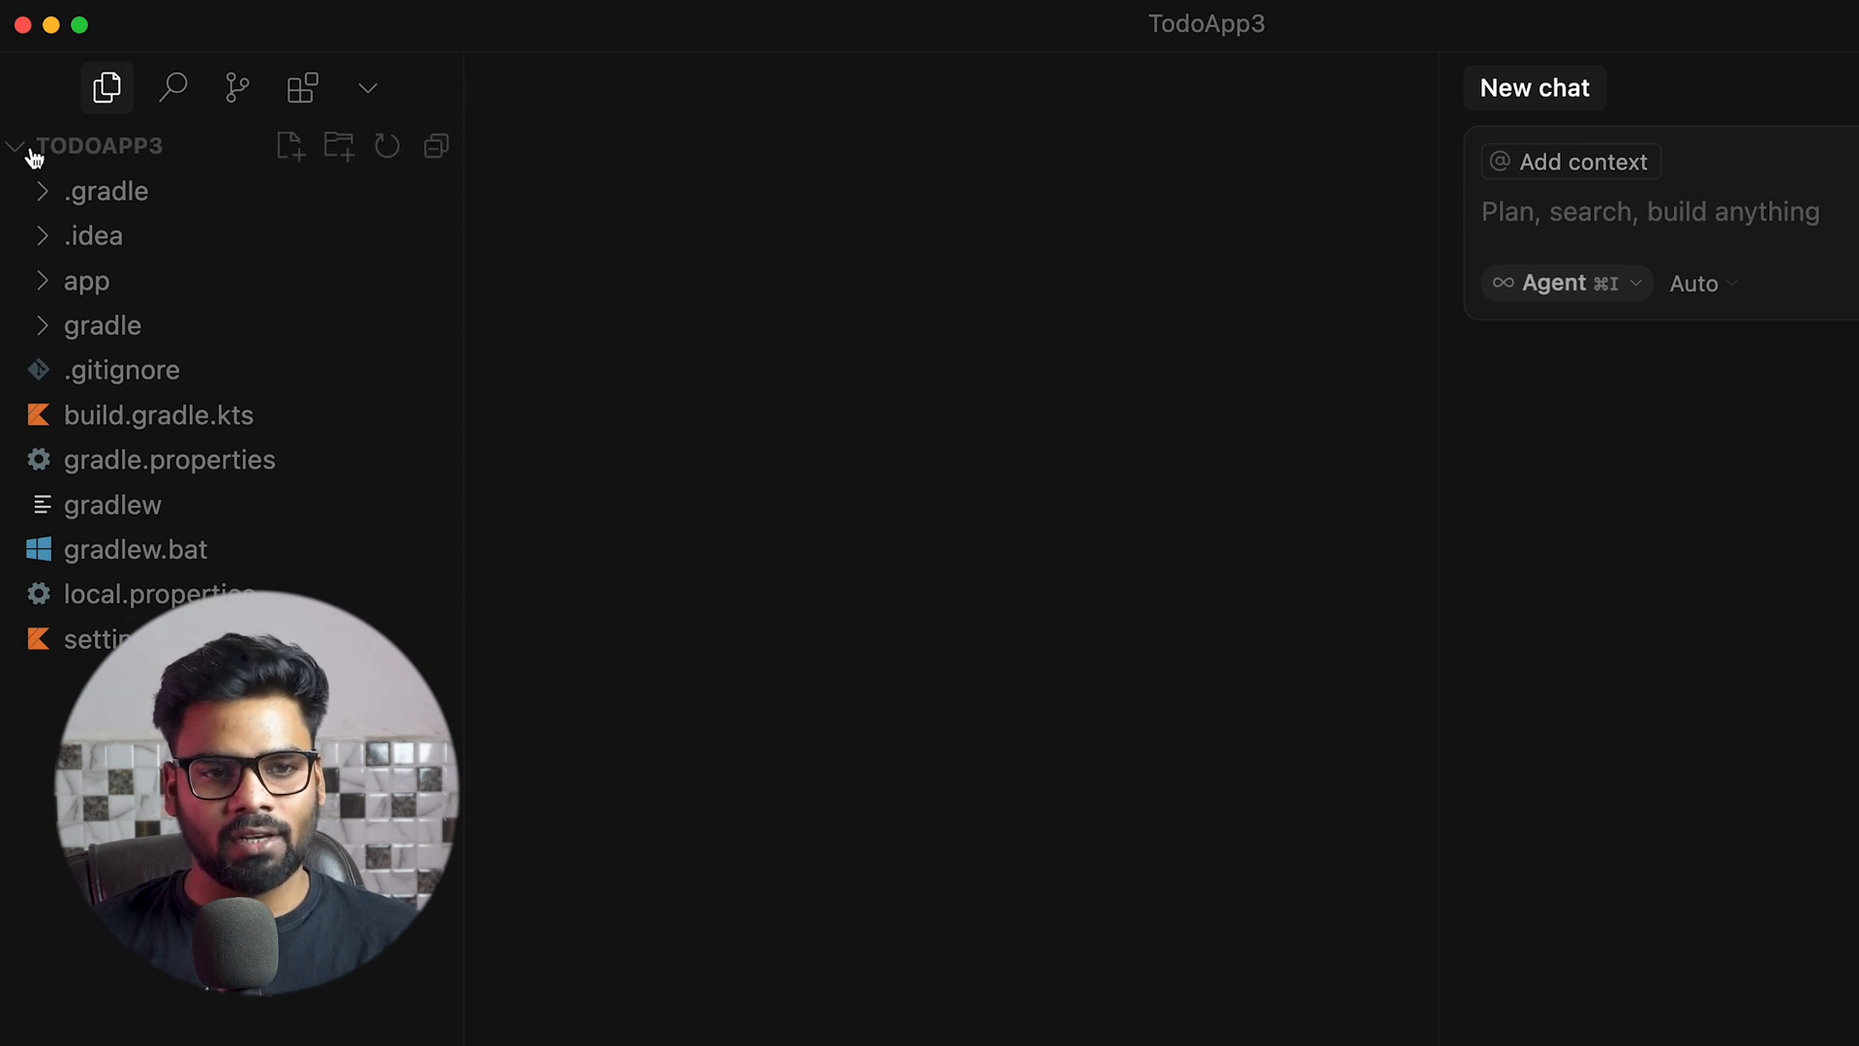
mouse_move(1449, 529)
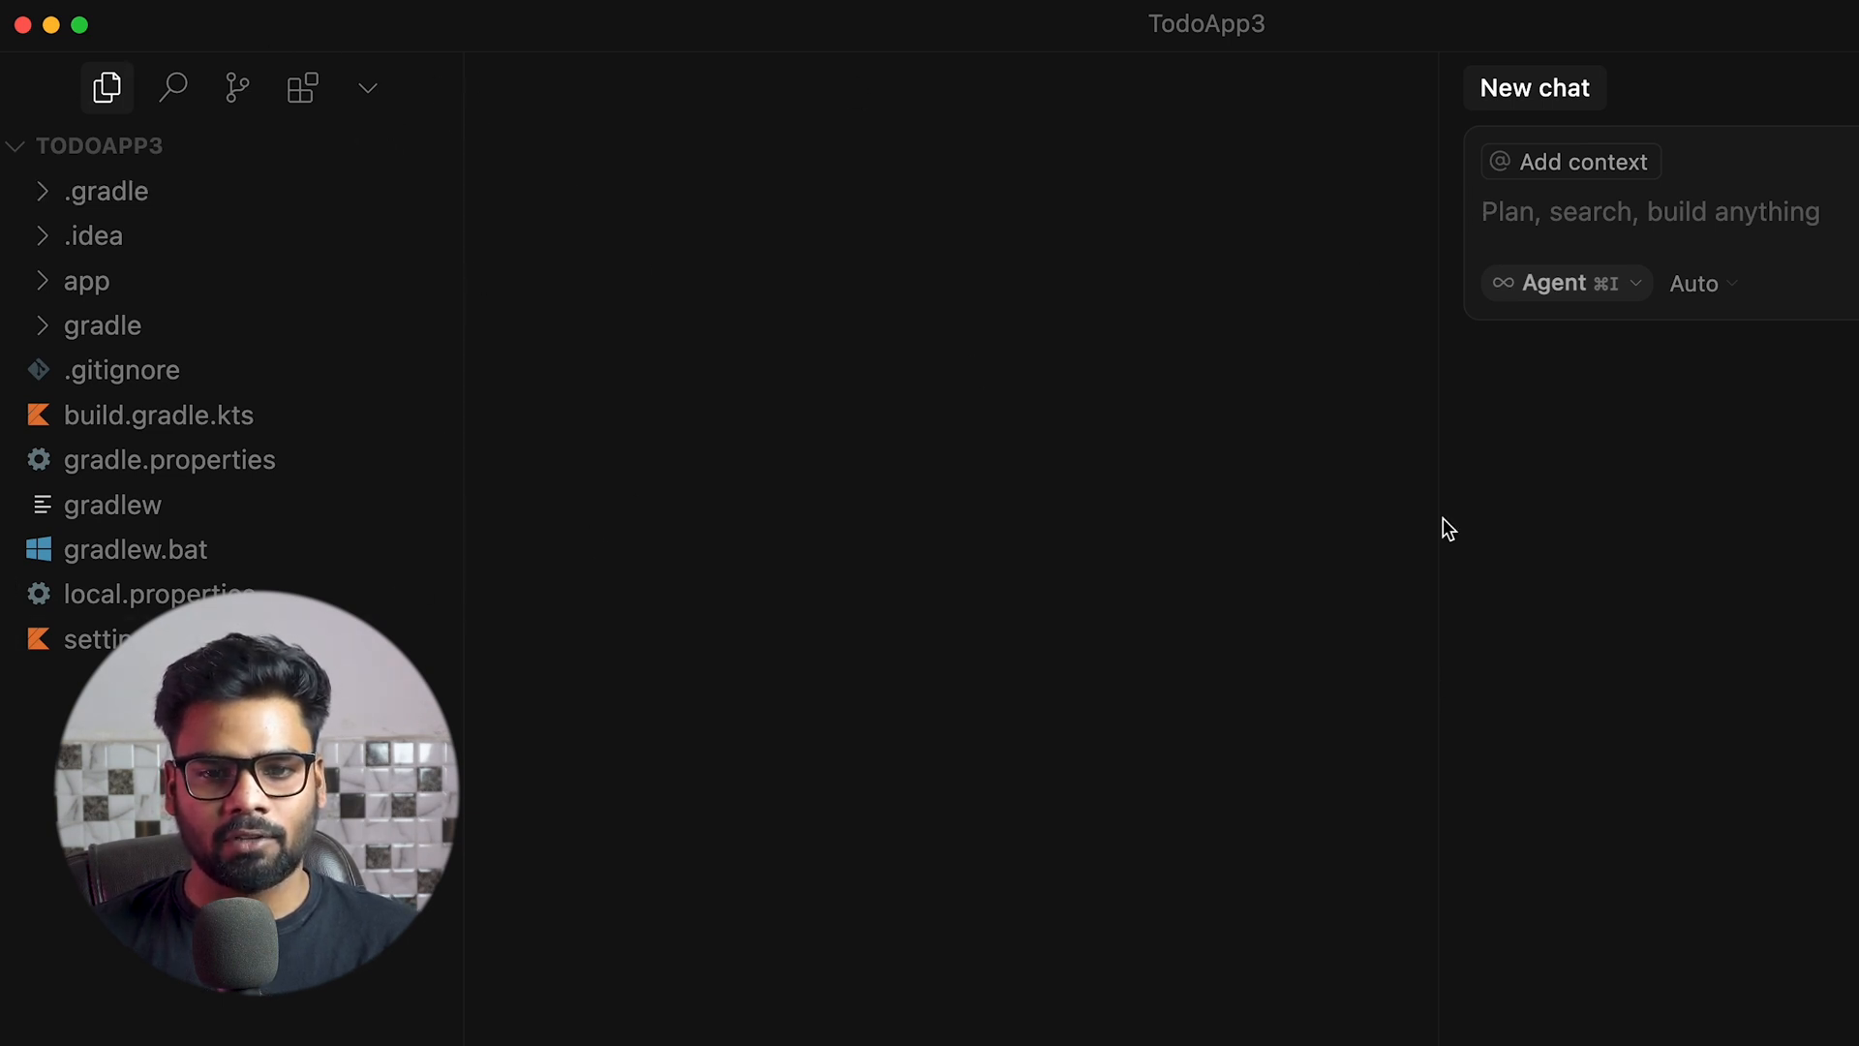
mouse_move(857, 252)
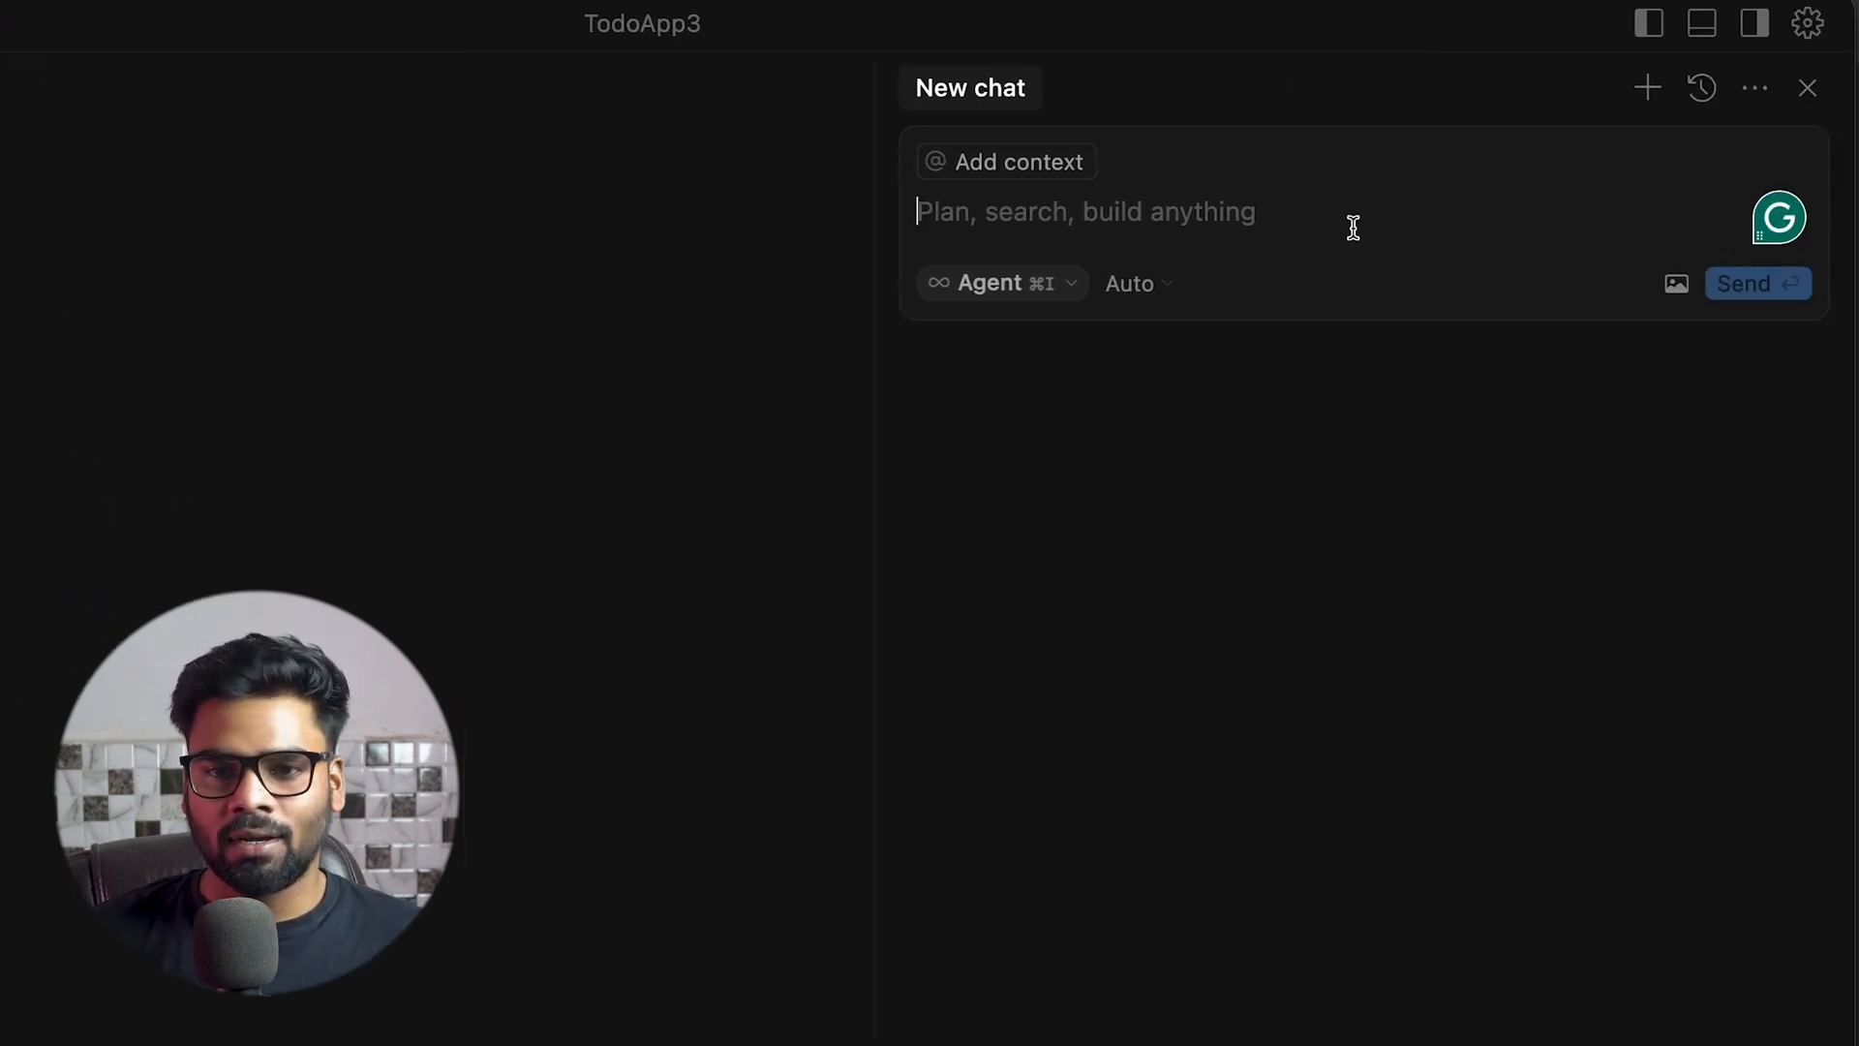
Send the agent the request 'Build a todo app with all CRUD functionality?'
text(B)
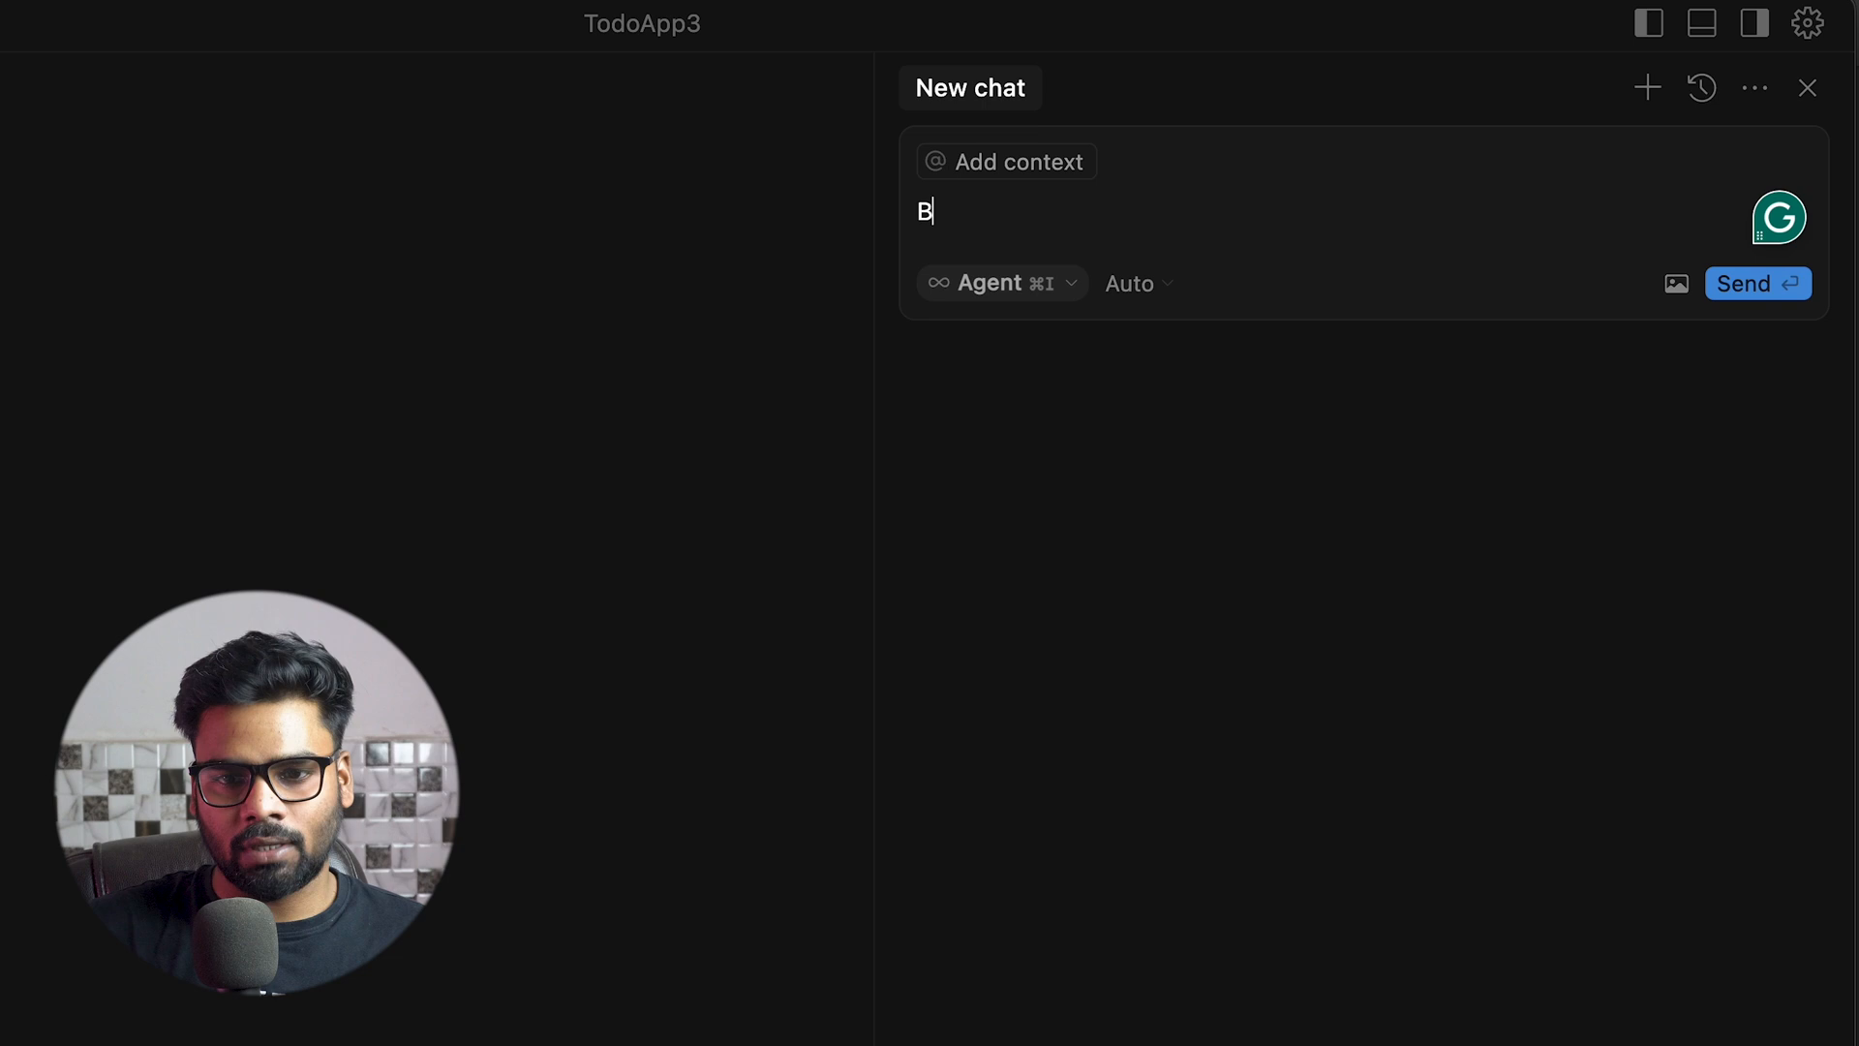
text(uild a toto)
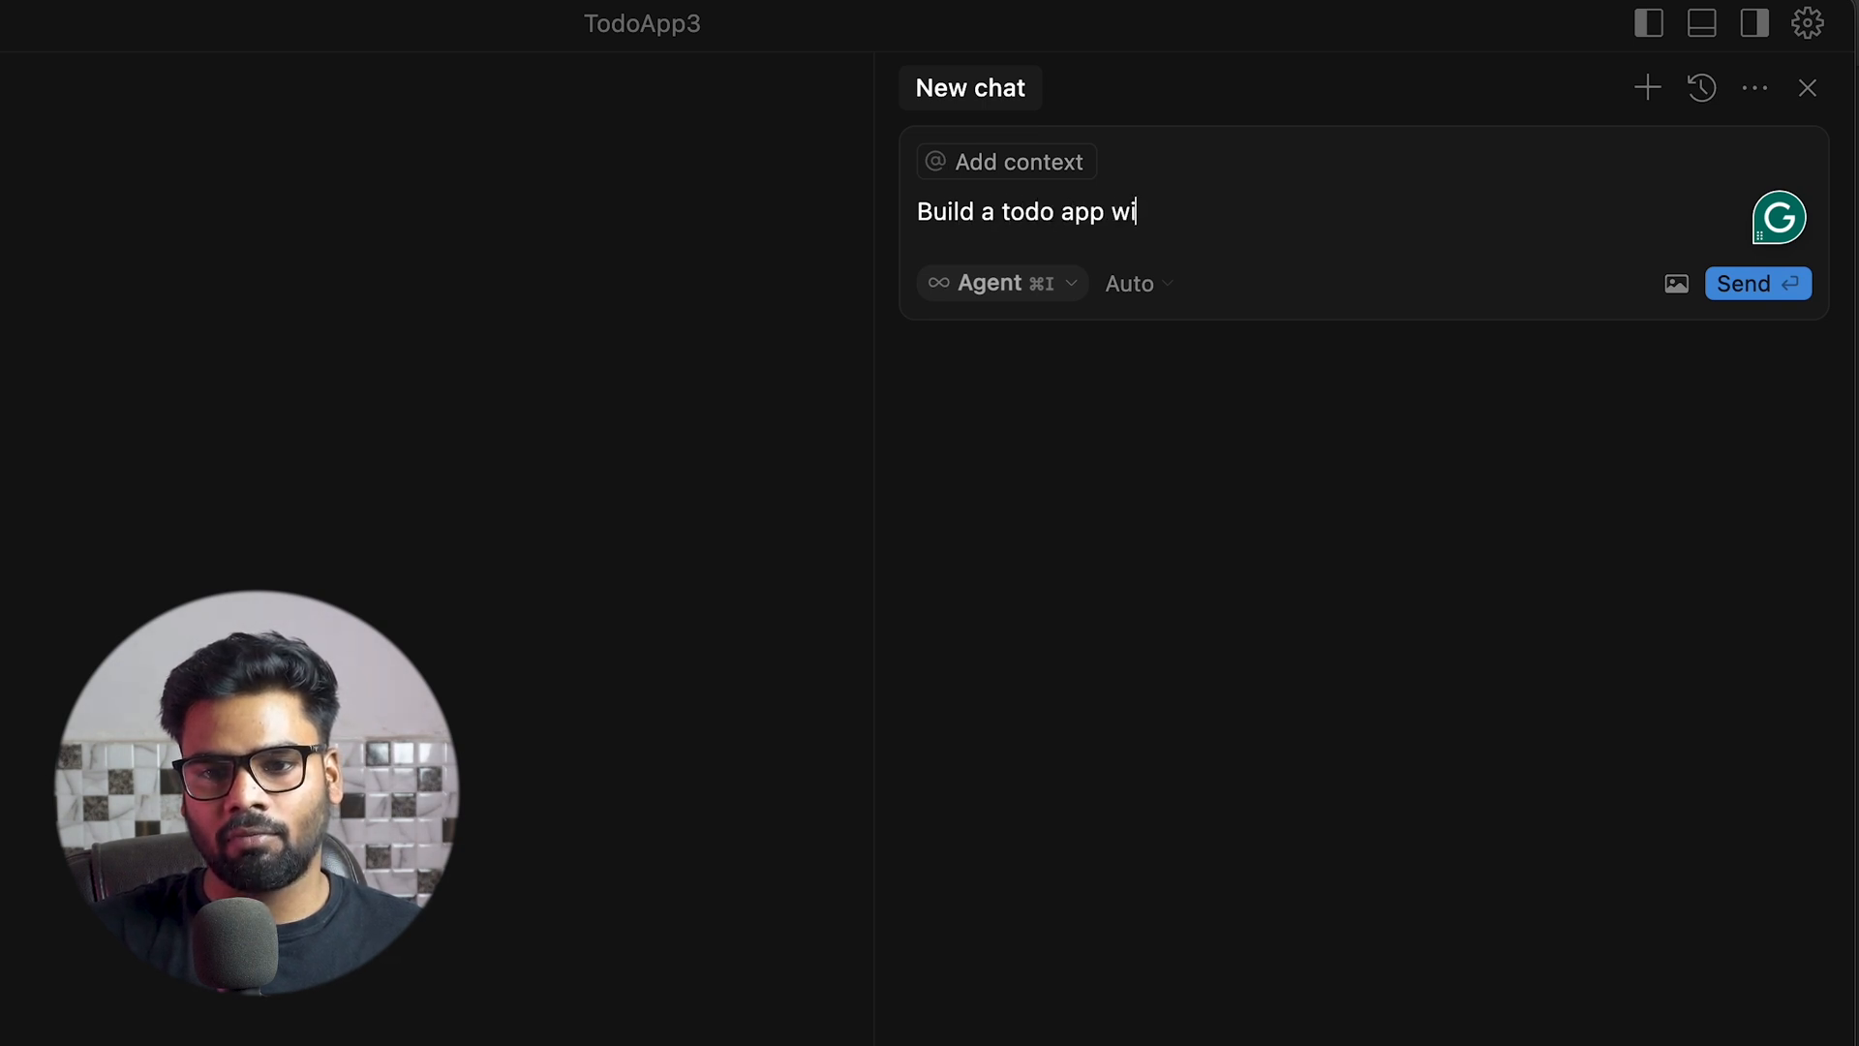
text(th all CRU)
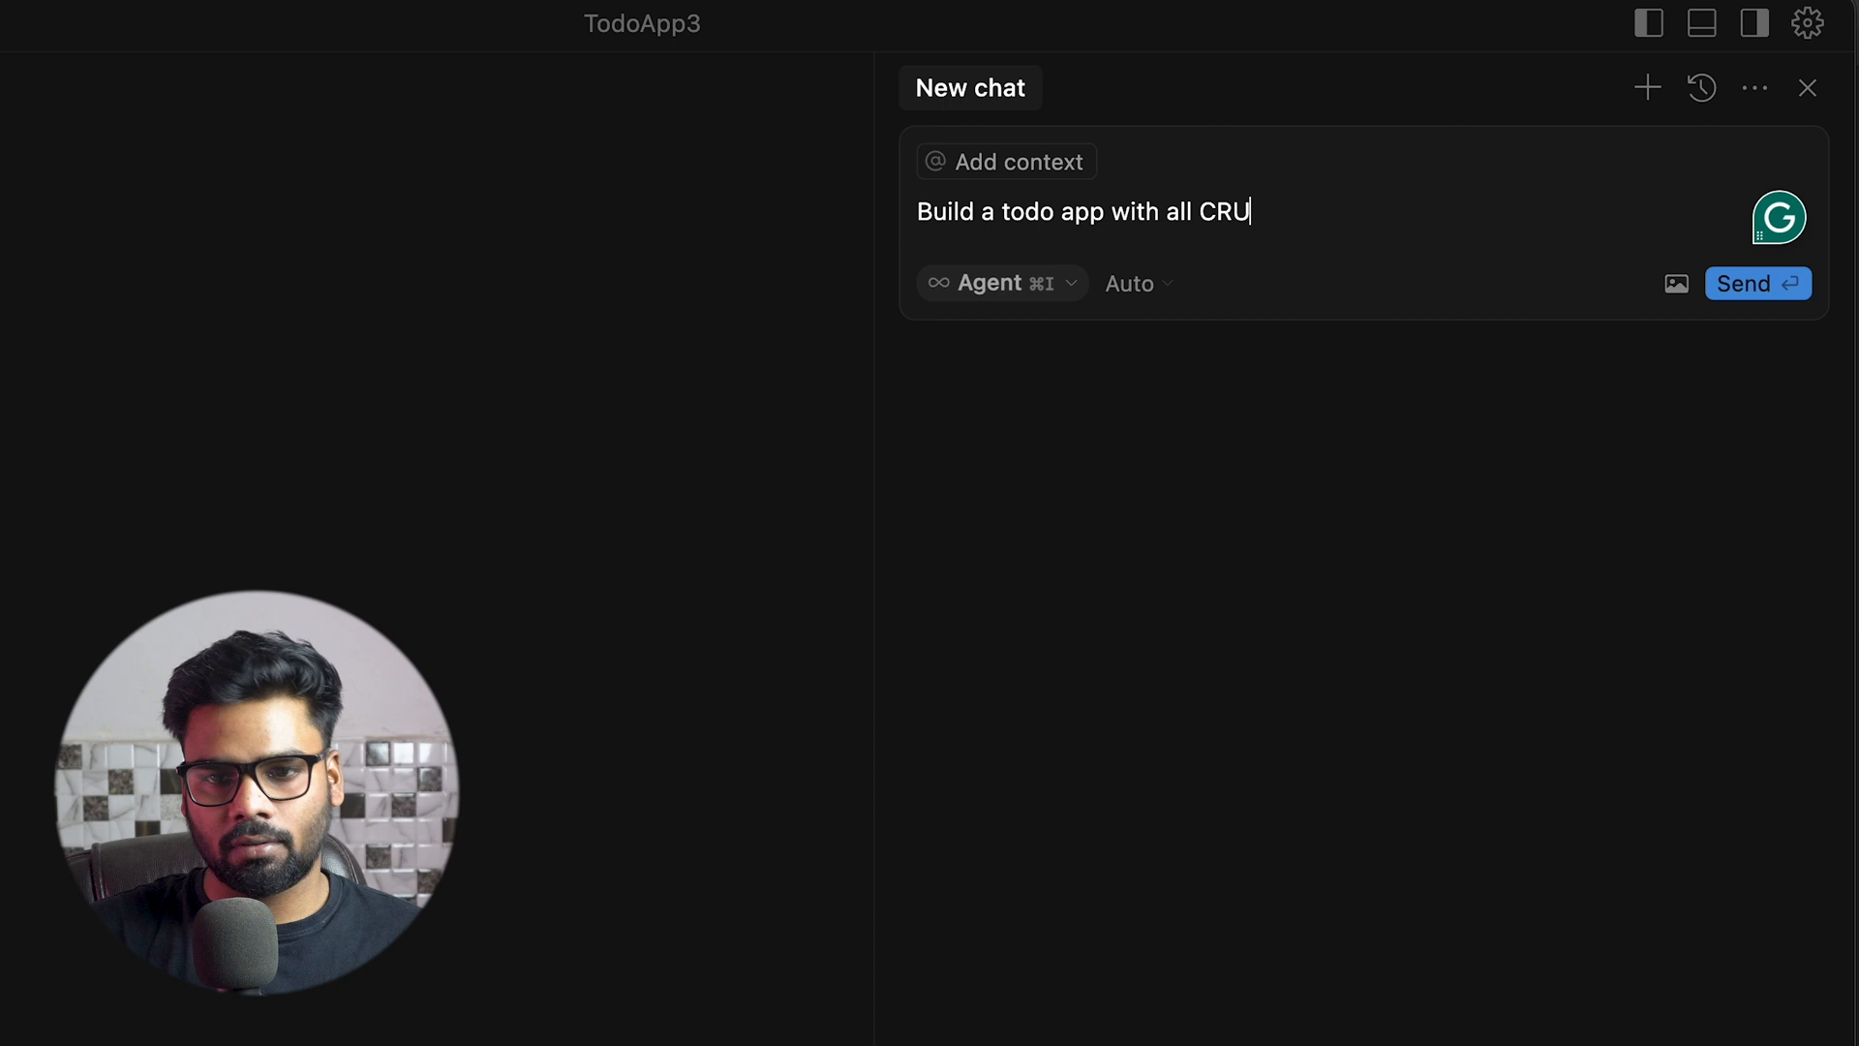
text(D funtio)
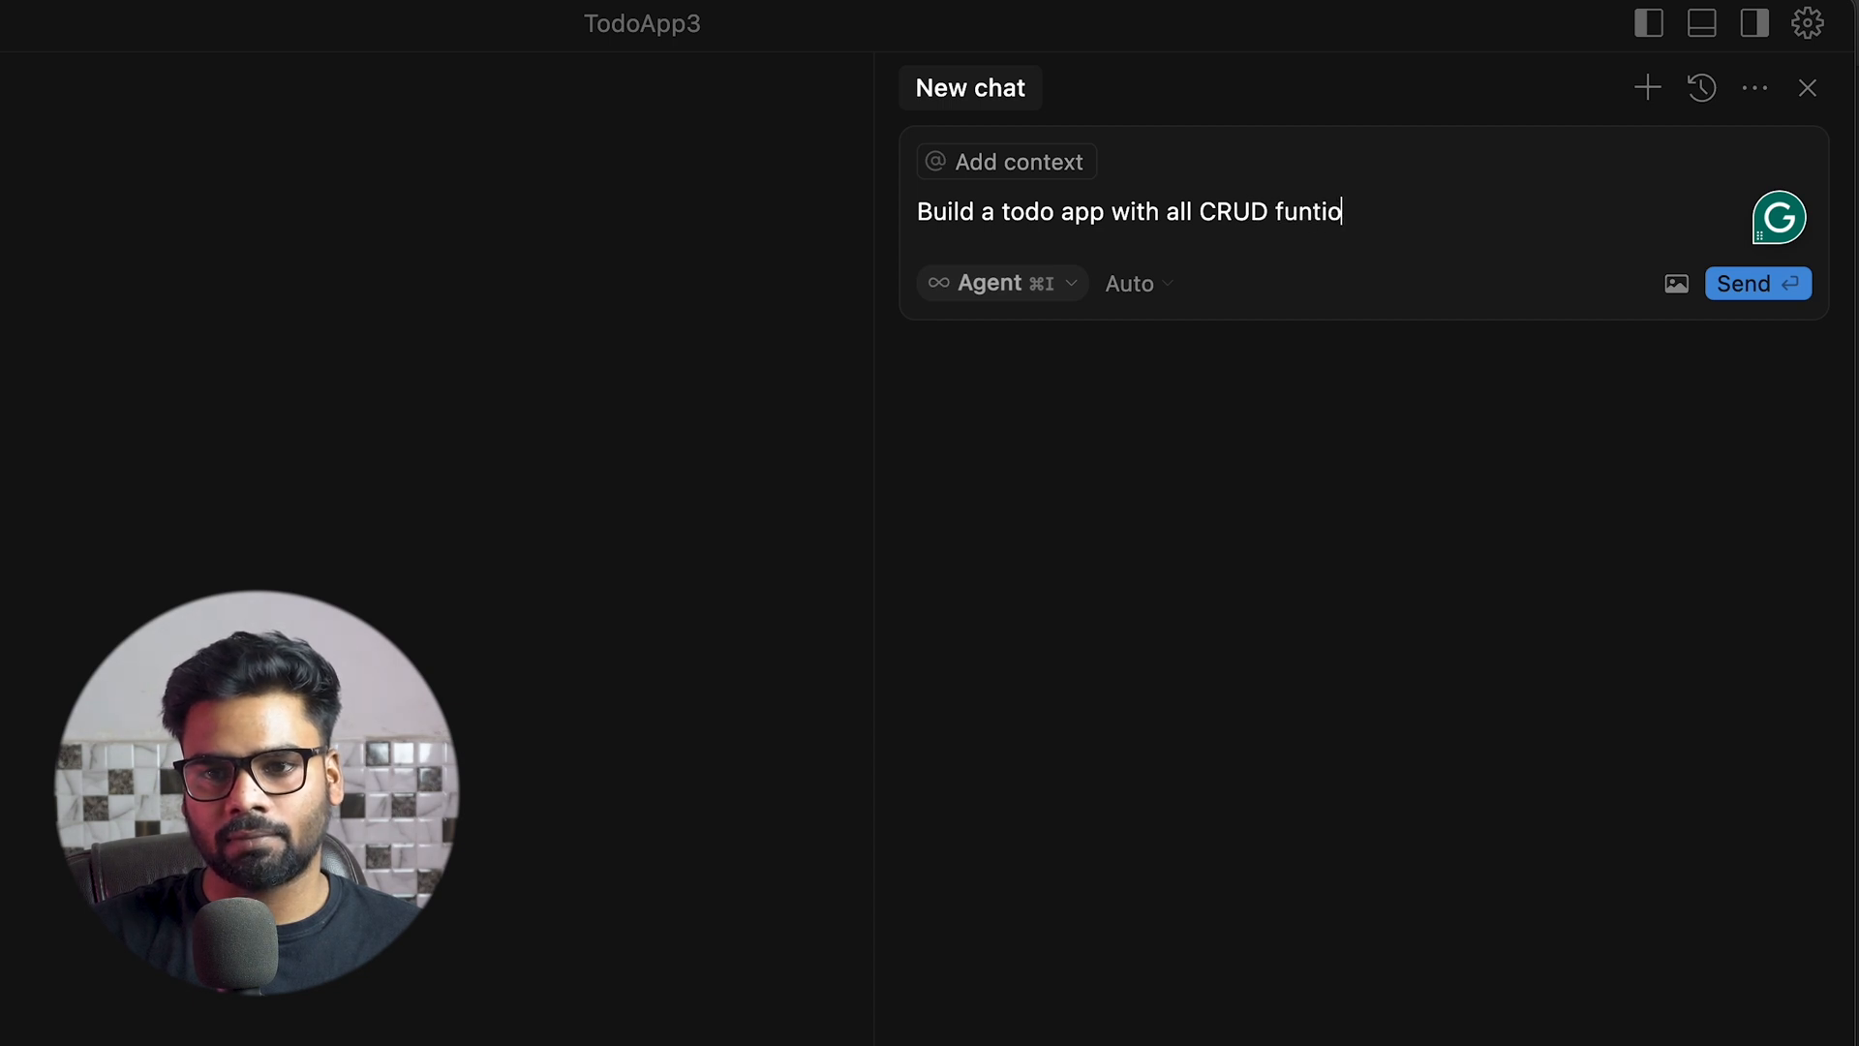
text(nality?)
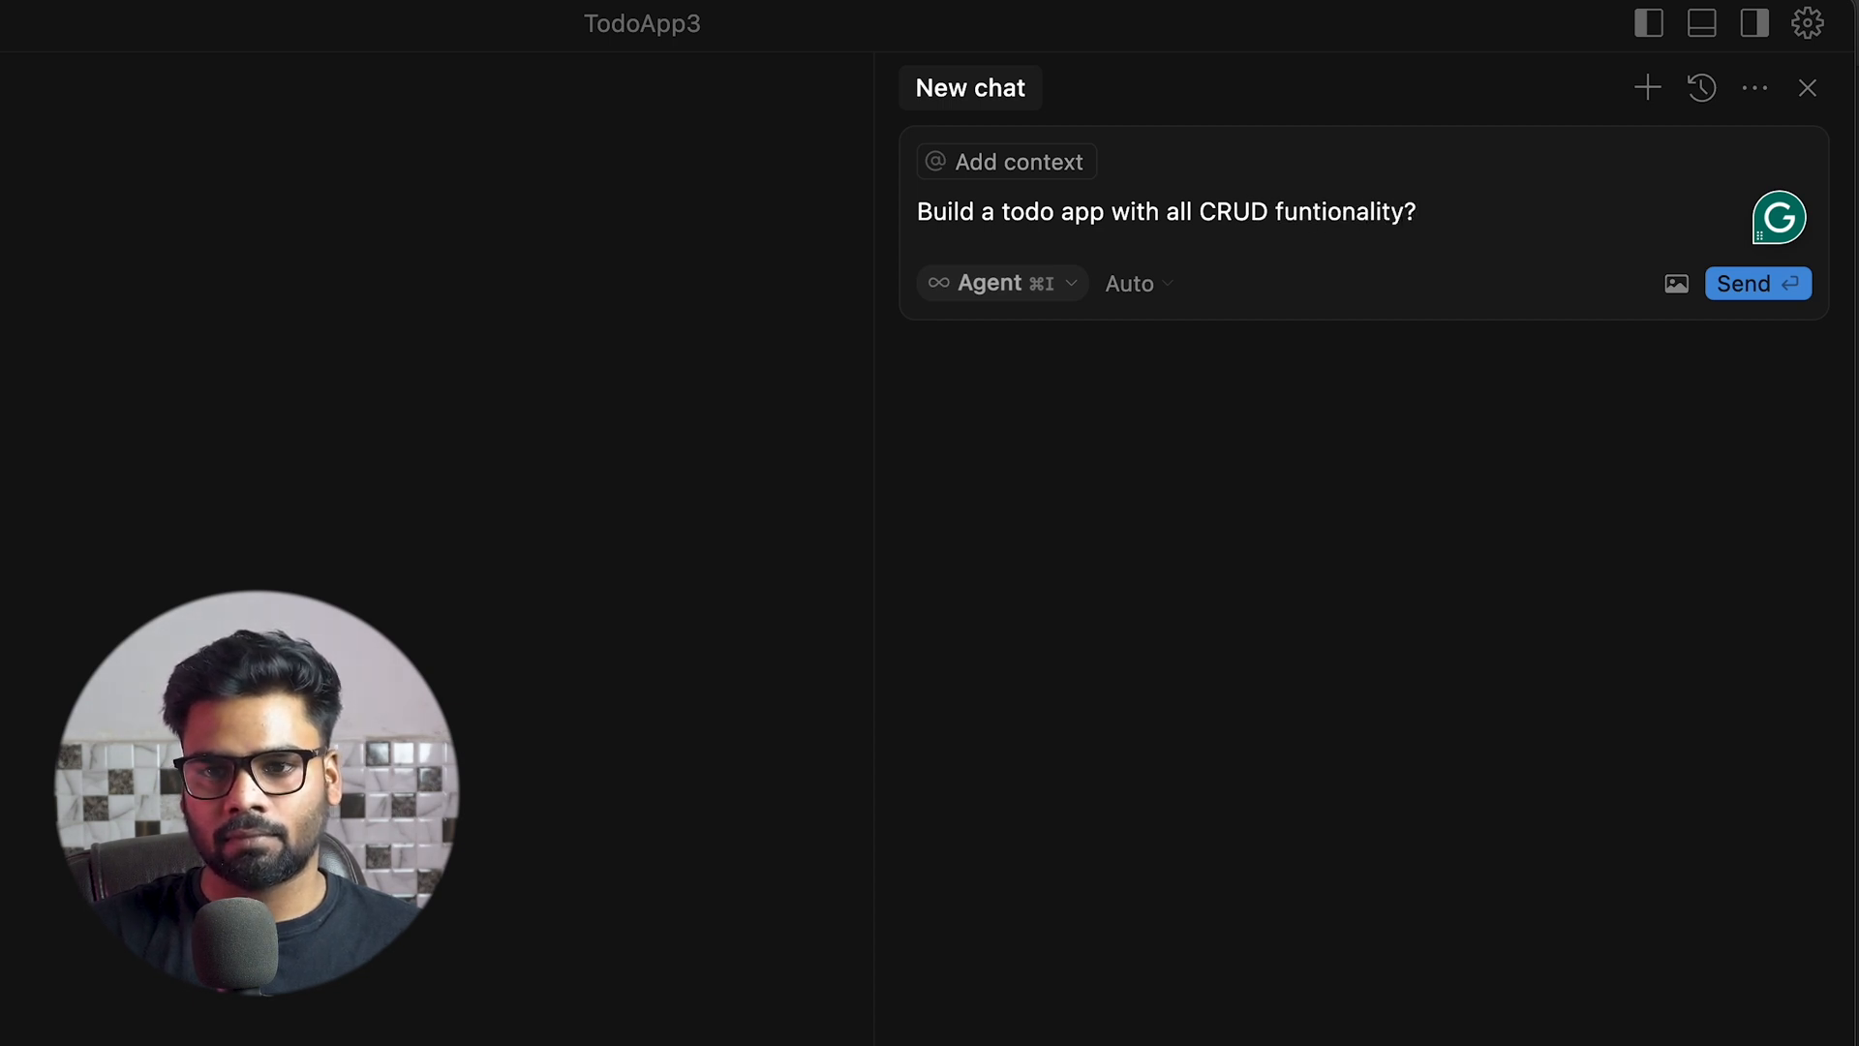
click(1756, 283)
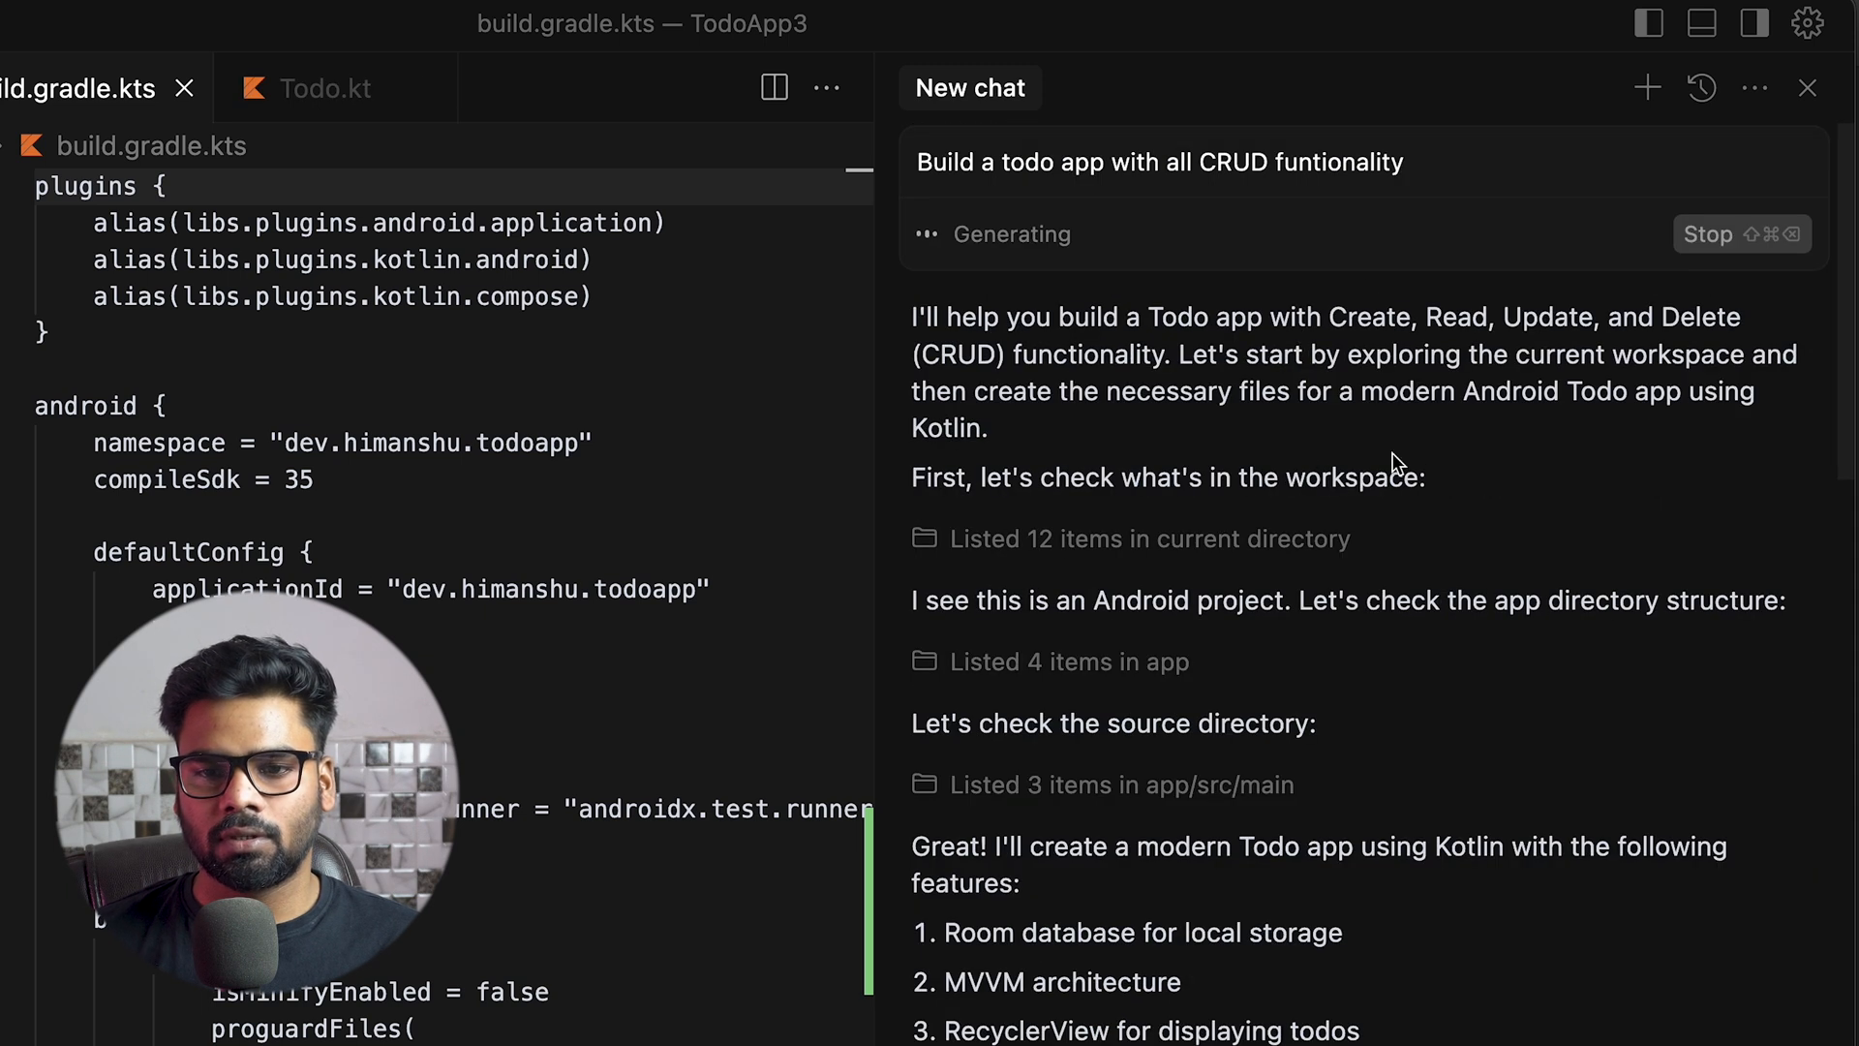
mouse_move(1574, 693)
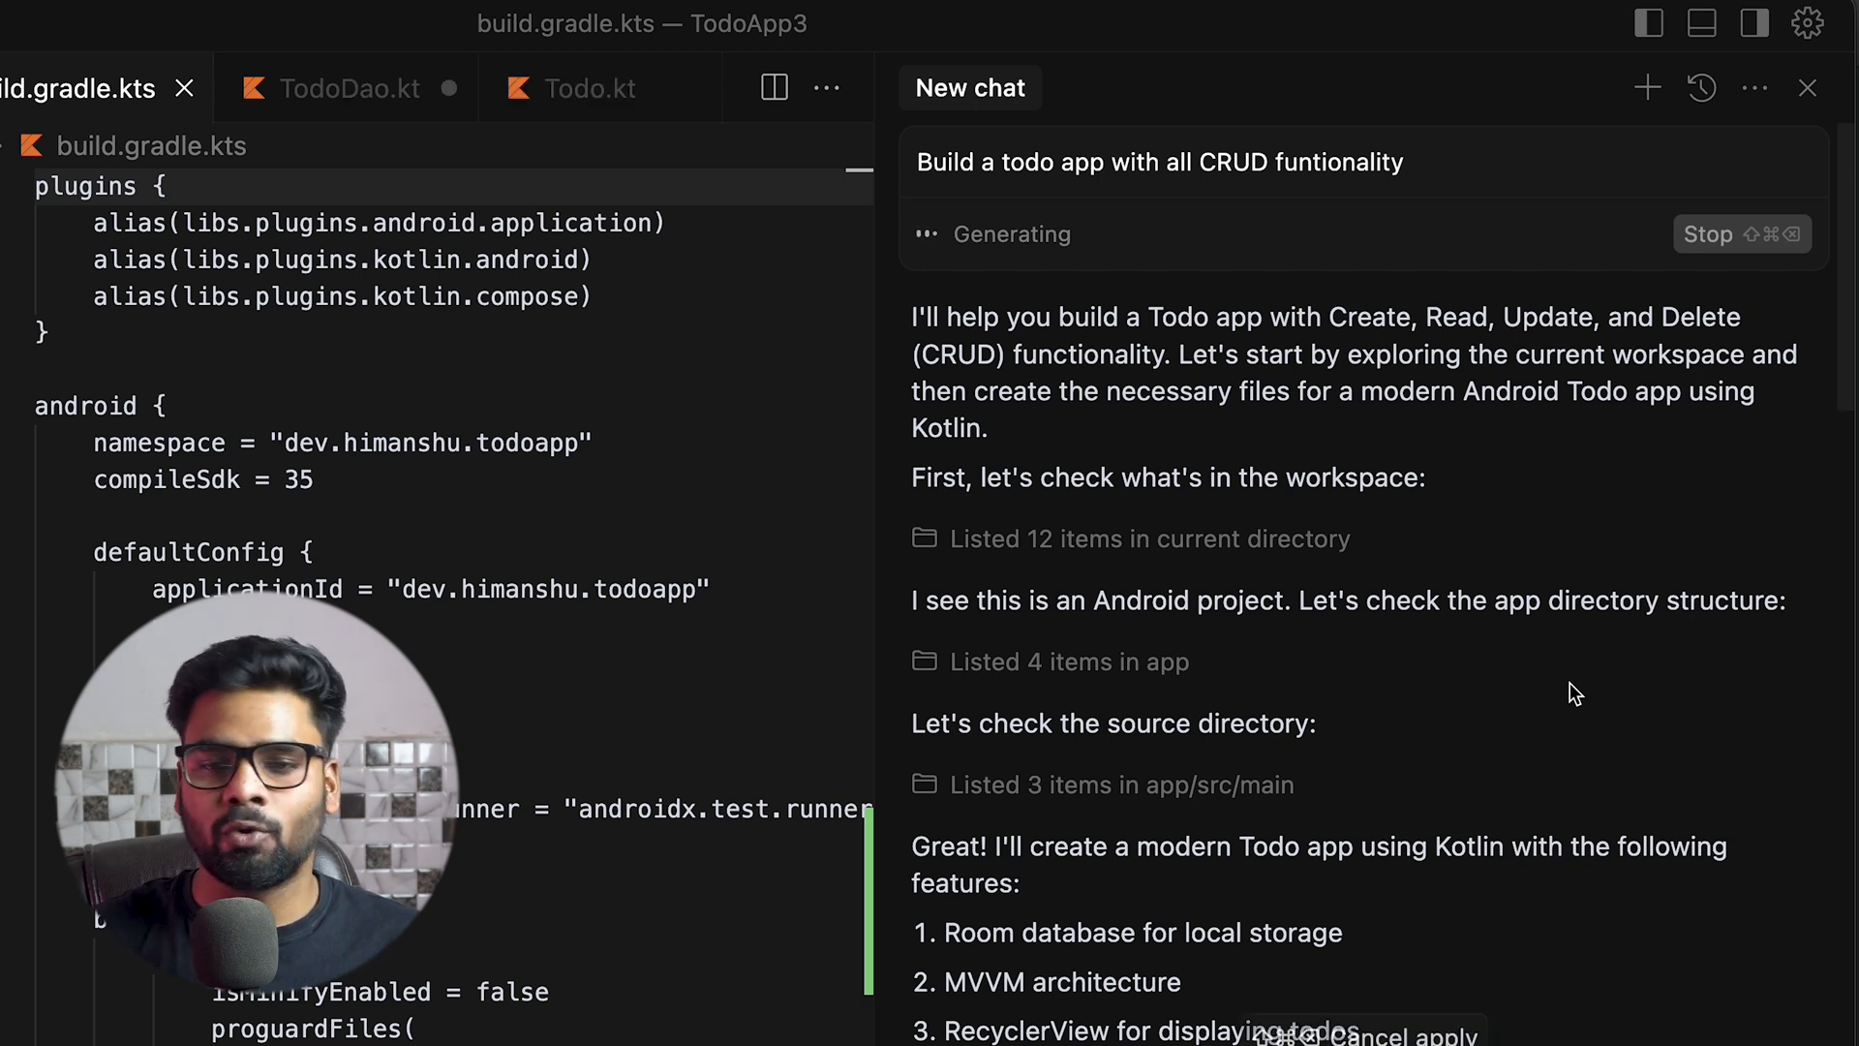
Follow the chat as the agent writes the Room entities, DAO, repository, ViewModel, screens and theme
scroll(down, 3)
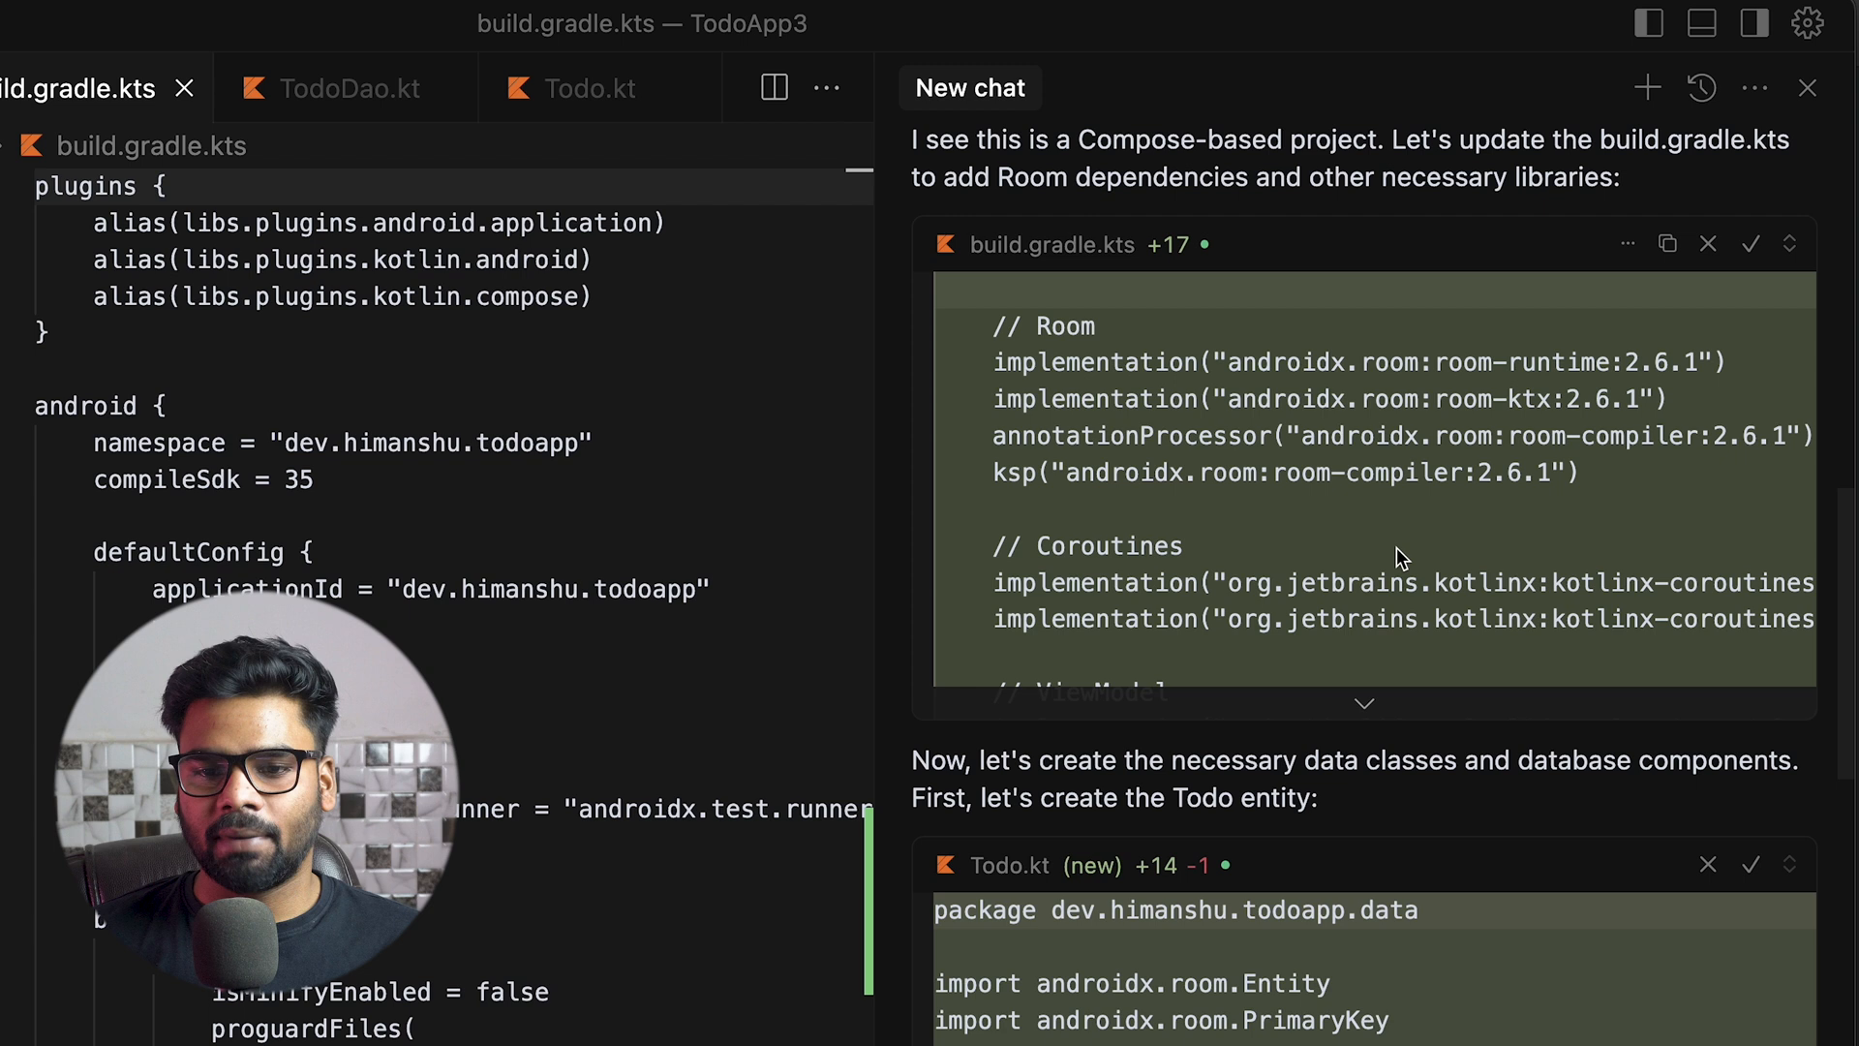
scroll(down, 3)
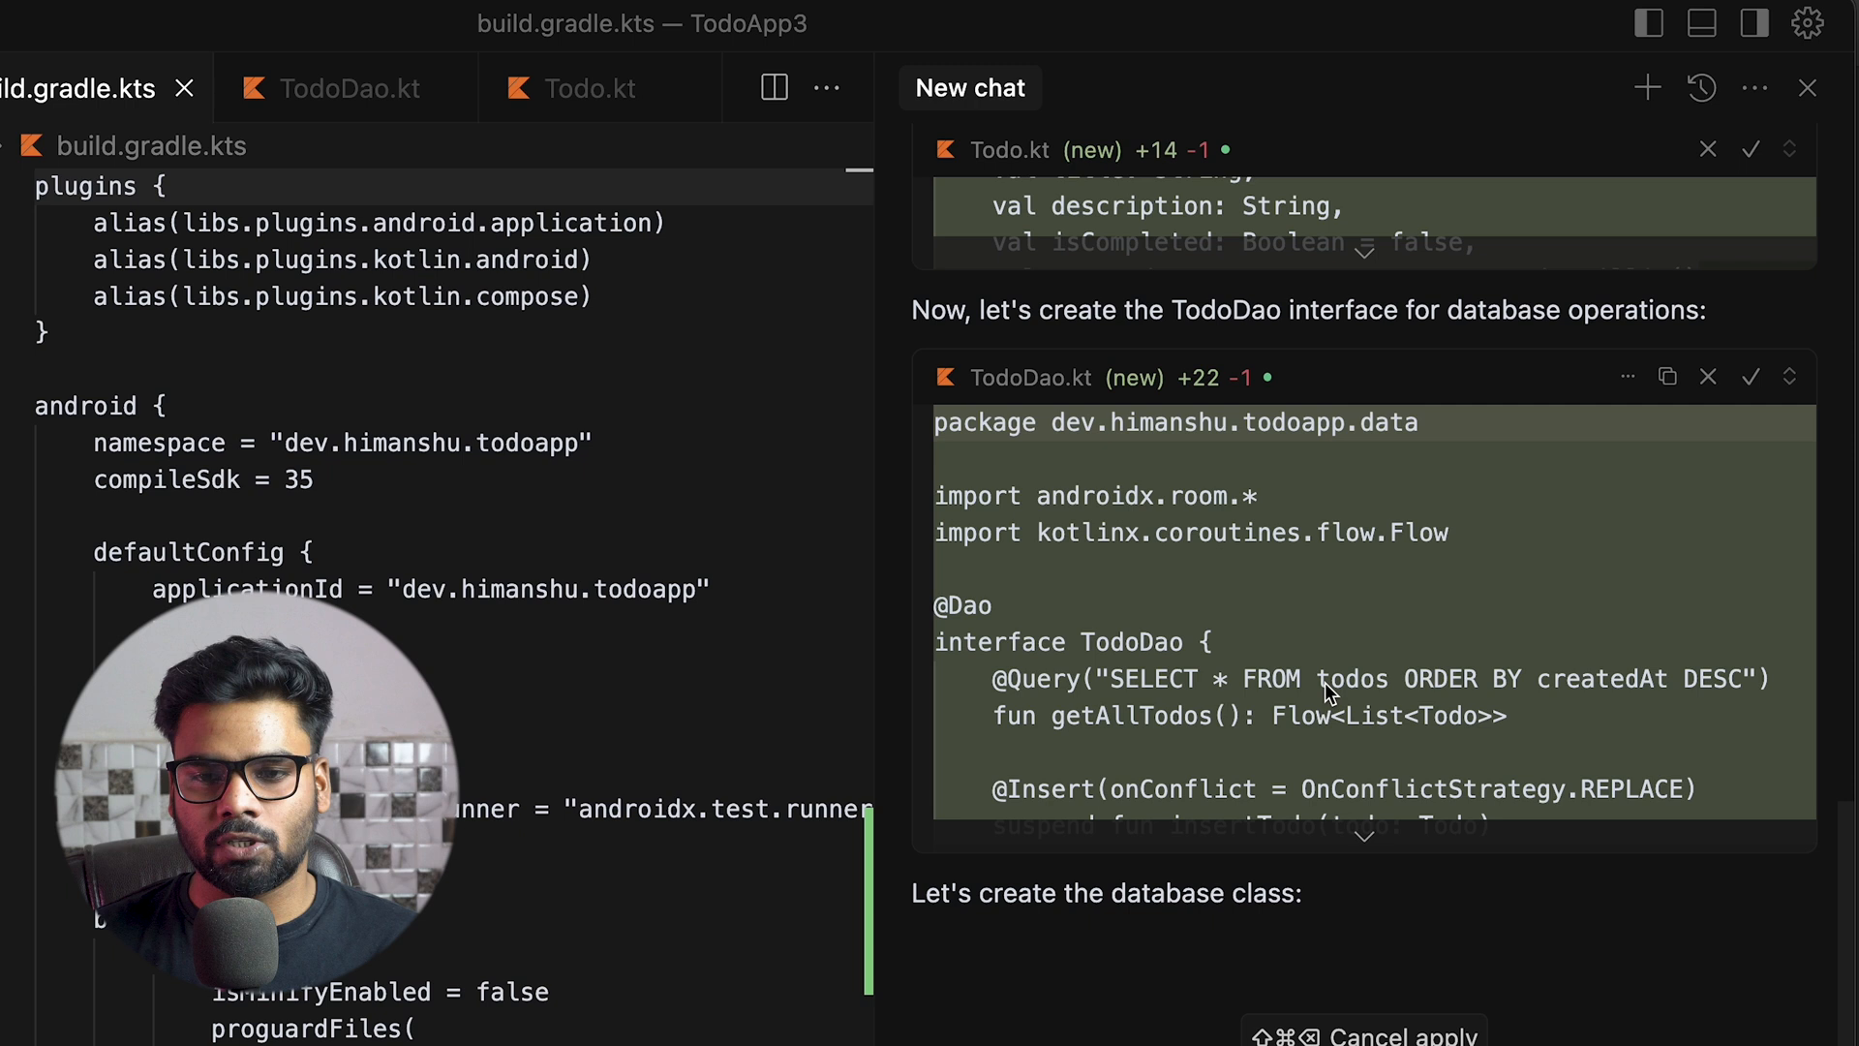
scroll(down, 3)
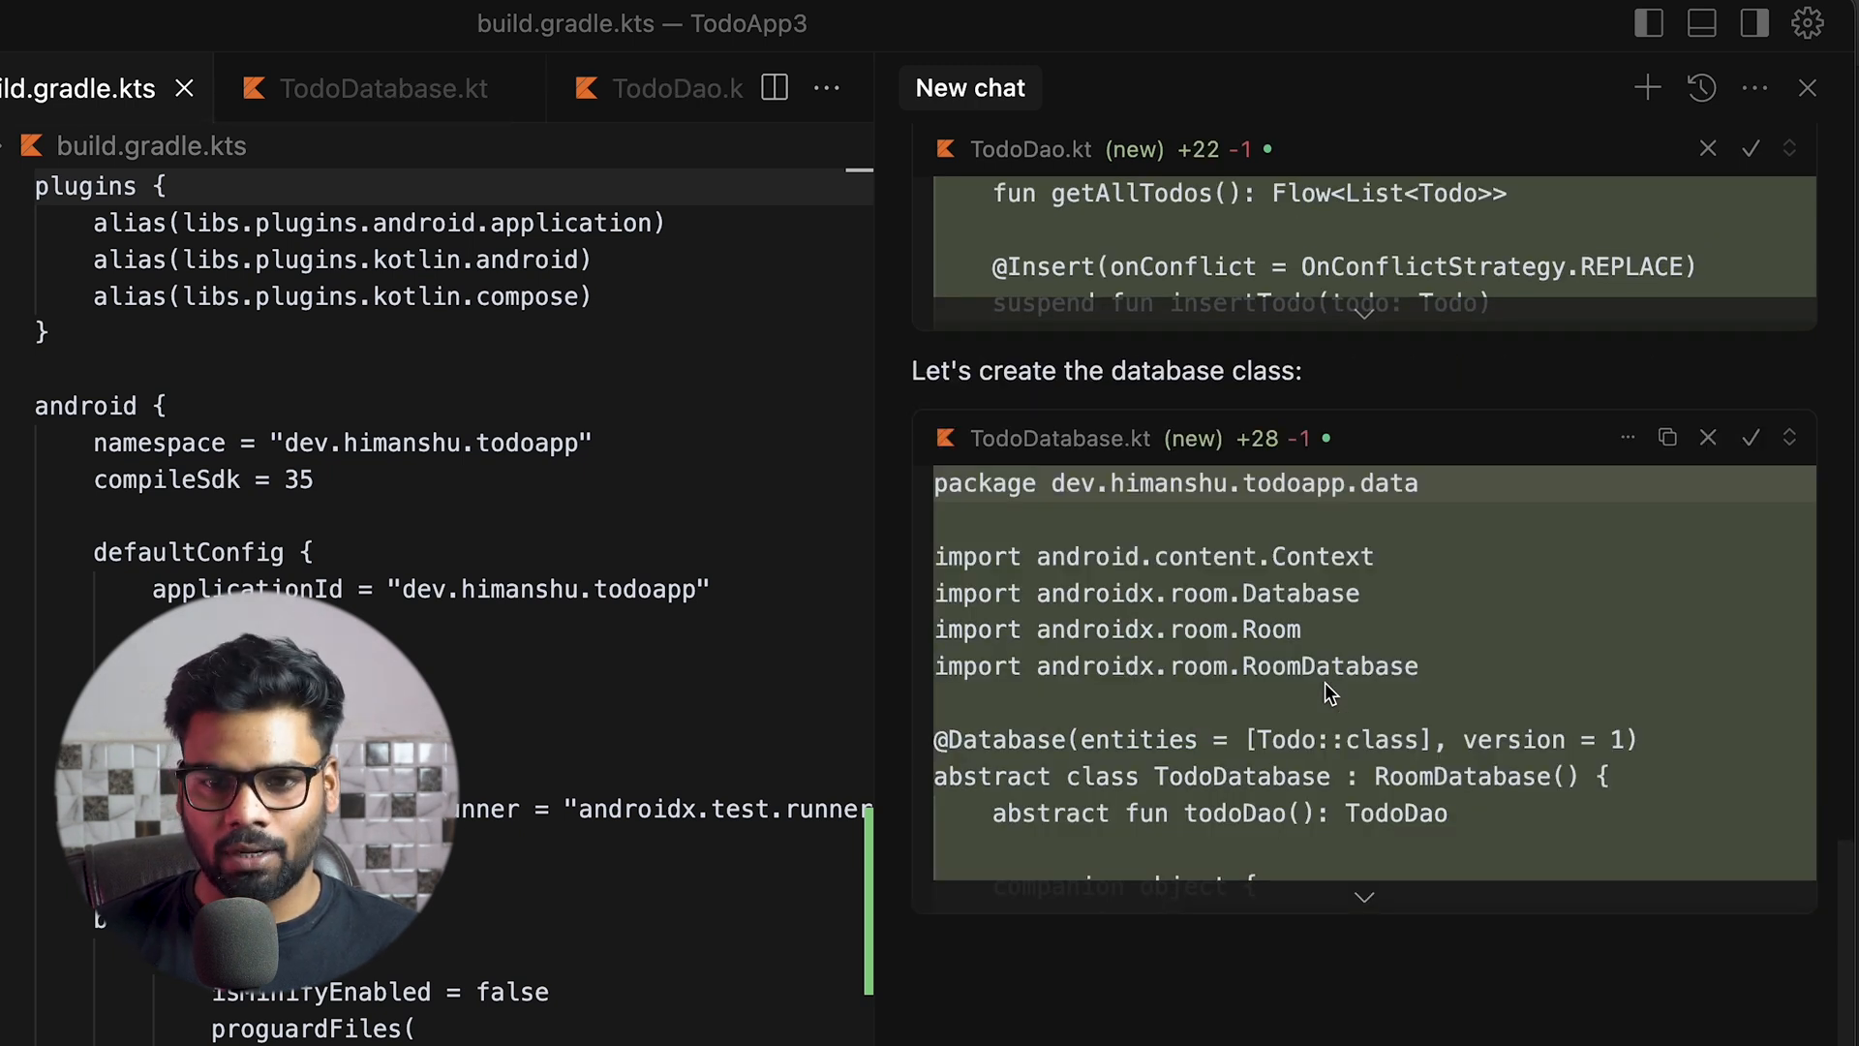
scroll(down, 3)
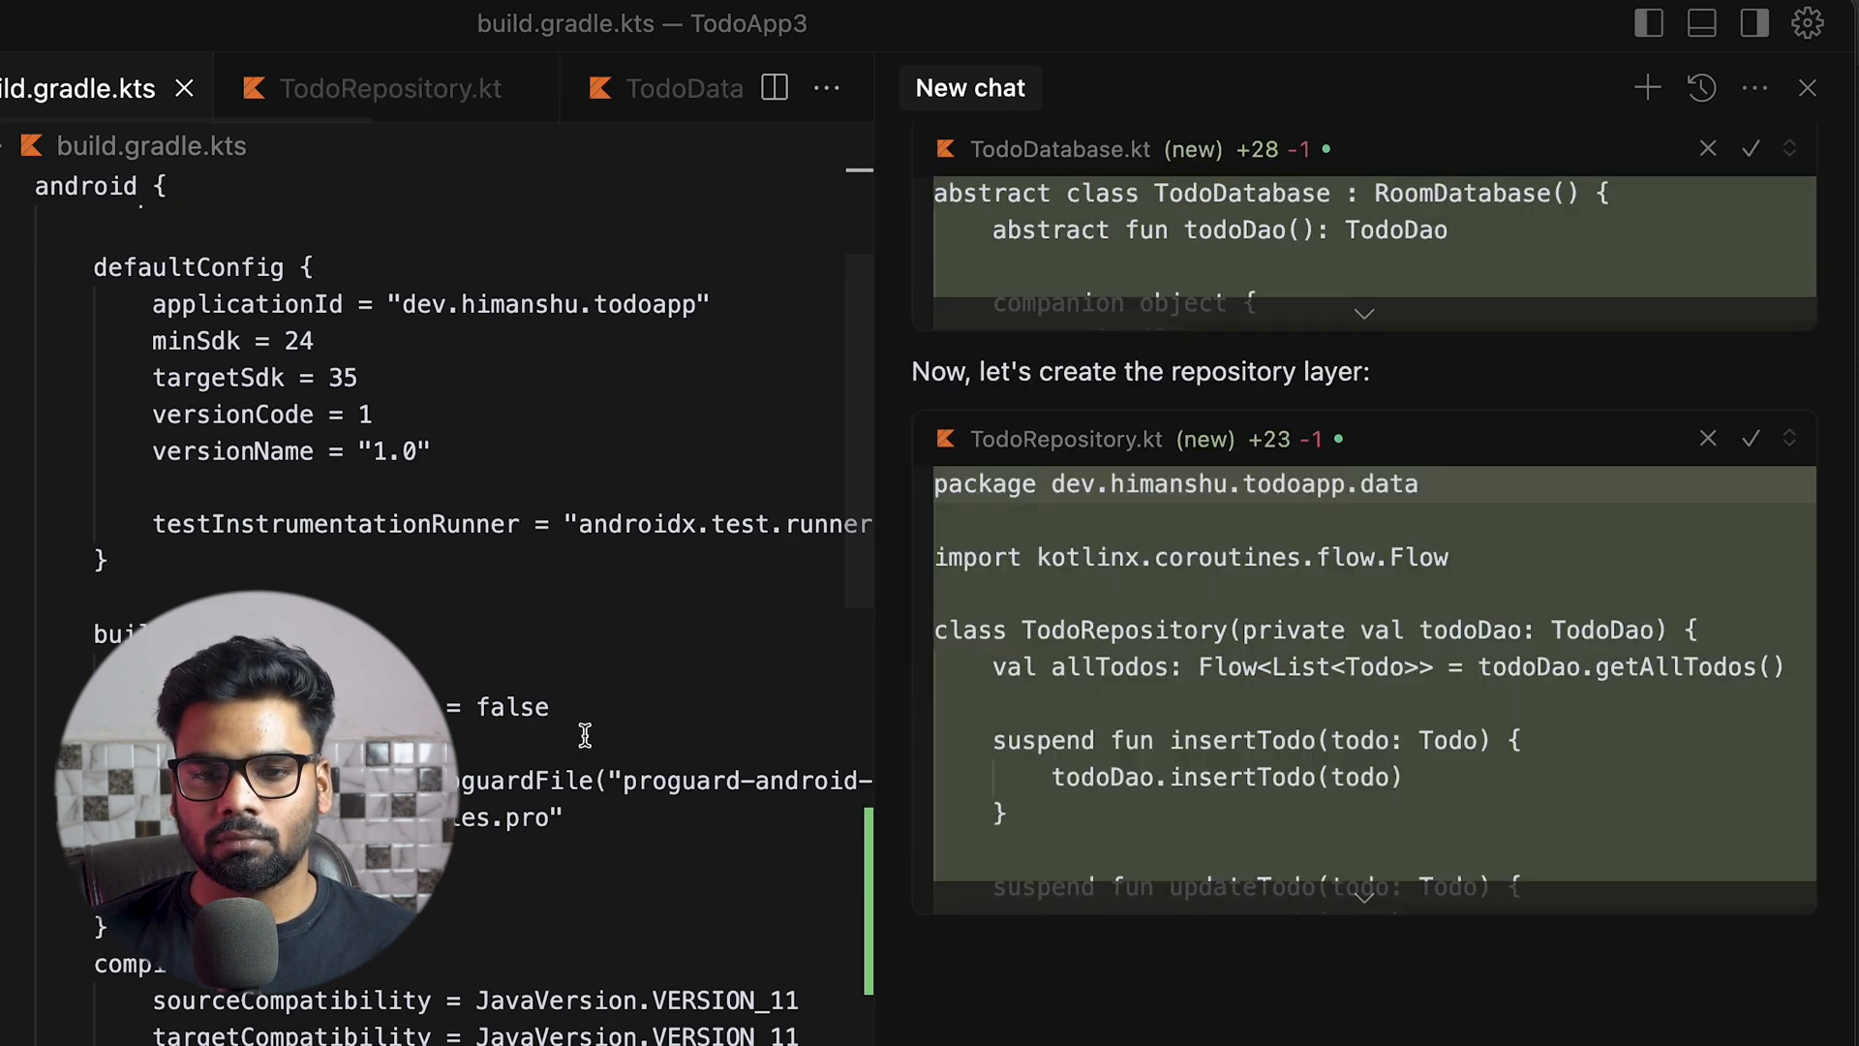
scroll(down, 3)
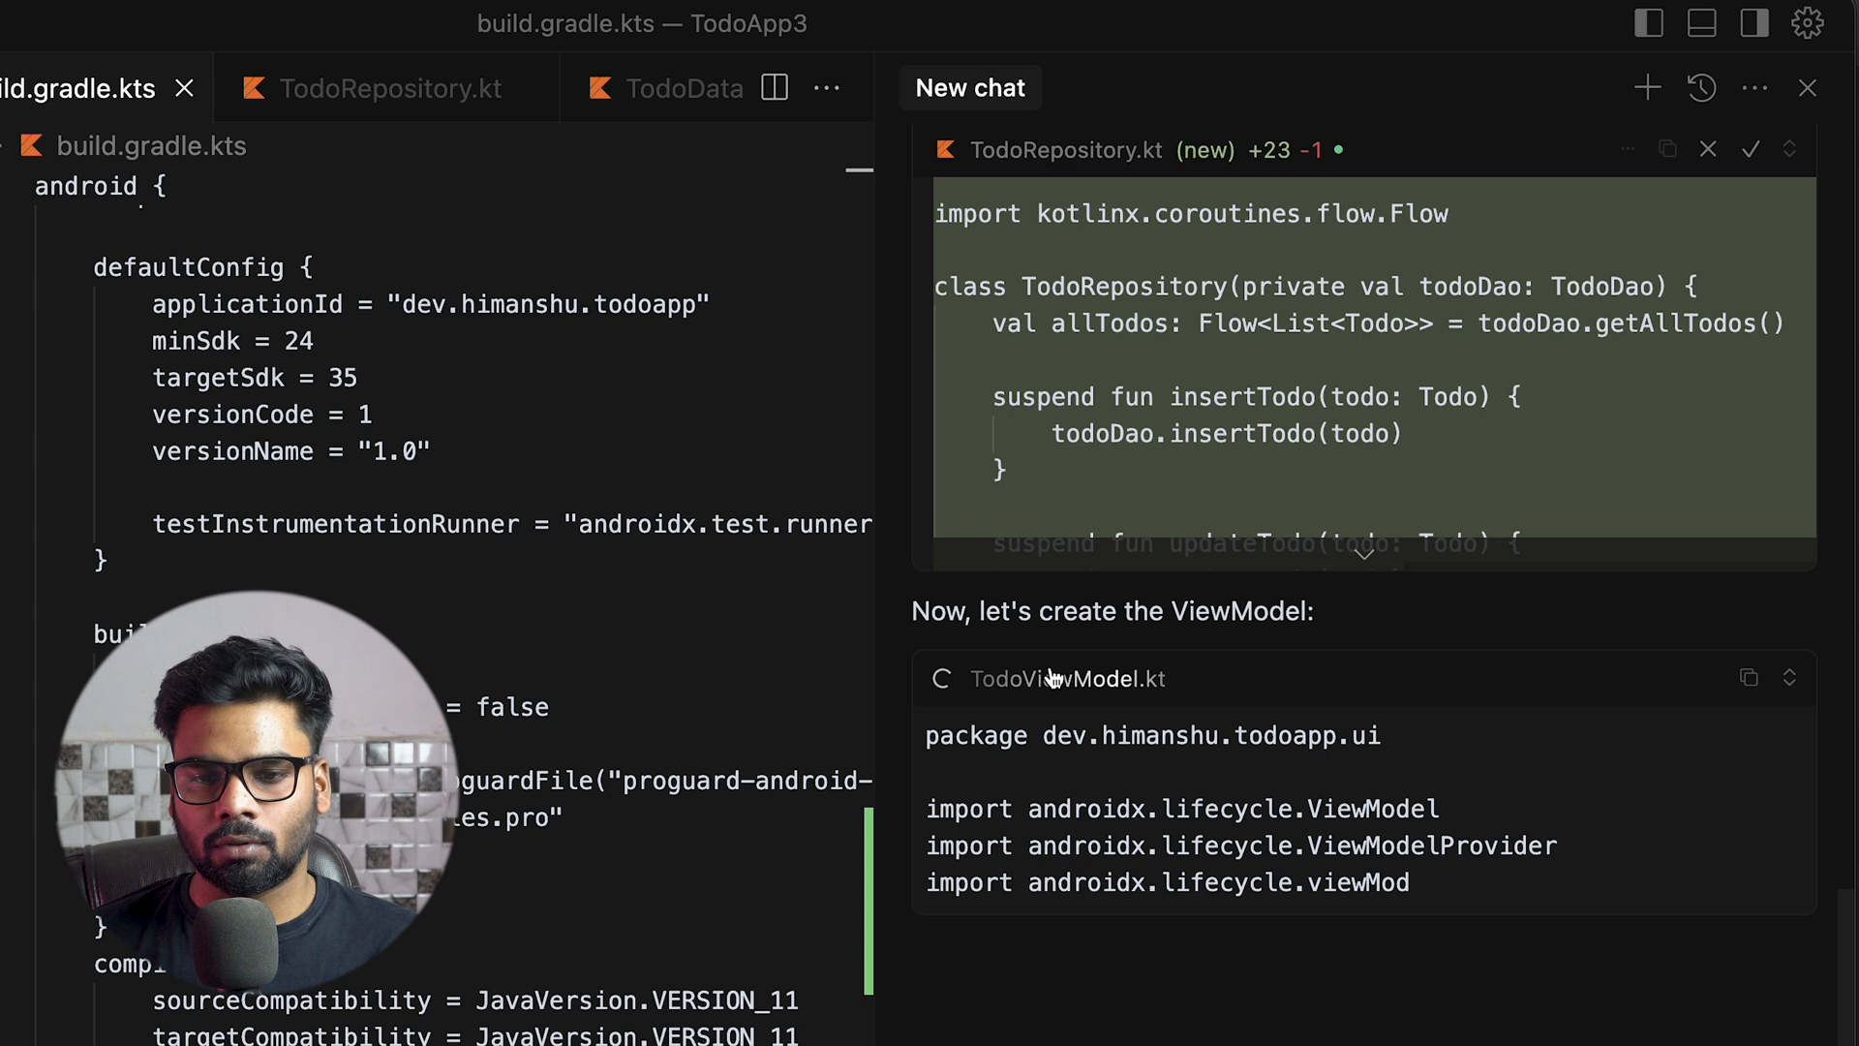
scroll(down, 3)
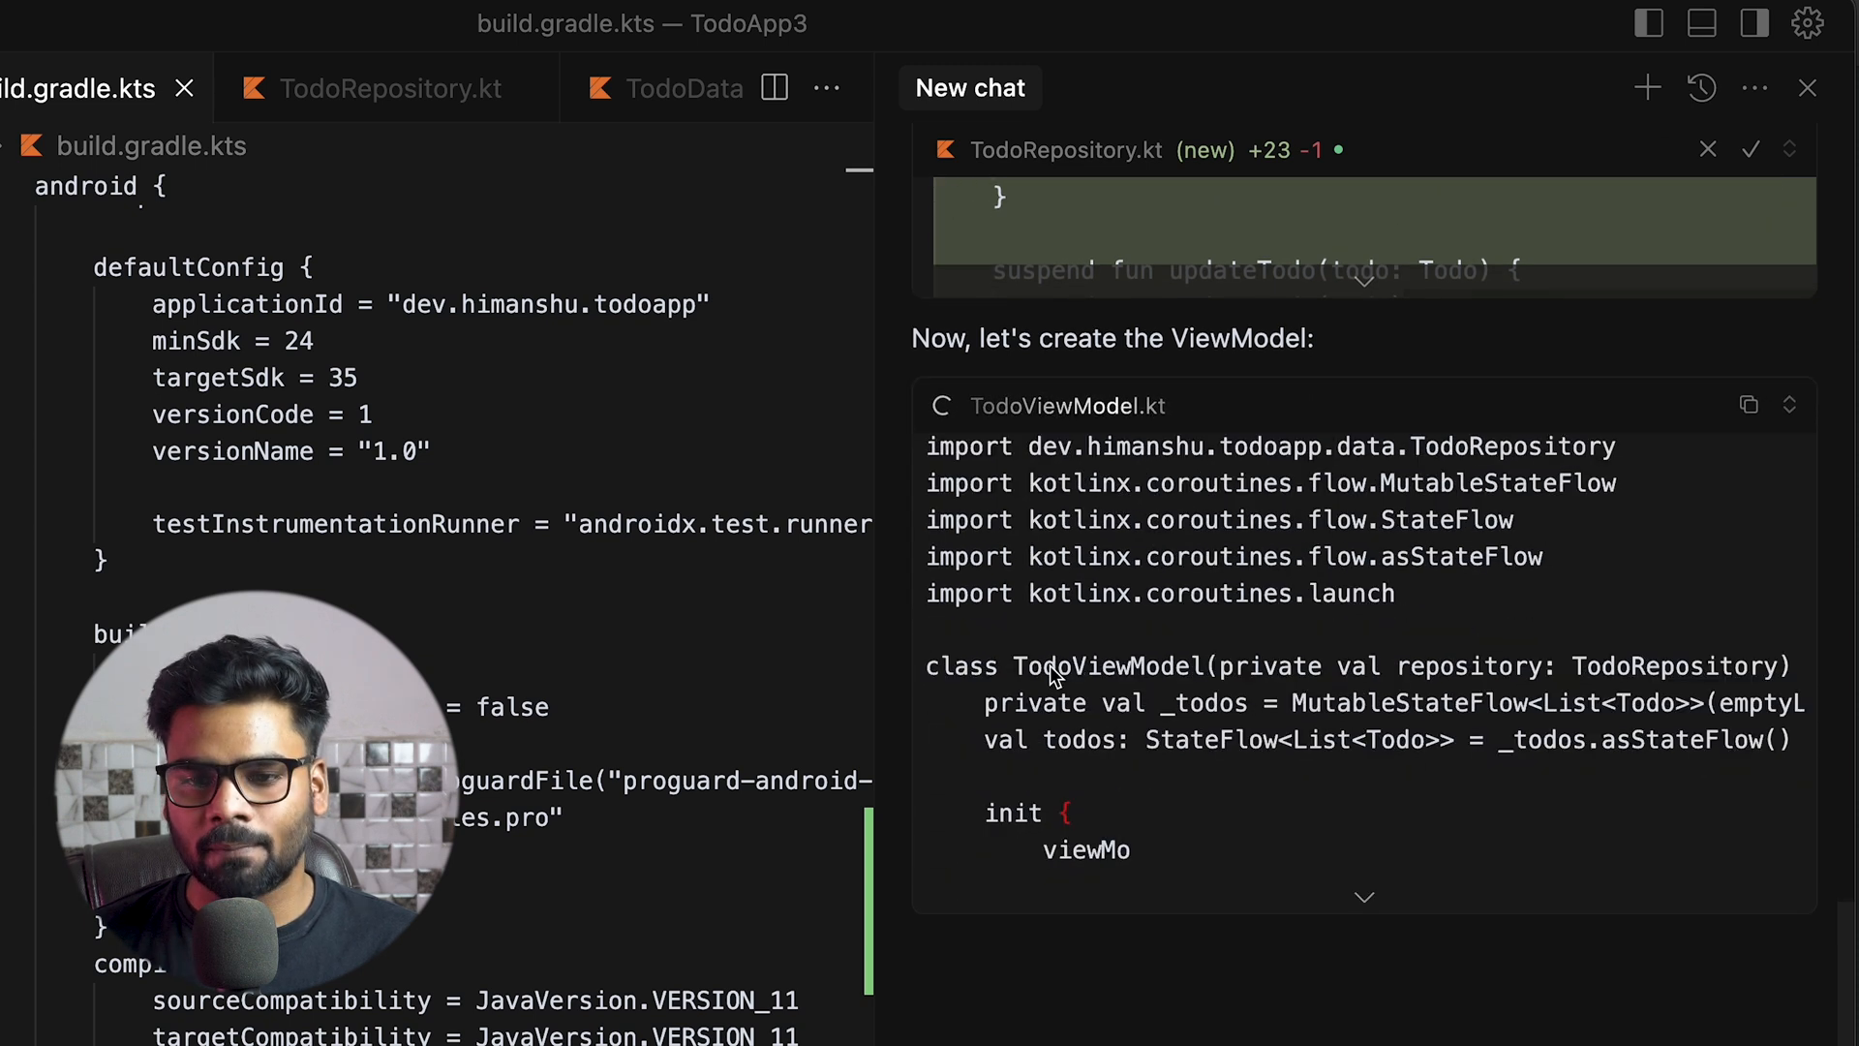
scroll(down, 3)
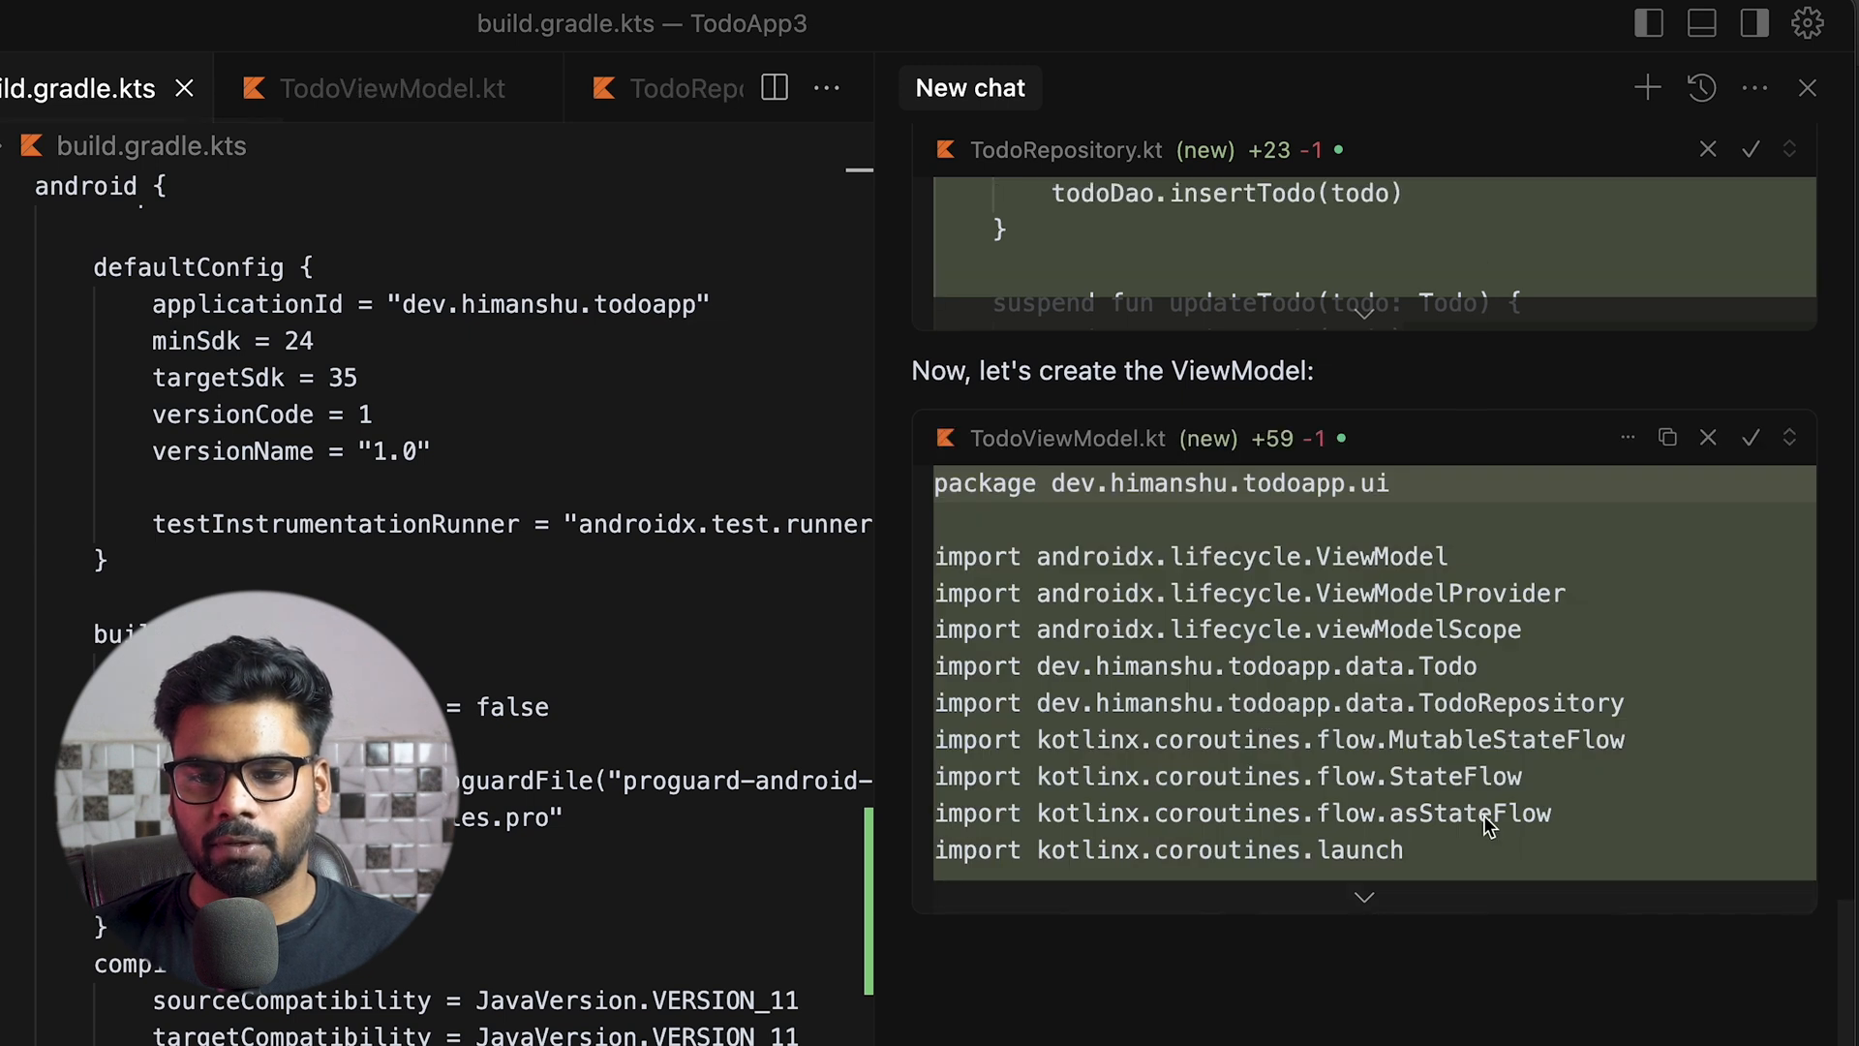
scroll(down, 3)
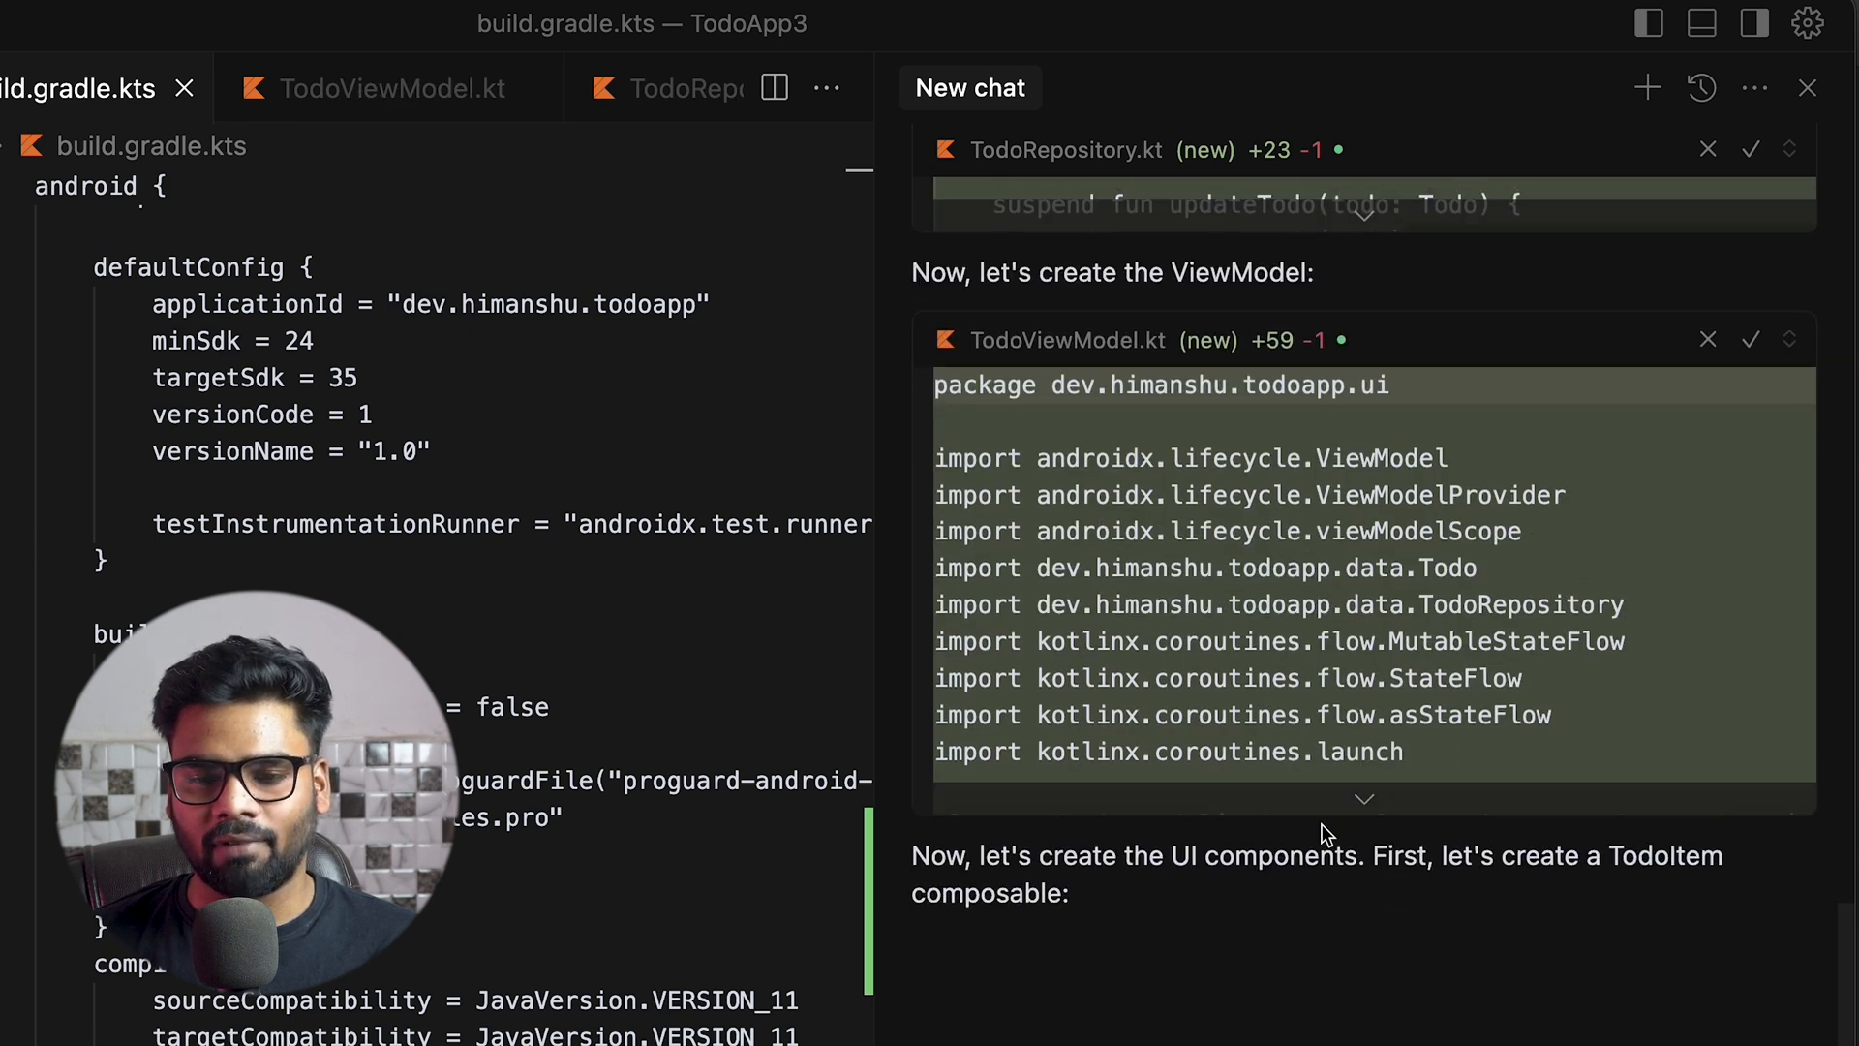
scroll(down, 3)
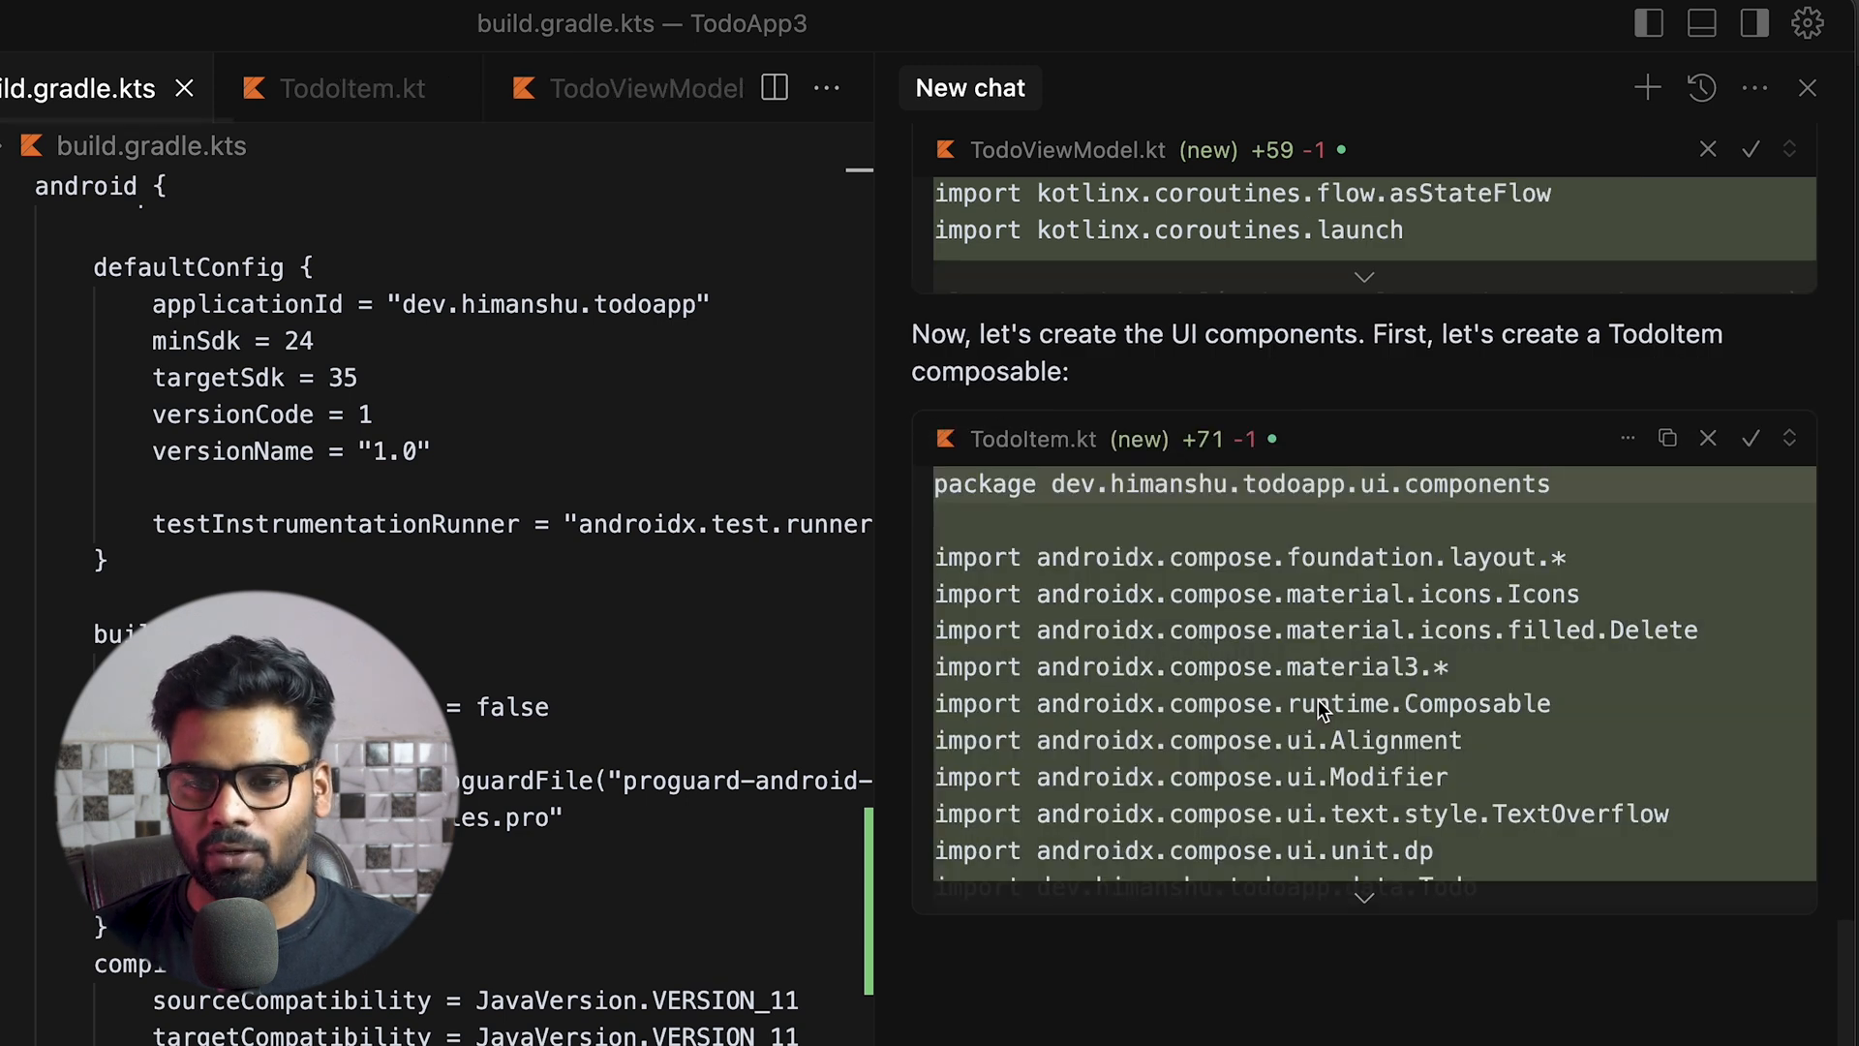
scroll(down, 3)
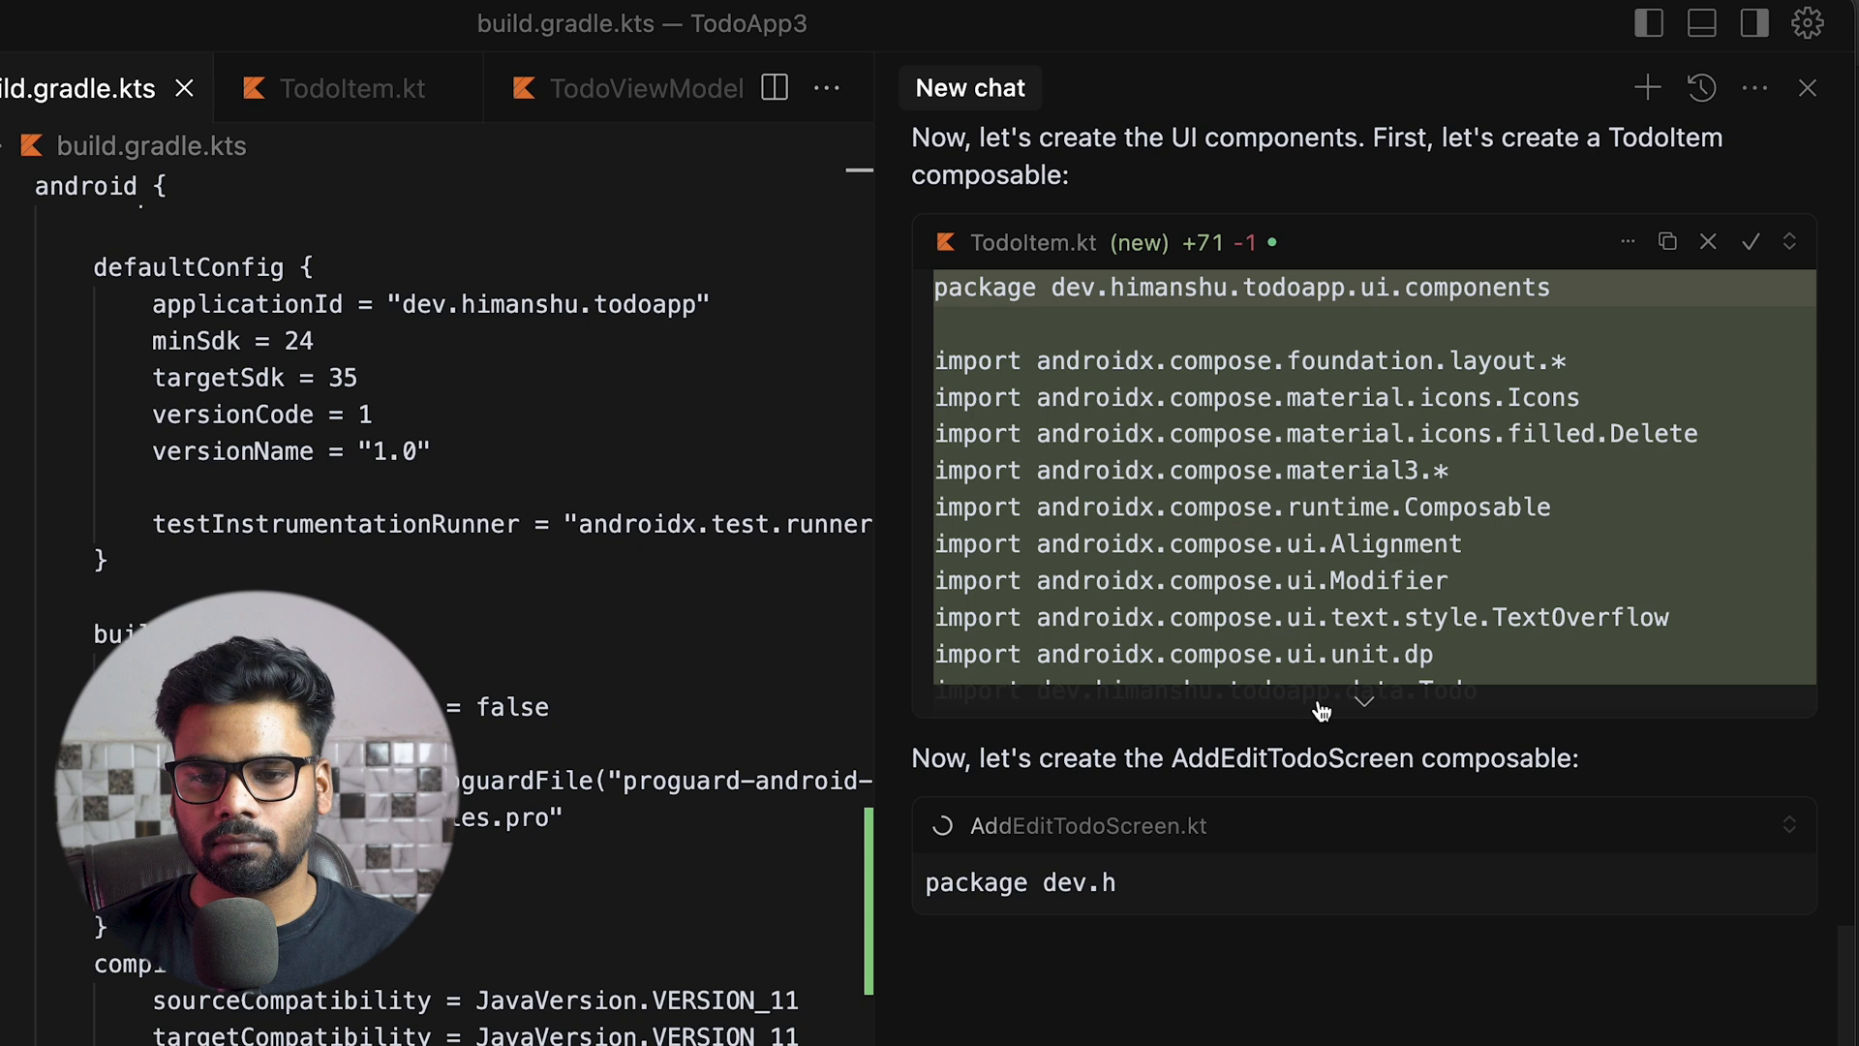
scroll(down, 3)
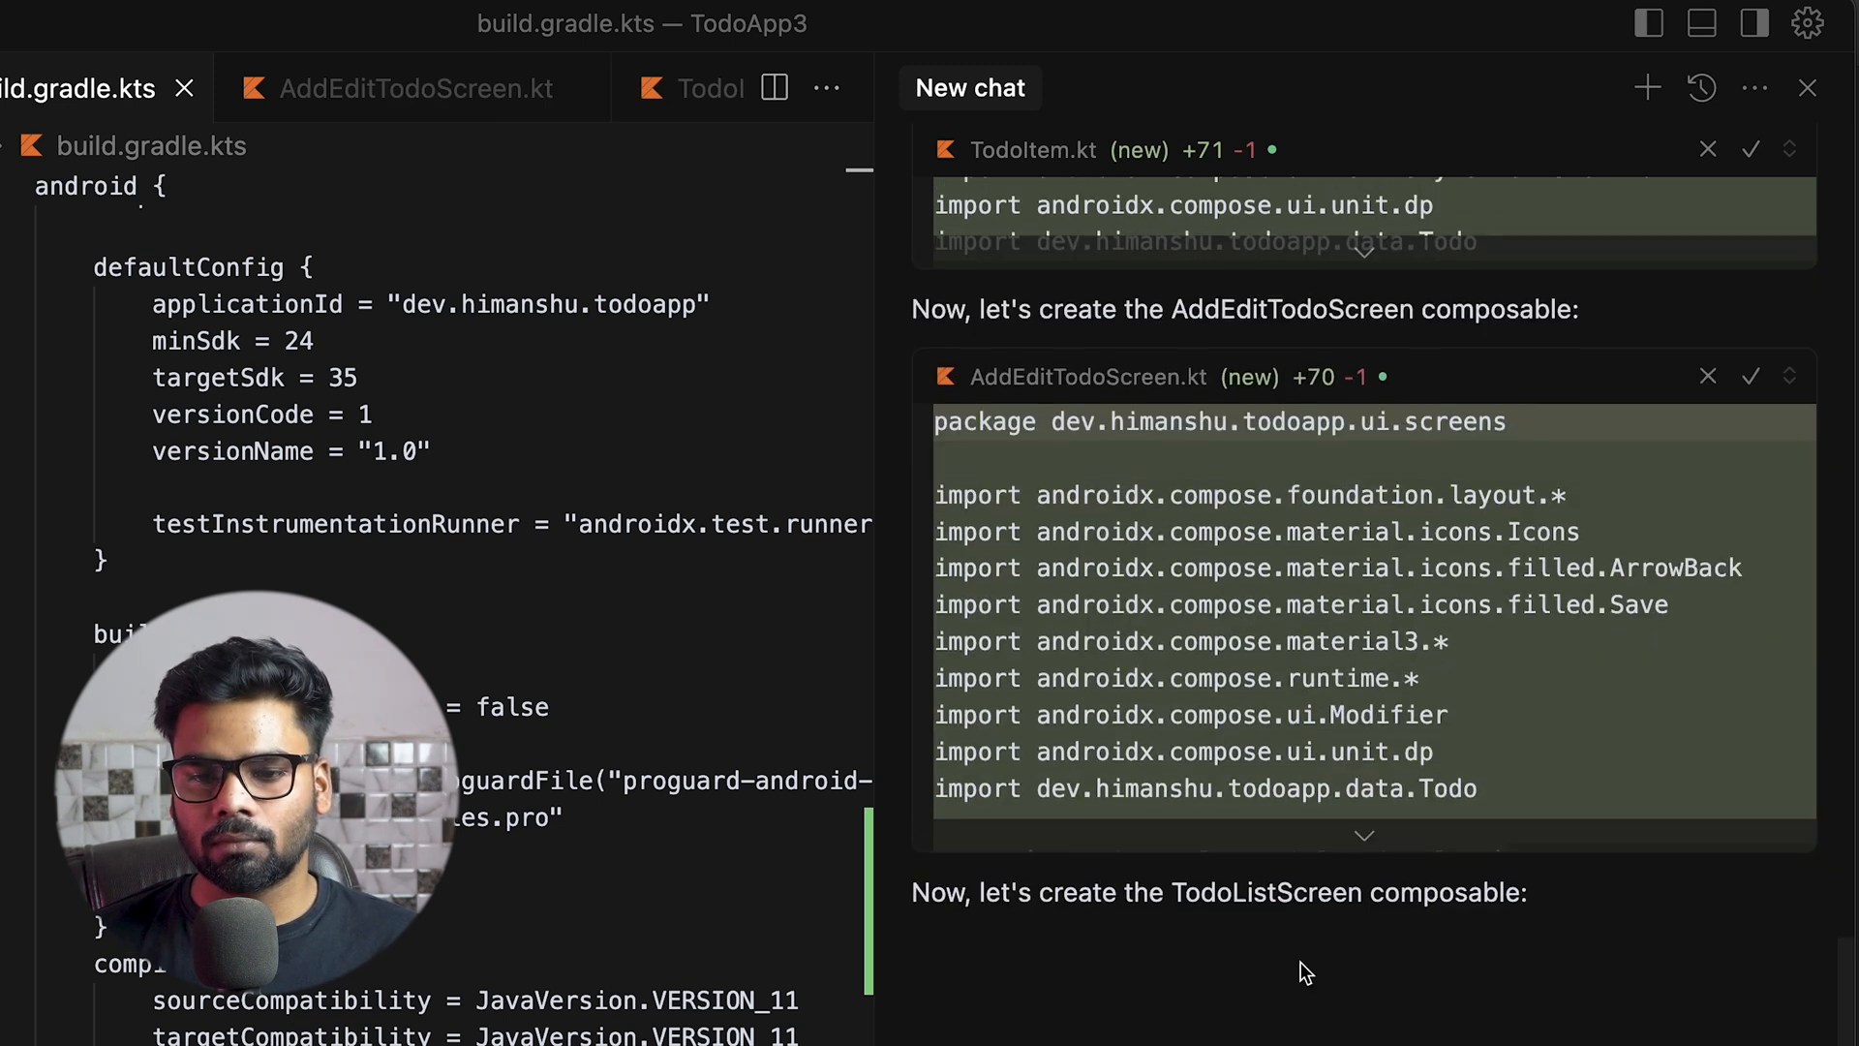
scroll(down, 3)
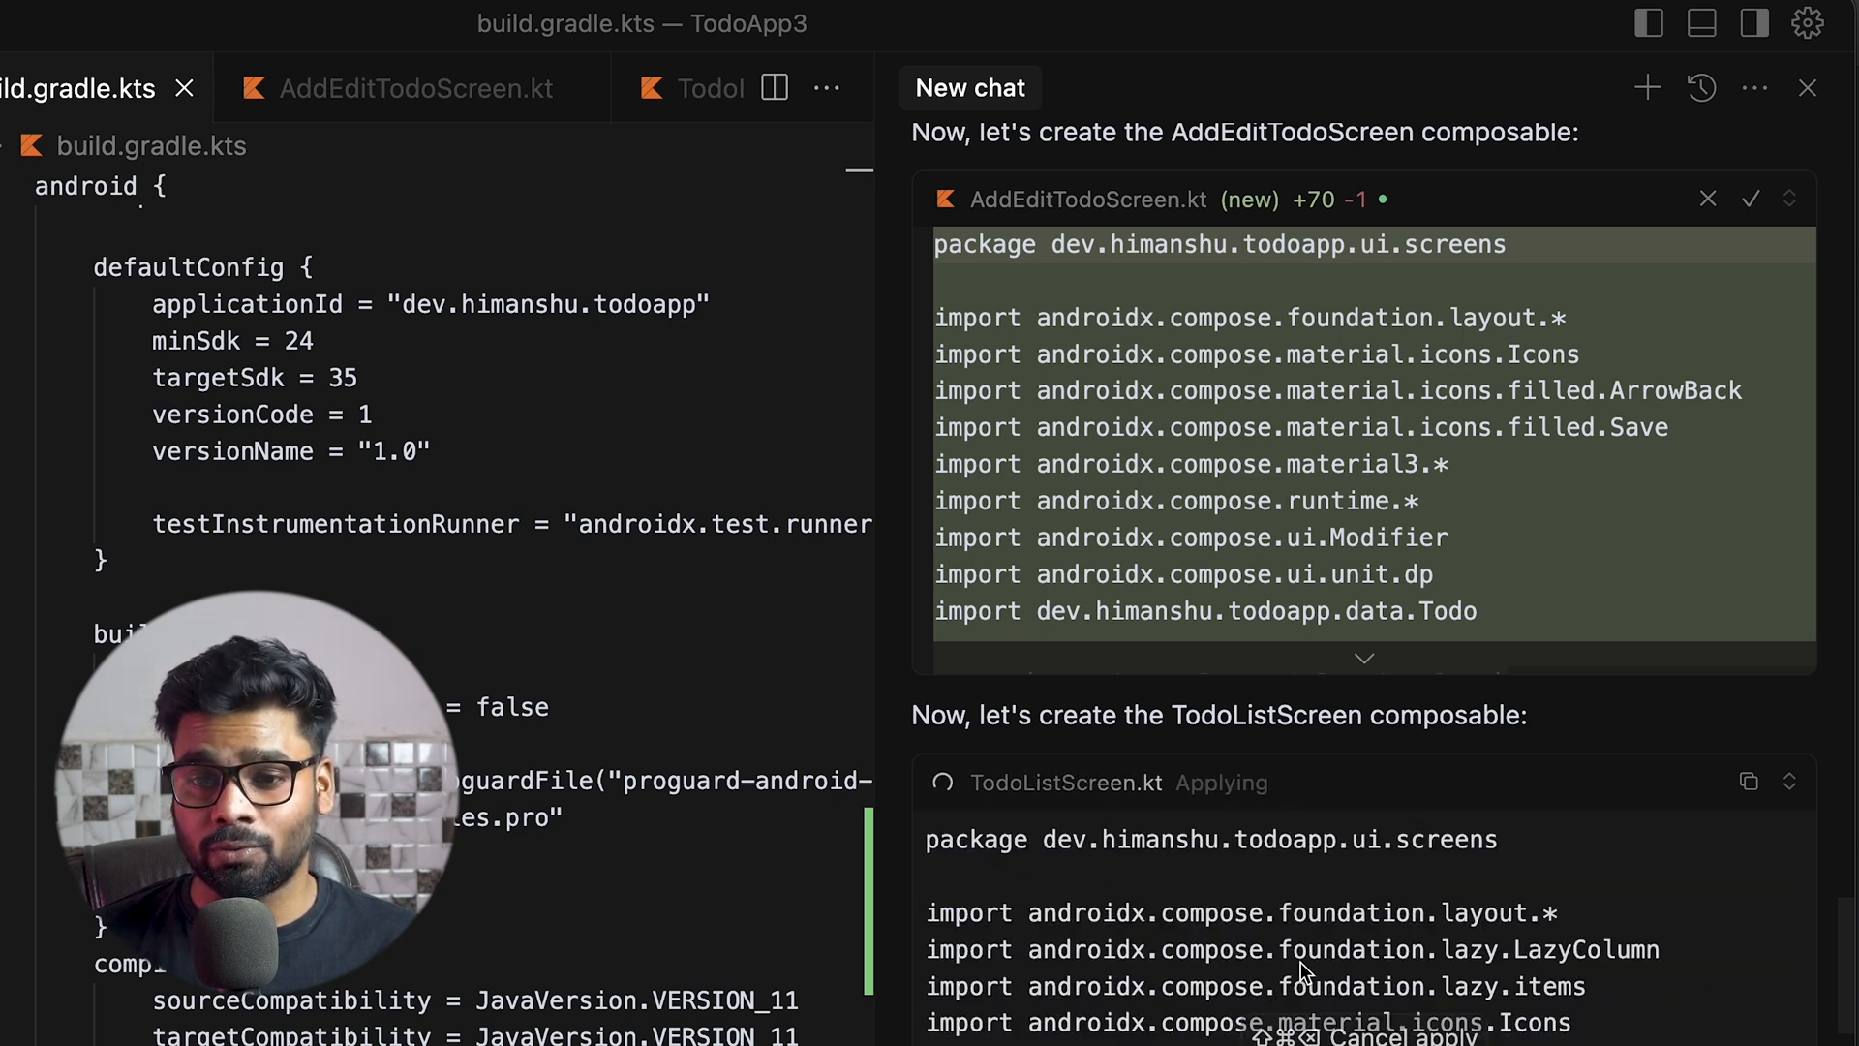
scroll(down, 3)
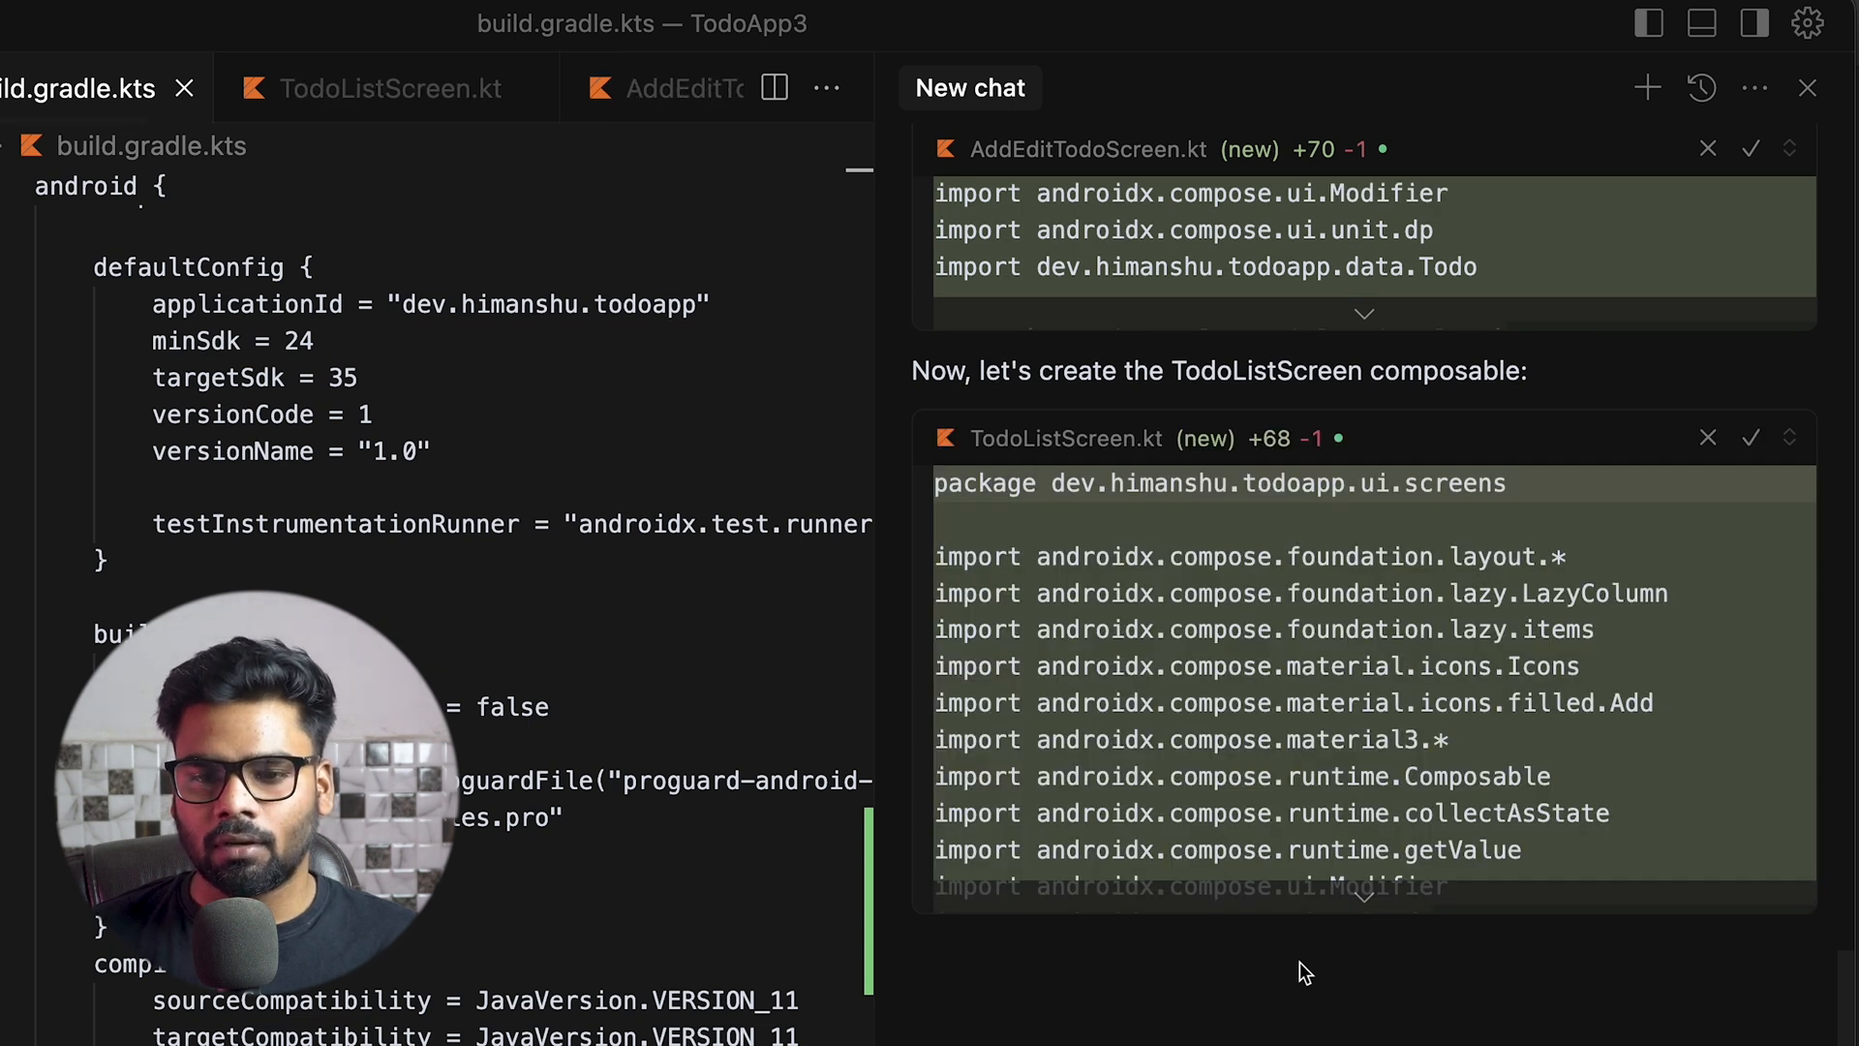
scroll(down, 3)
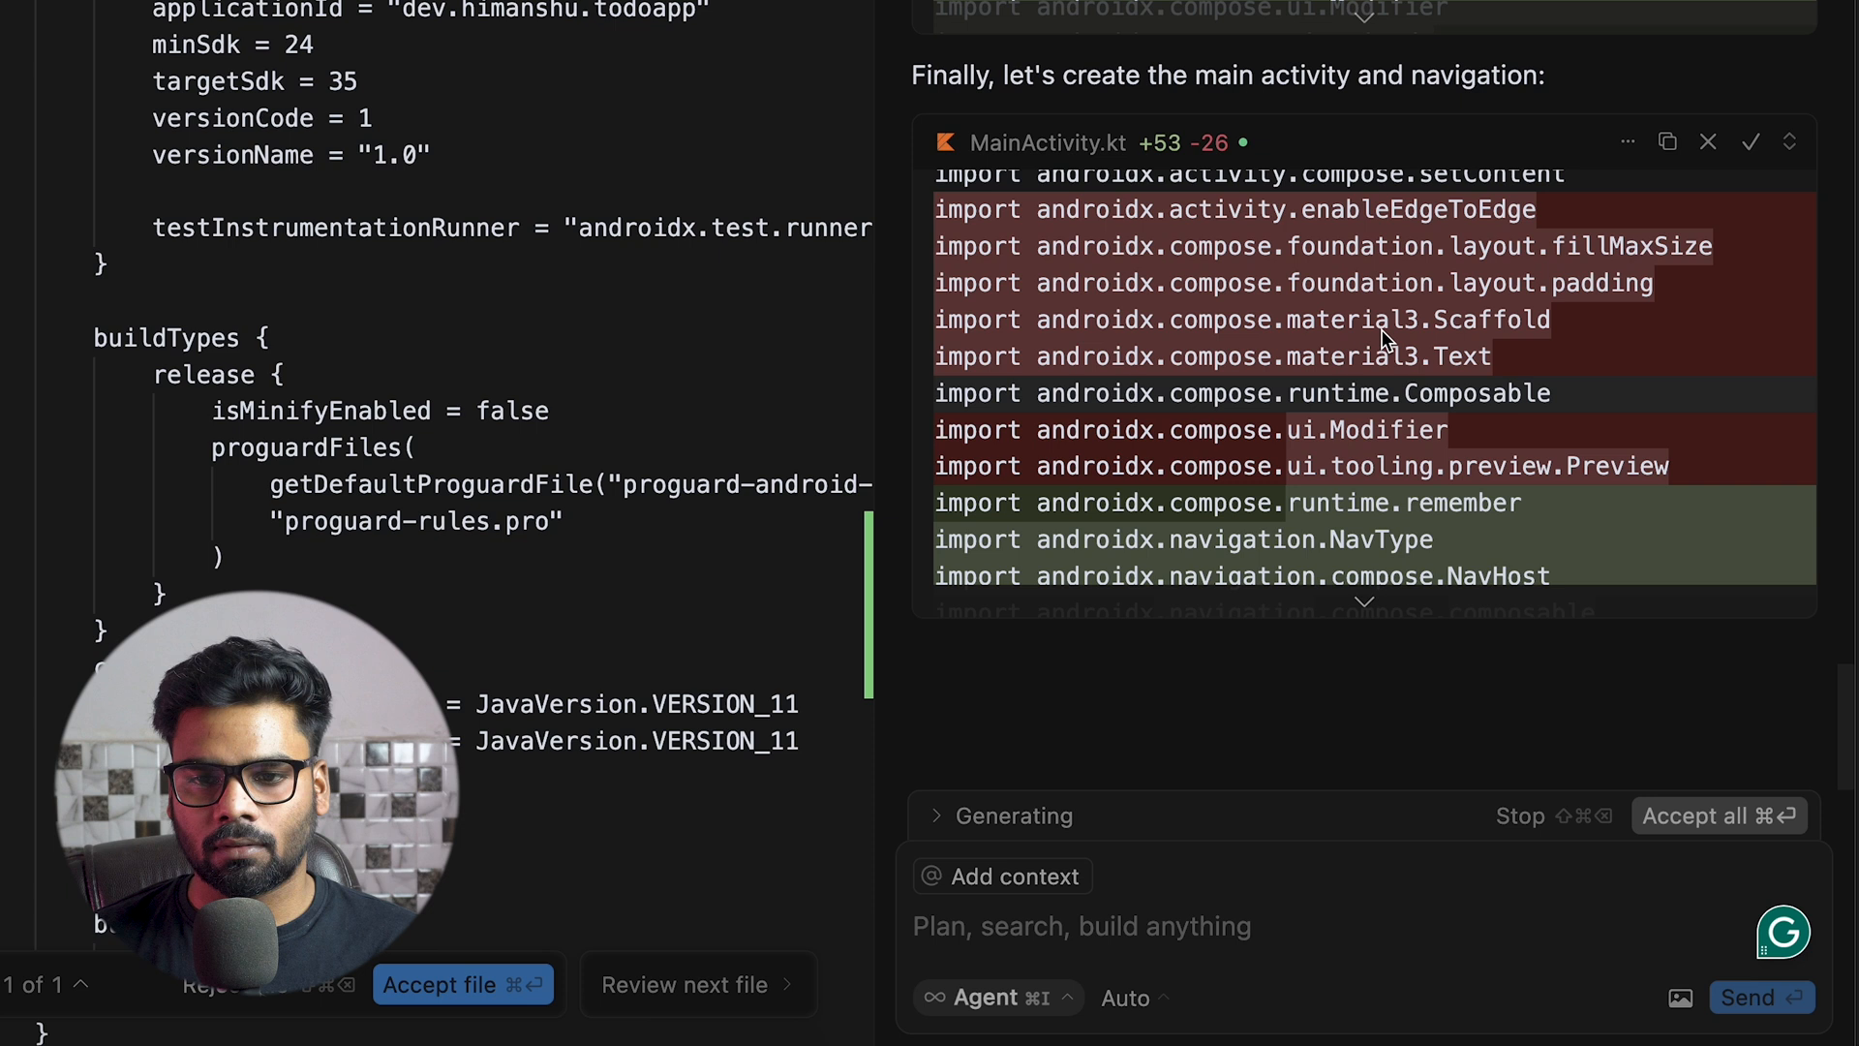
mouse_move(1202, 424)
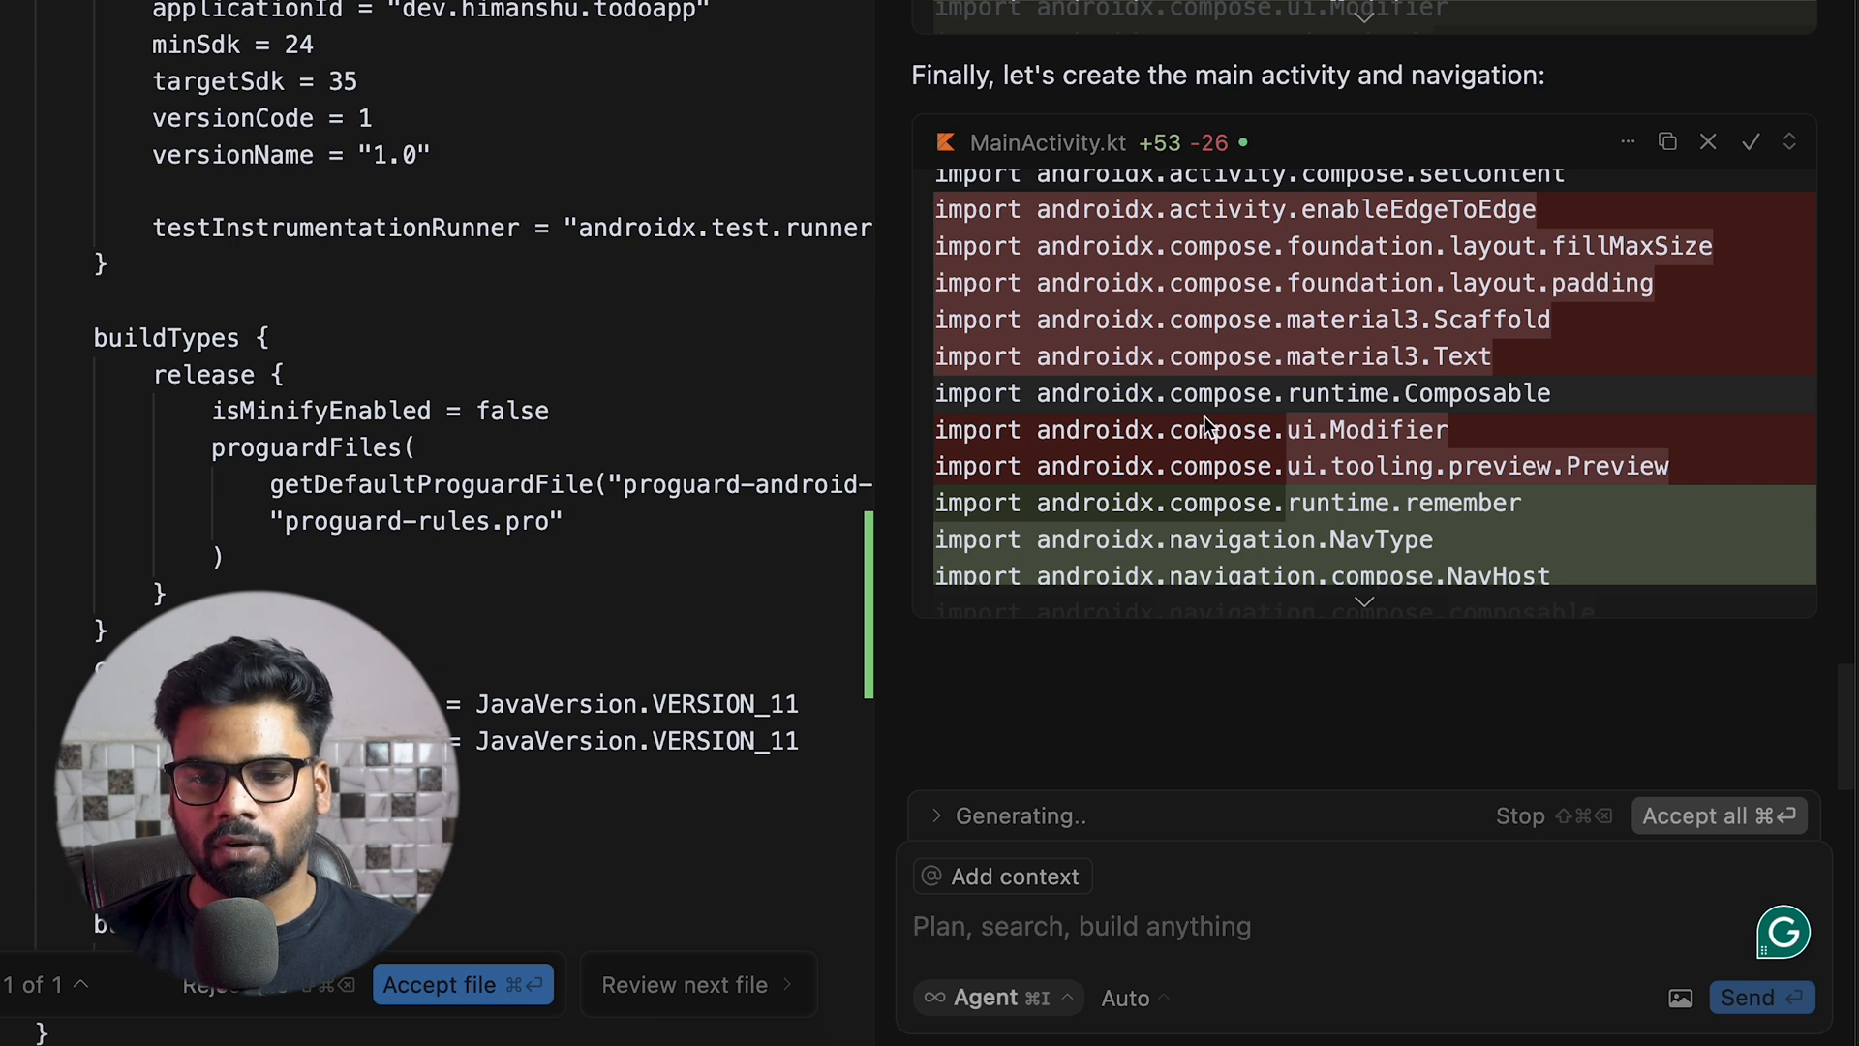
scroll(down, 3)
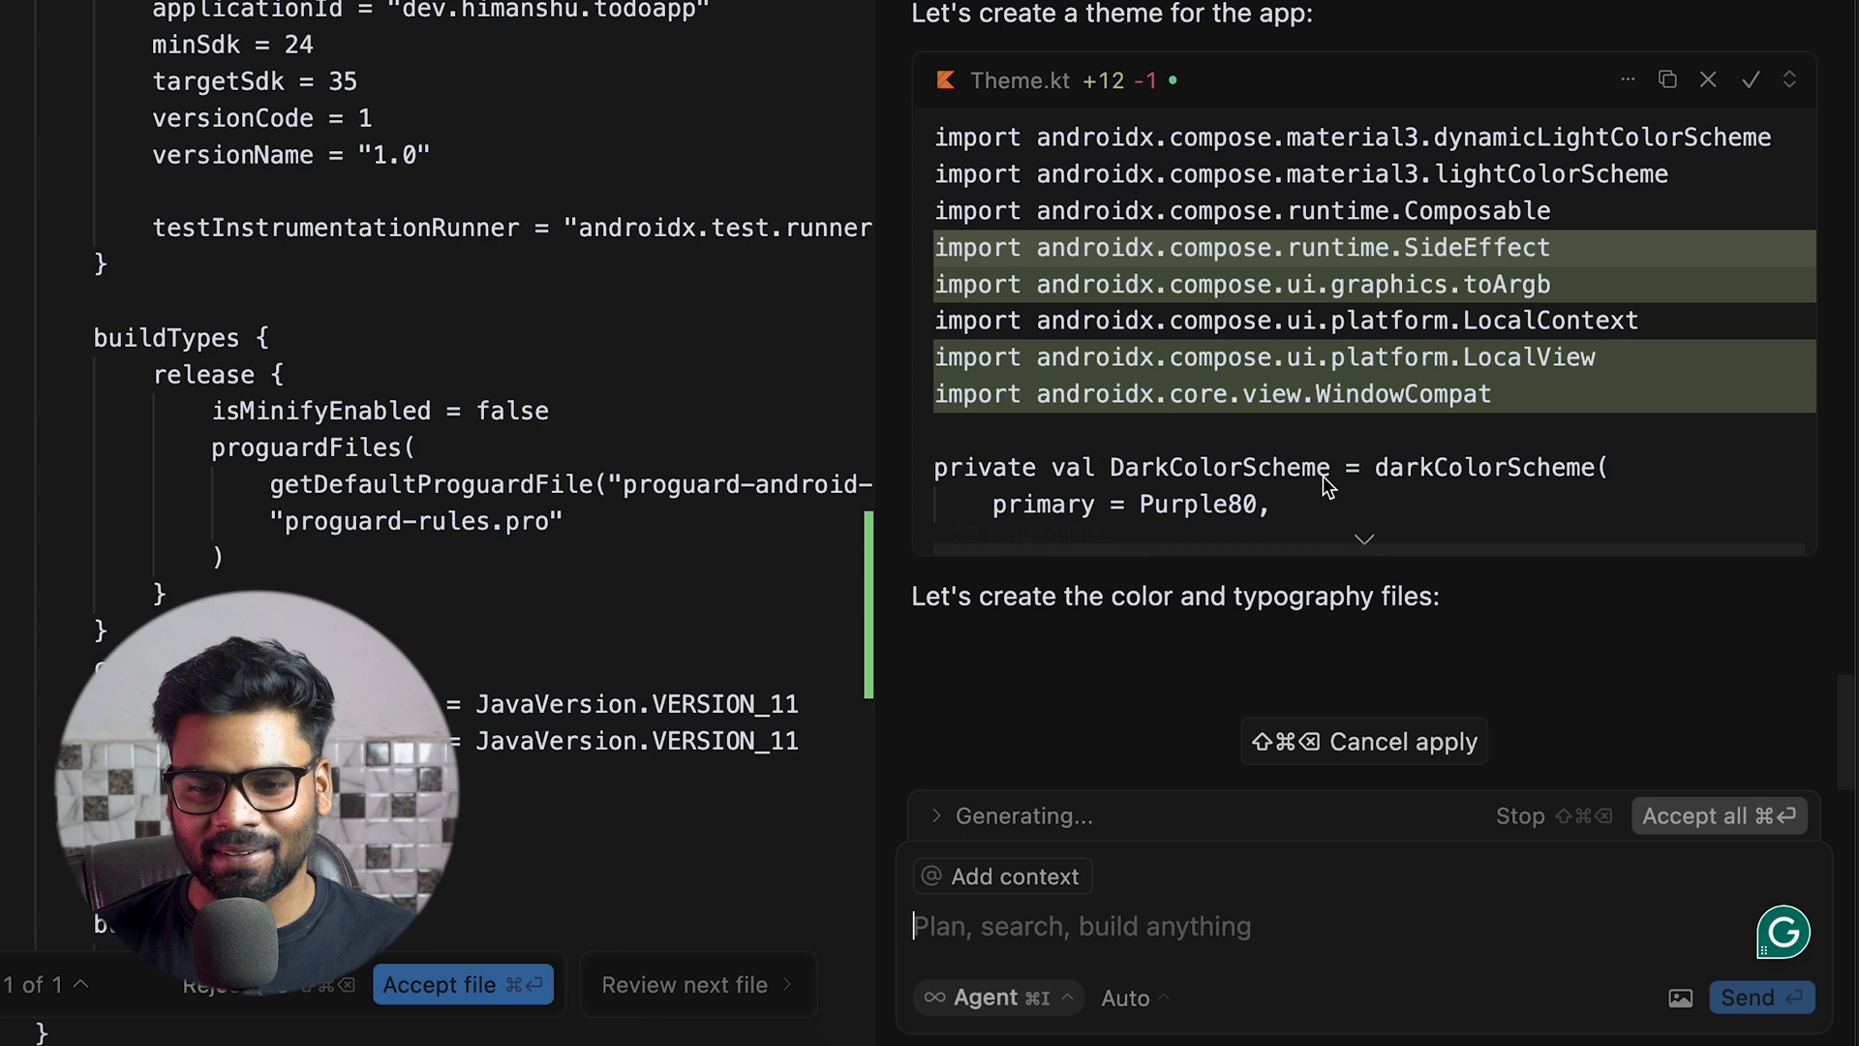
scroll(down, 3)
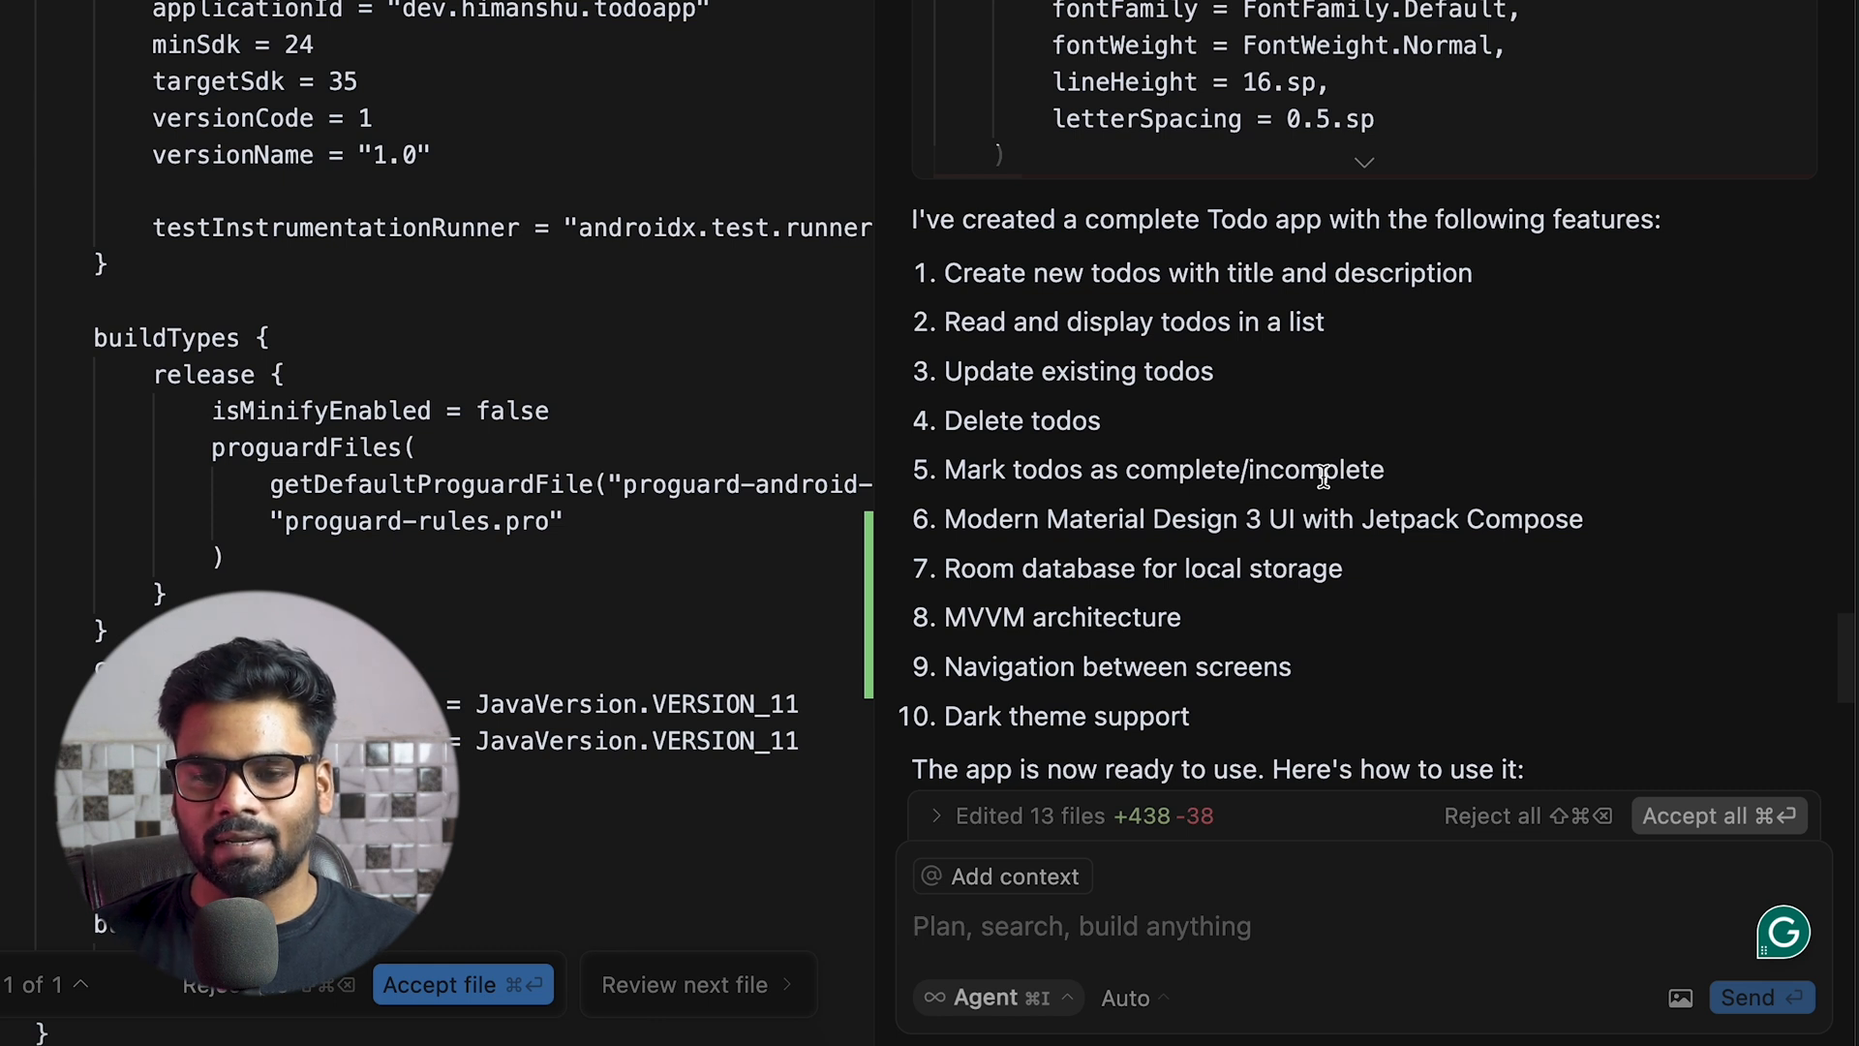
Read the agent's final summary of usage, technologies and the 13 edited files
scroll(down, 3)
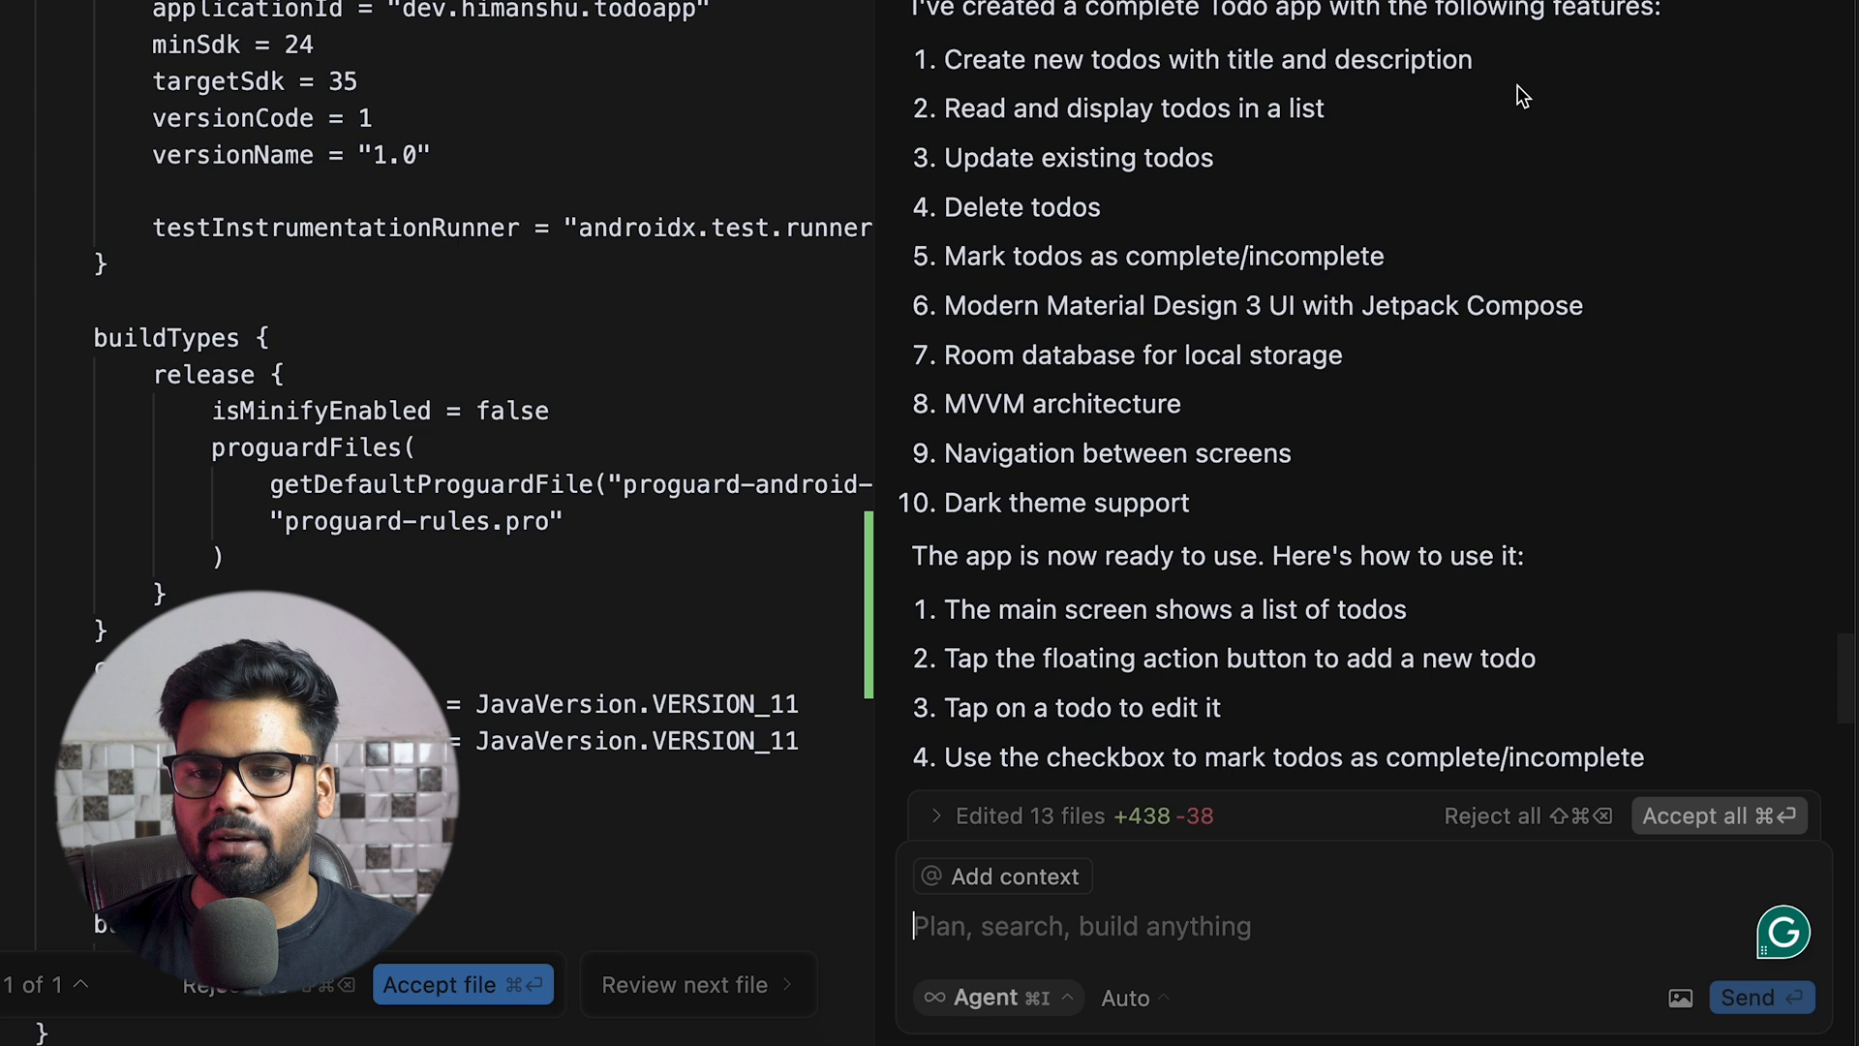
mouse_move(1324, 182)
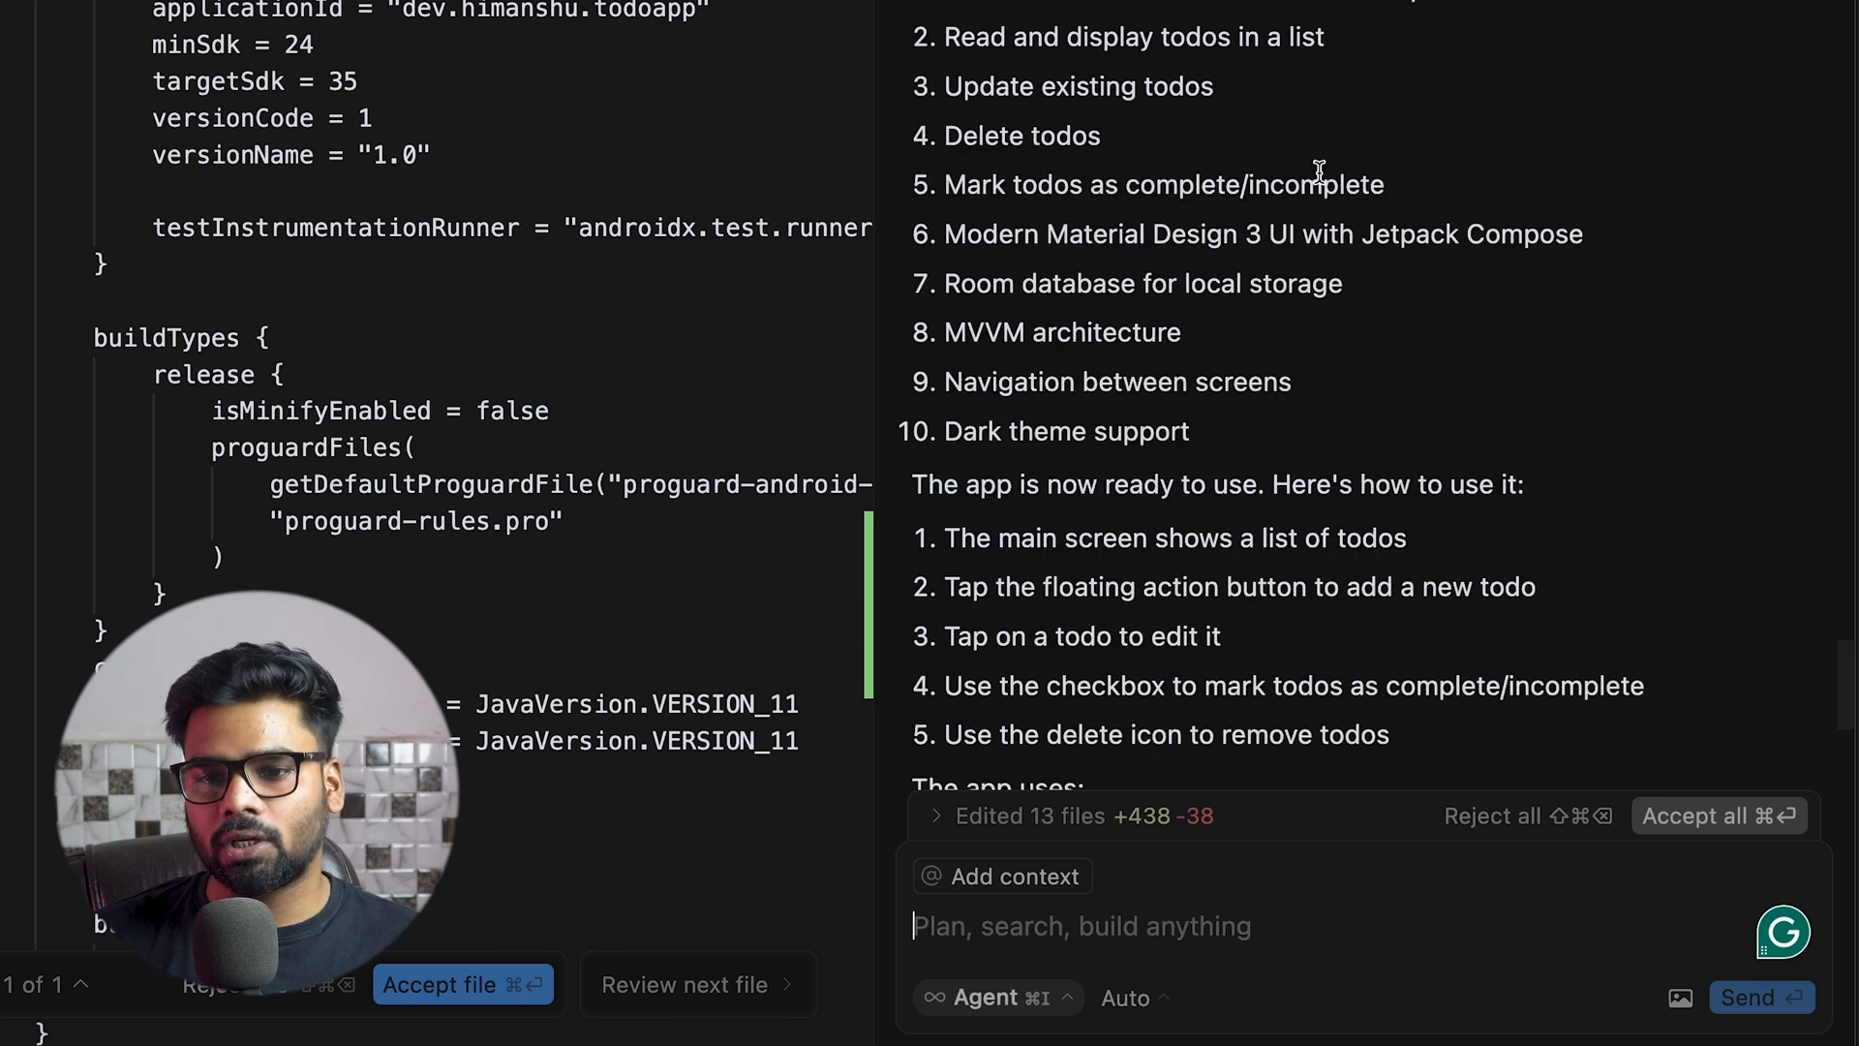
scroll(down, 3)
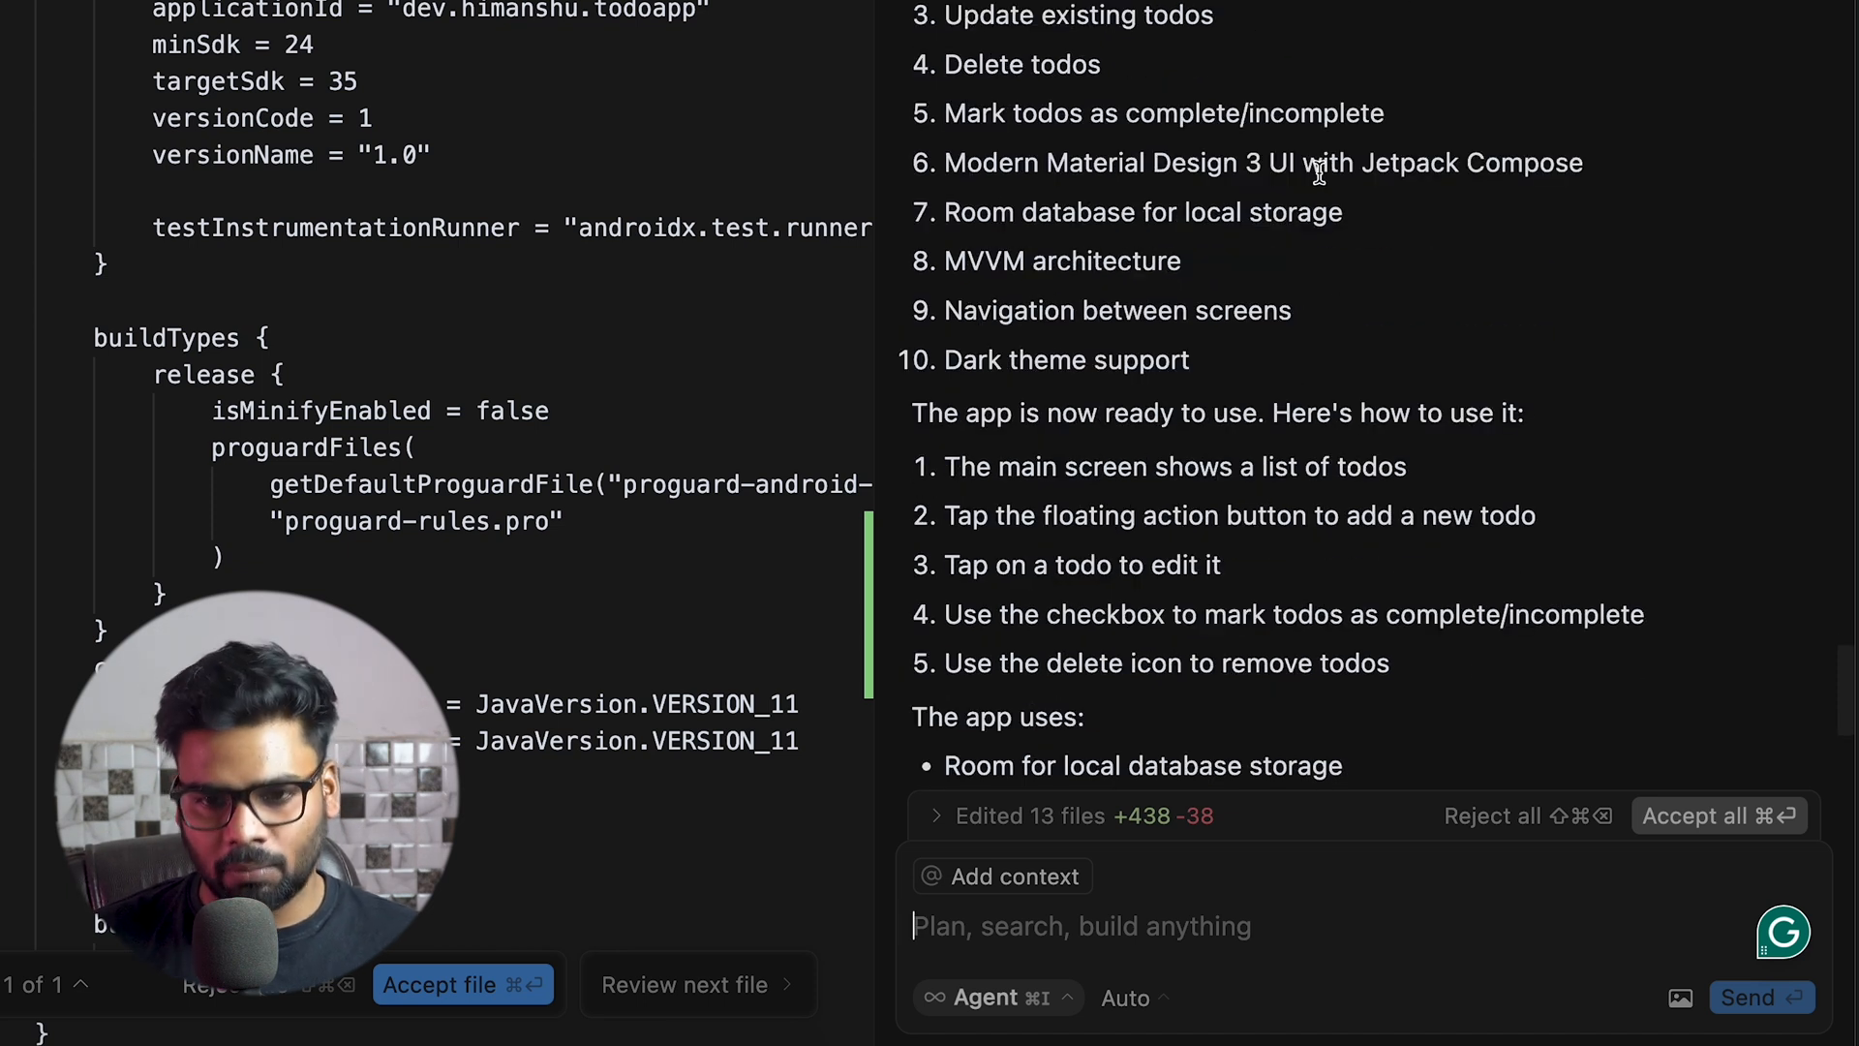
scroll(down, 3)
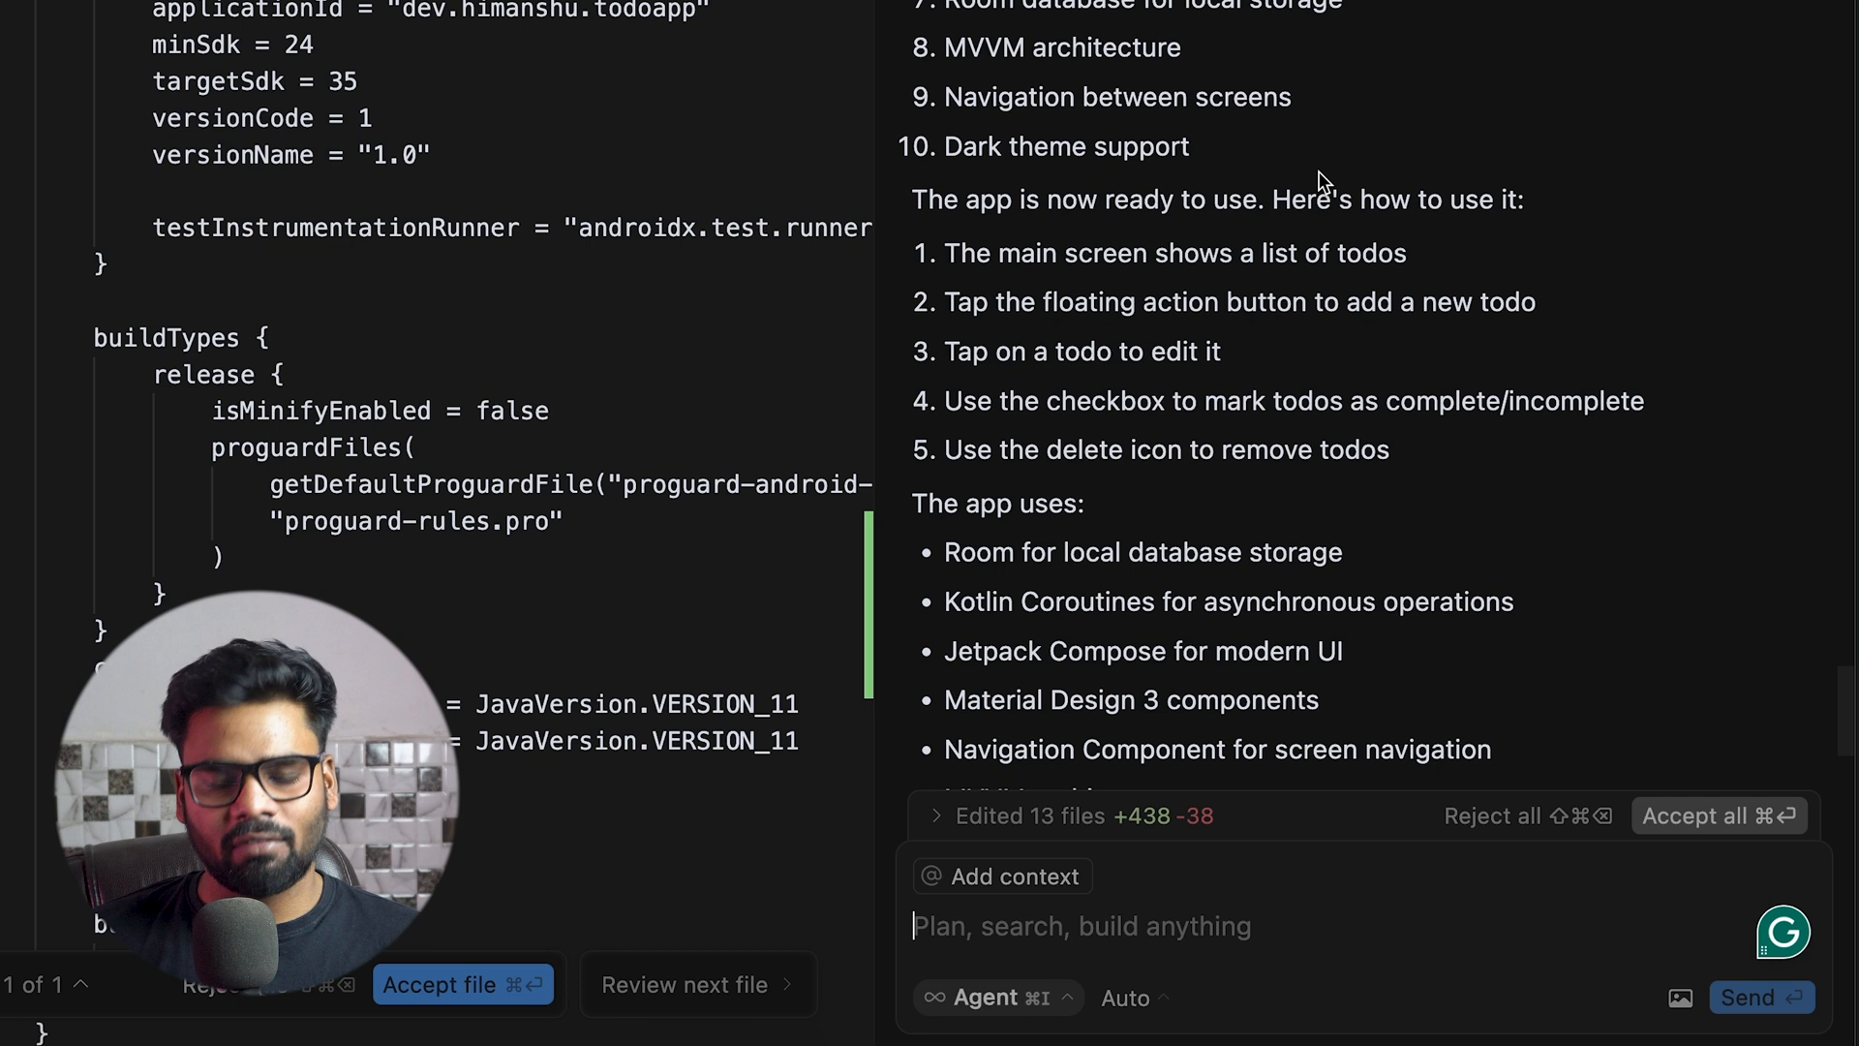
scroll(down, 3)
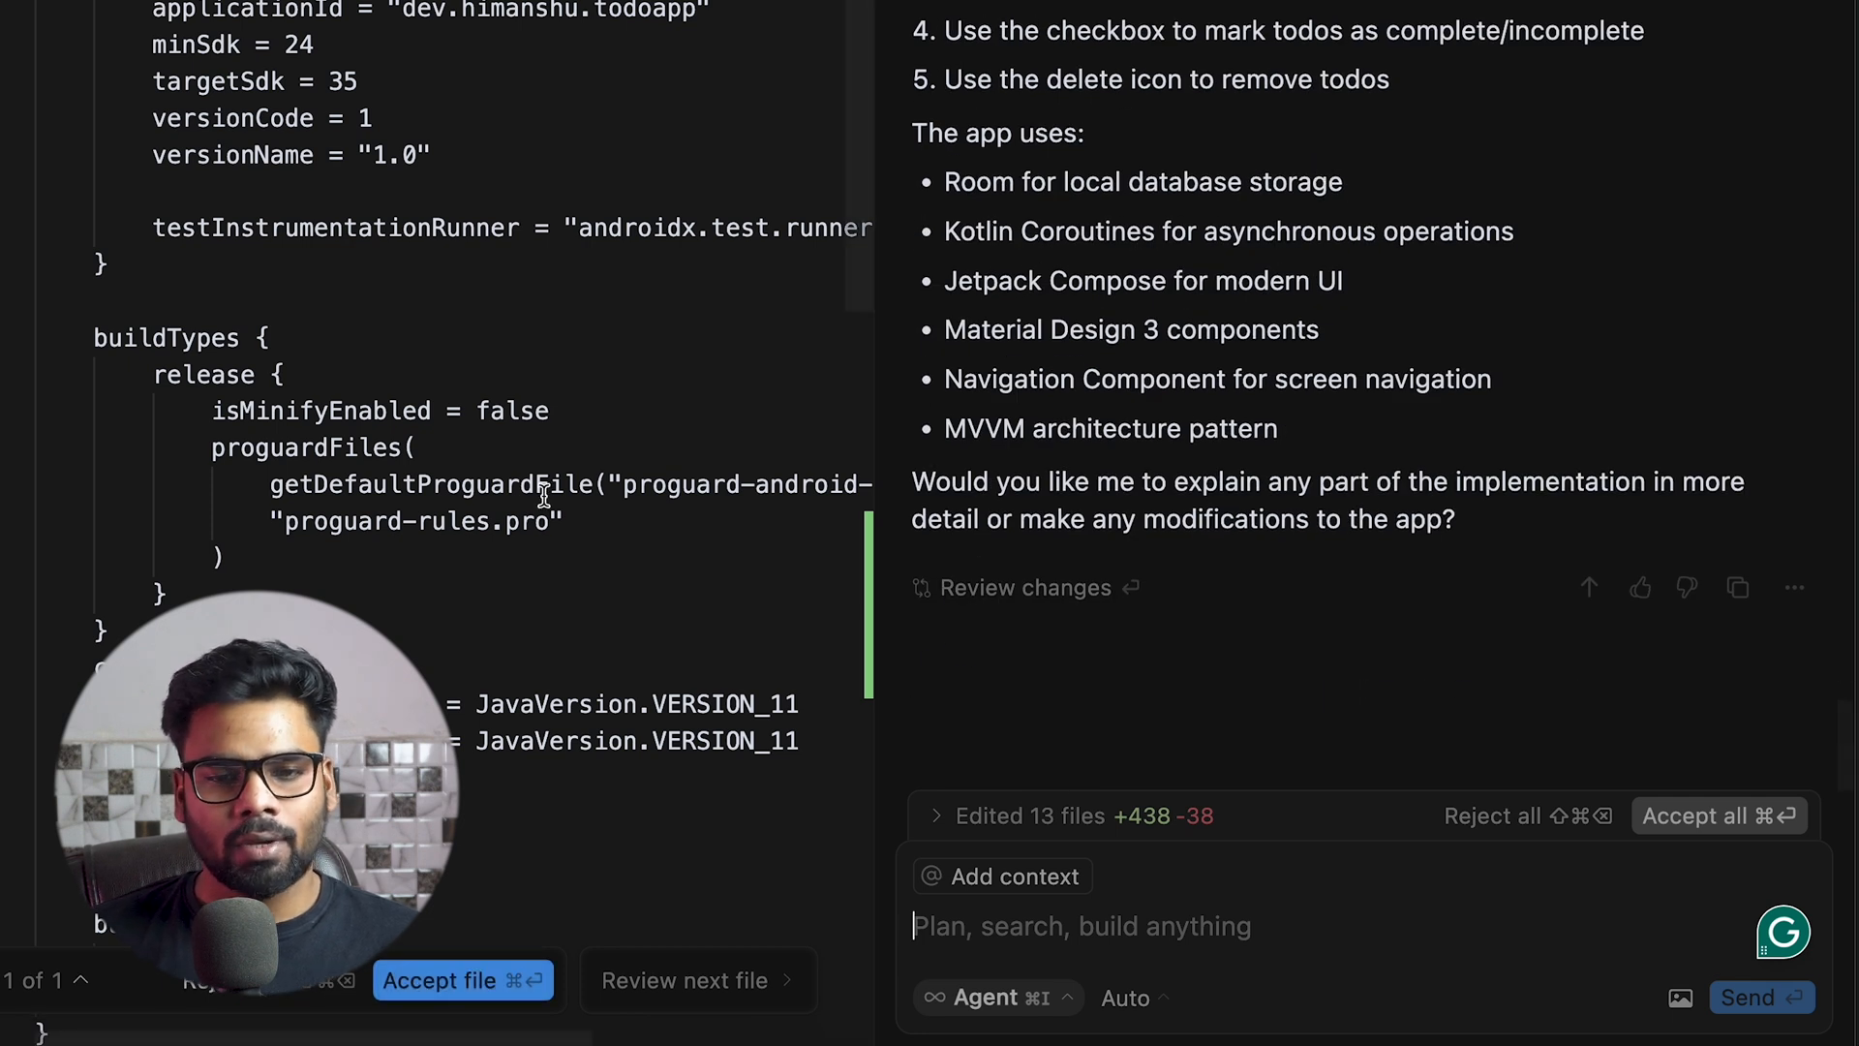
mouse_move(687, 509)
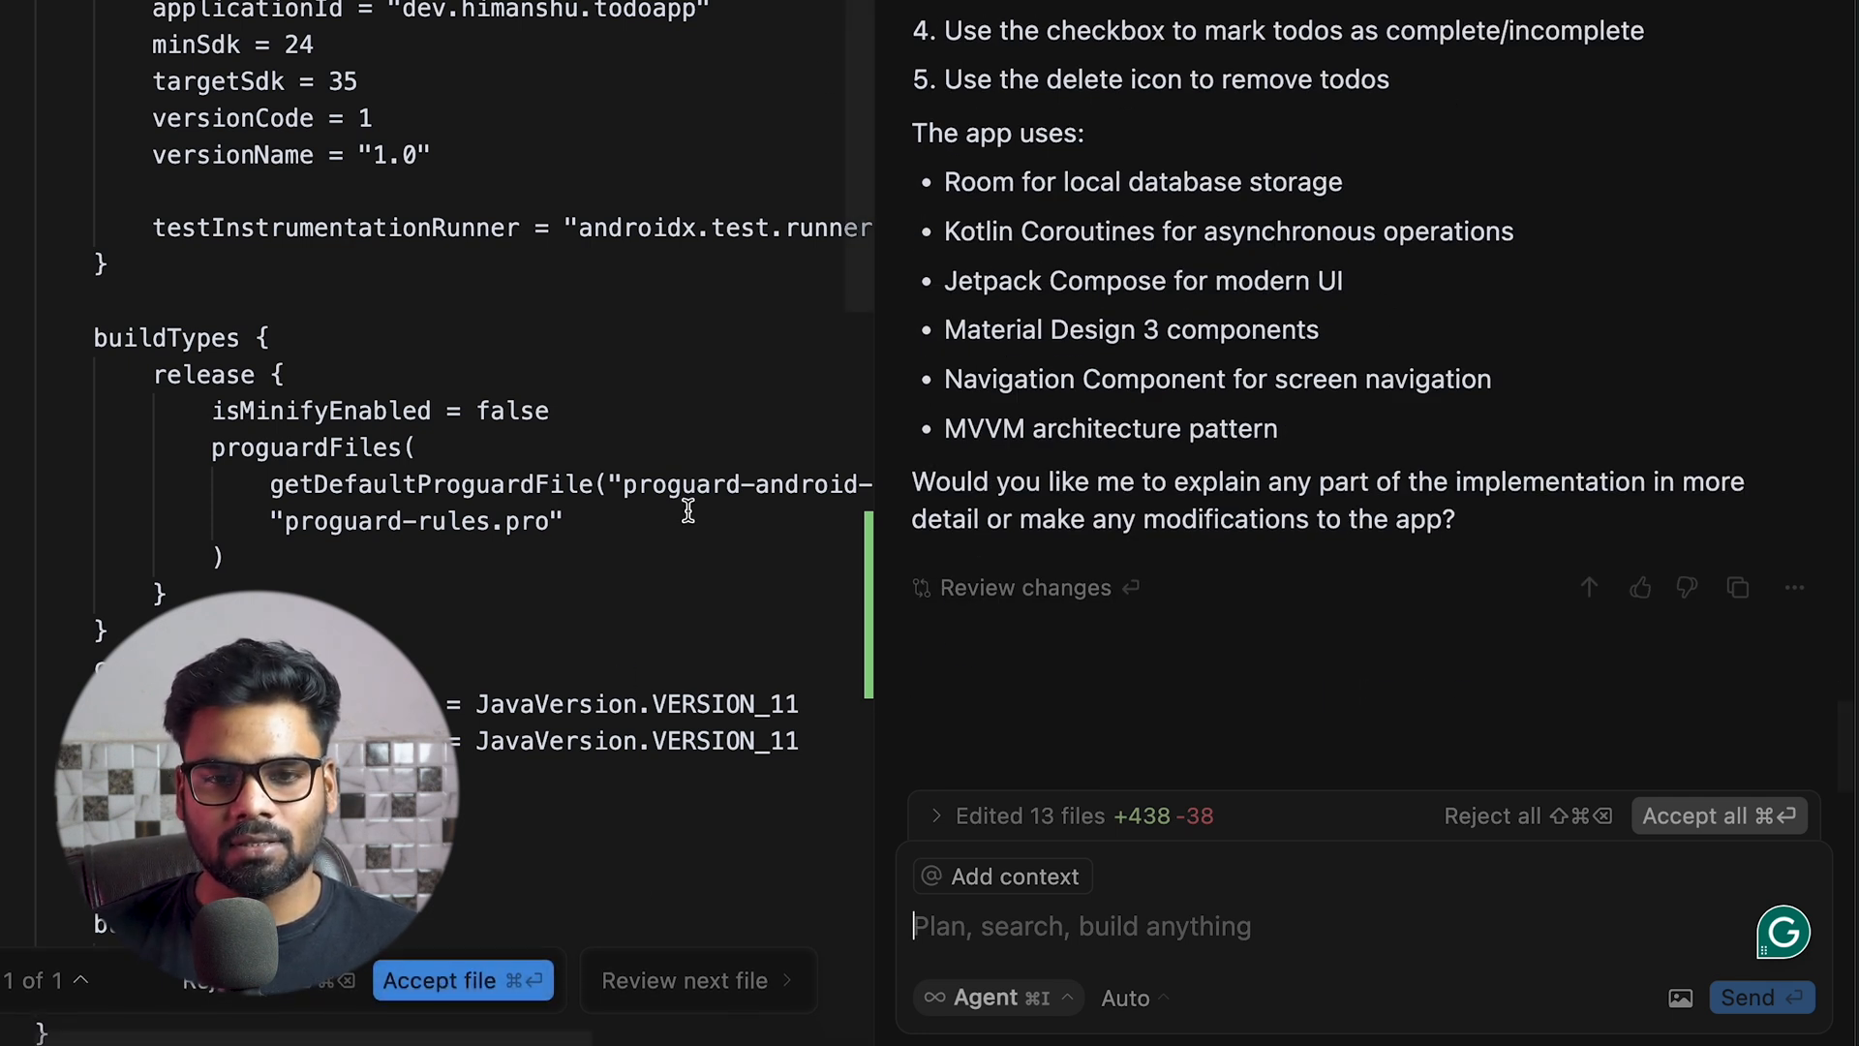
mouse_move(463, 980)
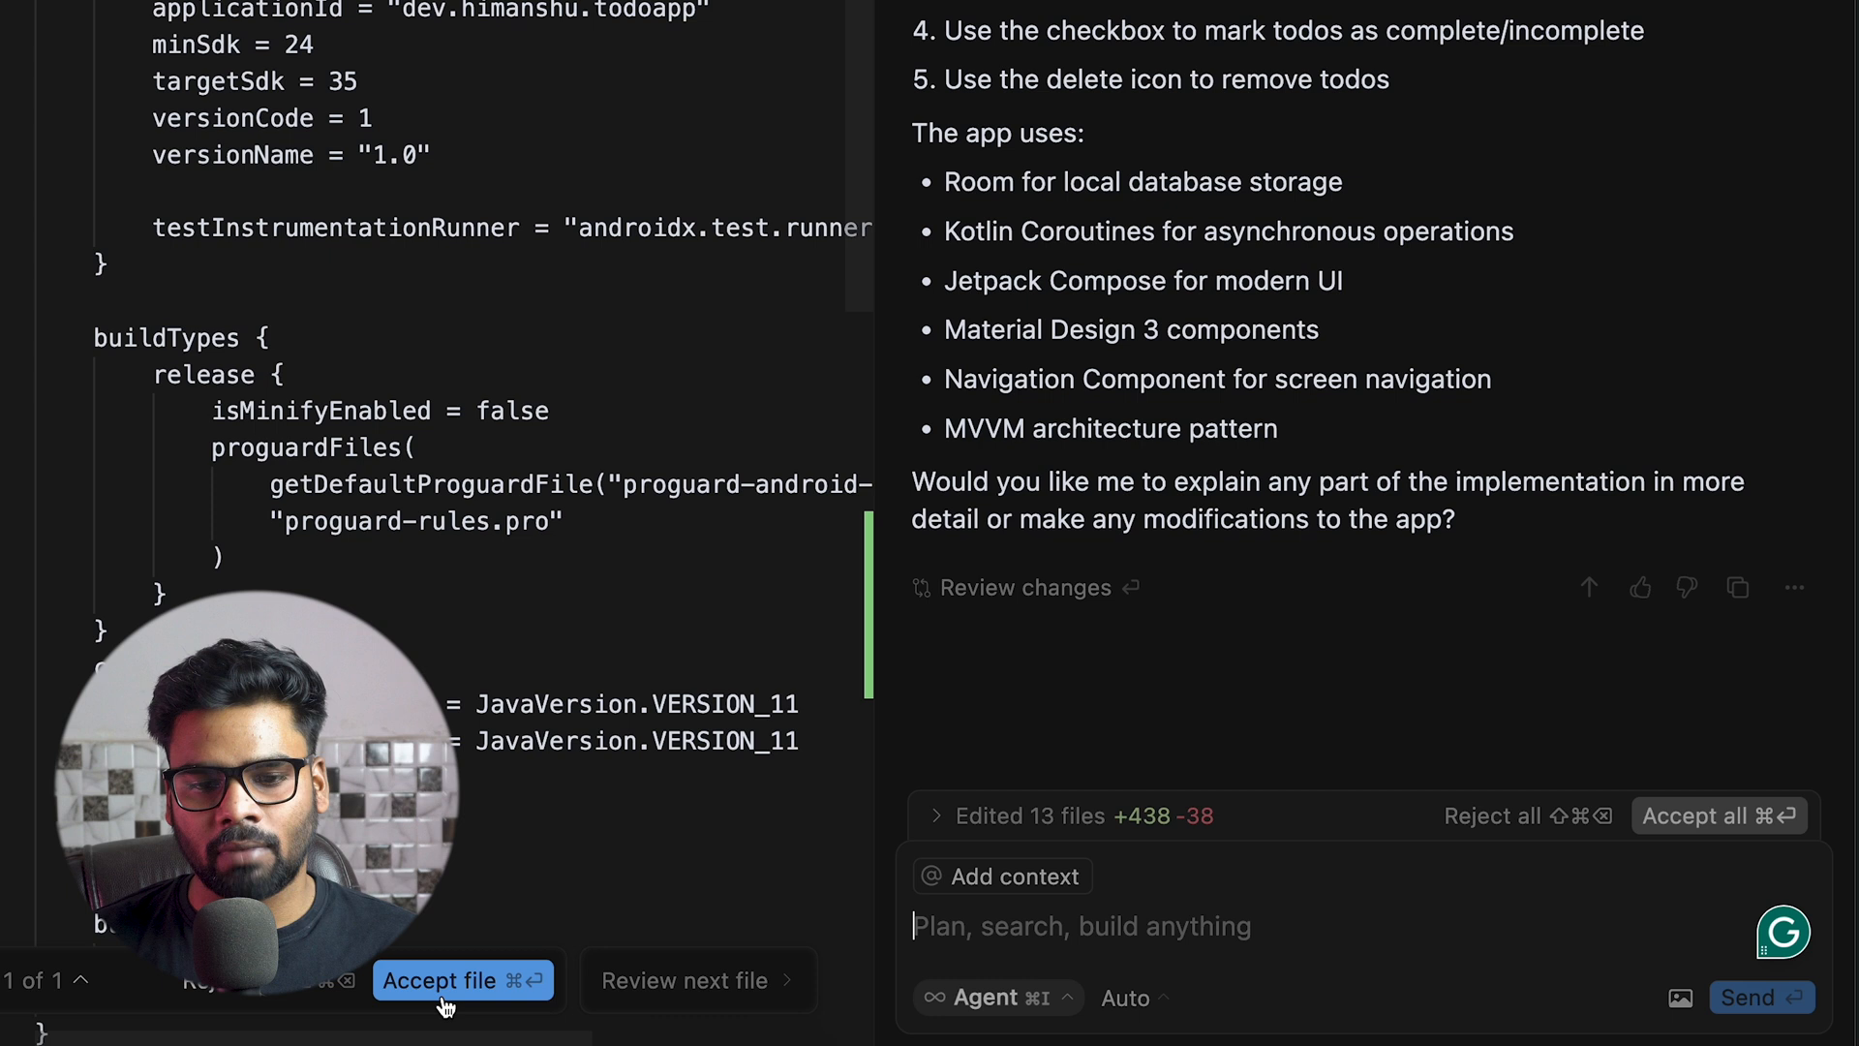
Accept the open file's changes, then accept all 13 agent-edited files
click(463, 979)
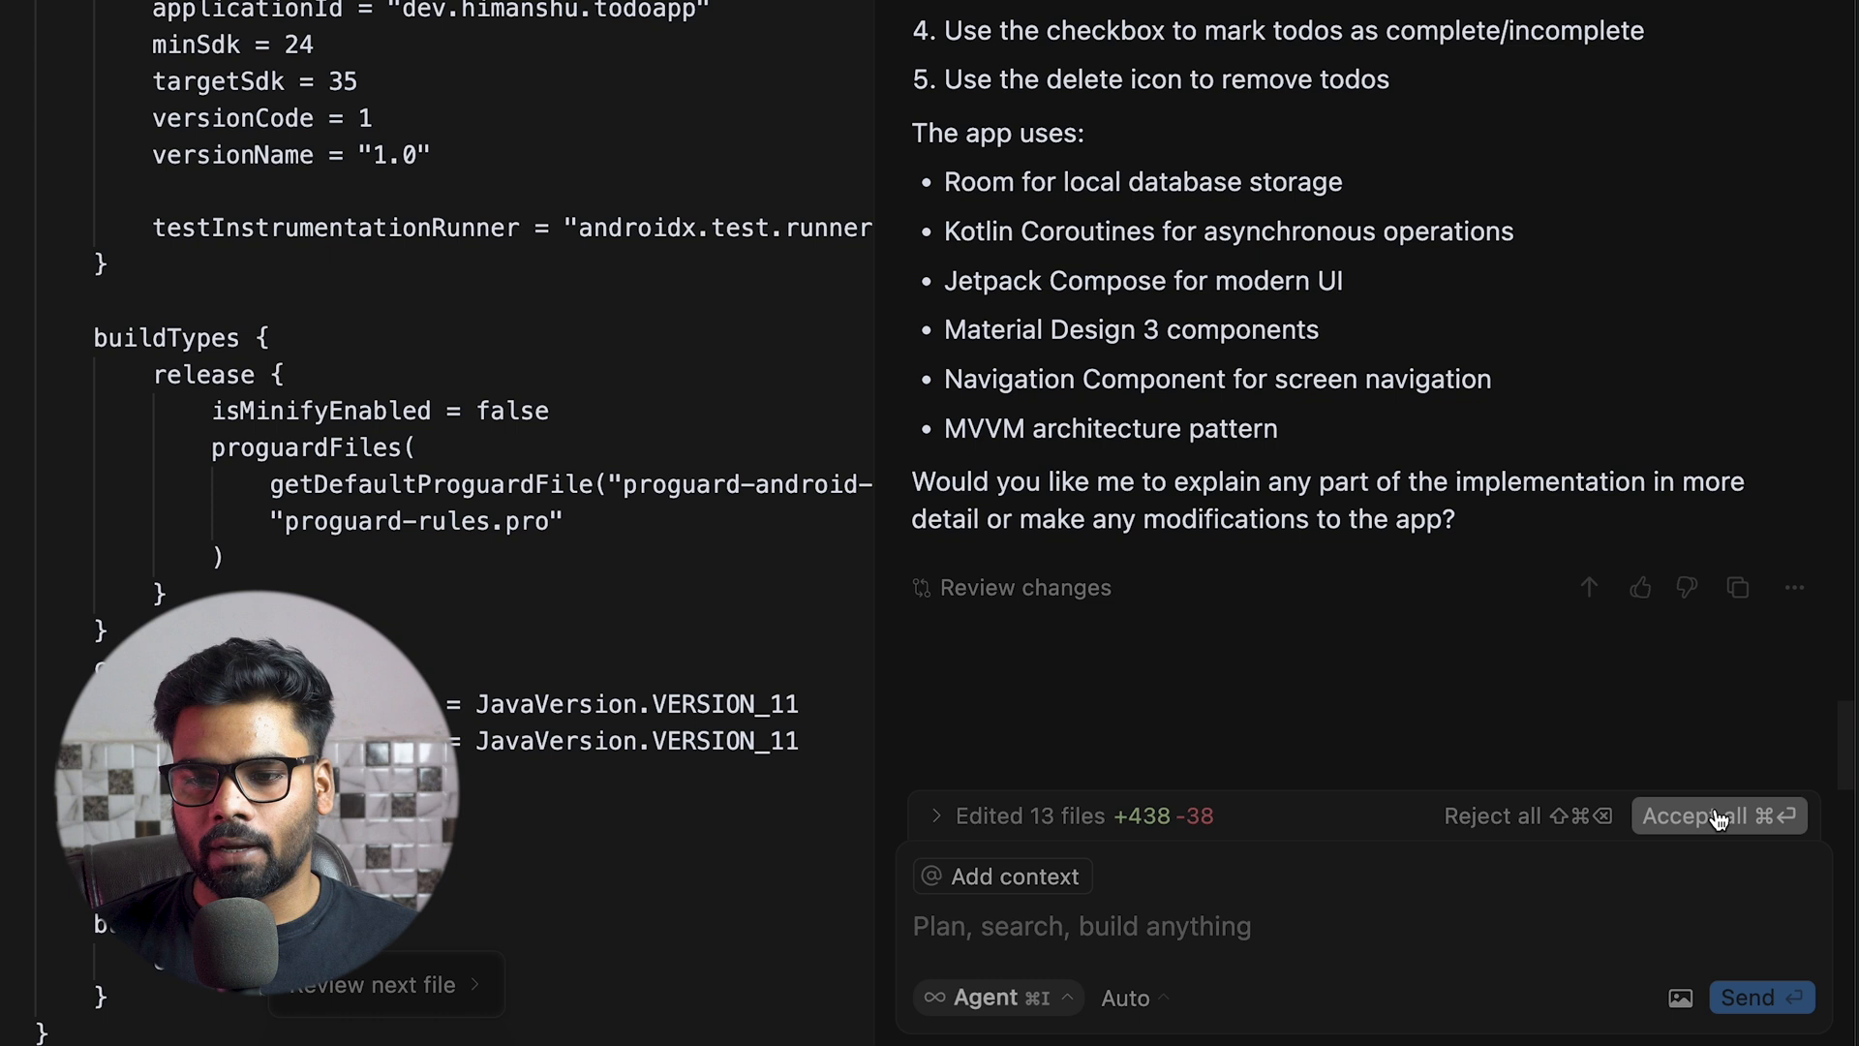
mouse_move(1698, 826)
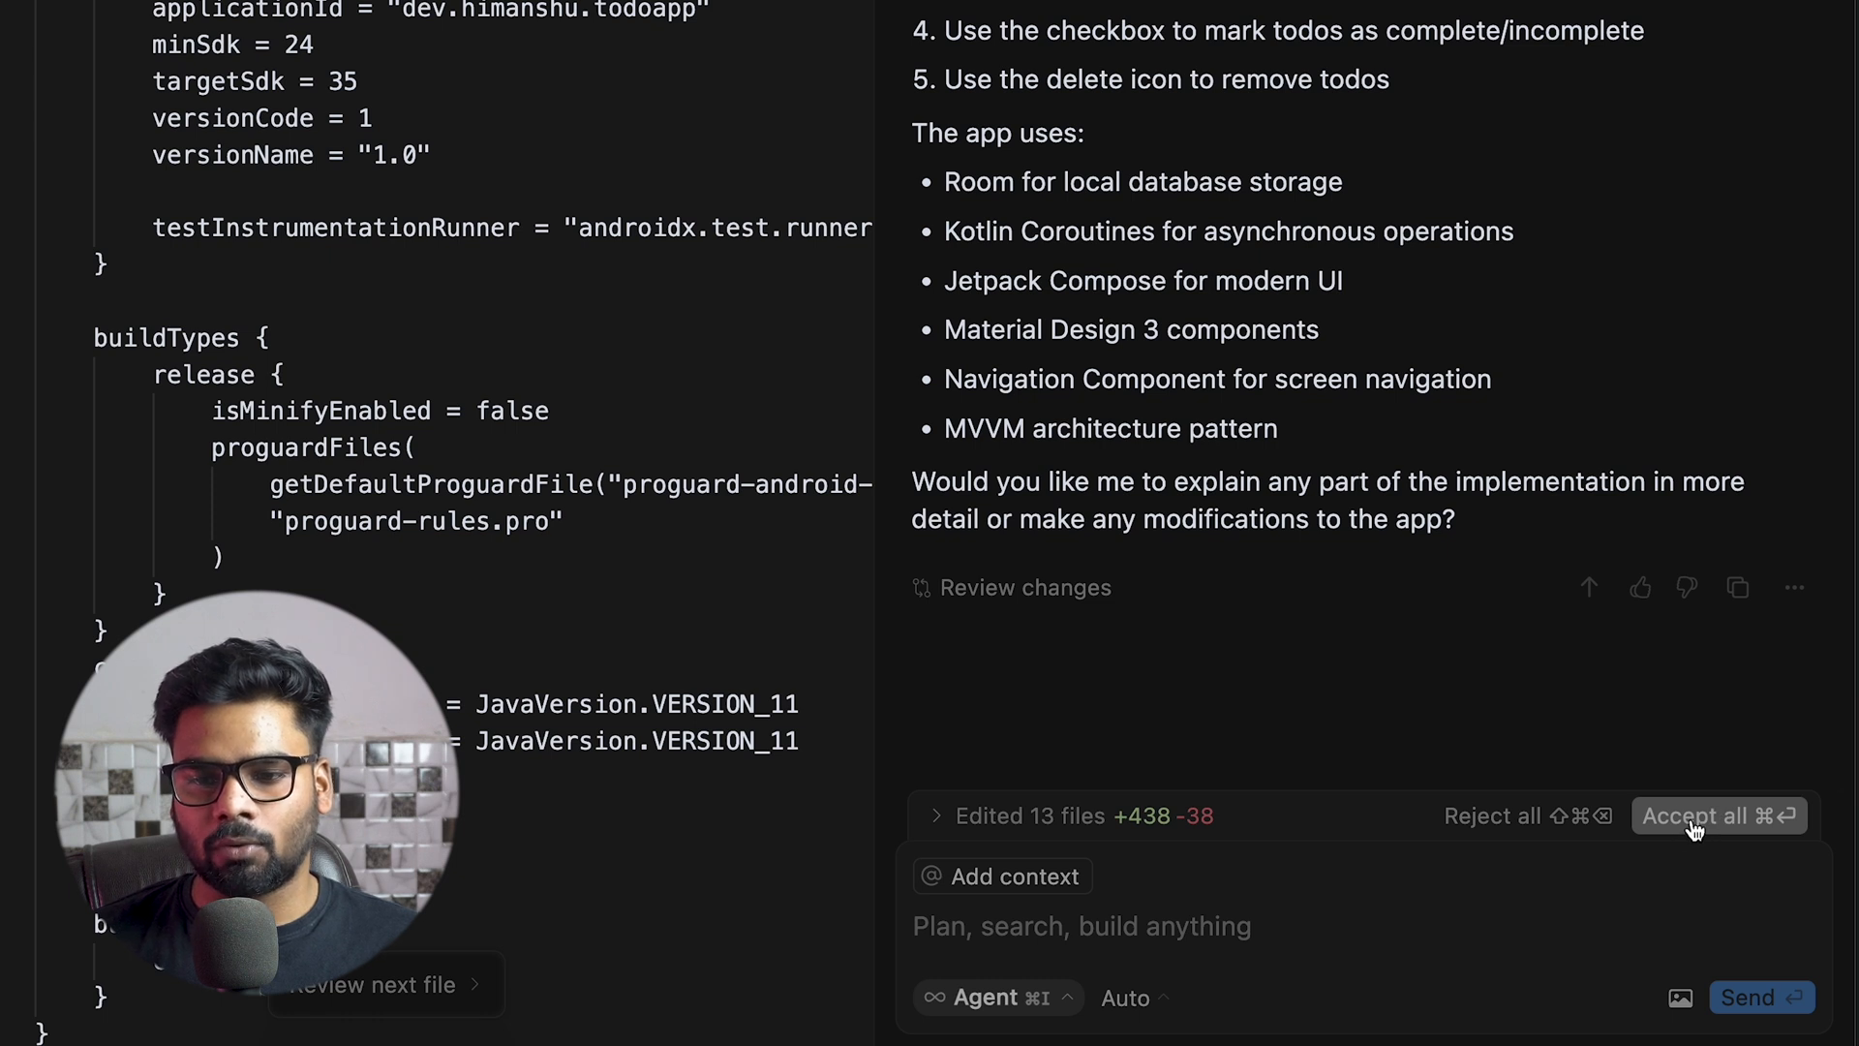
click(1716, 815)
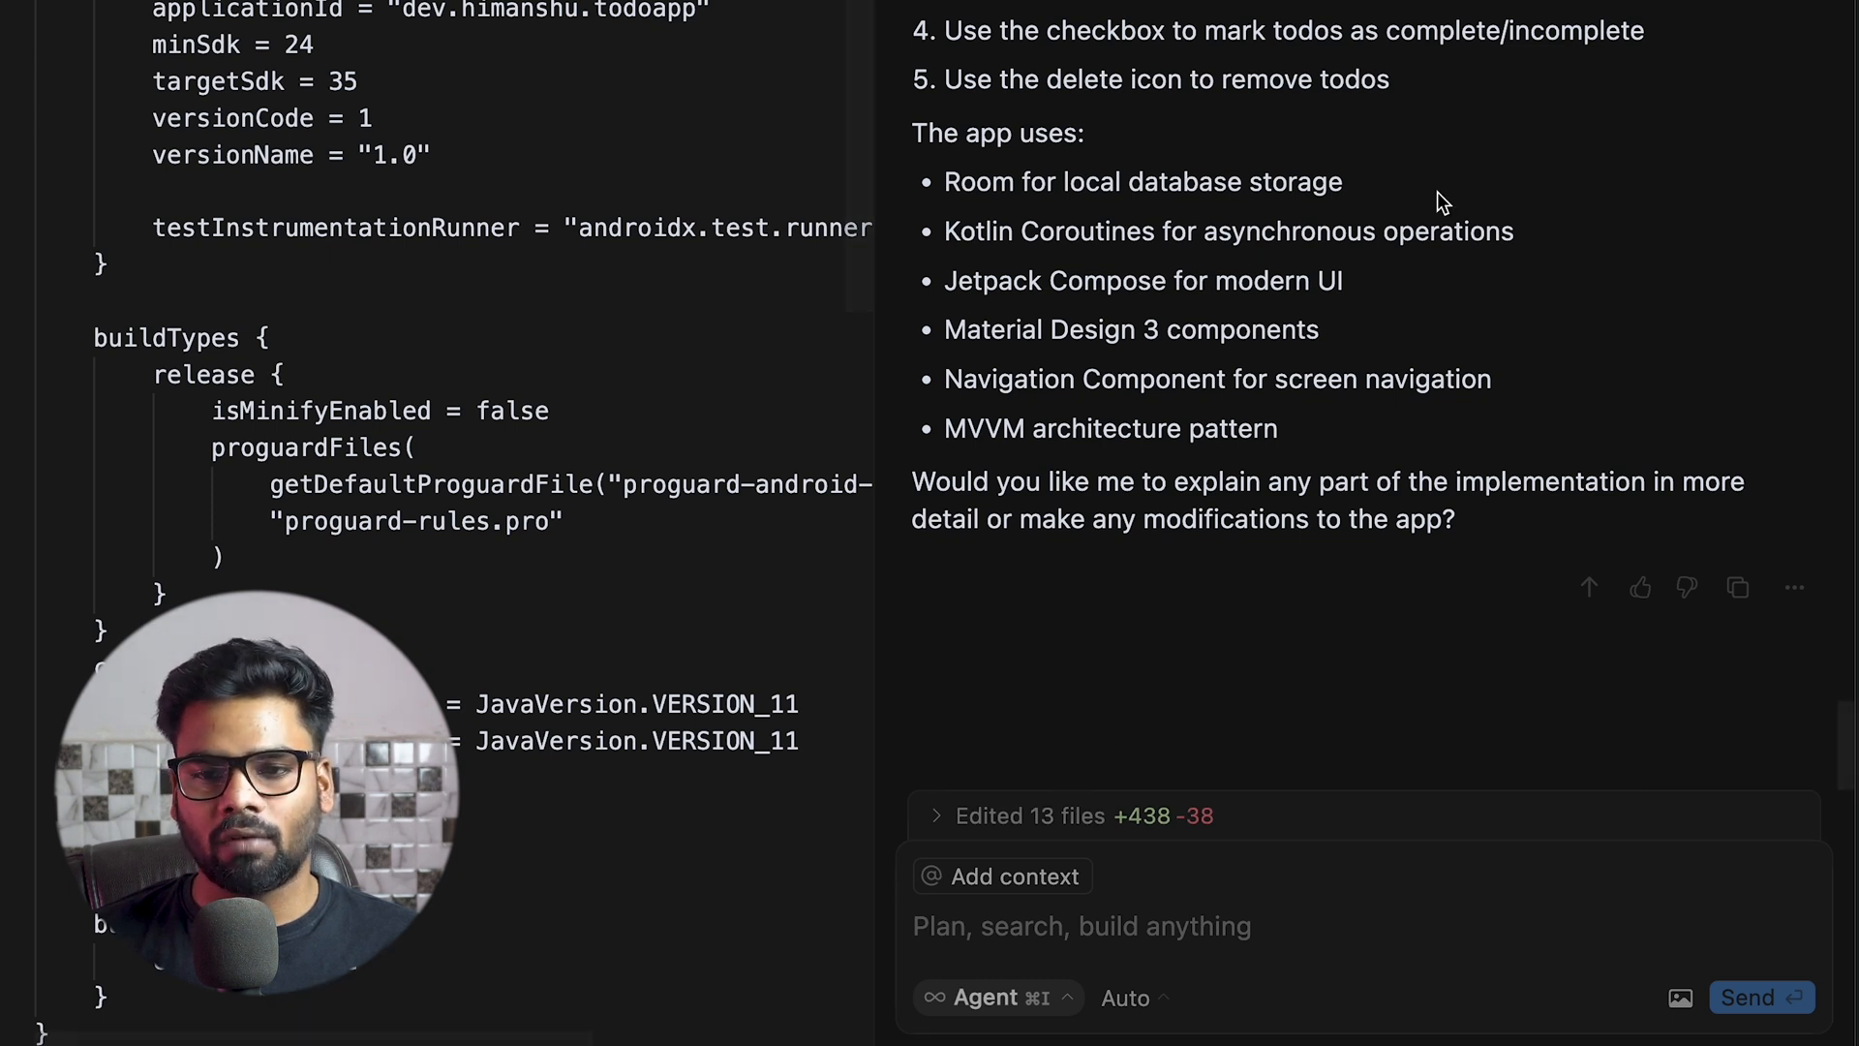
mouse_move(1309, 174)
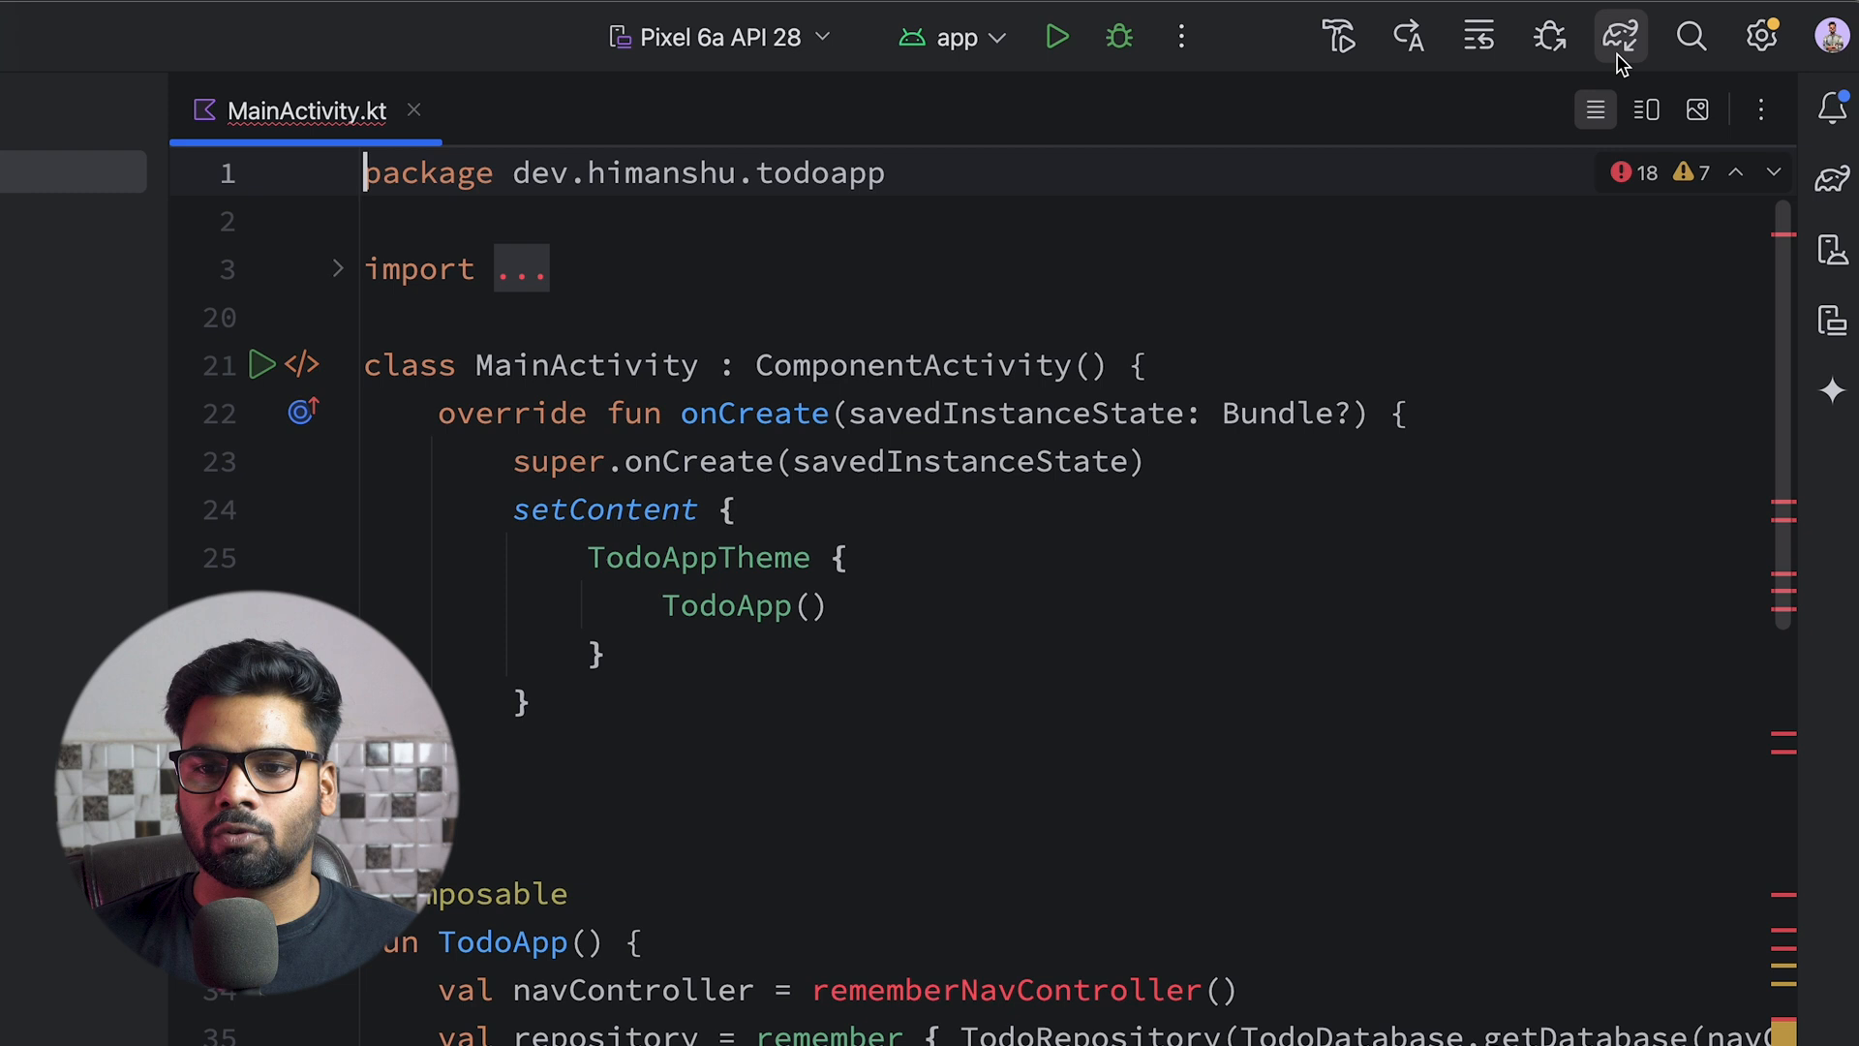
Sync Gradle, go to the unresolved ksp error and add kotlin("kapt") to the app plugins
click(1618, 37)
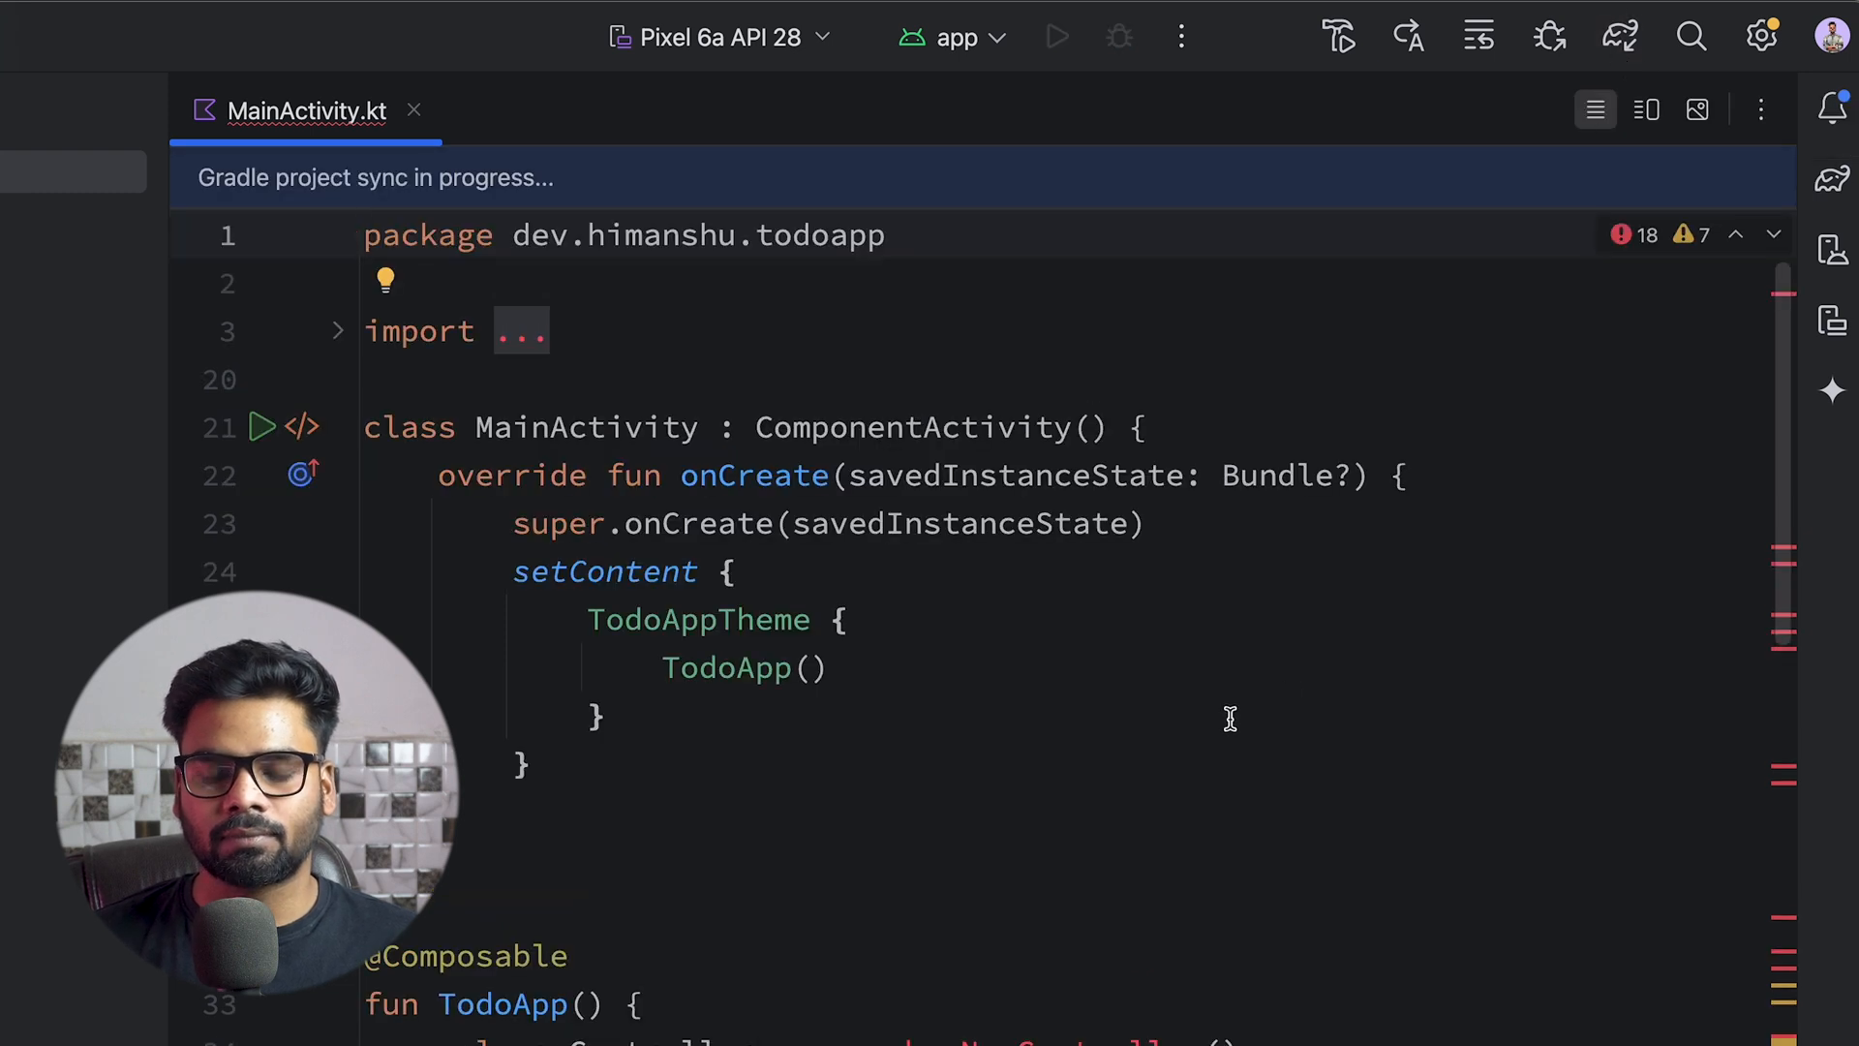
click(616, 110)
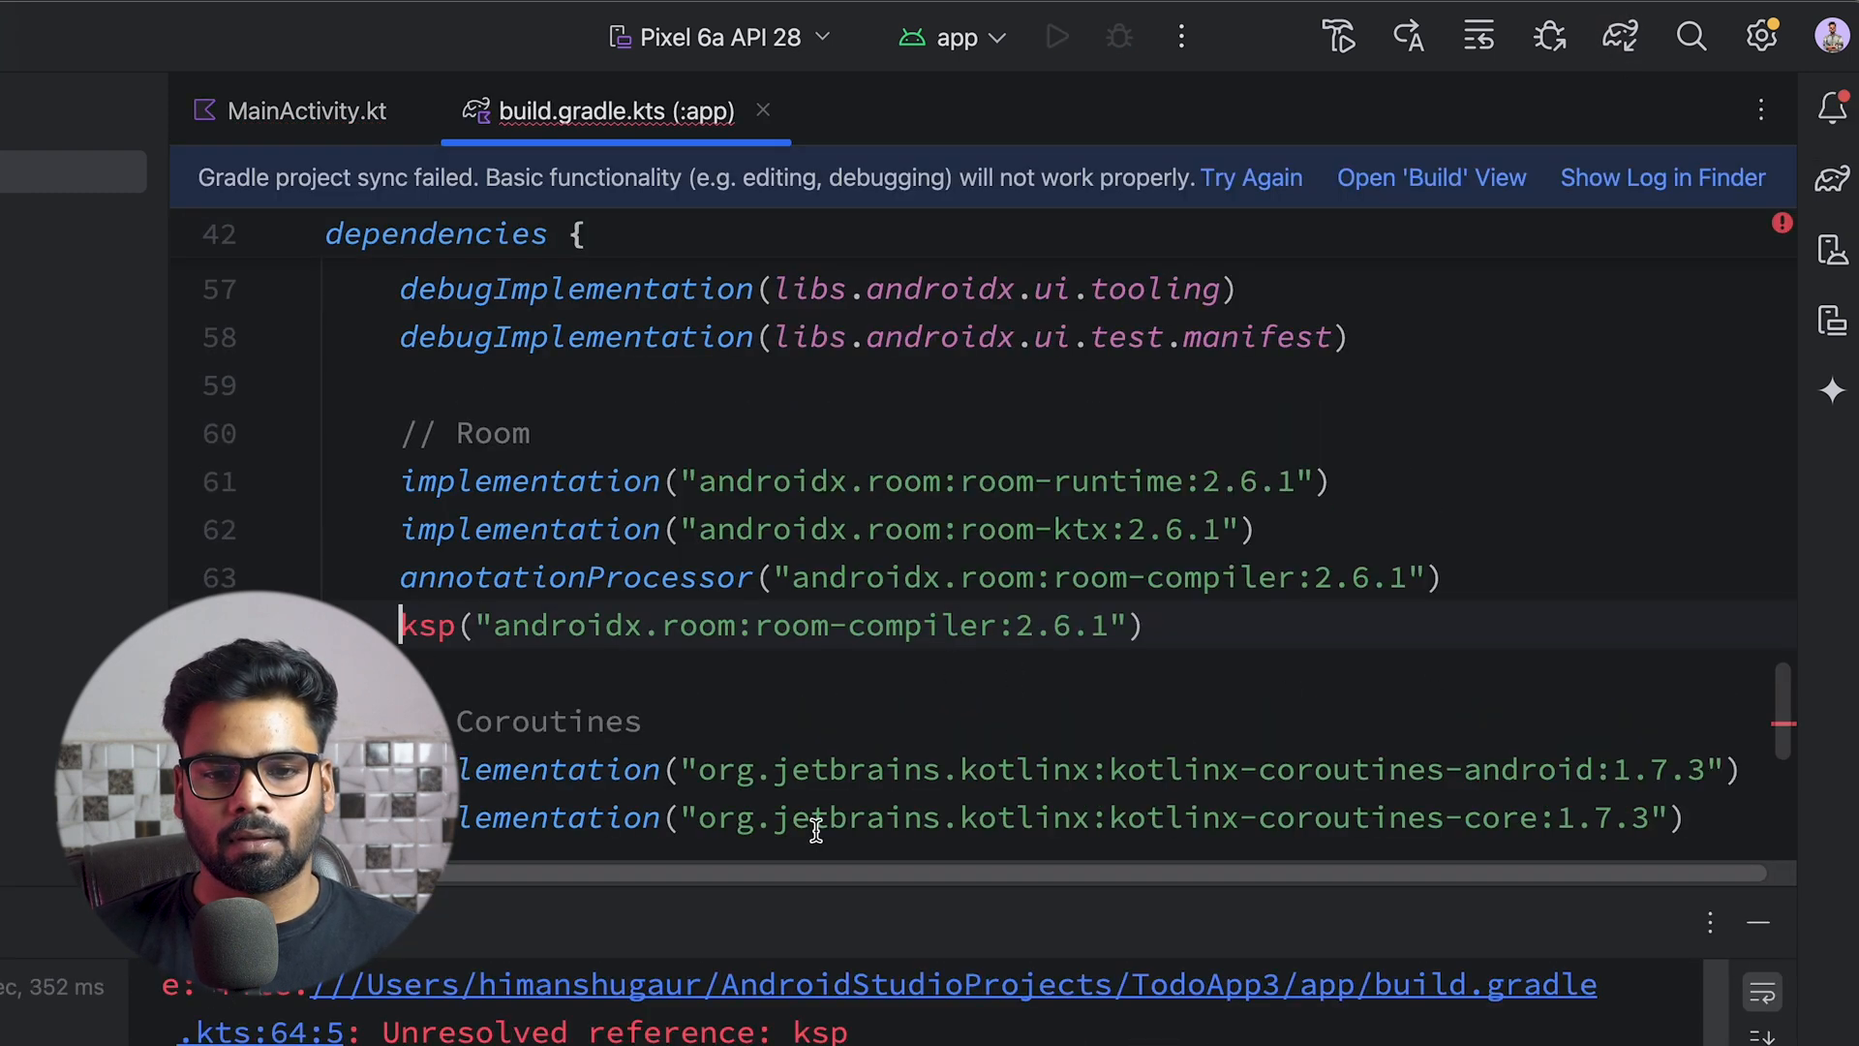
scroll(up, 3)
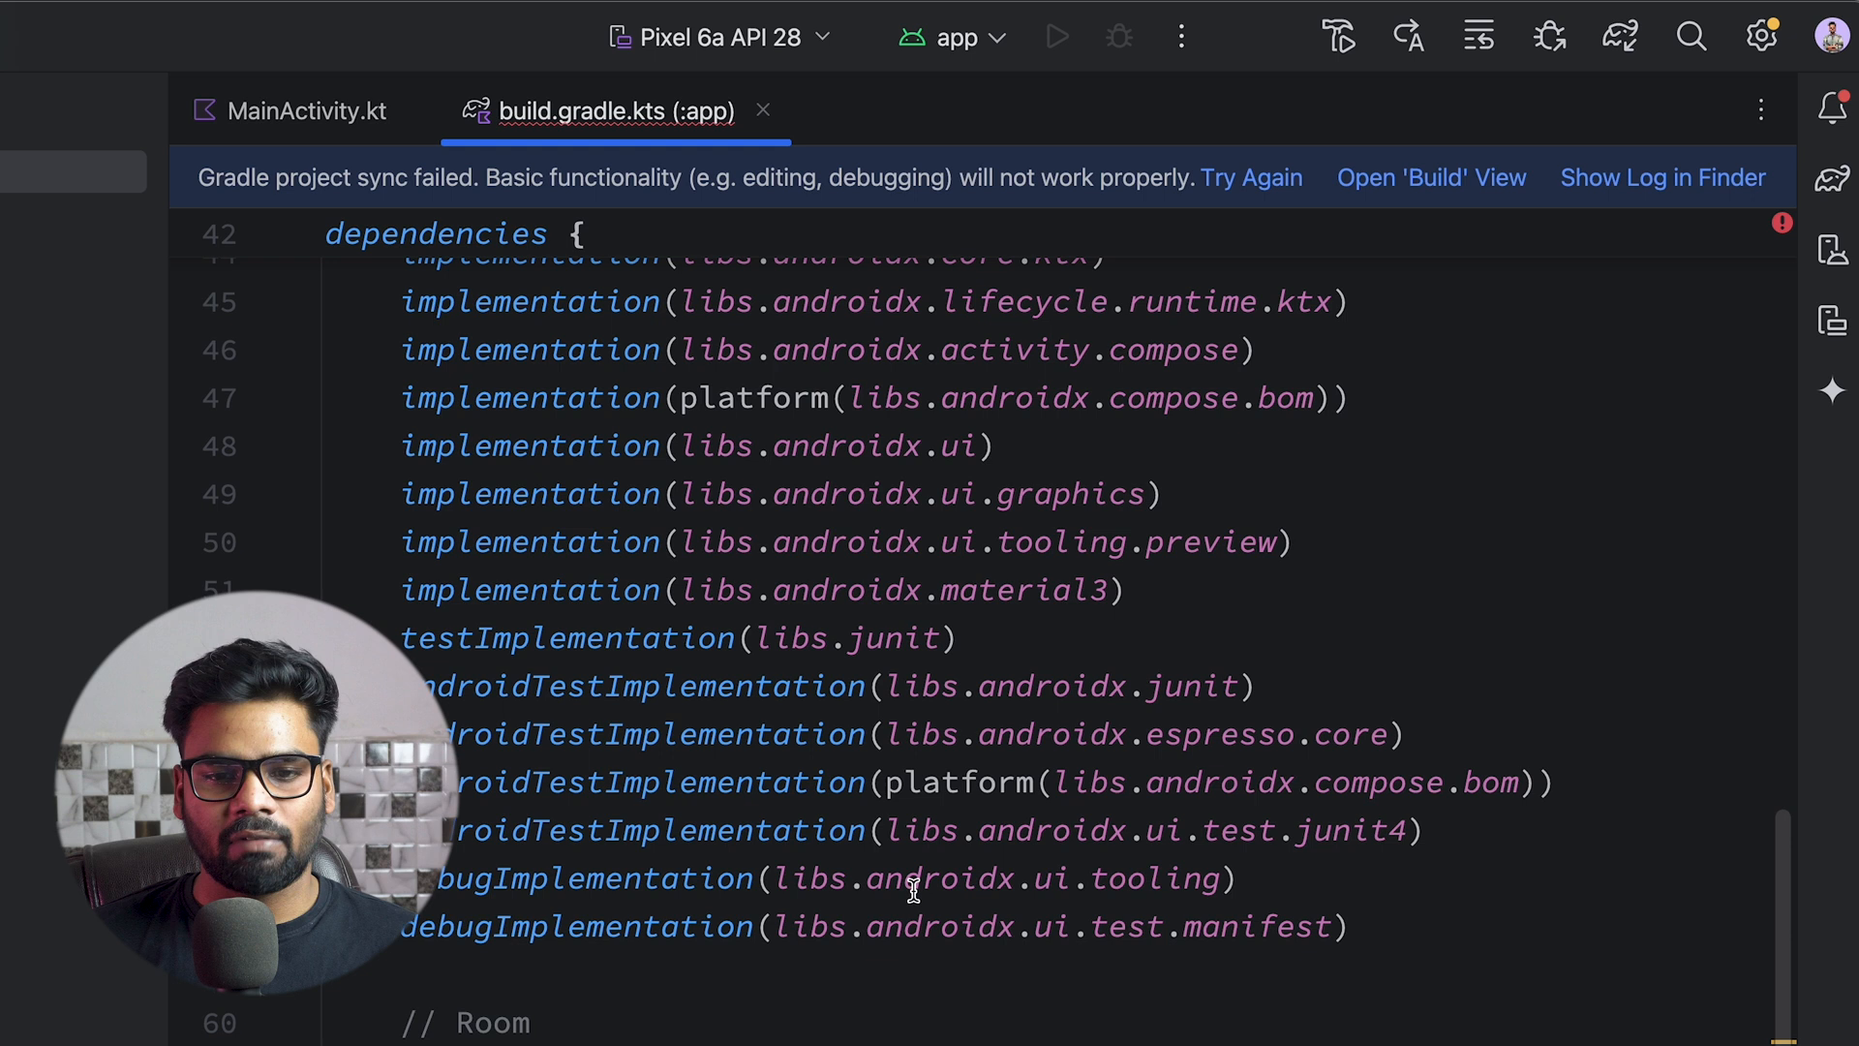
scroll(up, 3)
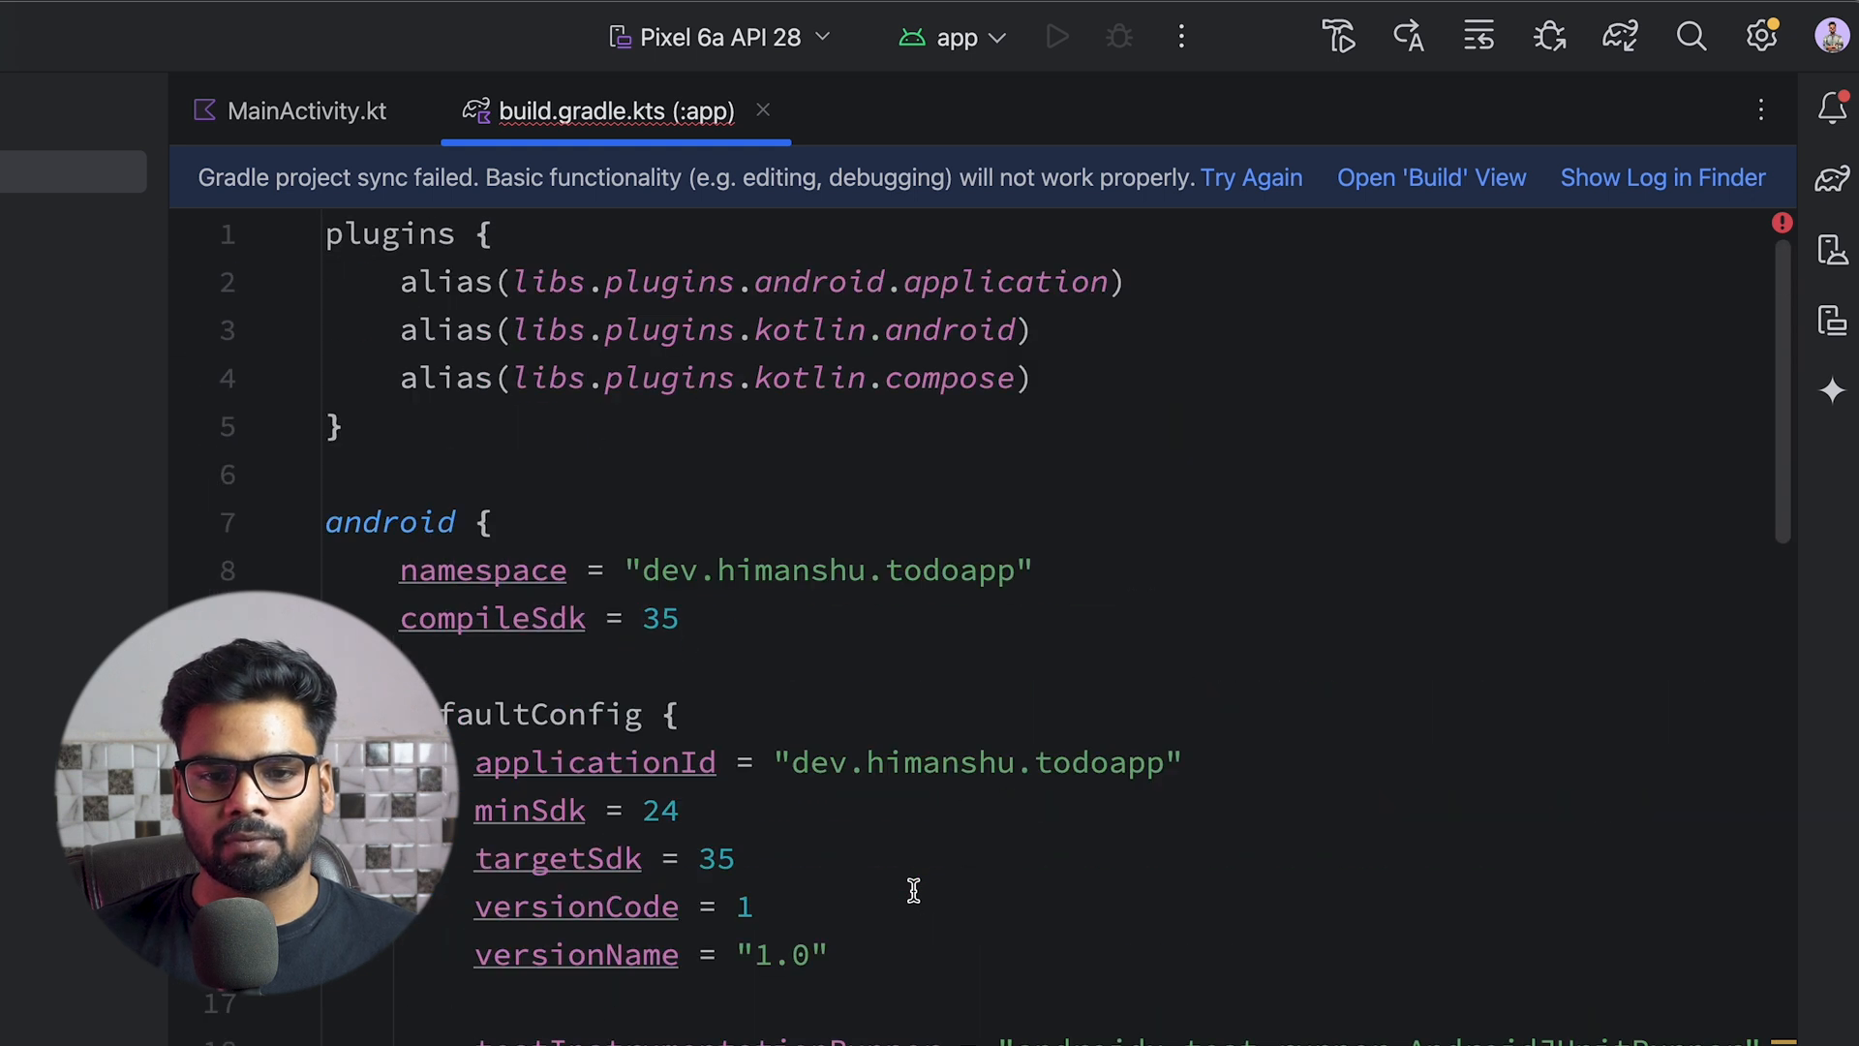
text(kotlin("ka)
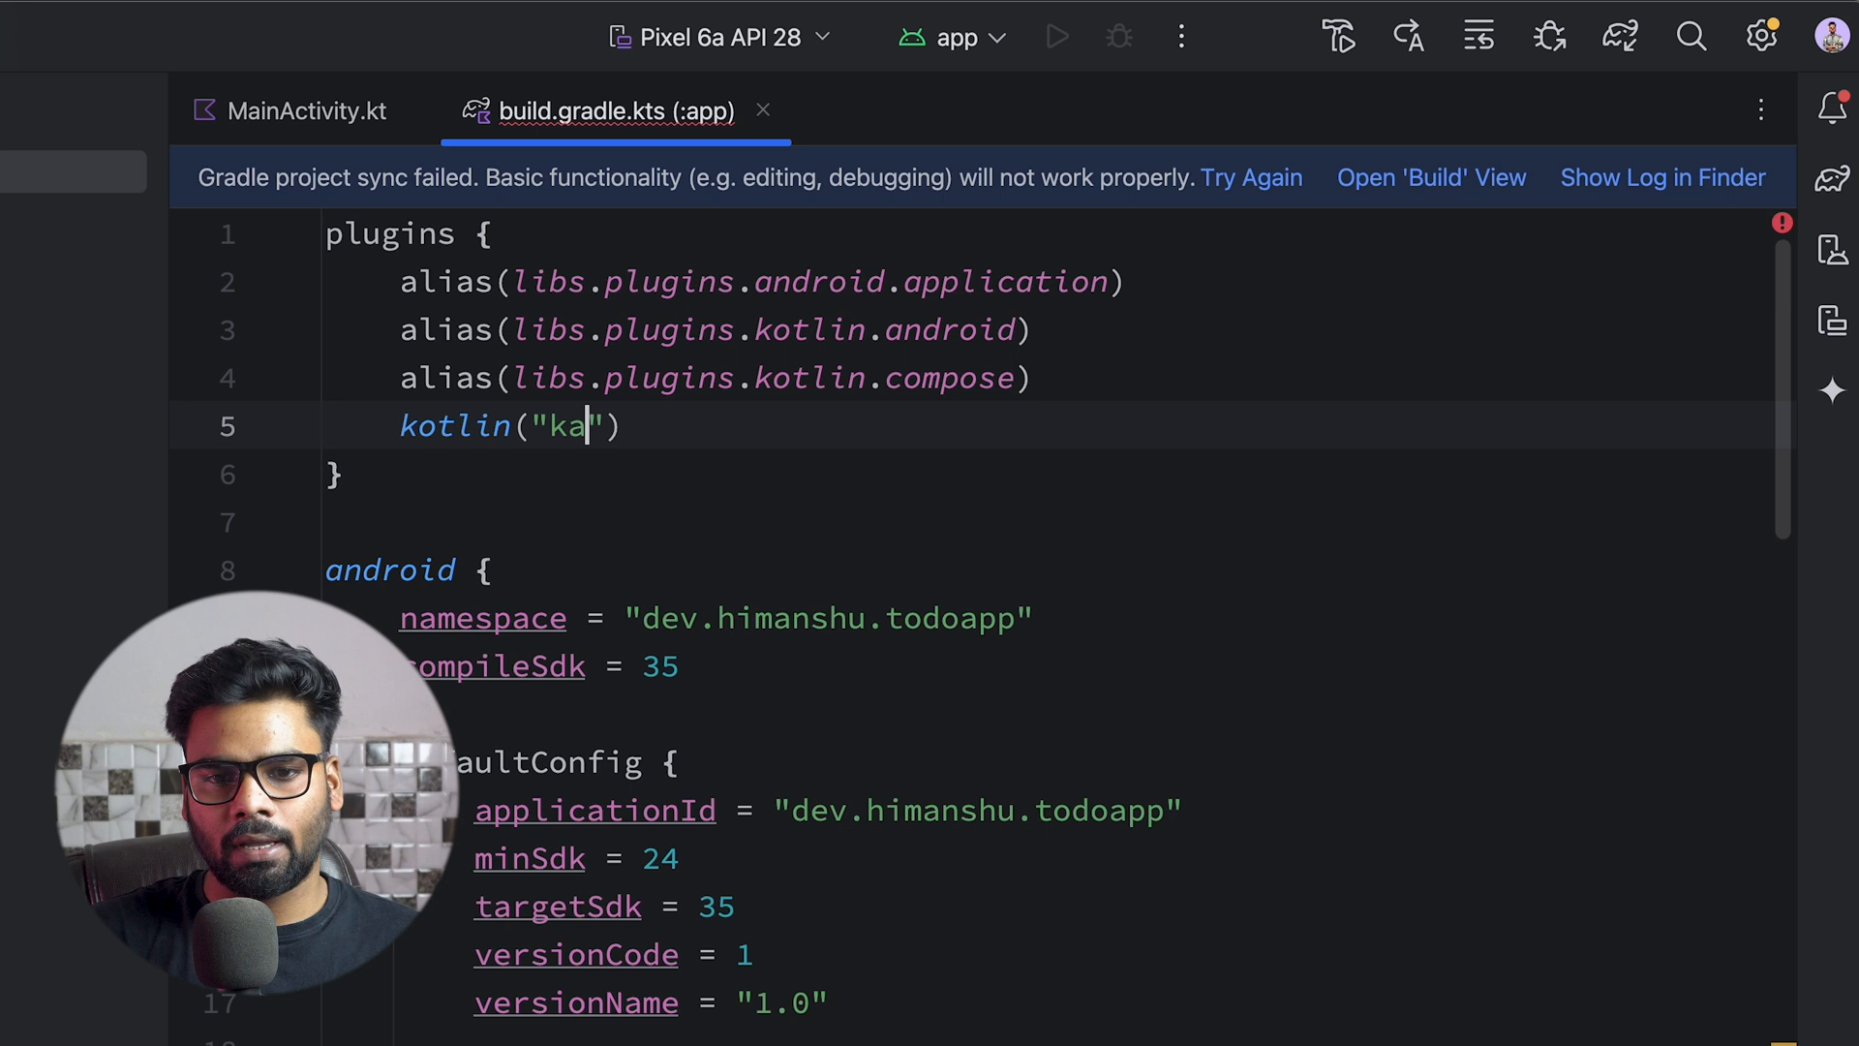
text(pt)
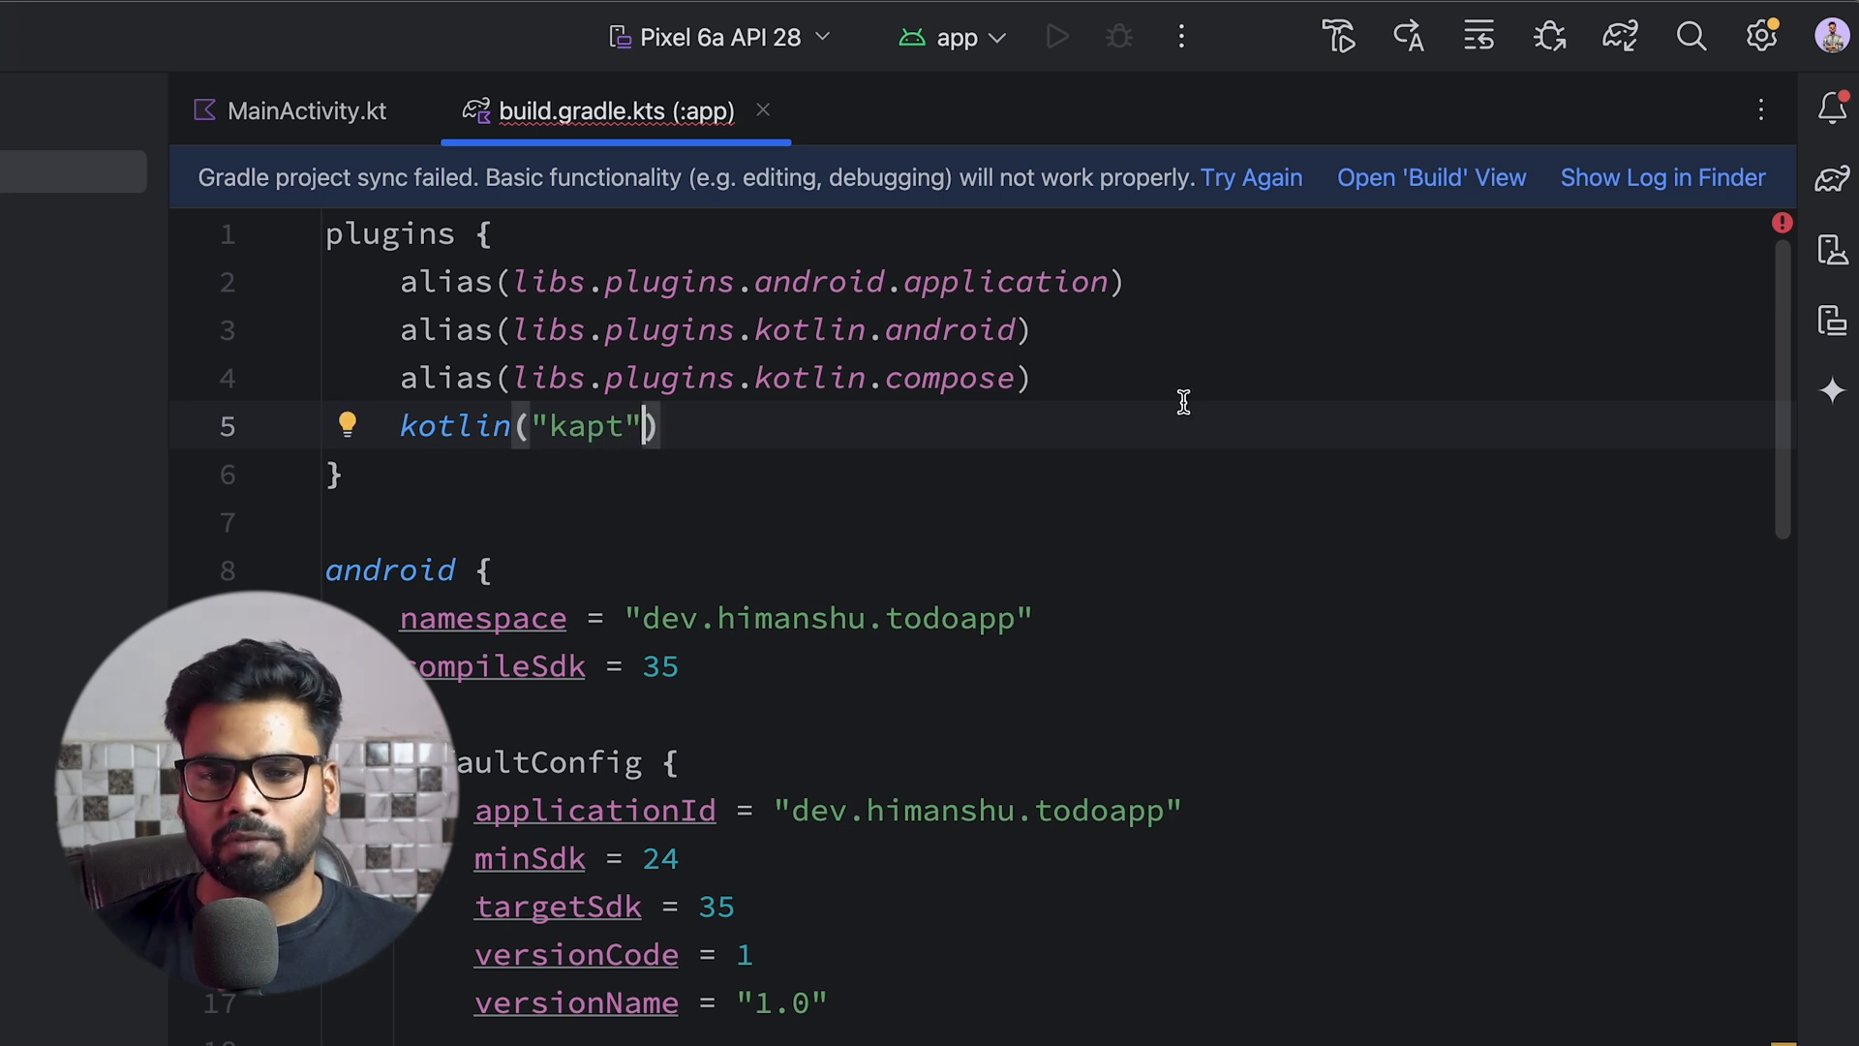
Switch the Room compiler dependency from ksp to kapt and retry the Gradle sync
scroll(down, 3)
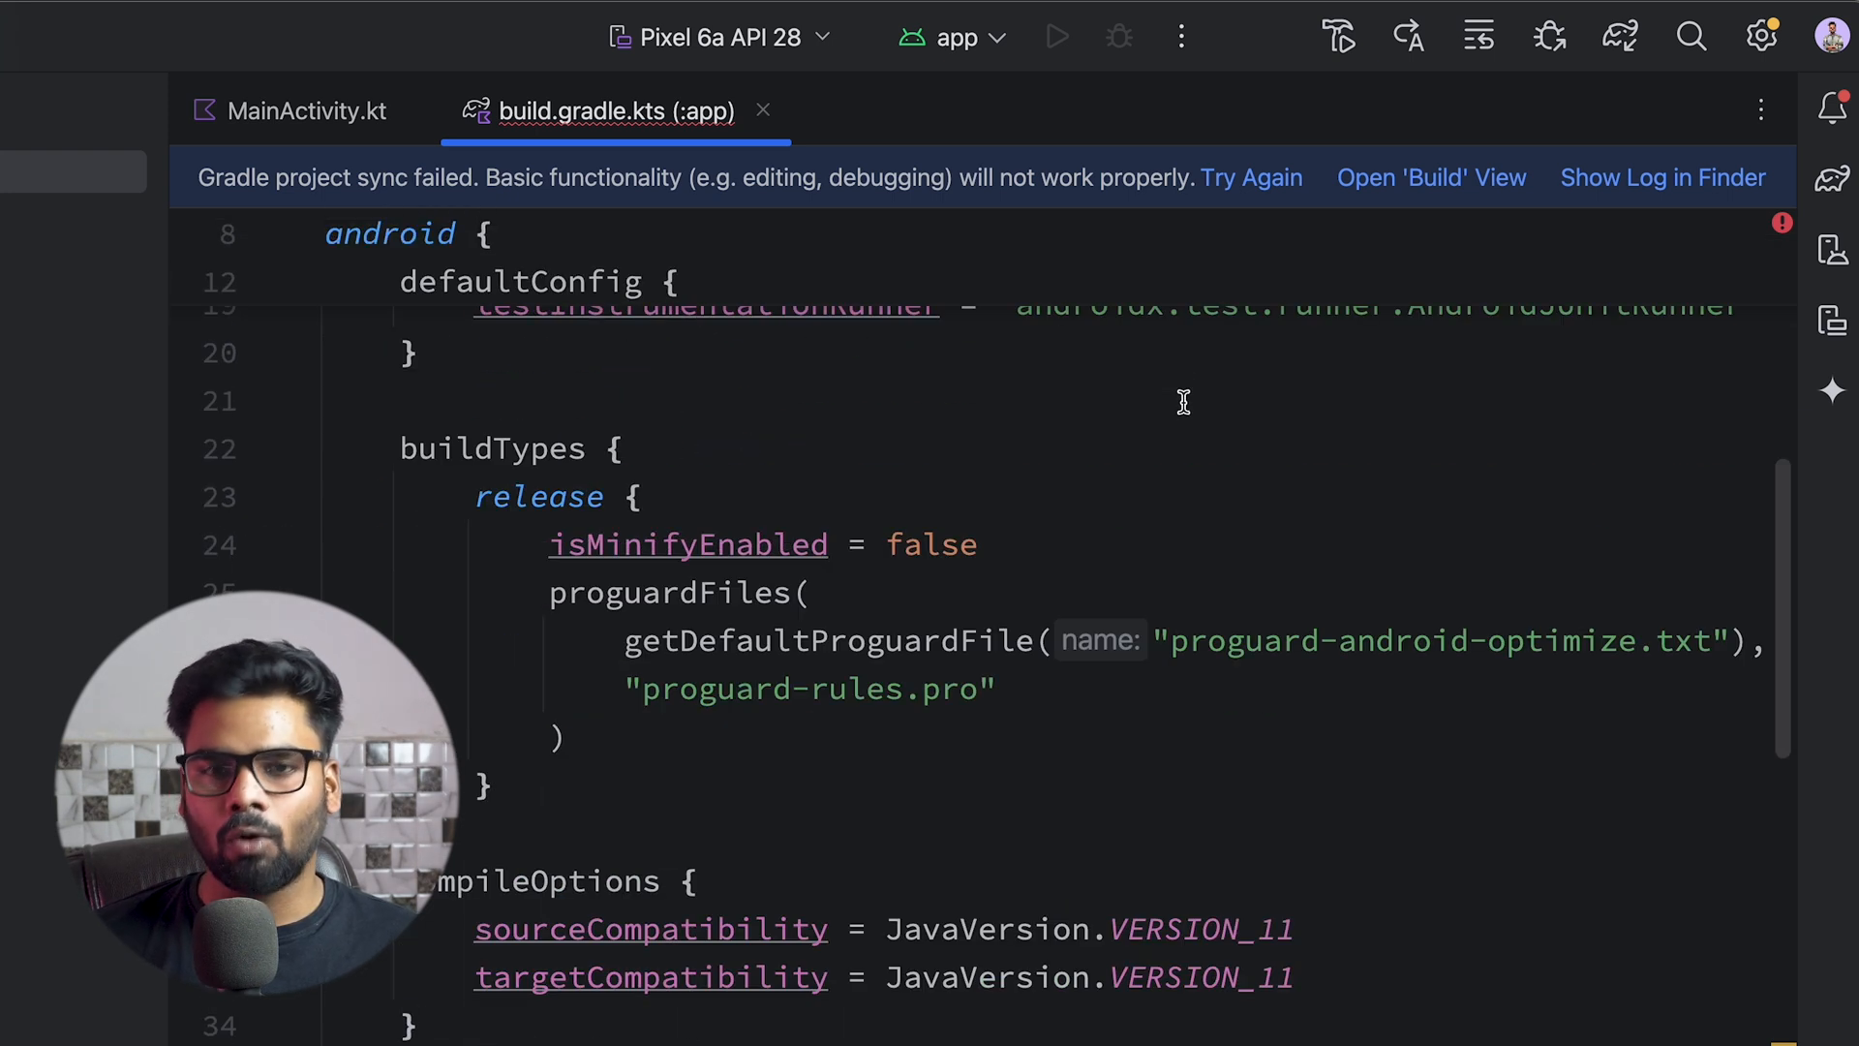
scroll(down, 3)
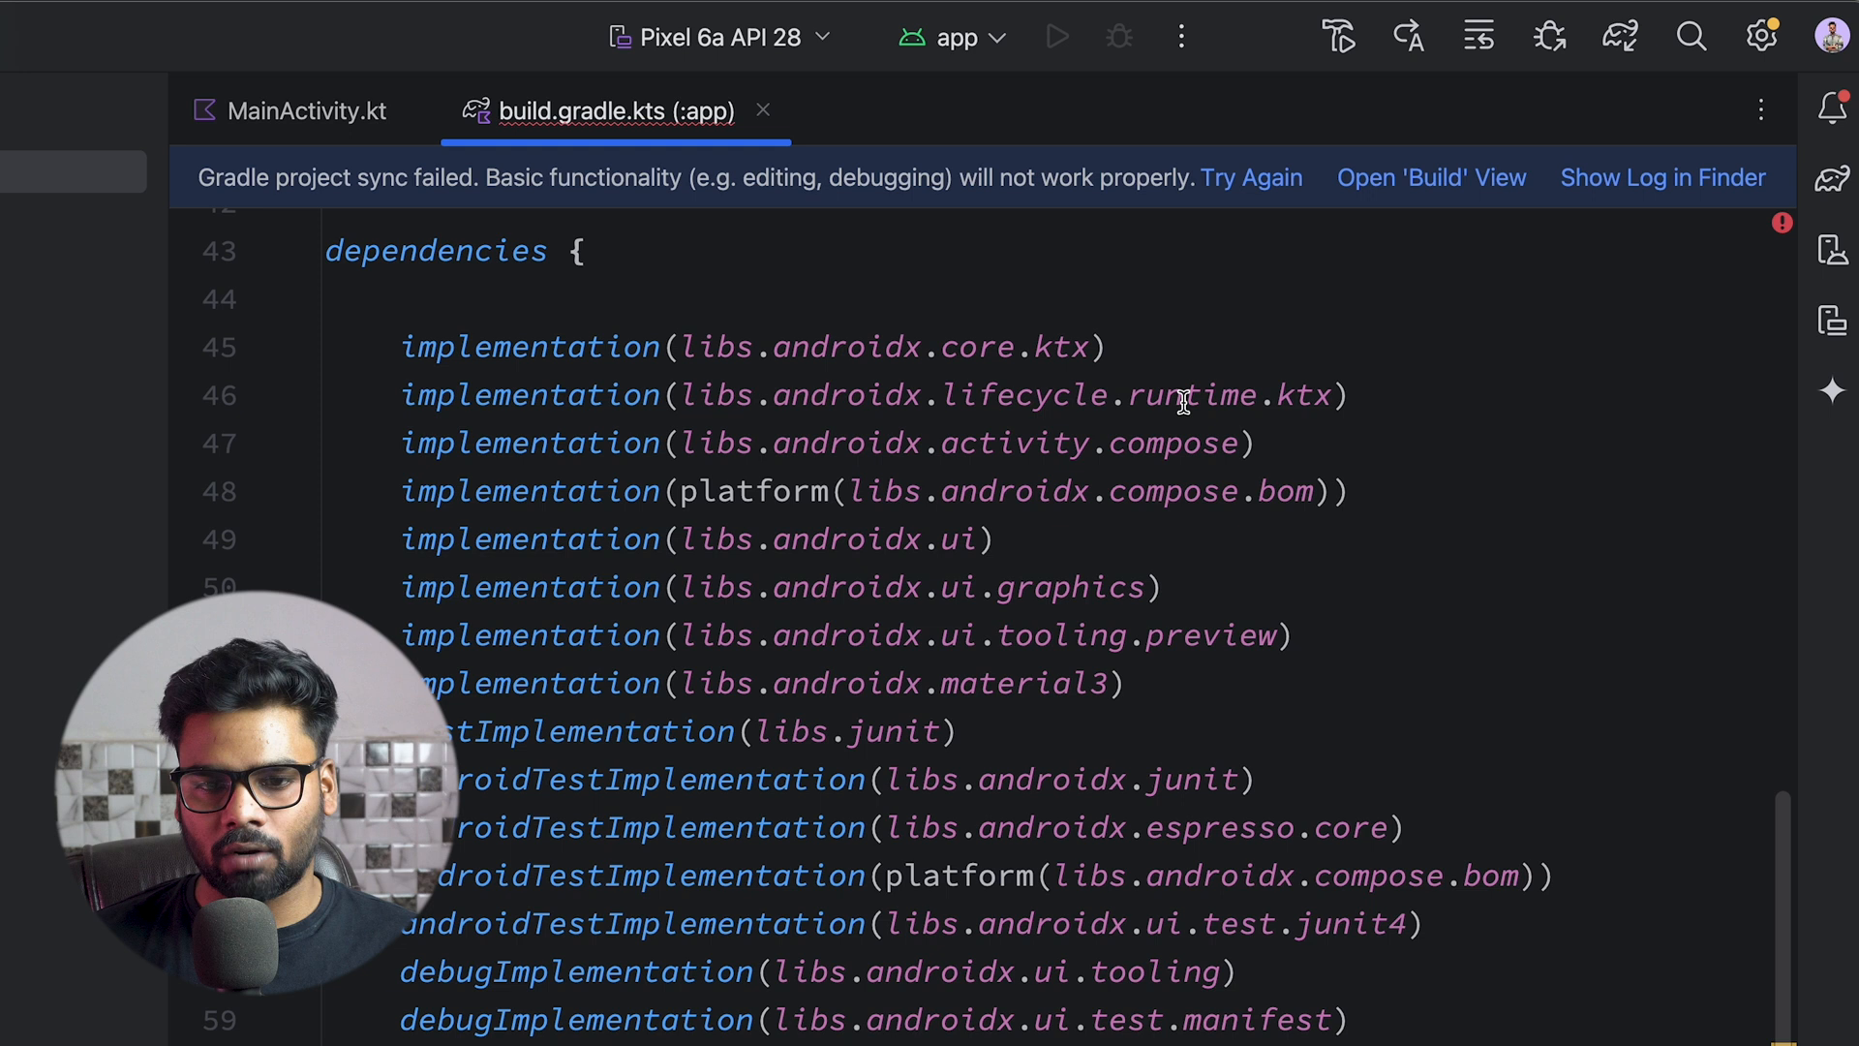
scroll(down, 3)
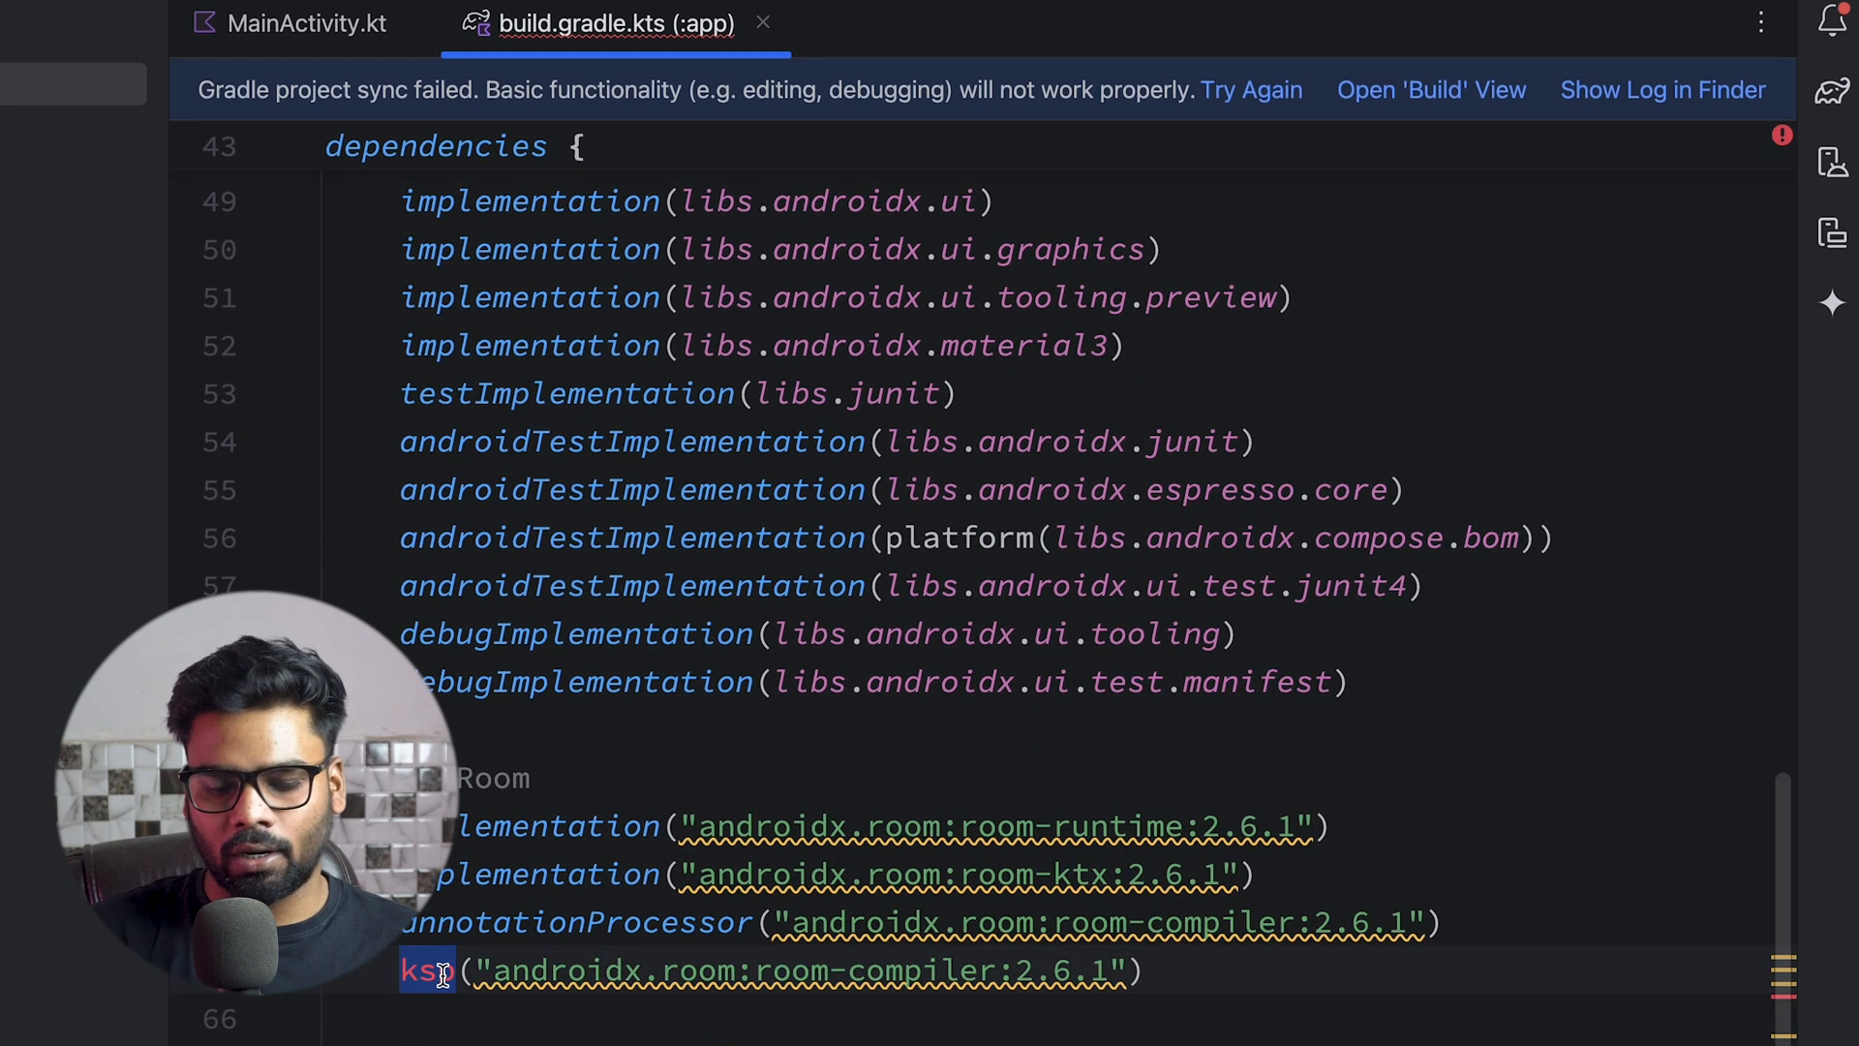
text(kapt)
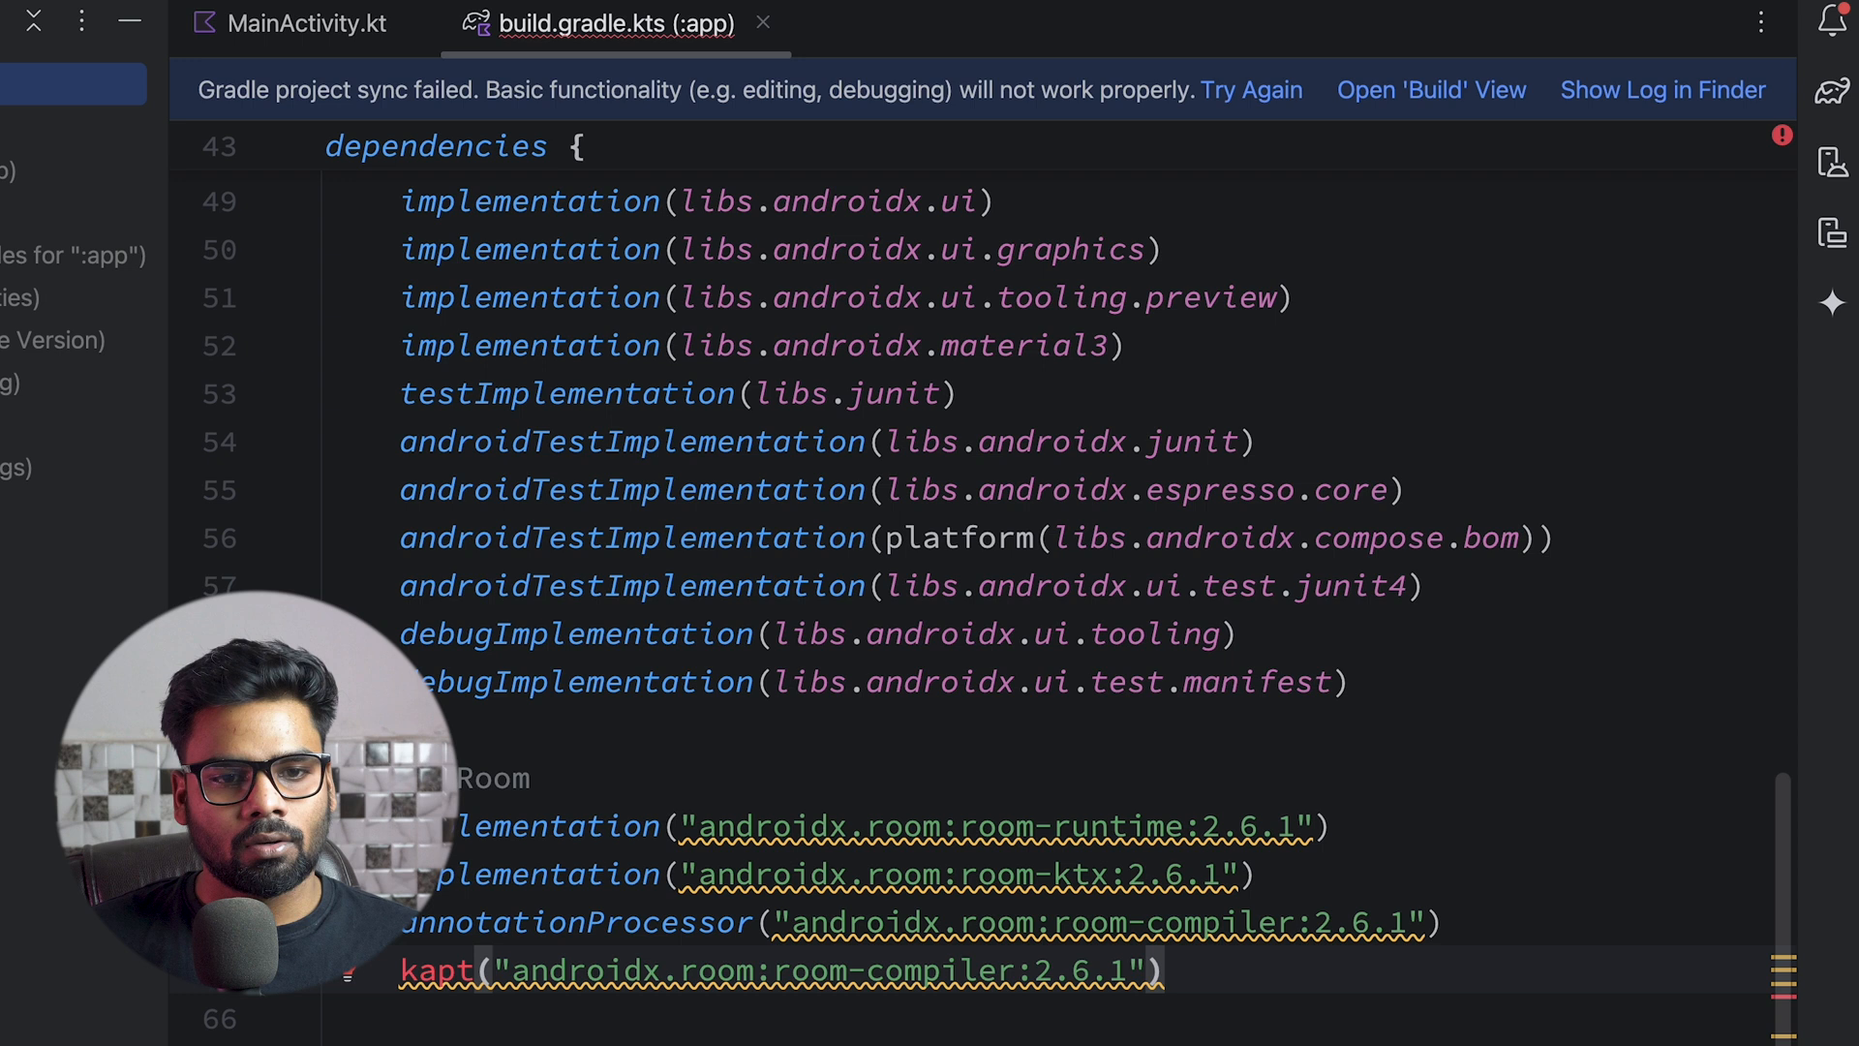
scroll(up, 3)
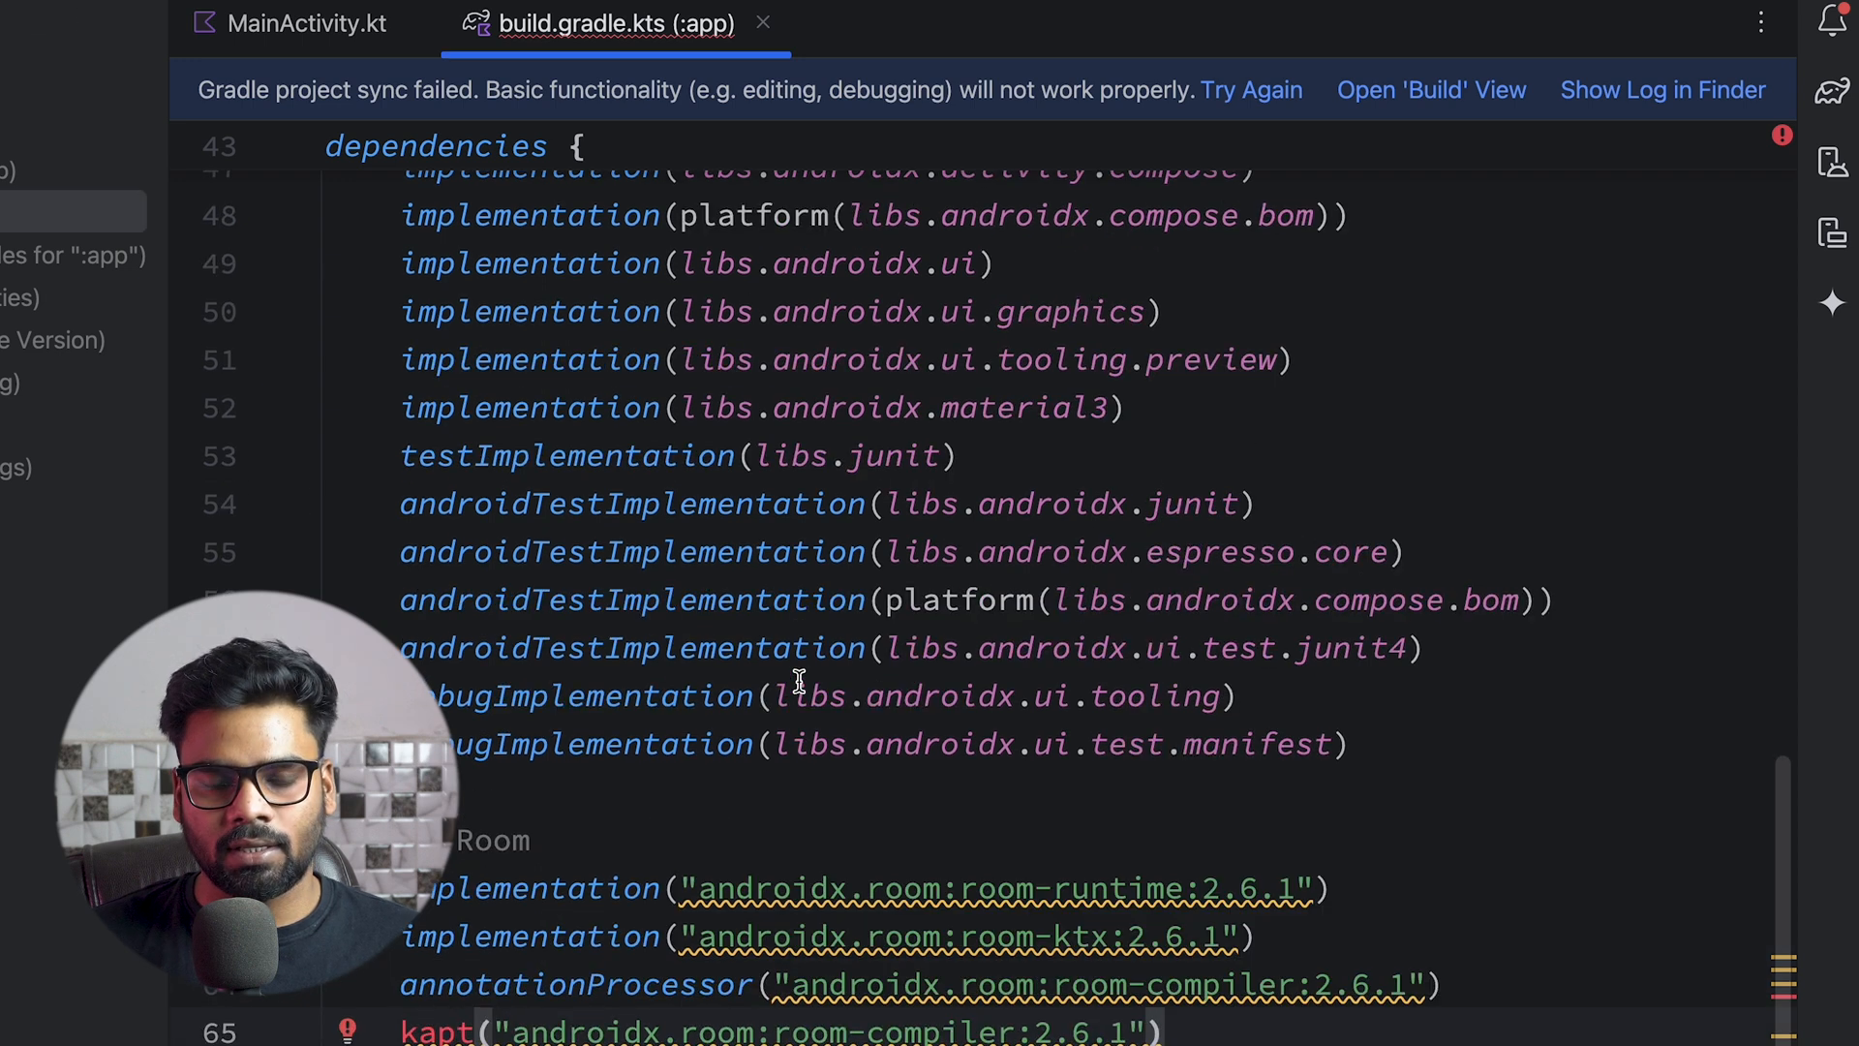
scroll(up, 3)
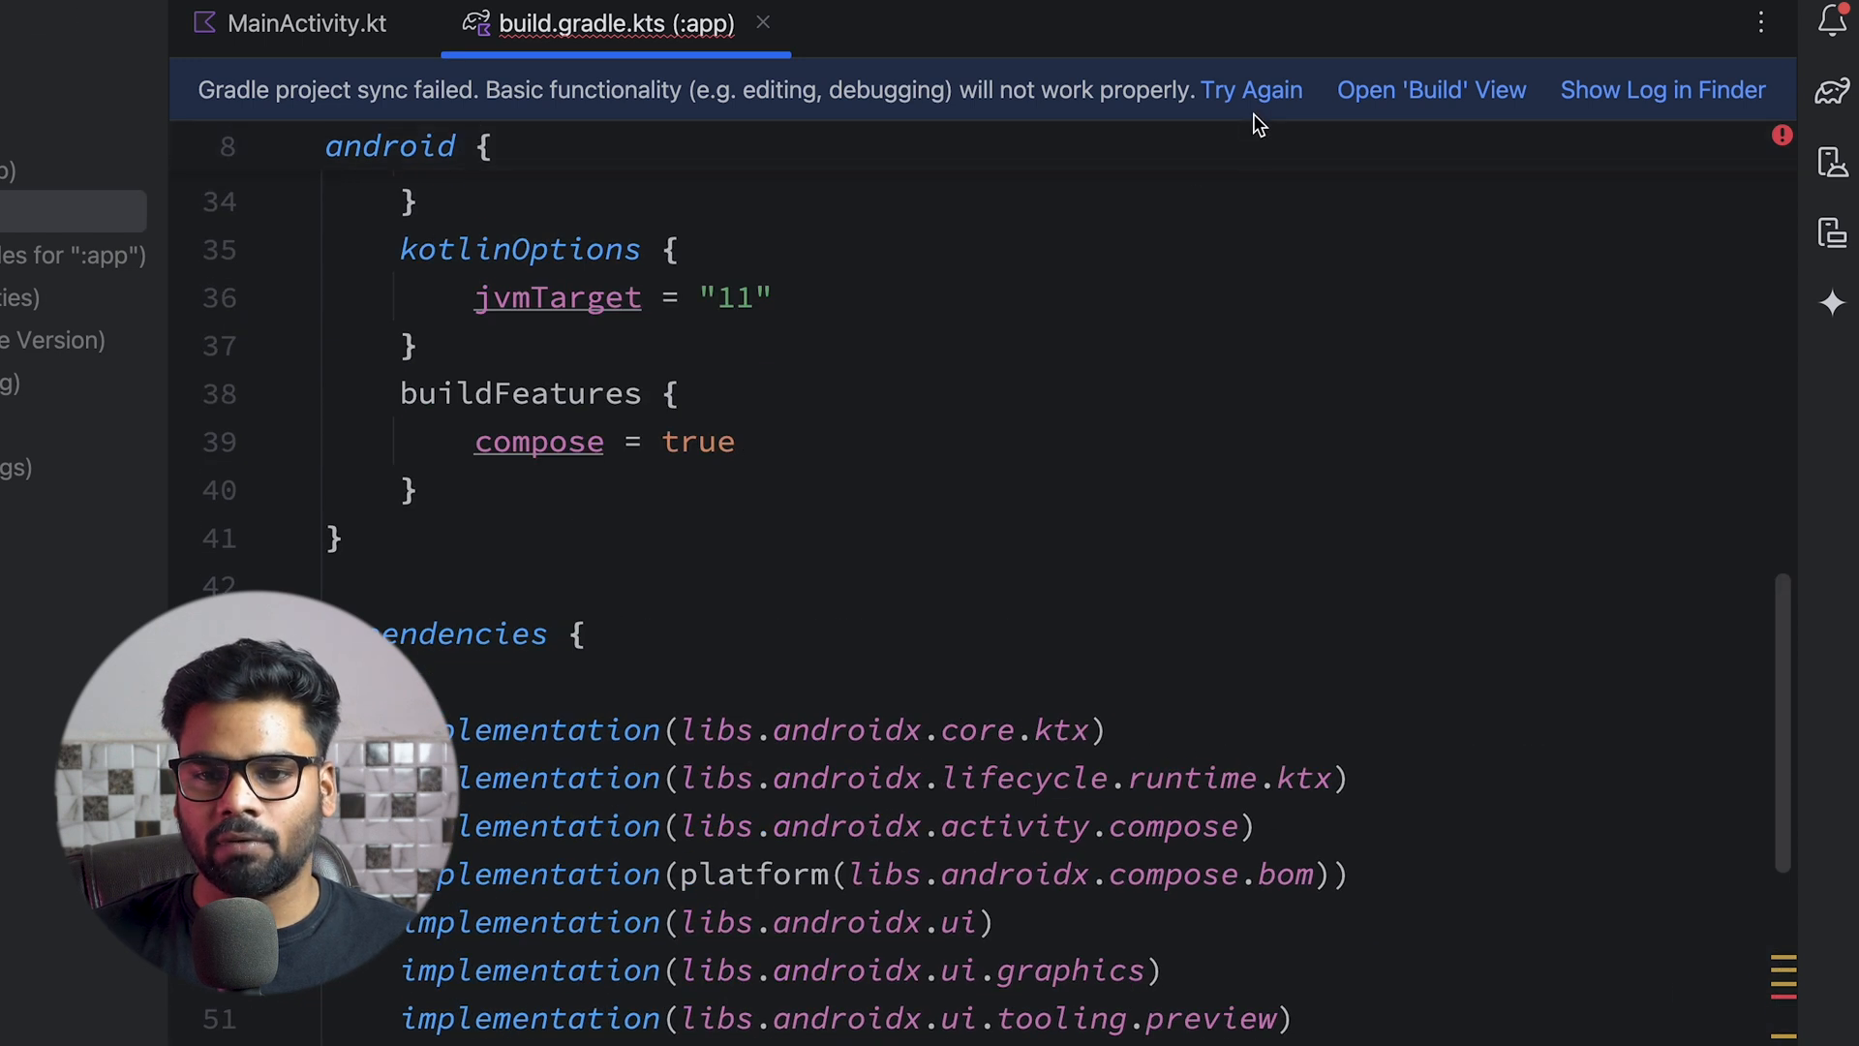
click(1251, 89)
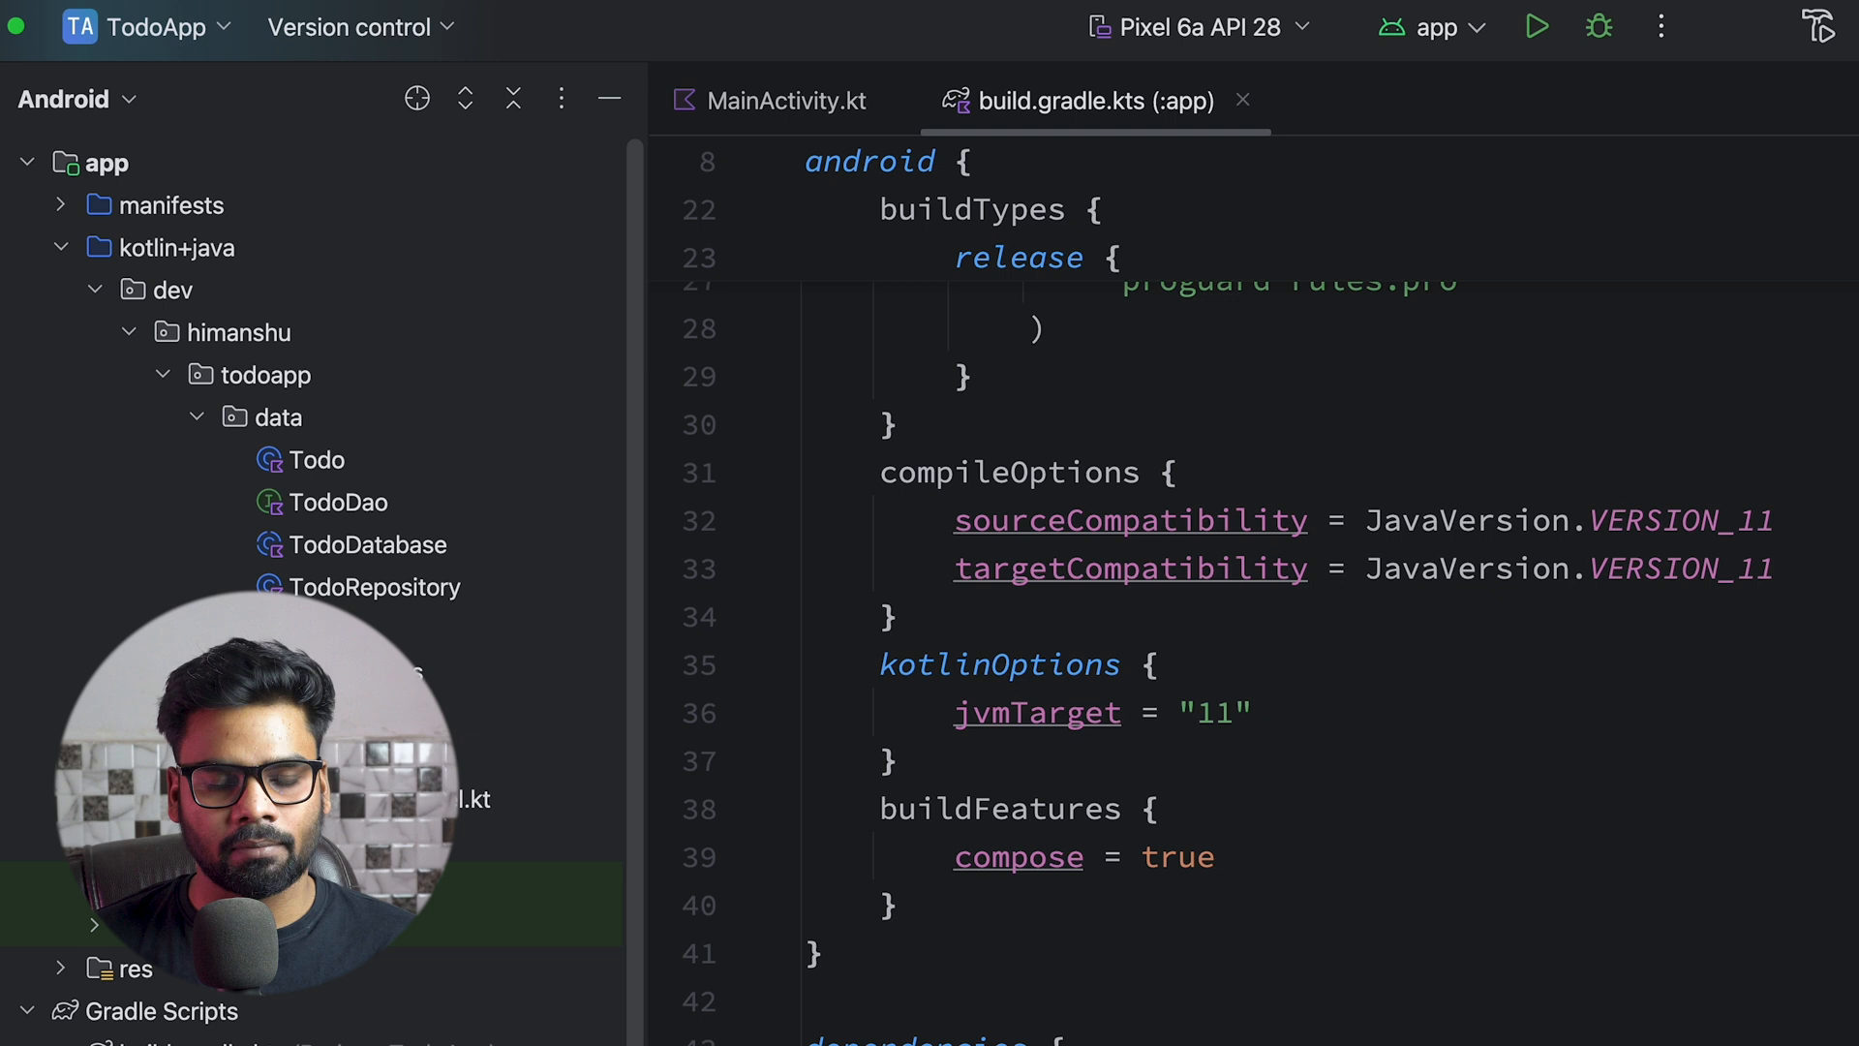
Review the generated TodoDao, TodoDatabase and TodoRepository data-layer files
scroll(down, 3)
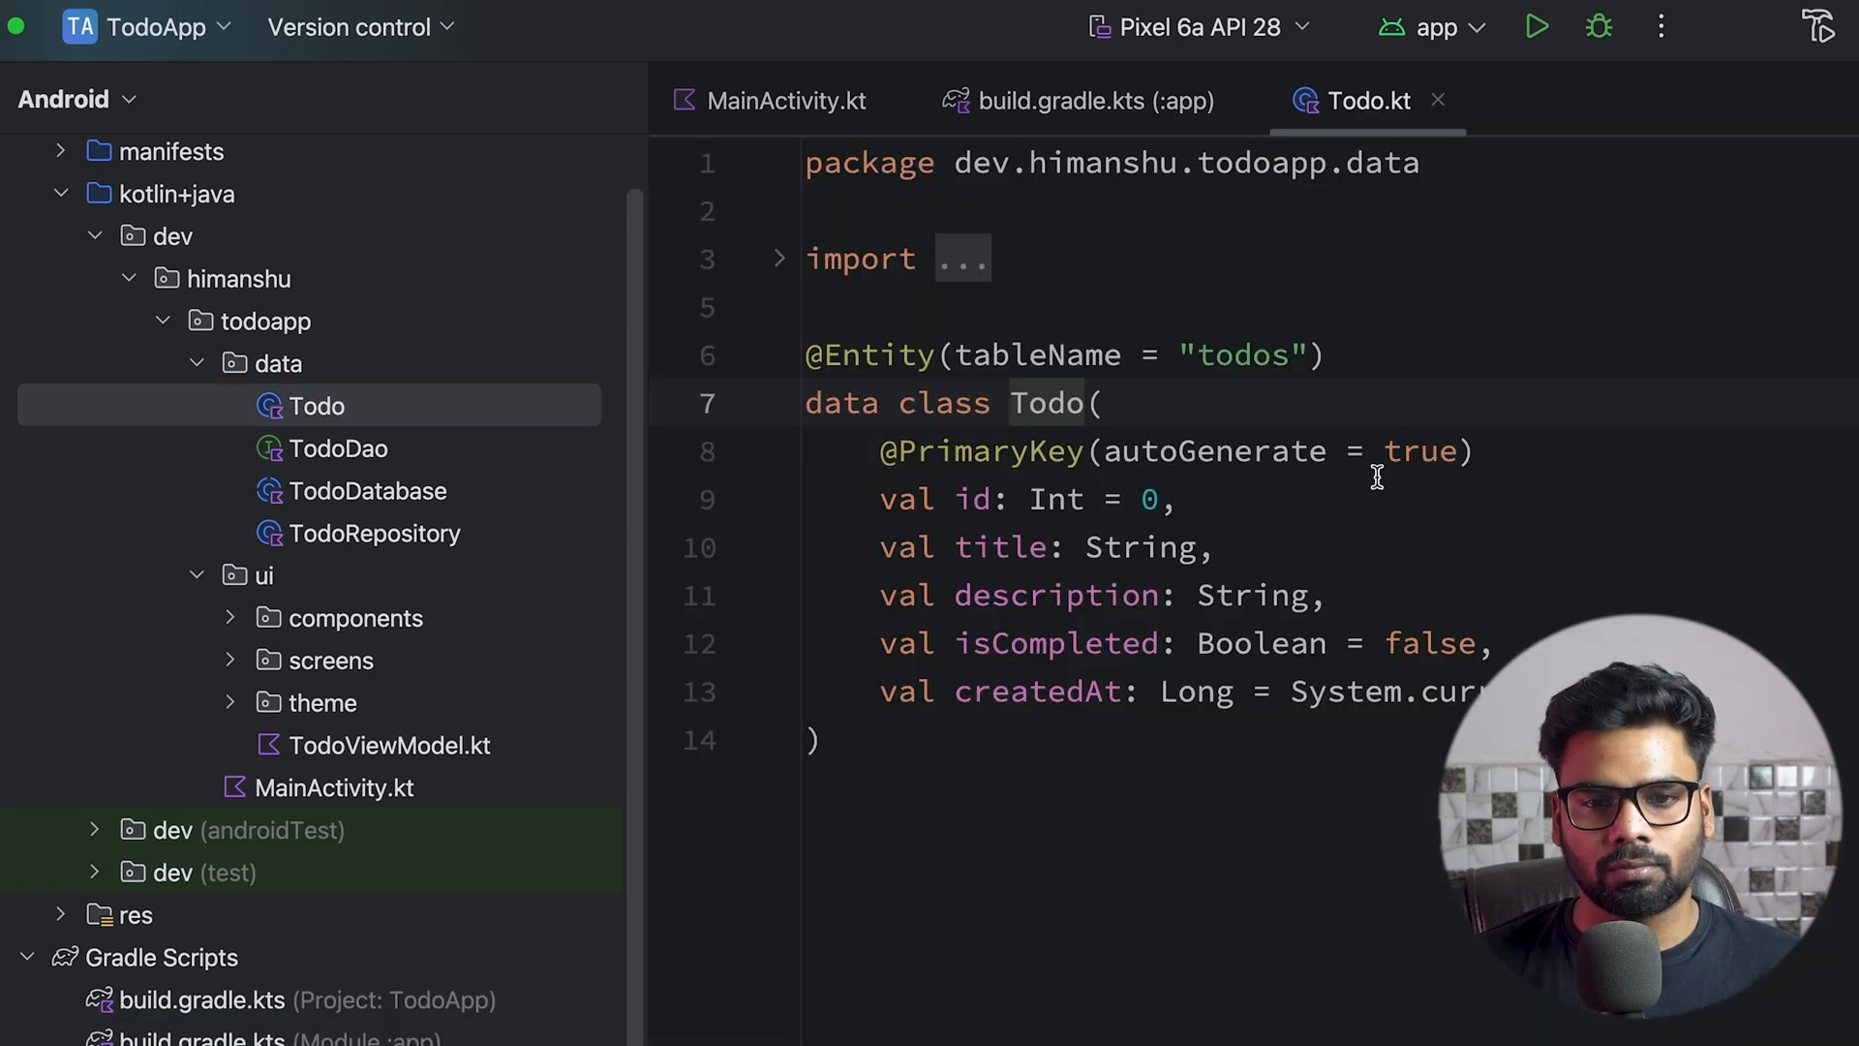
click(337, 448)
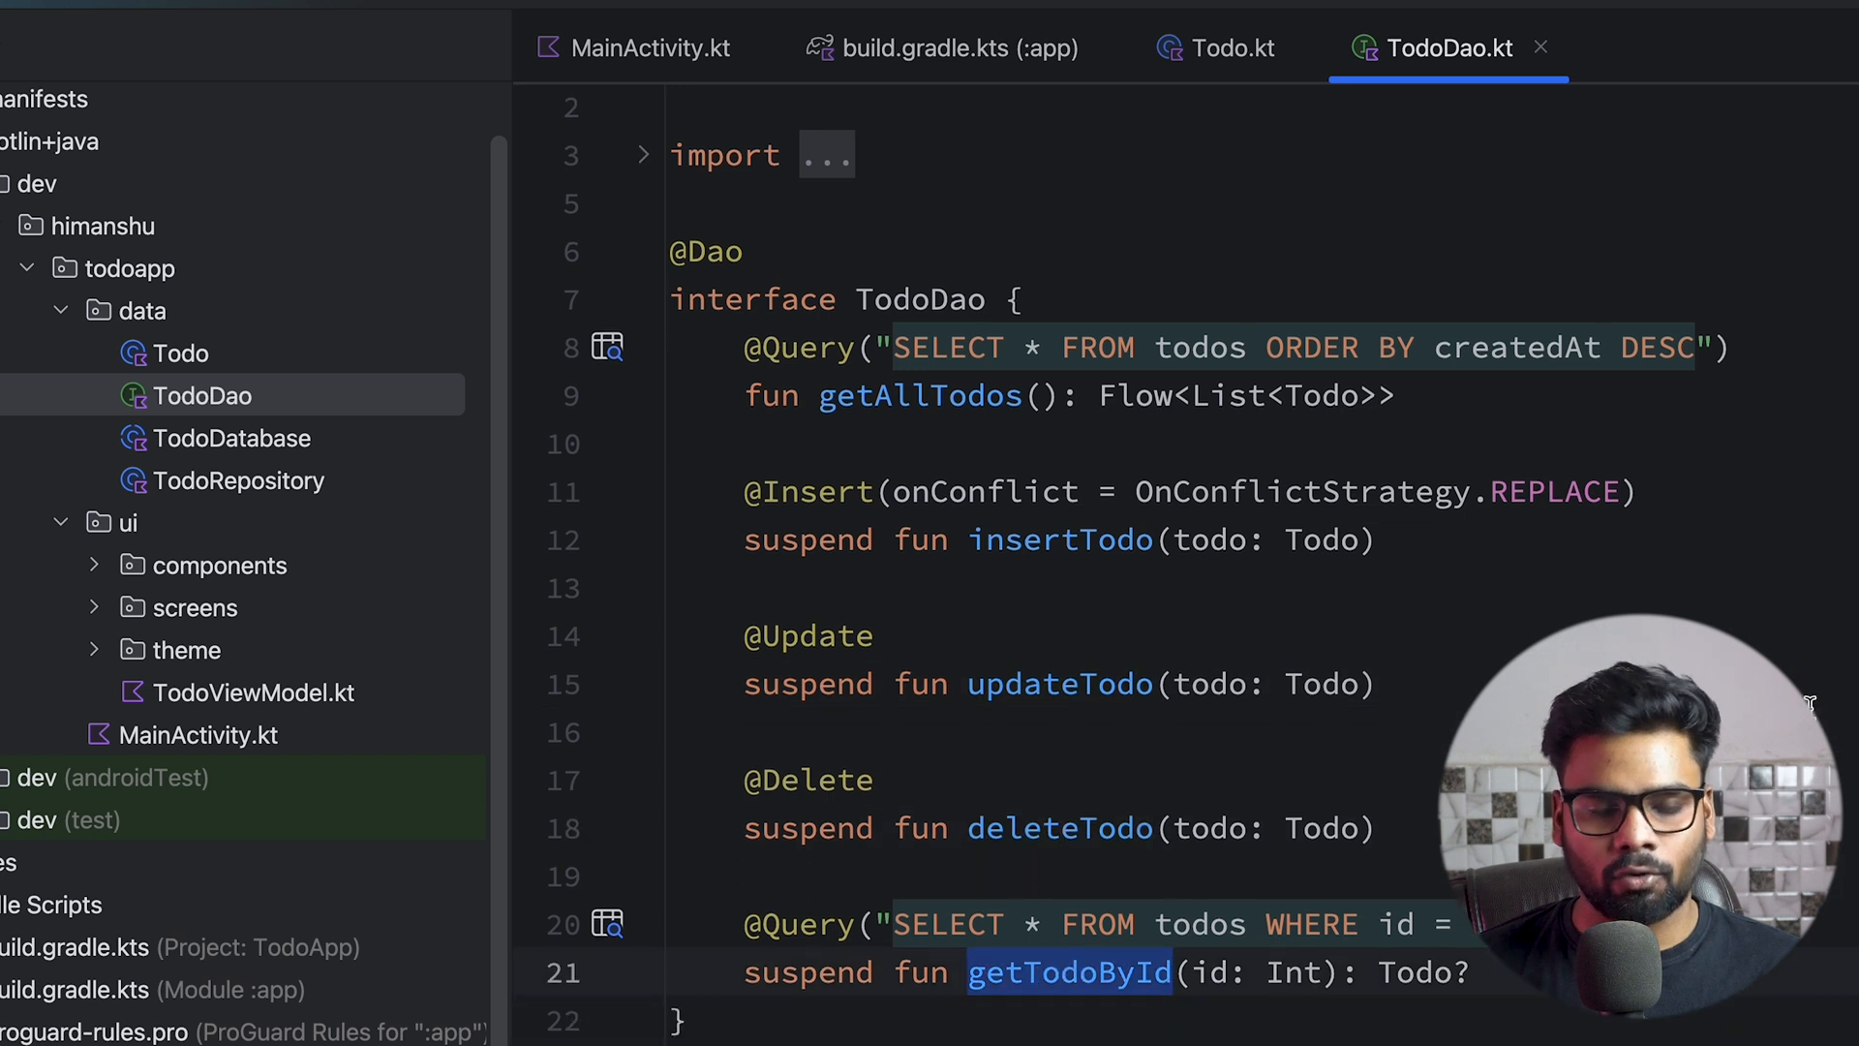
click(231, 438)
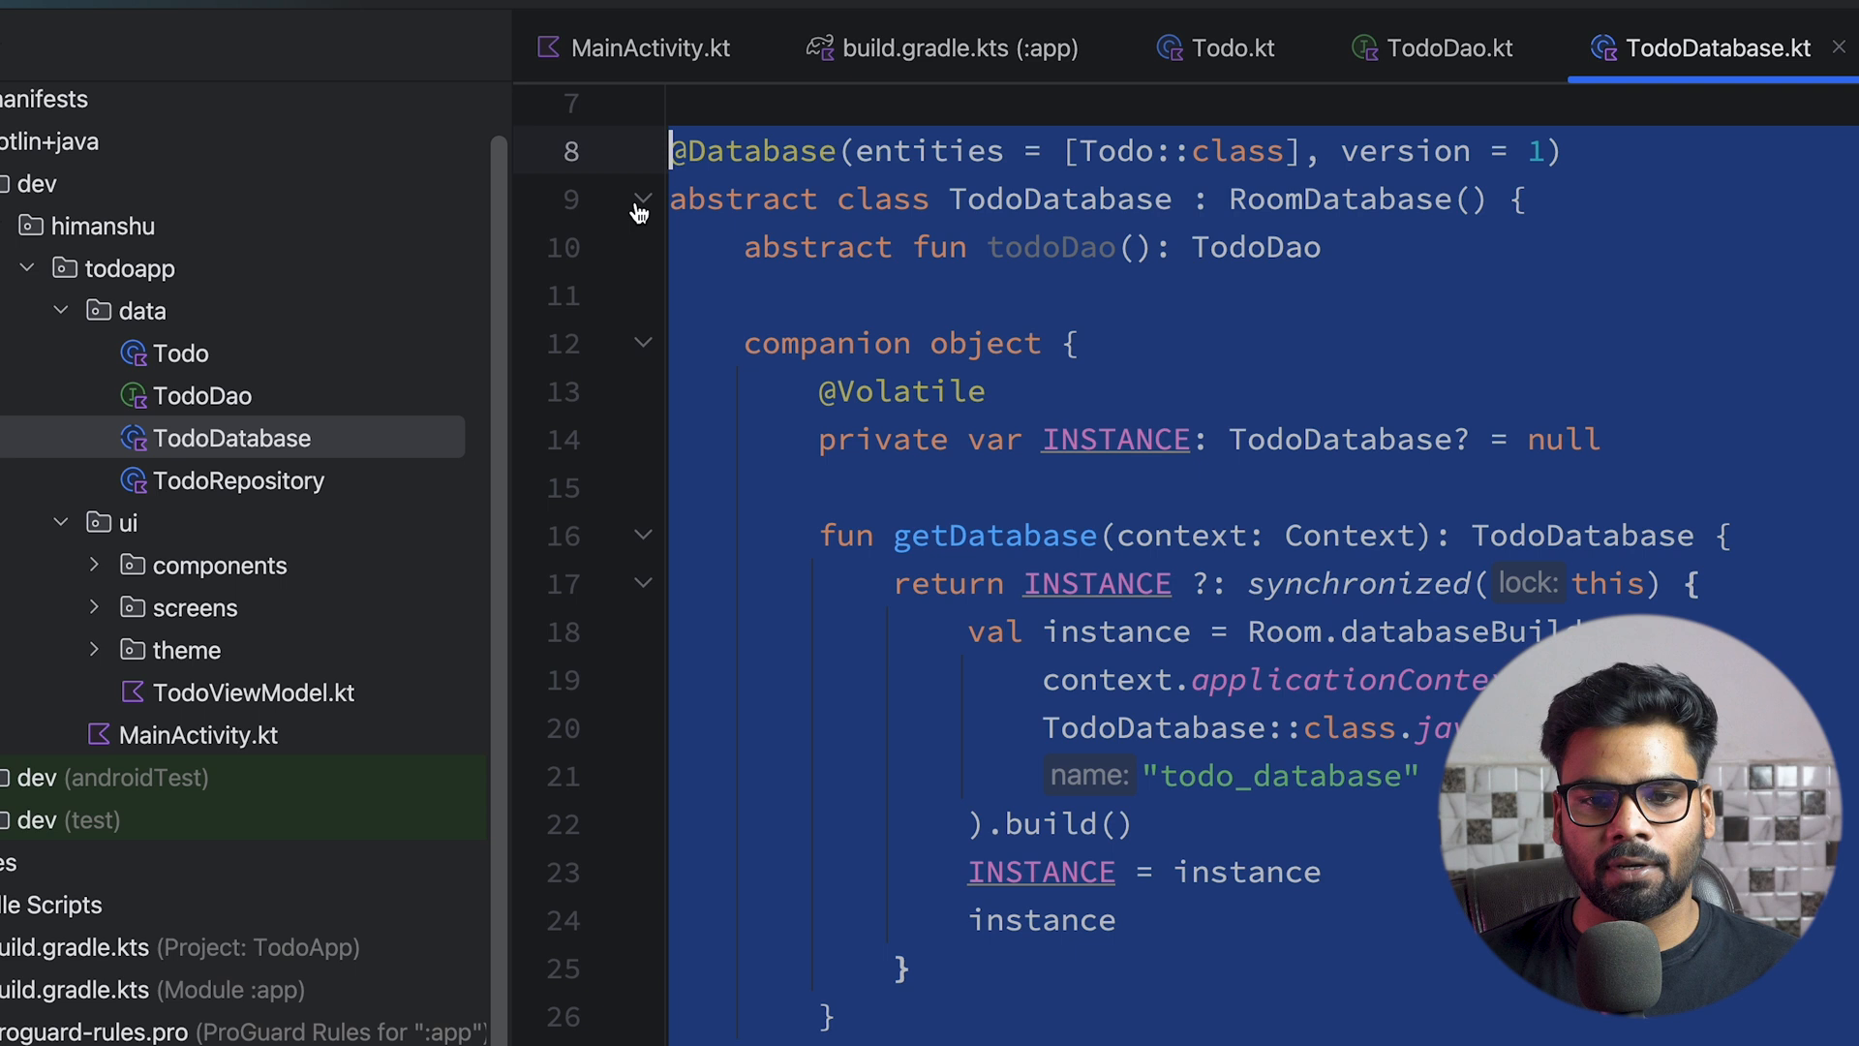
click(240, 480)
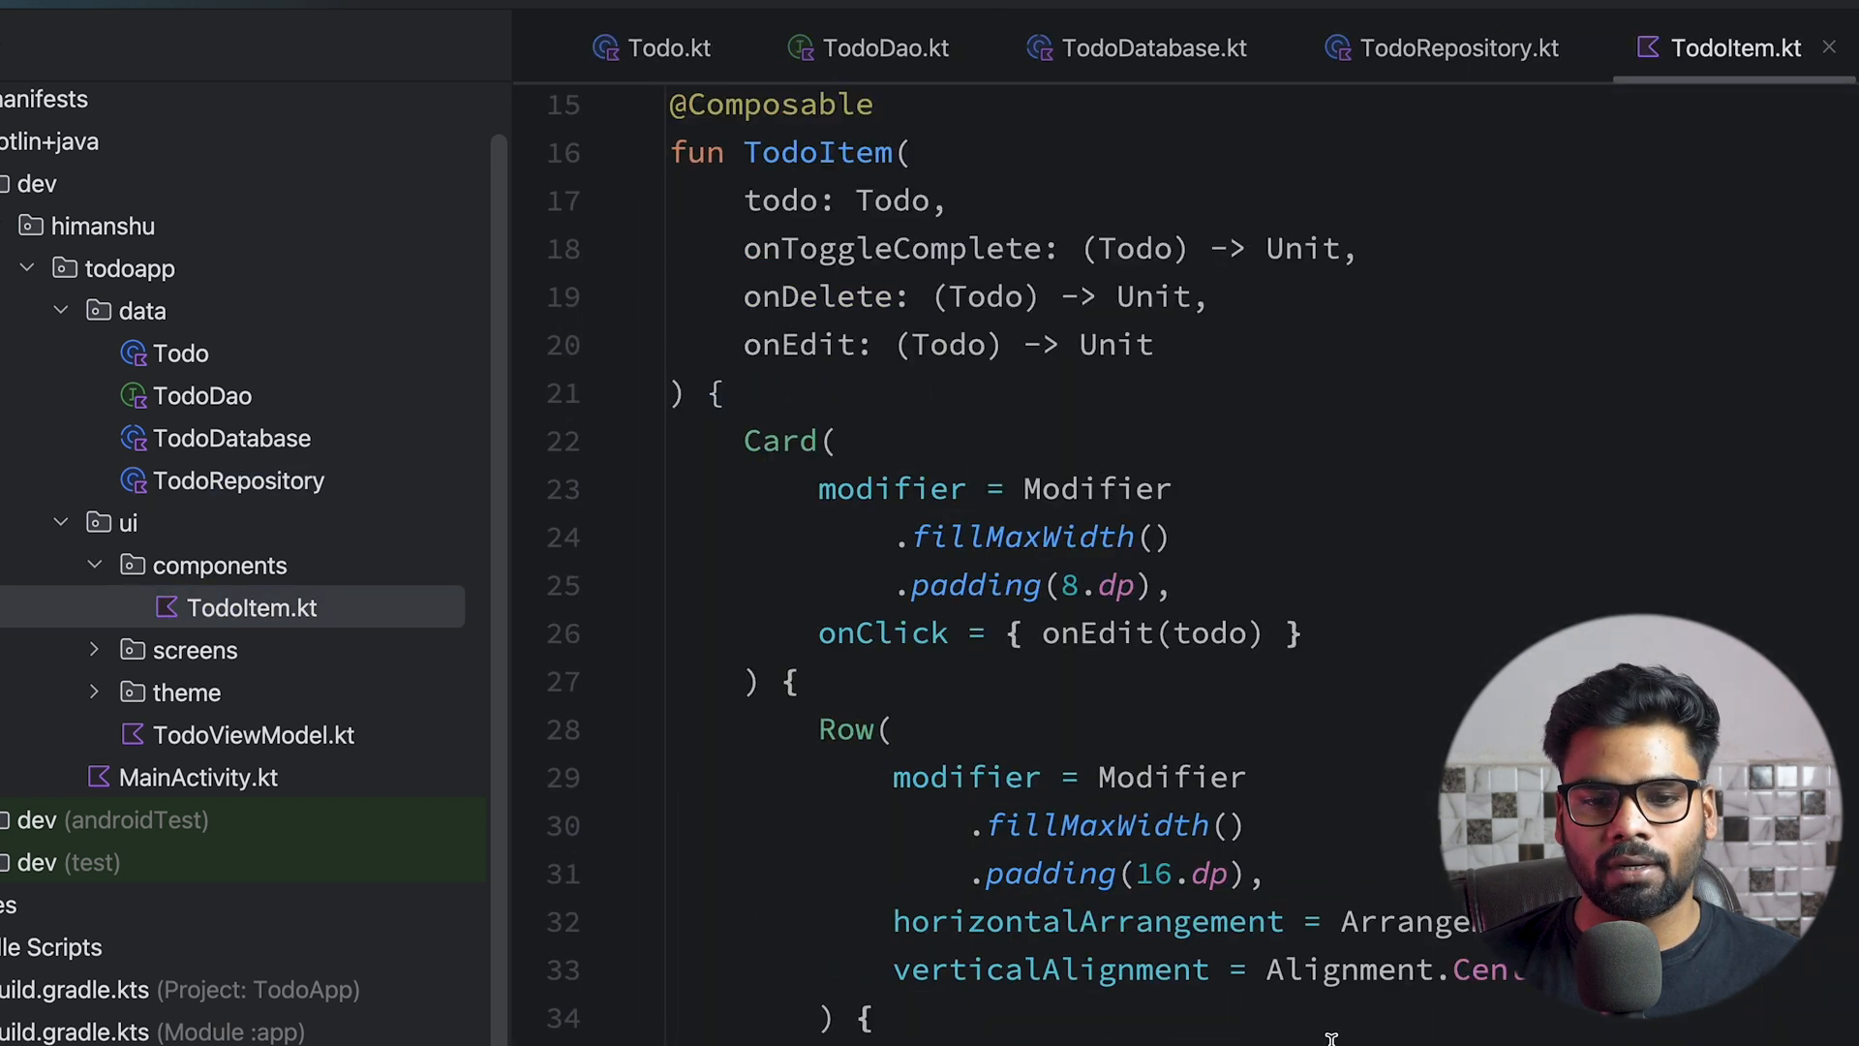
scroll(down, 3)
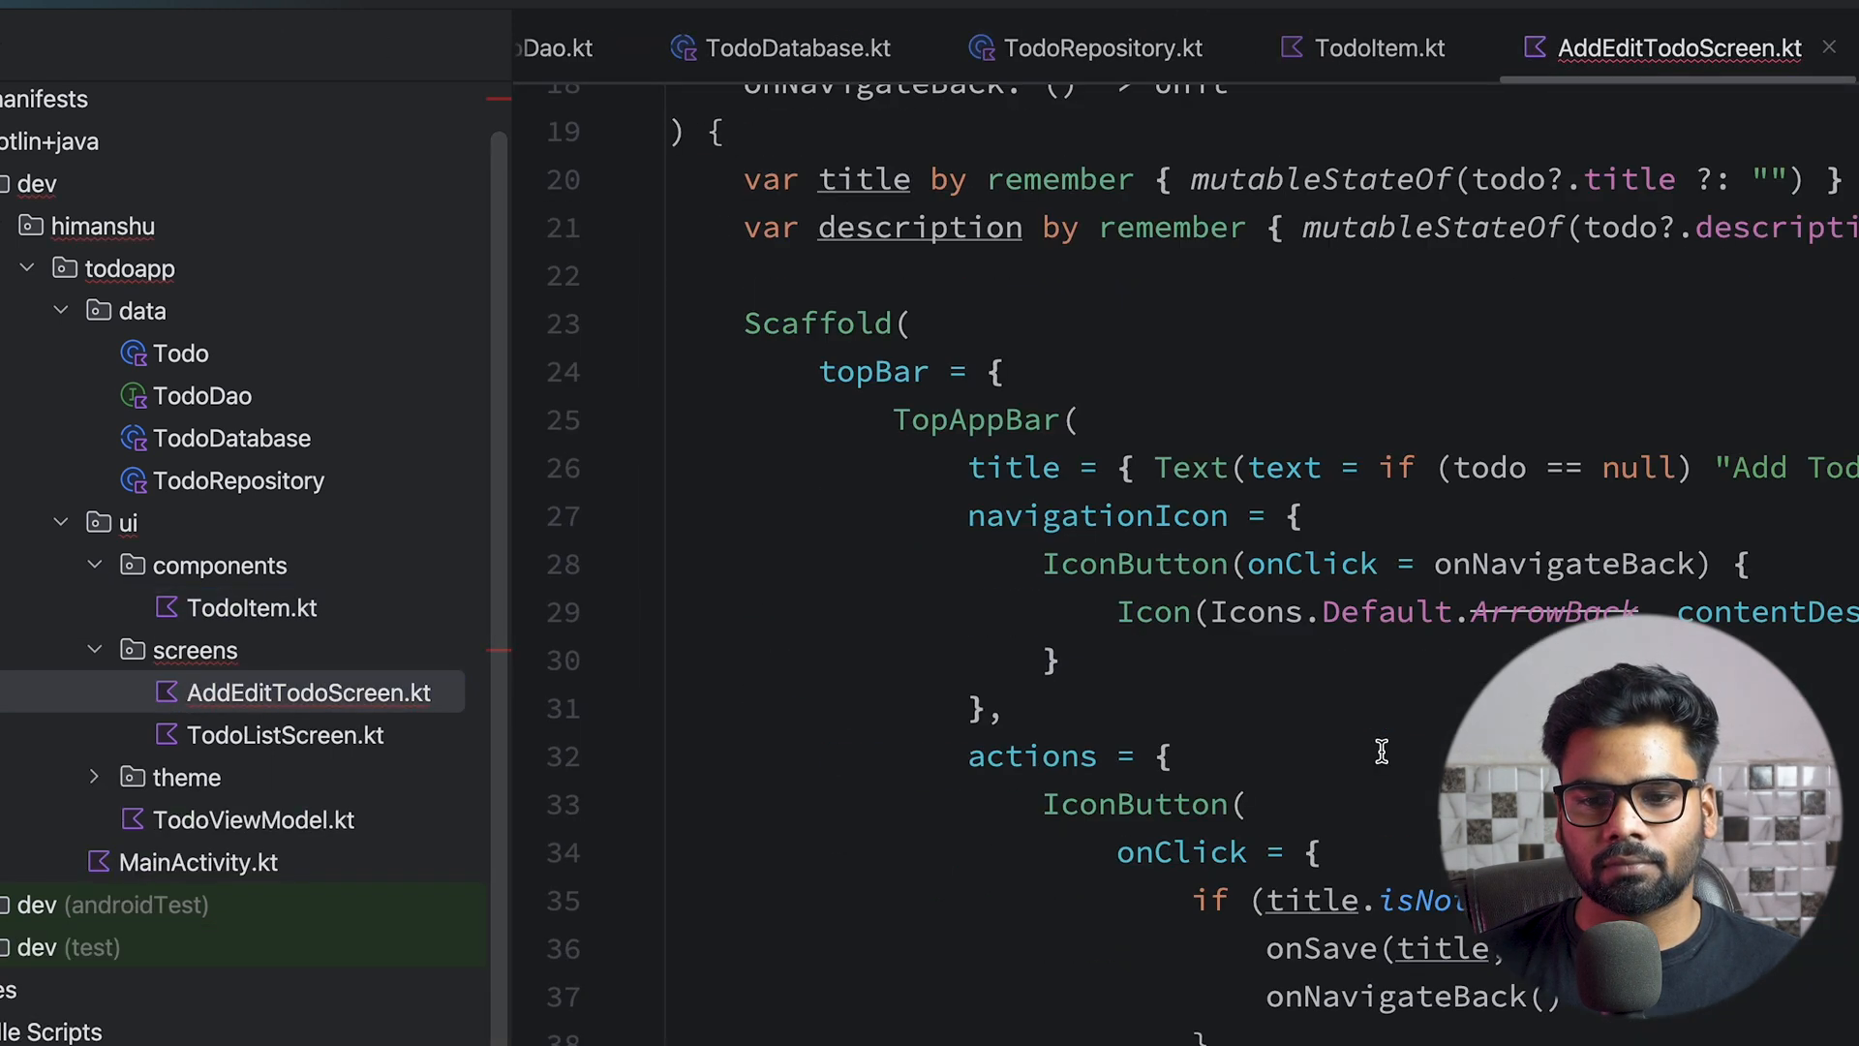
scroll(down, 3)
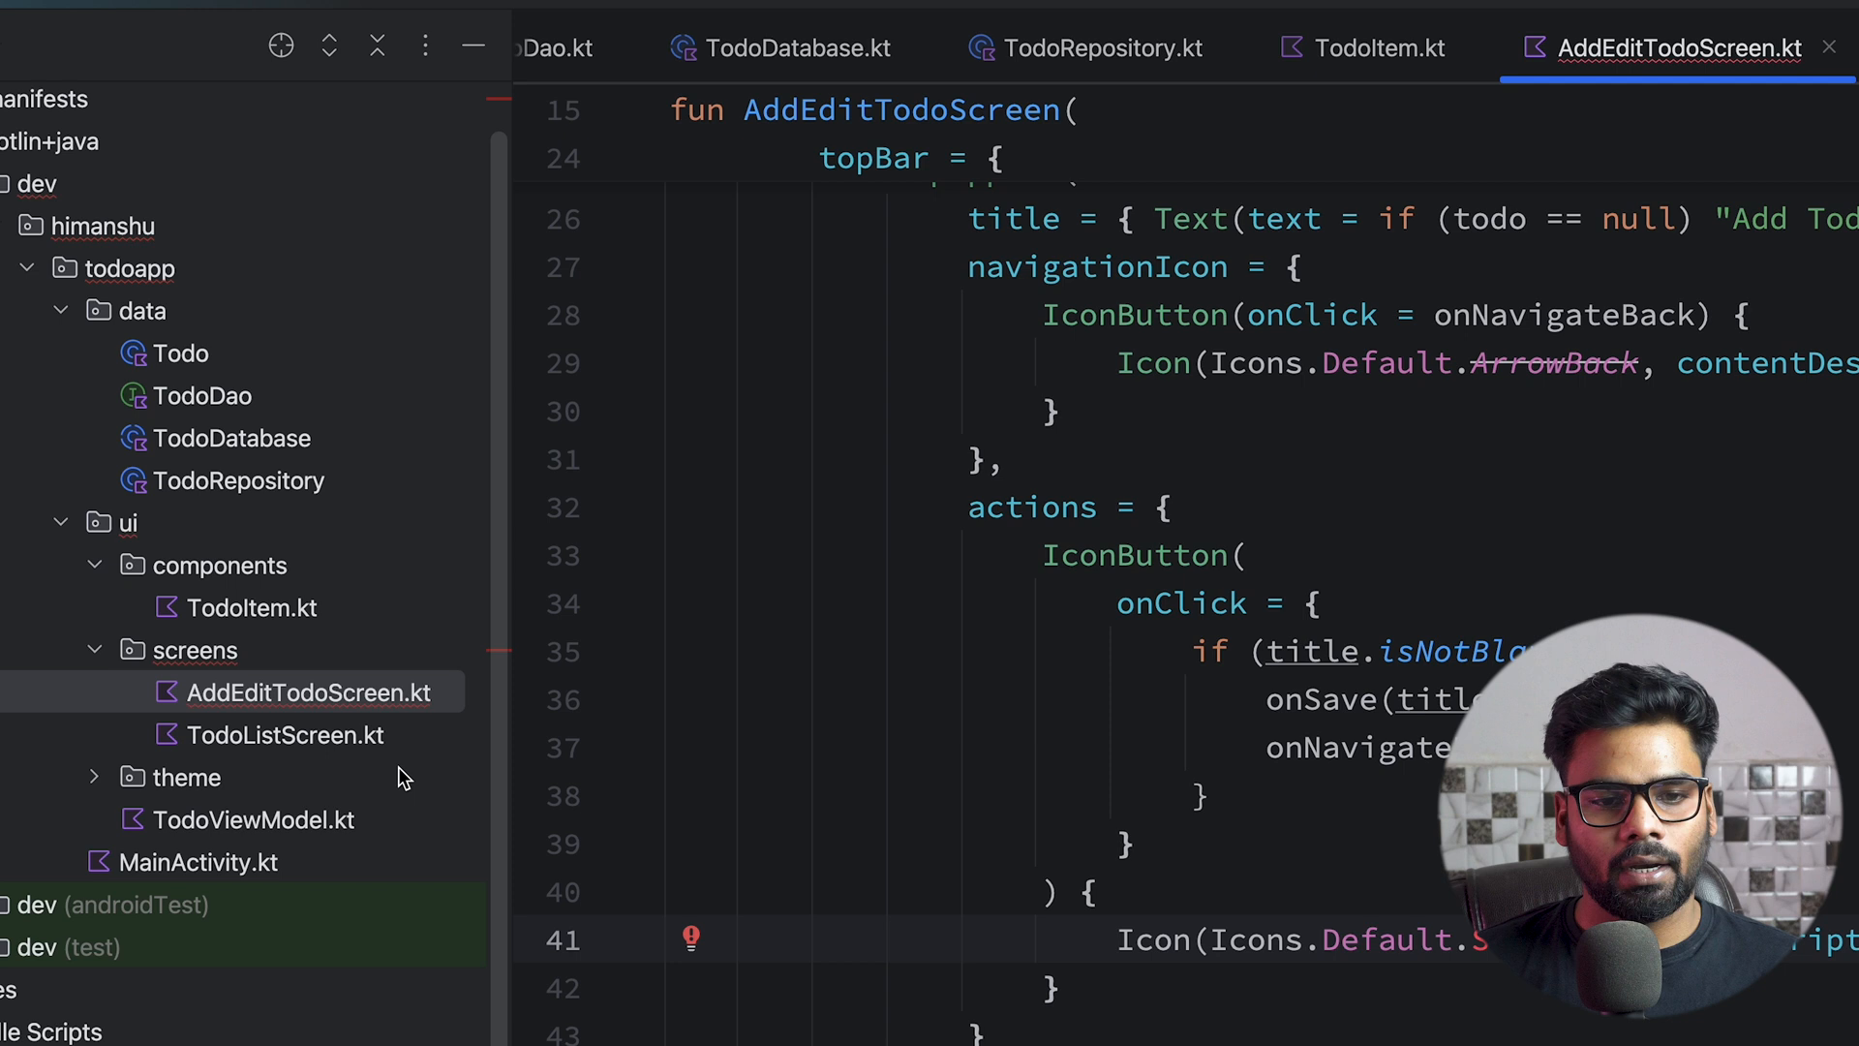
Review TodoListScreen and TodoViewModel with its factory
click(282, 736)
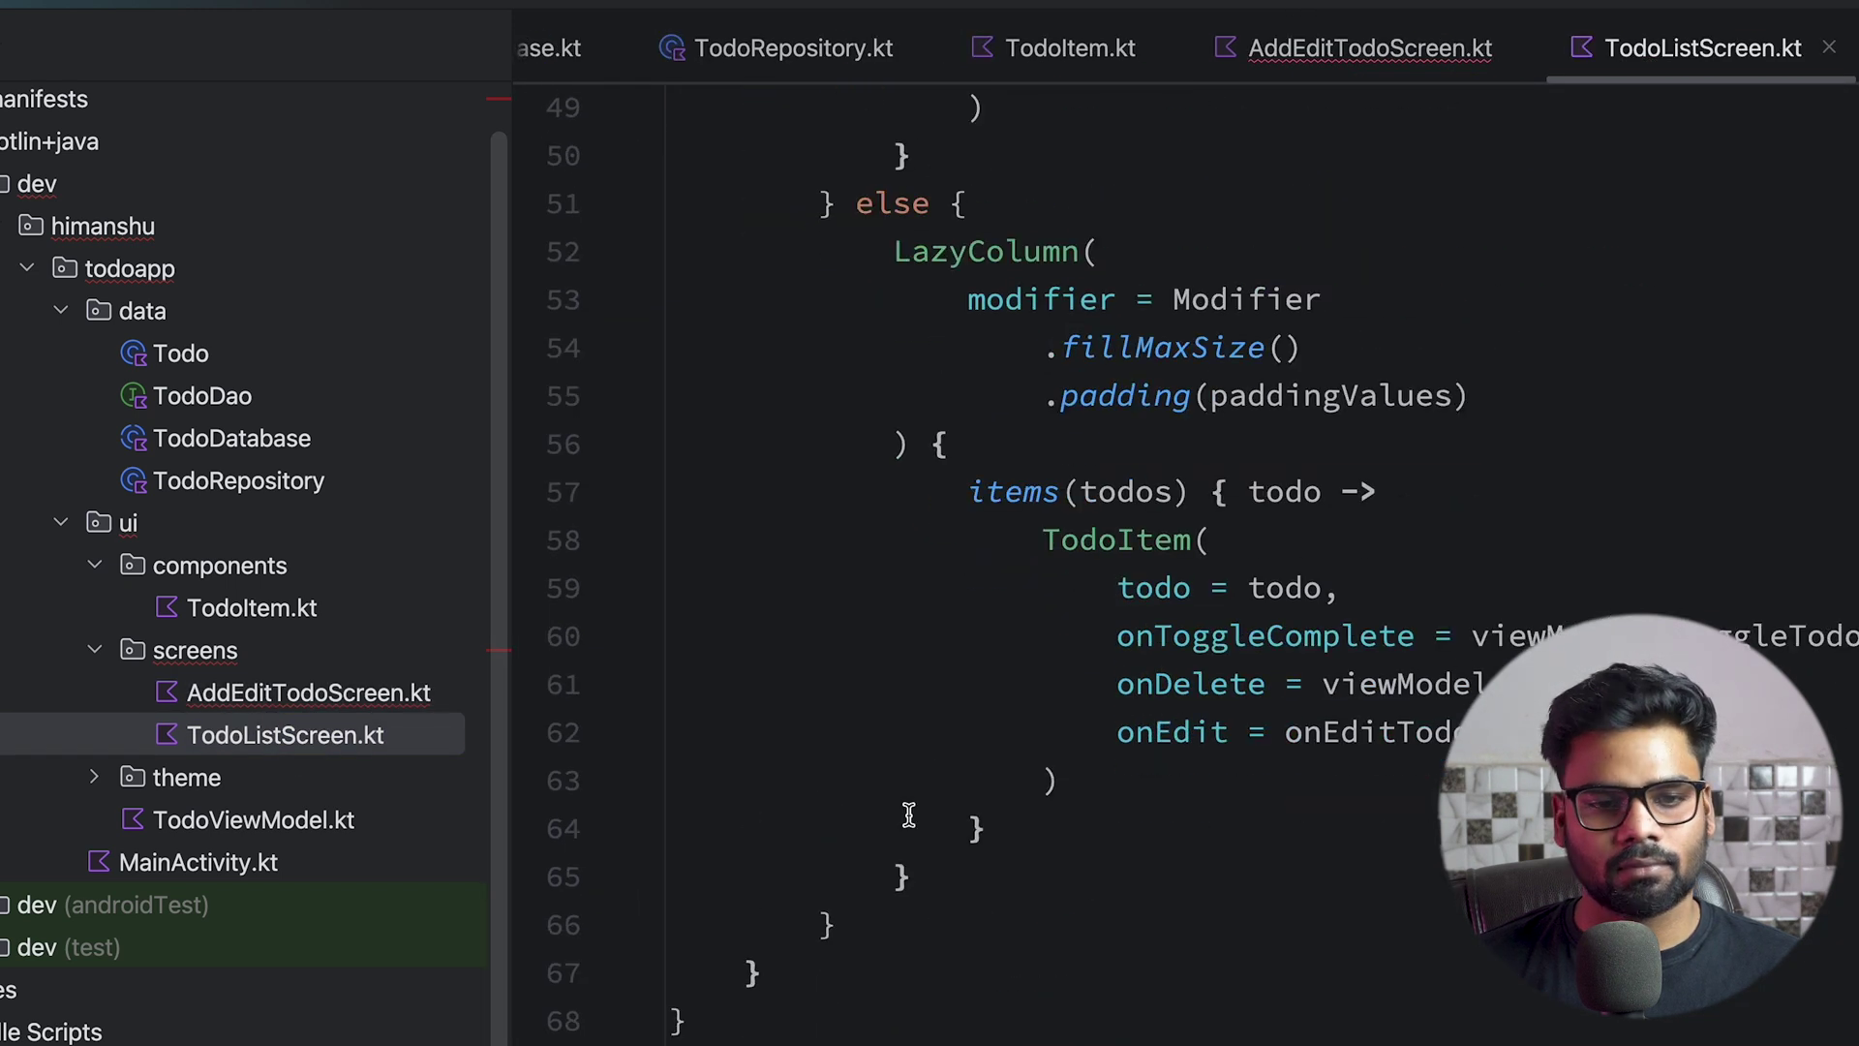
click(95, 777)
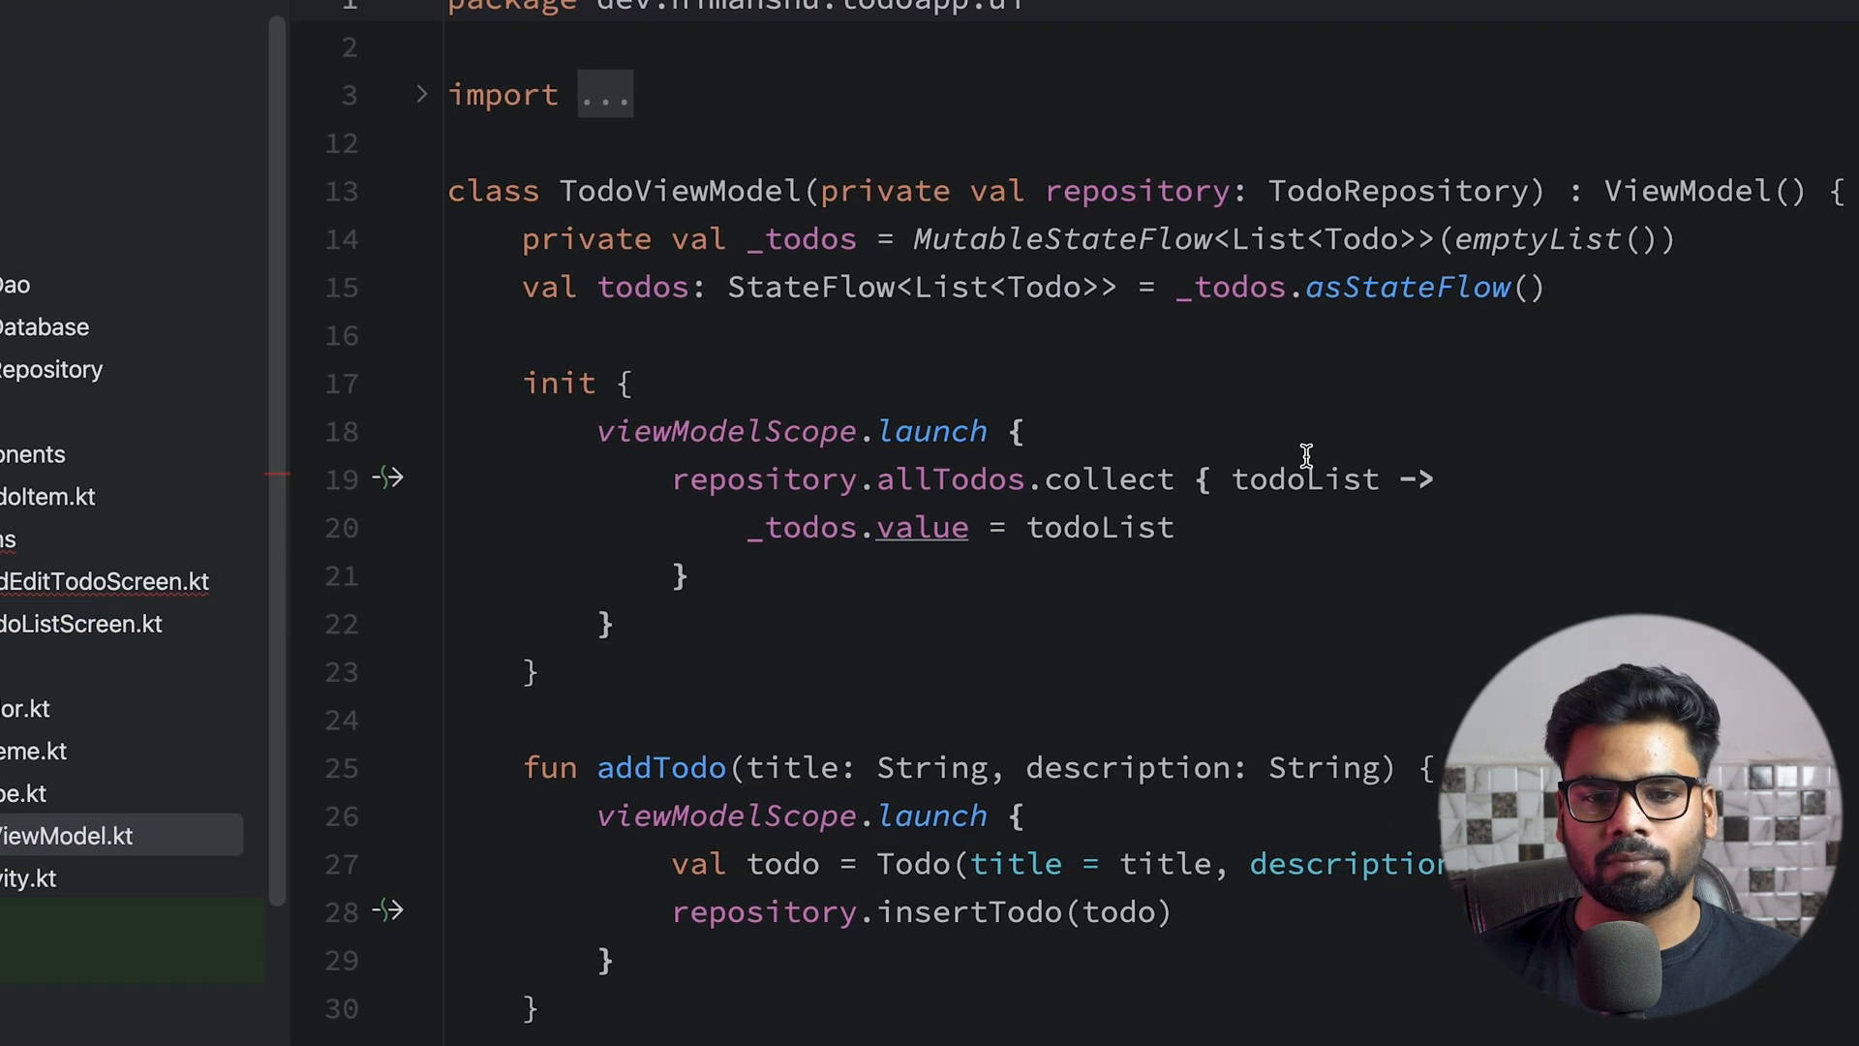
scroll(down, 3)
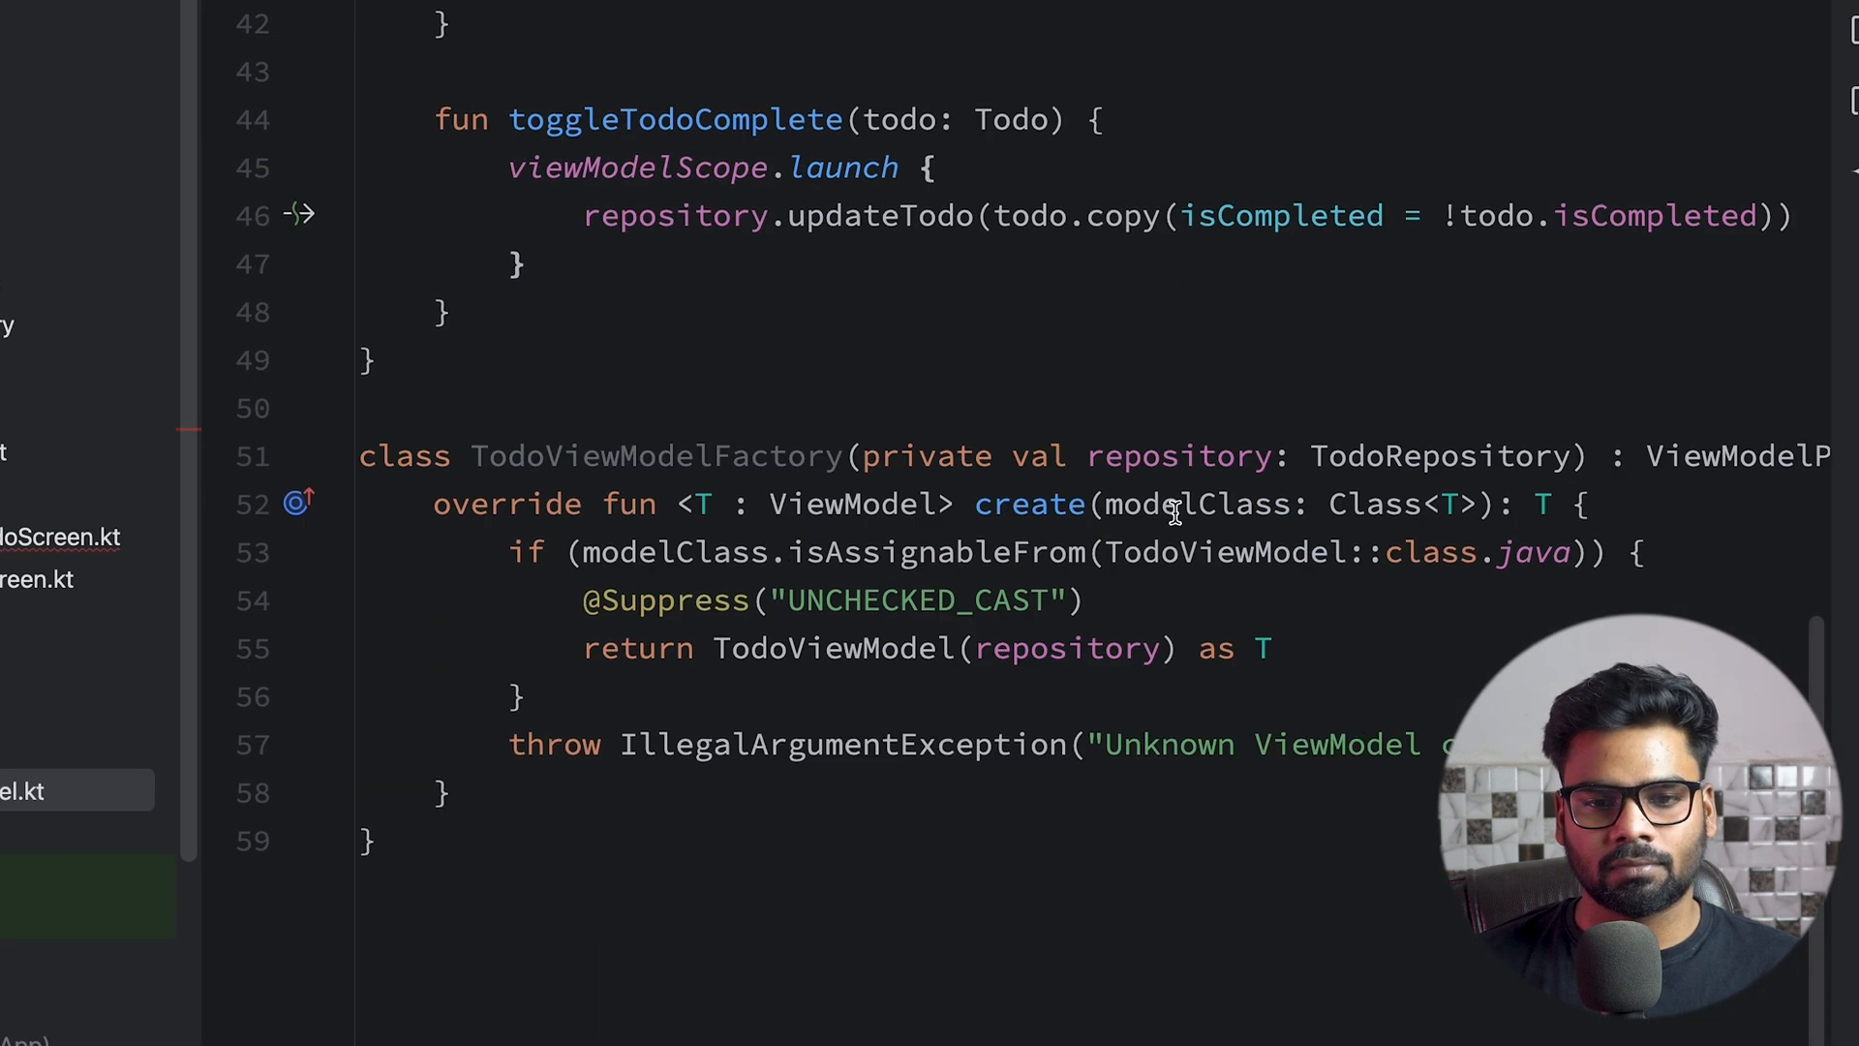
scroll(up, 3)
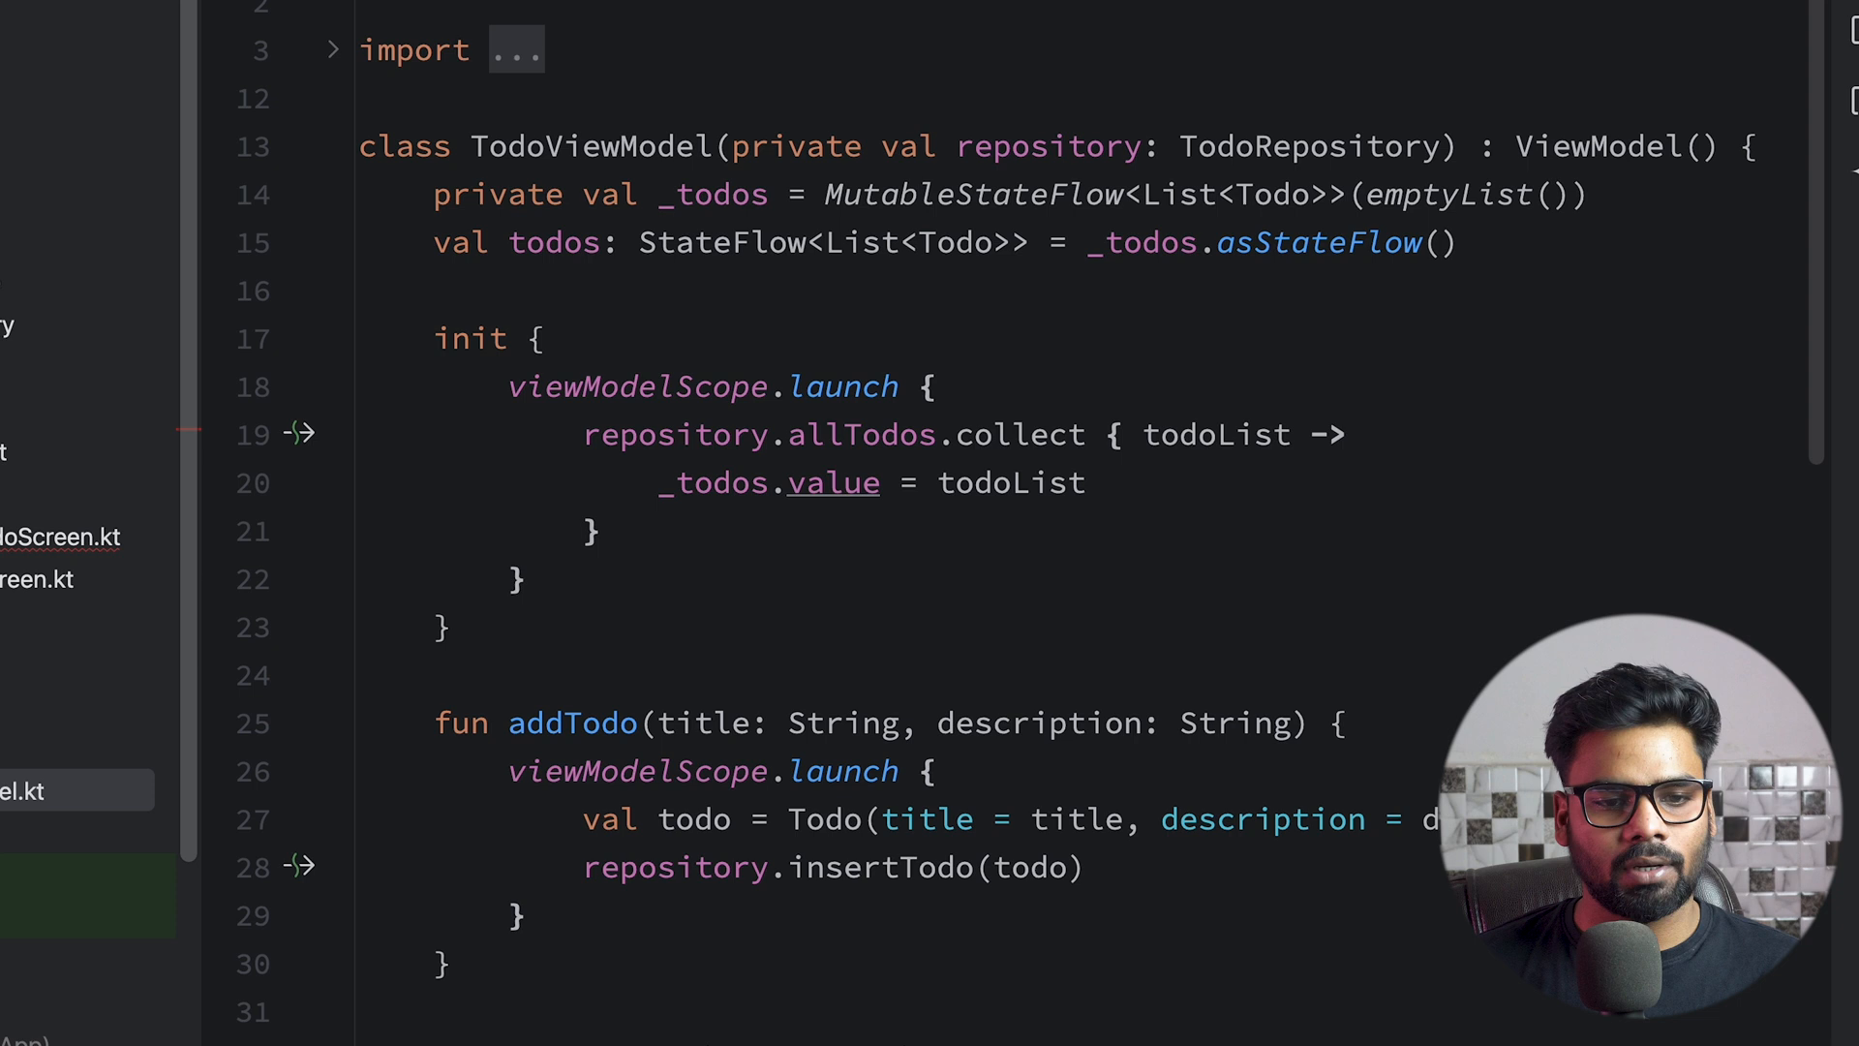
scroll(down, 3)
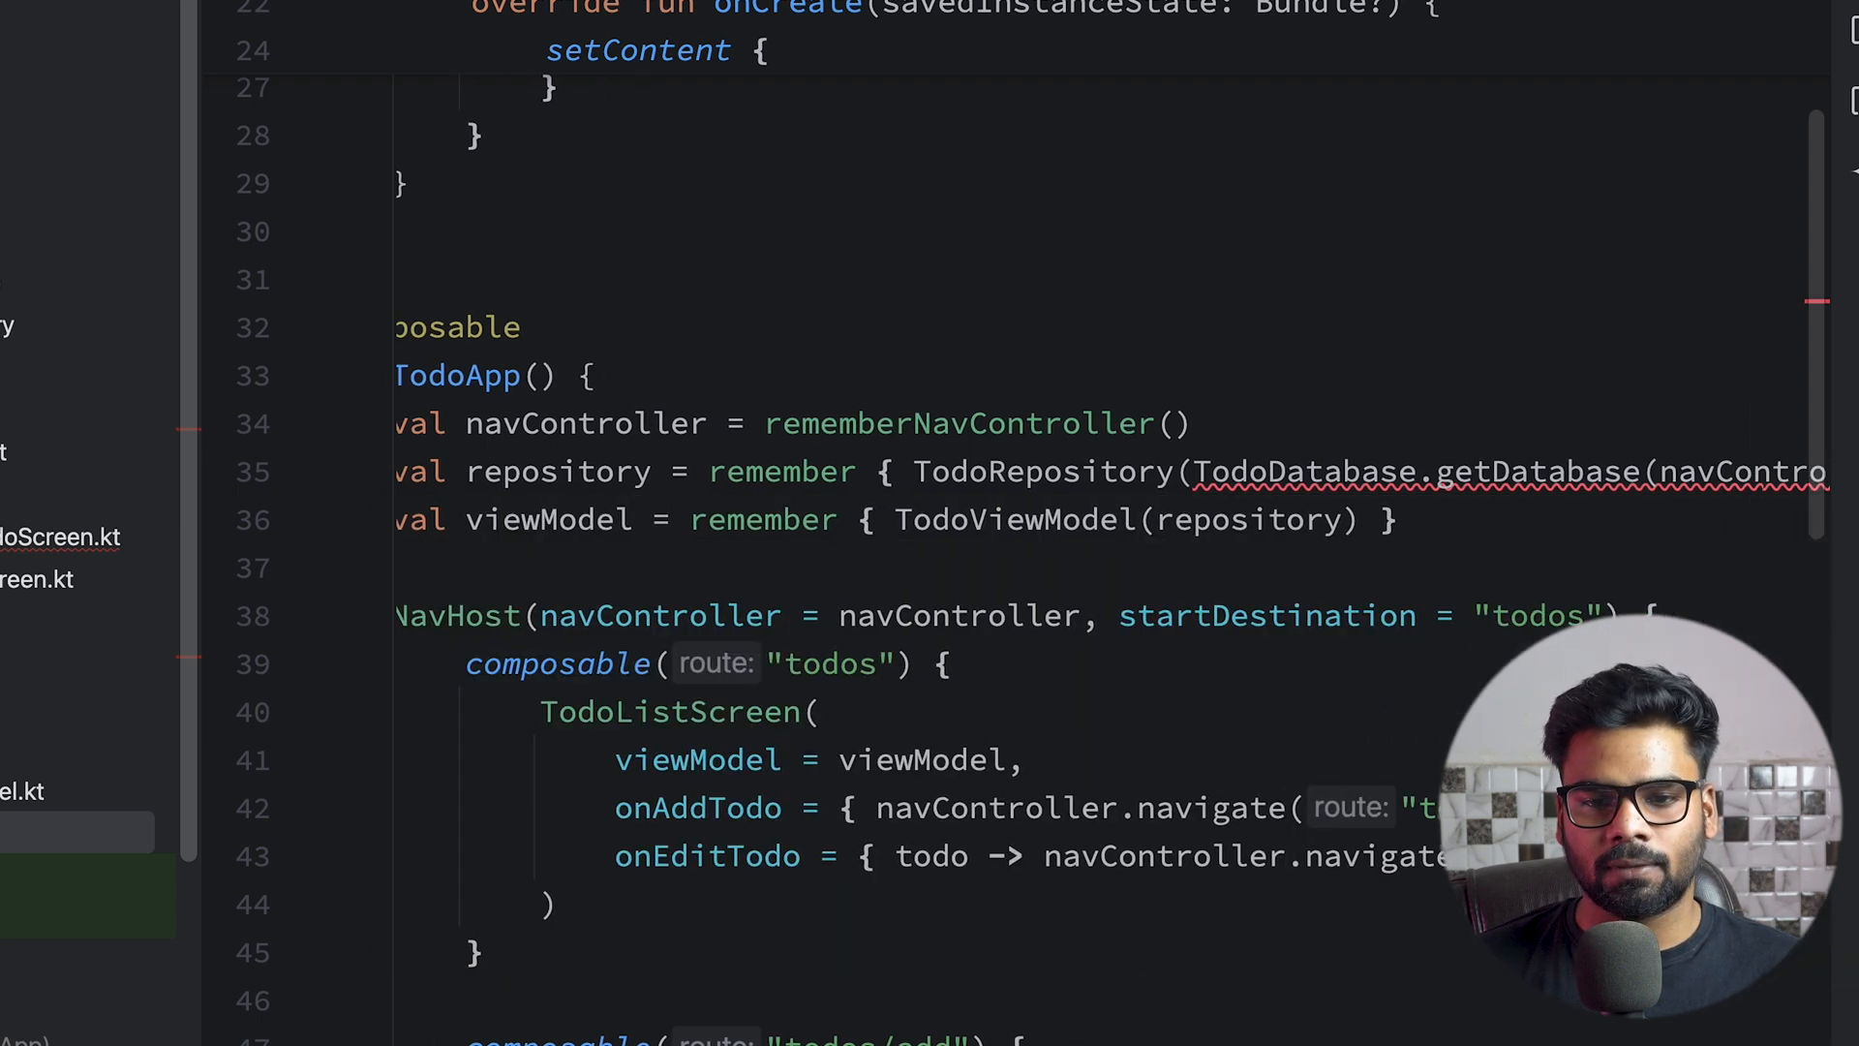
Complete the repository call in MainActivity by appending .todoDao()
scroll(right, 3)
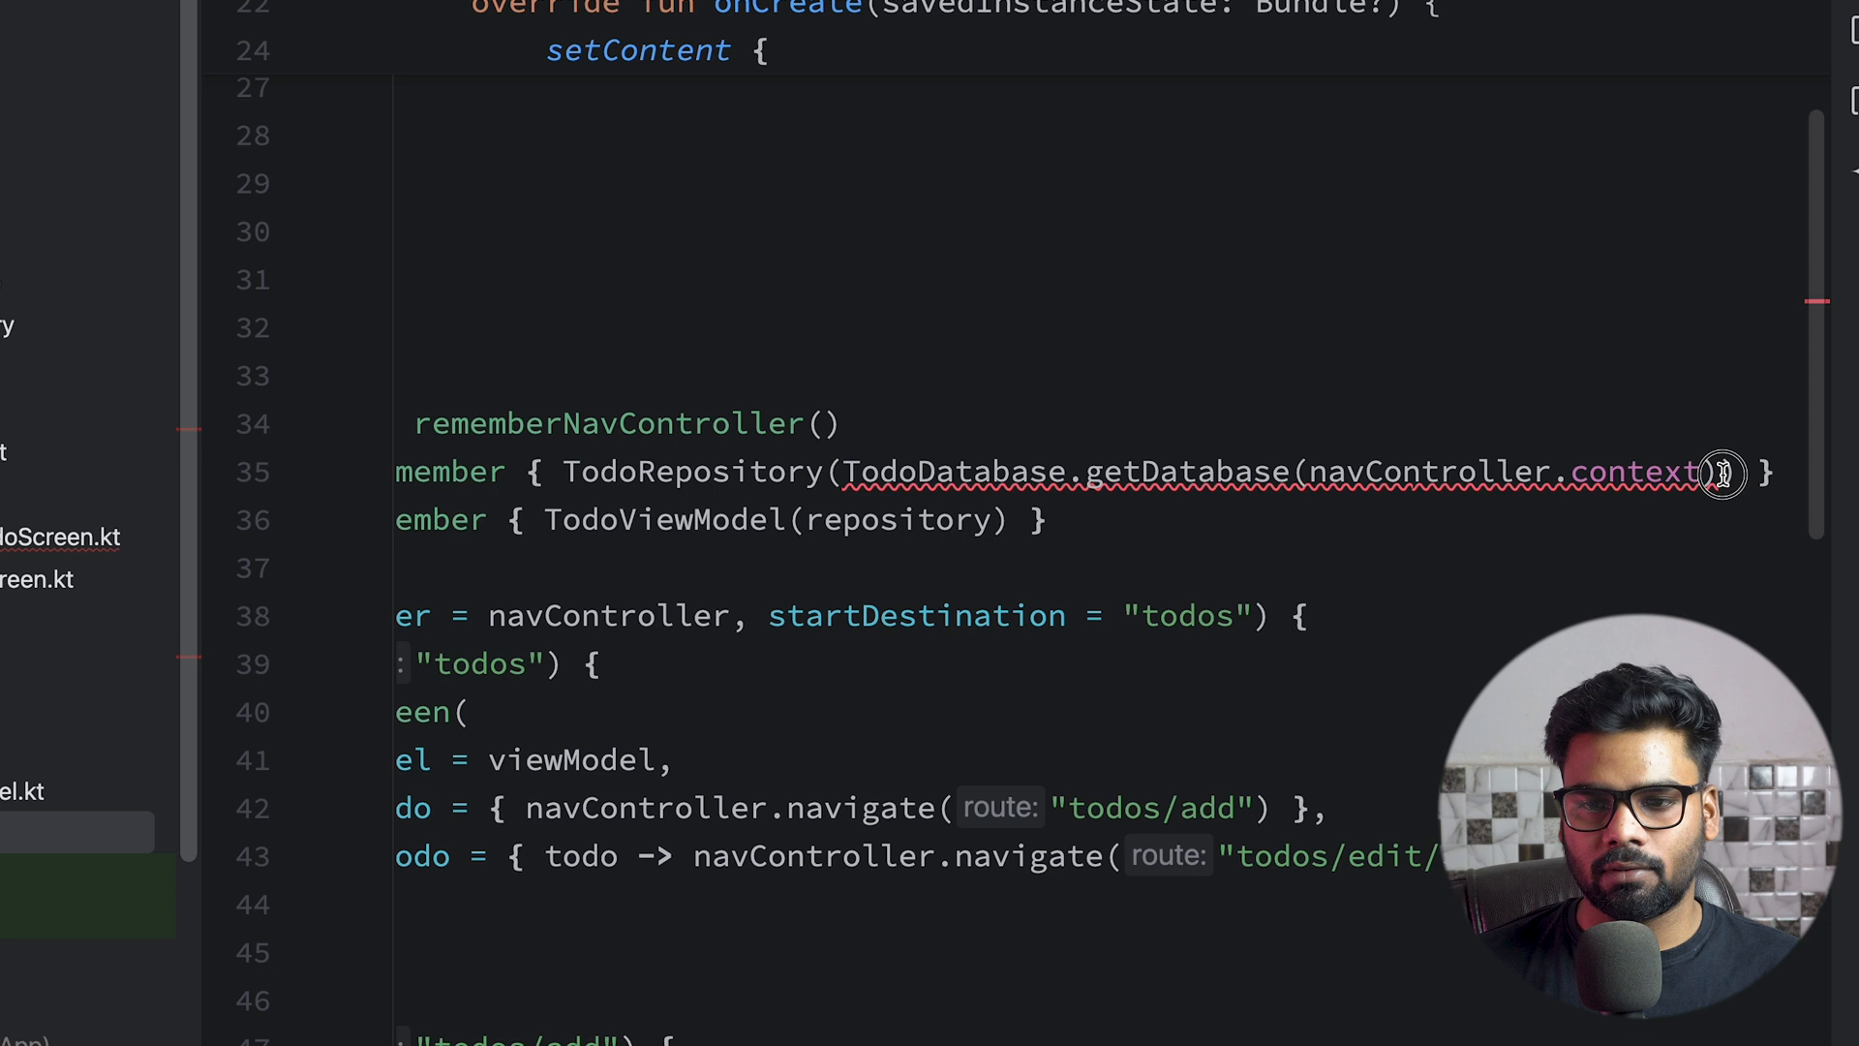
text(.todoDao())
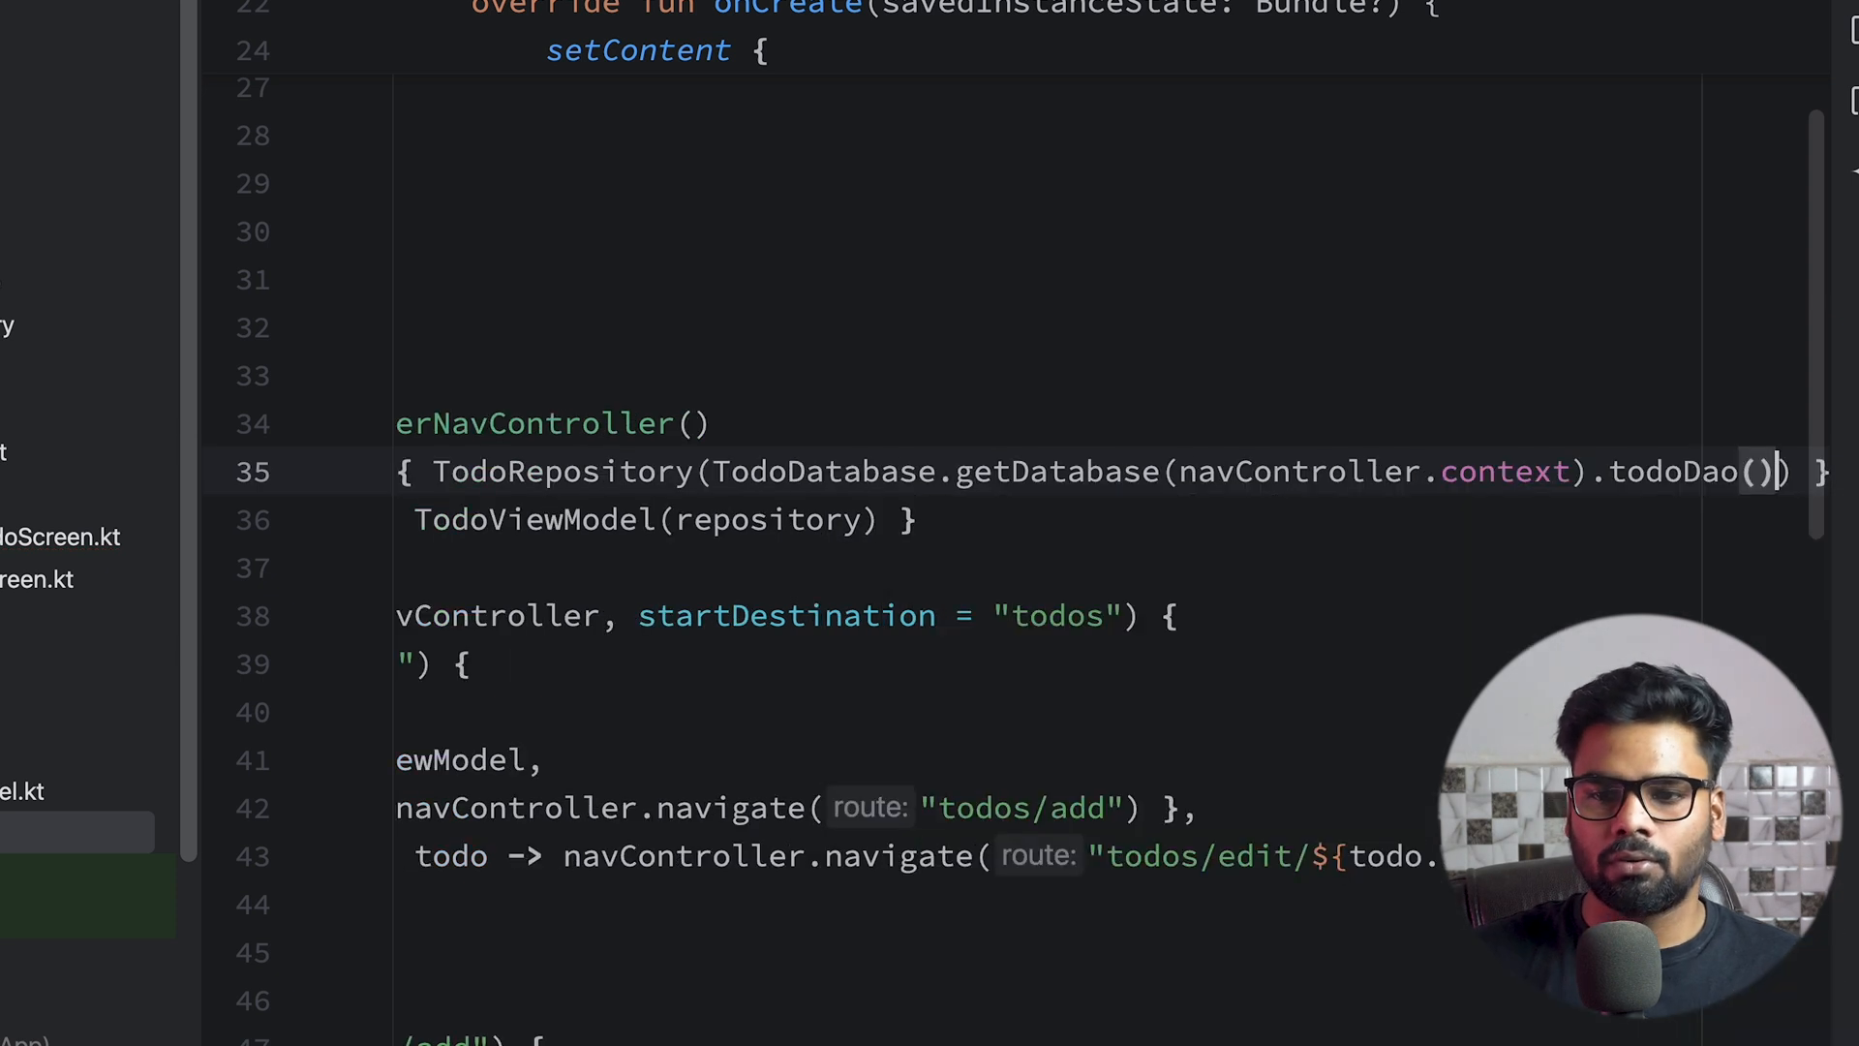
scroll(down, 3)
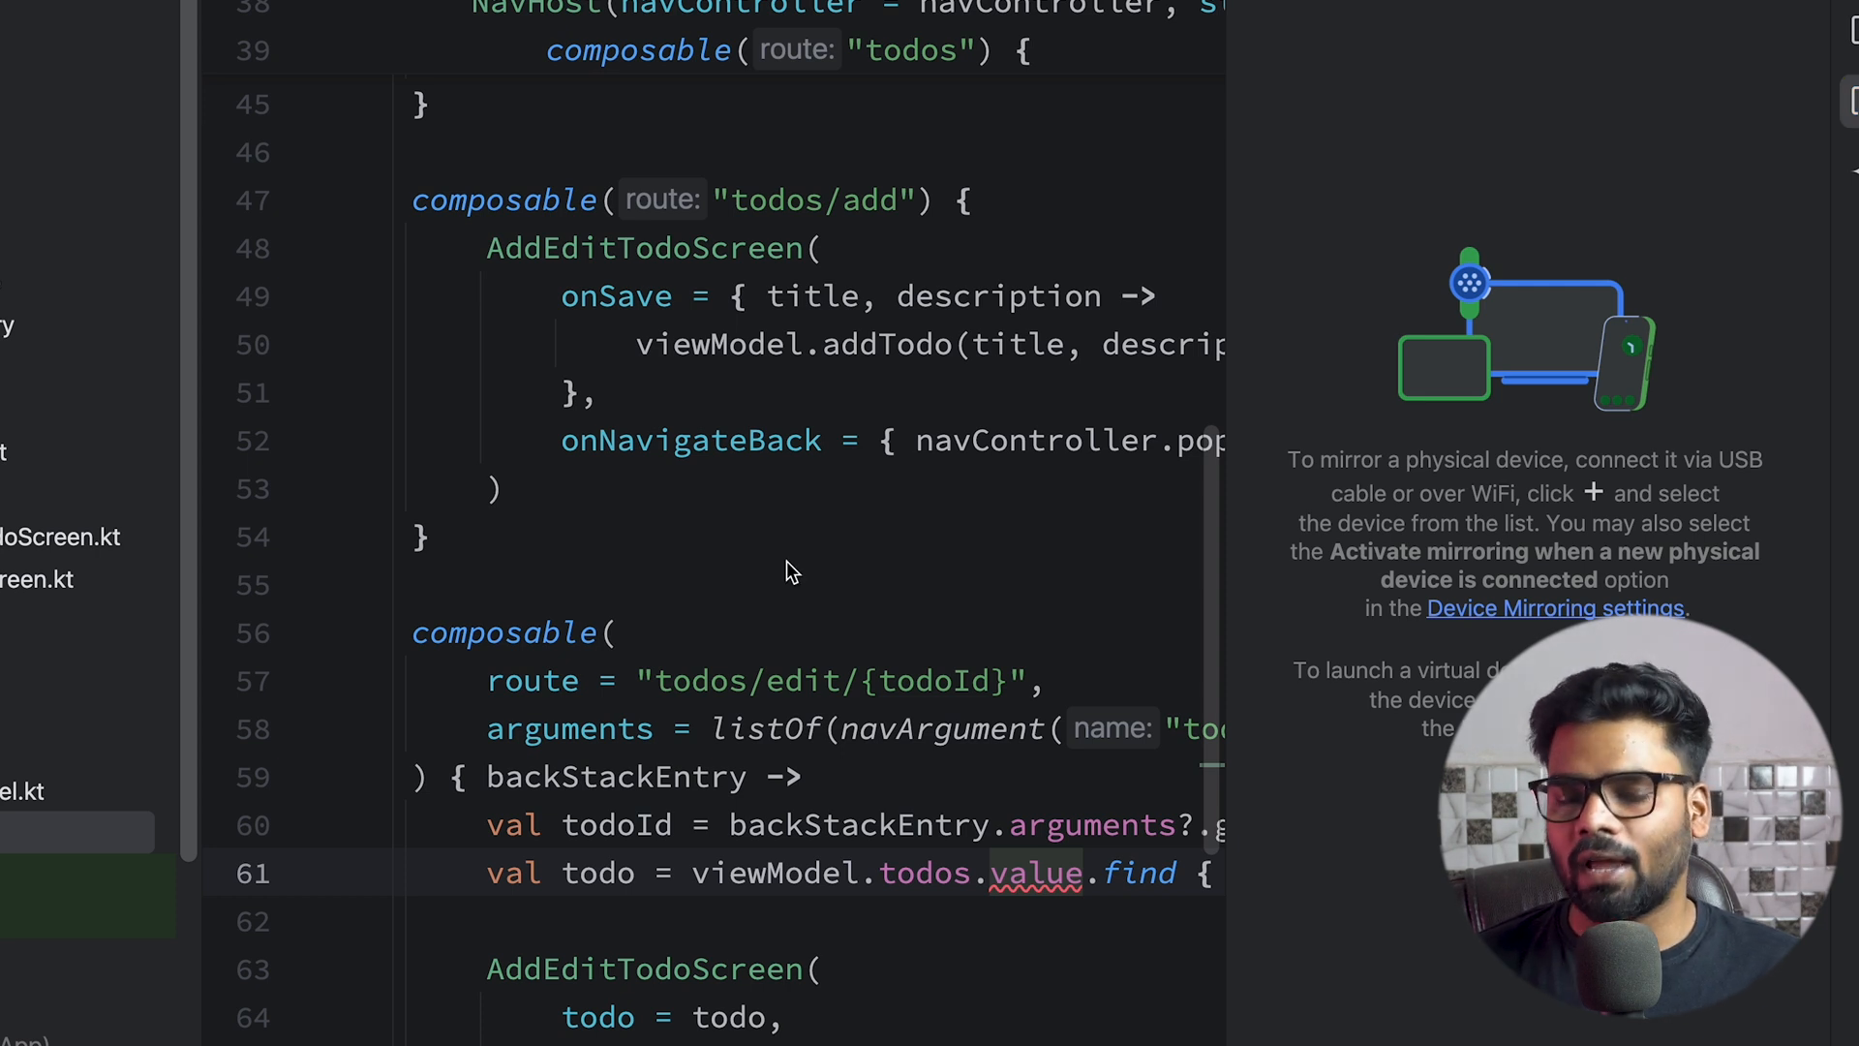
scroll(up, 3)
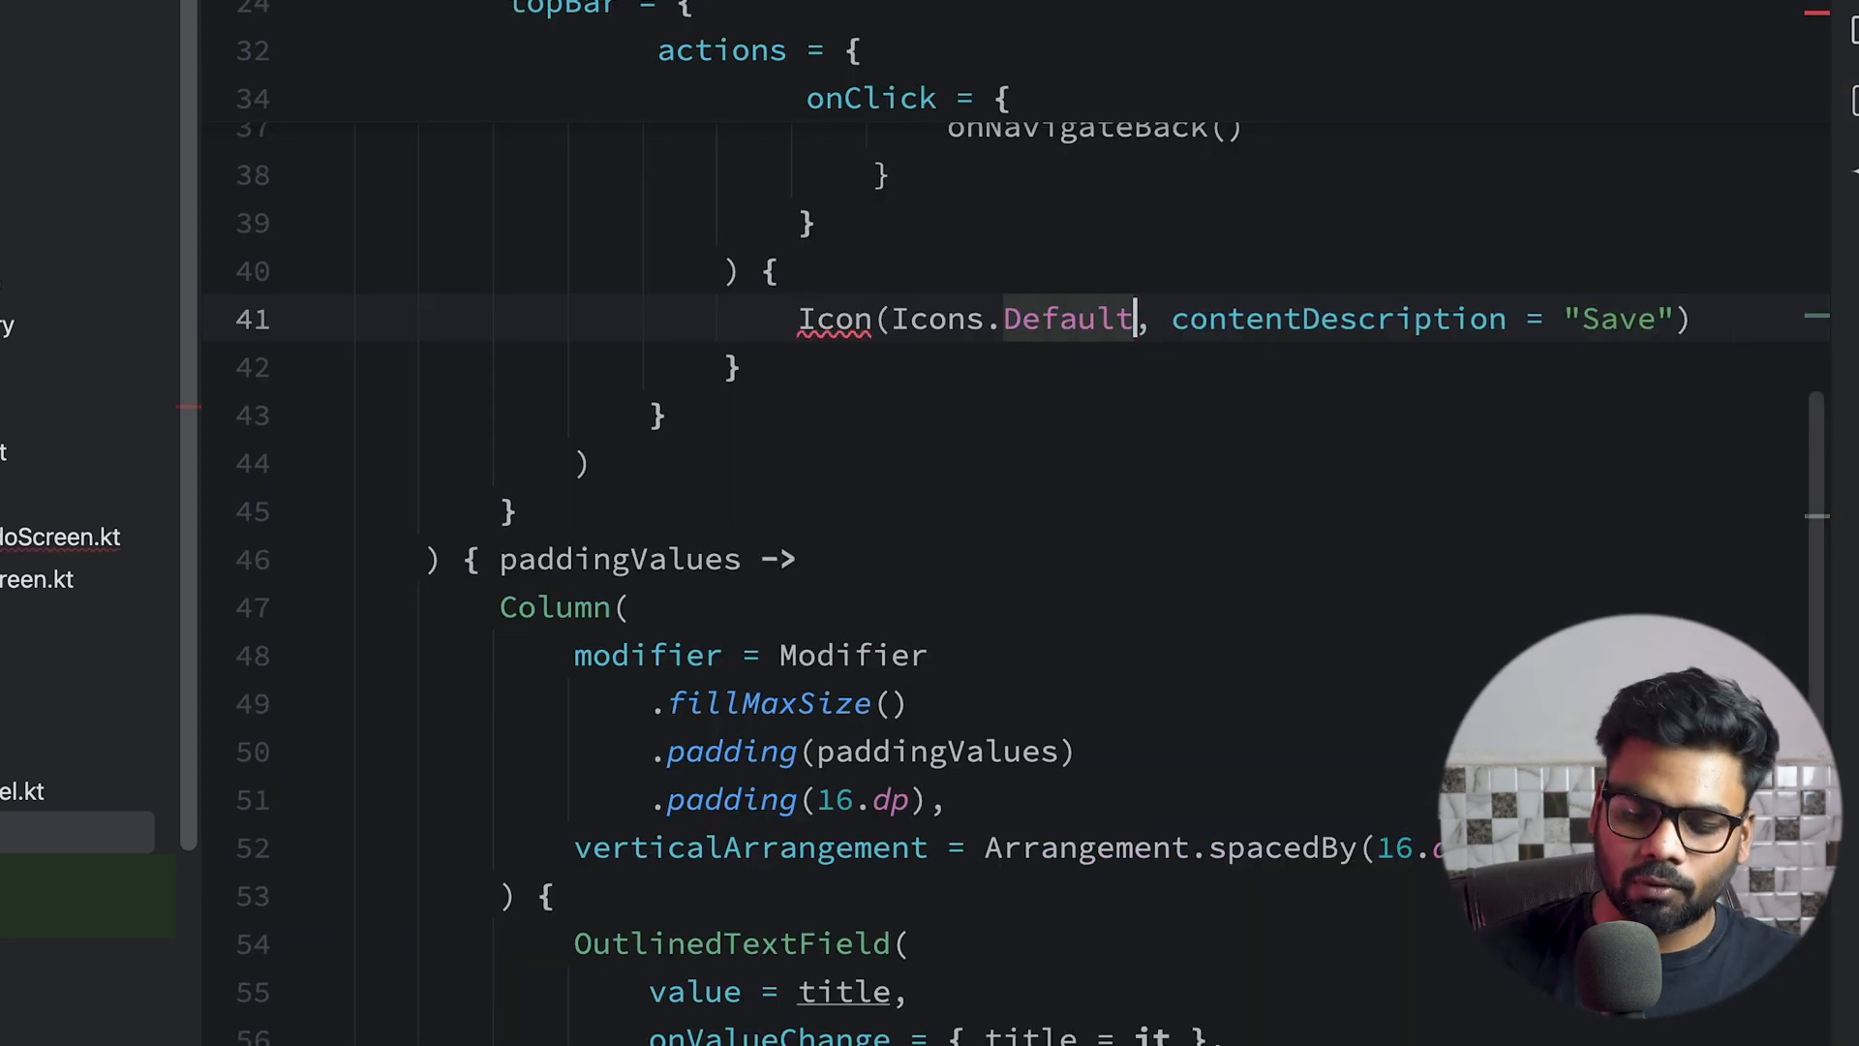
Set the save action's icon to Icons.Default.CheckCircle in AddEditTodoScreen and run the app
text(.)
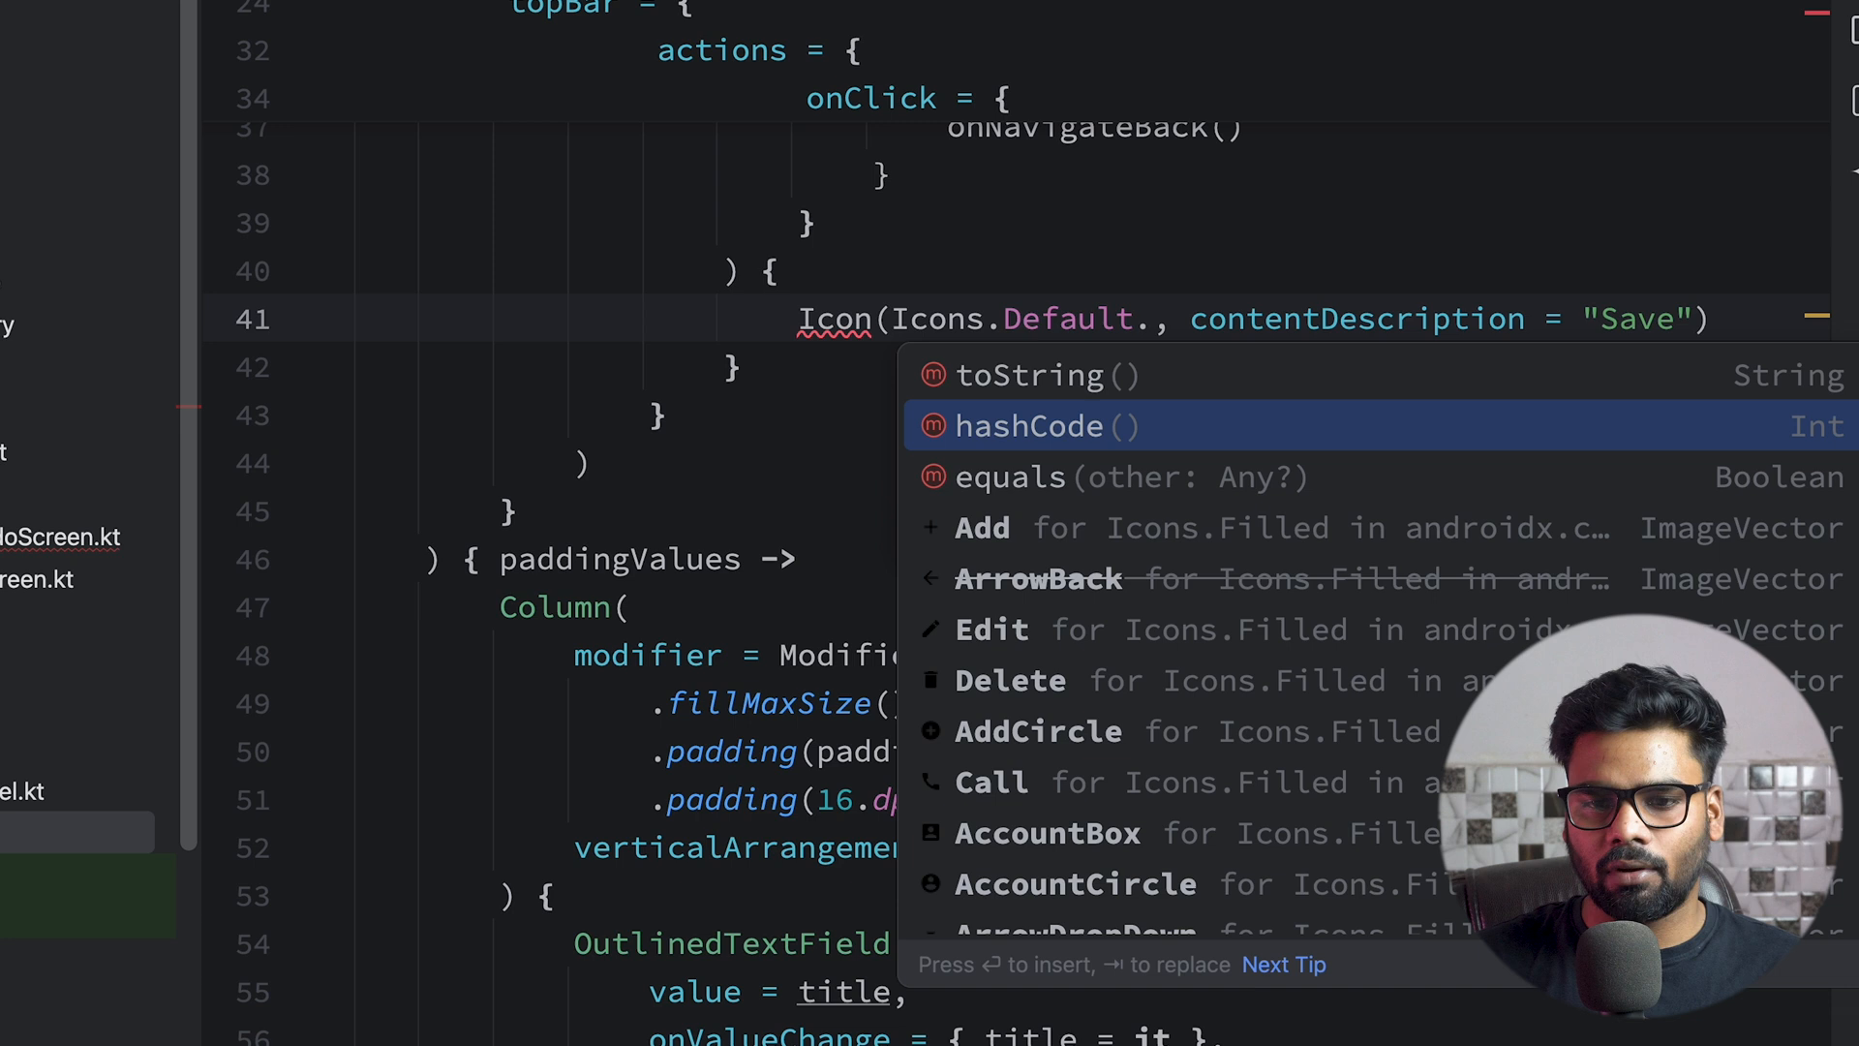
text(c)
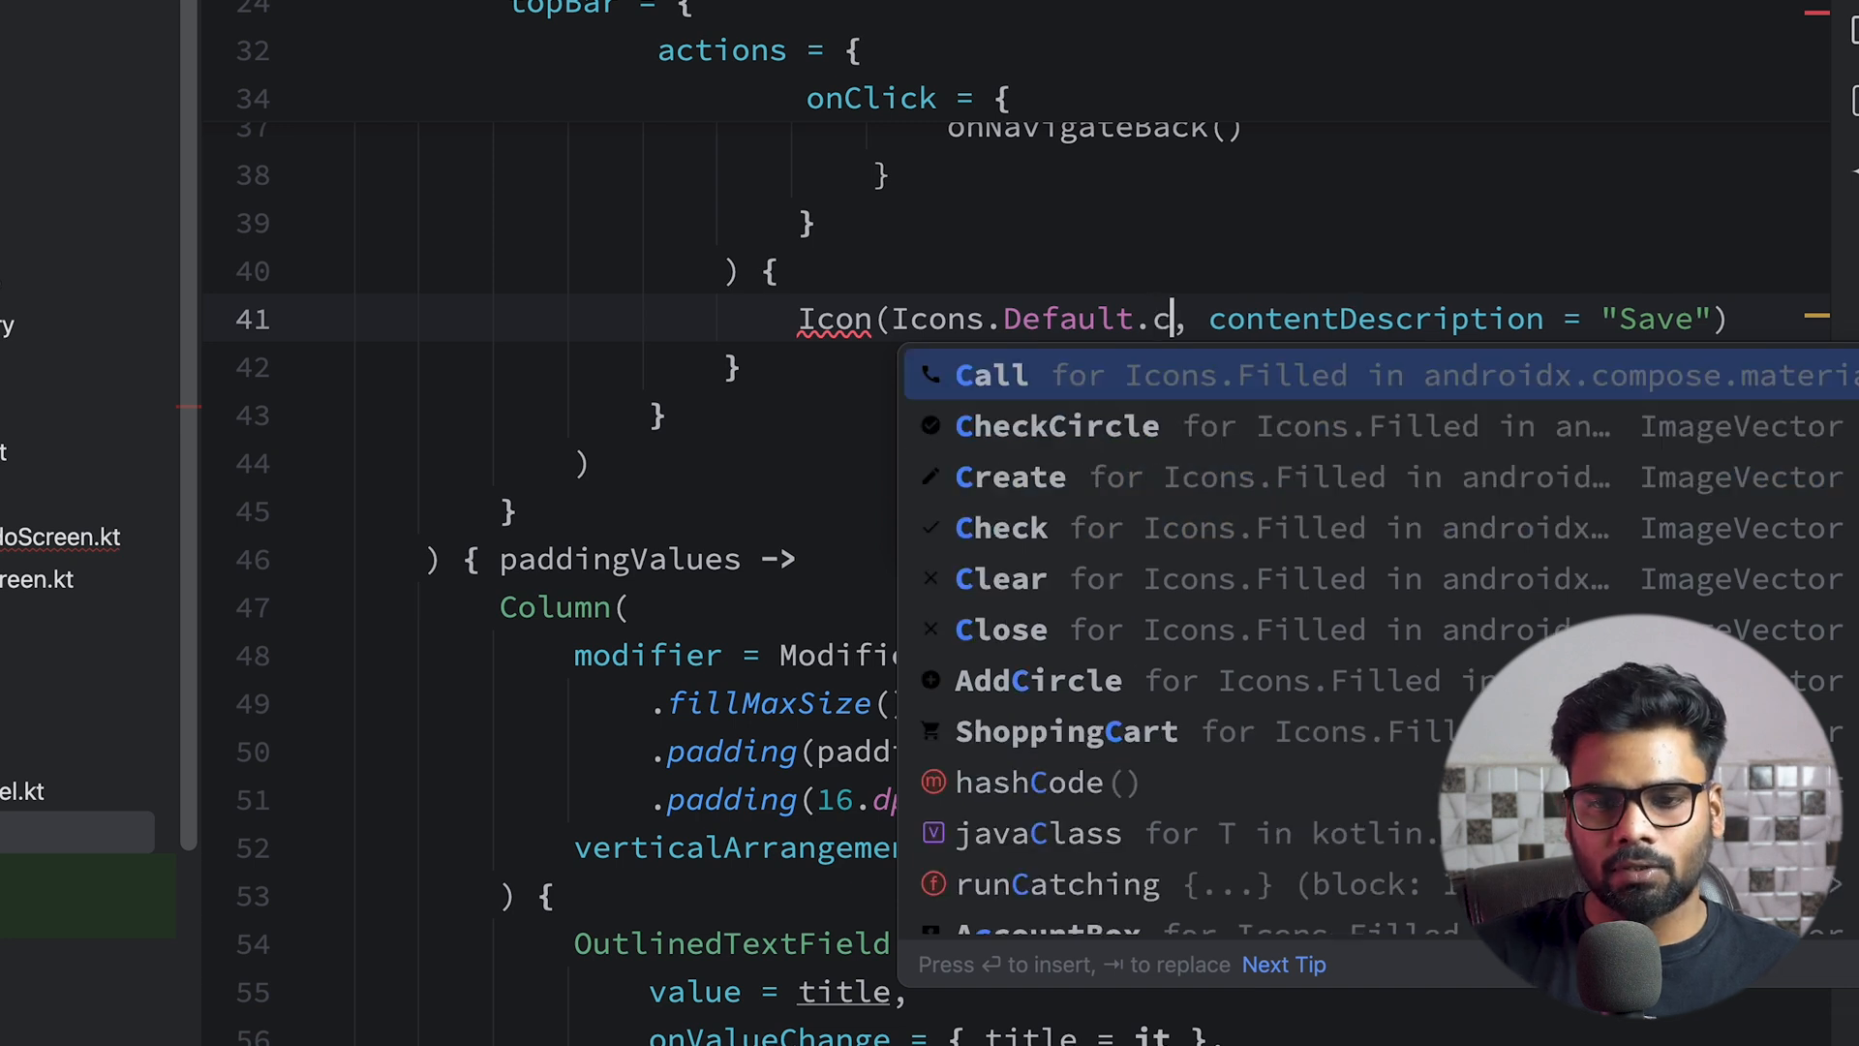
click(1057, 426)
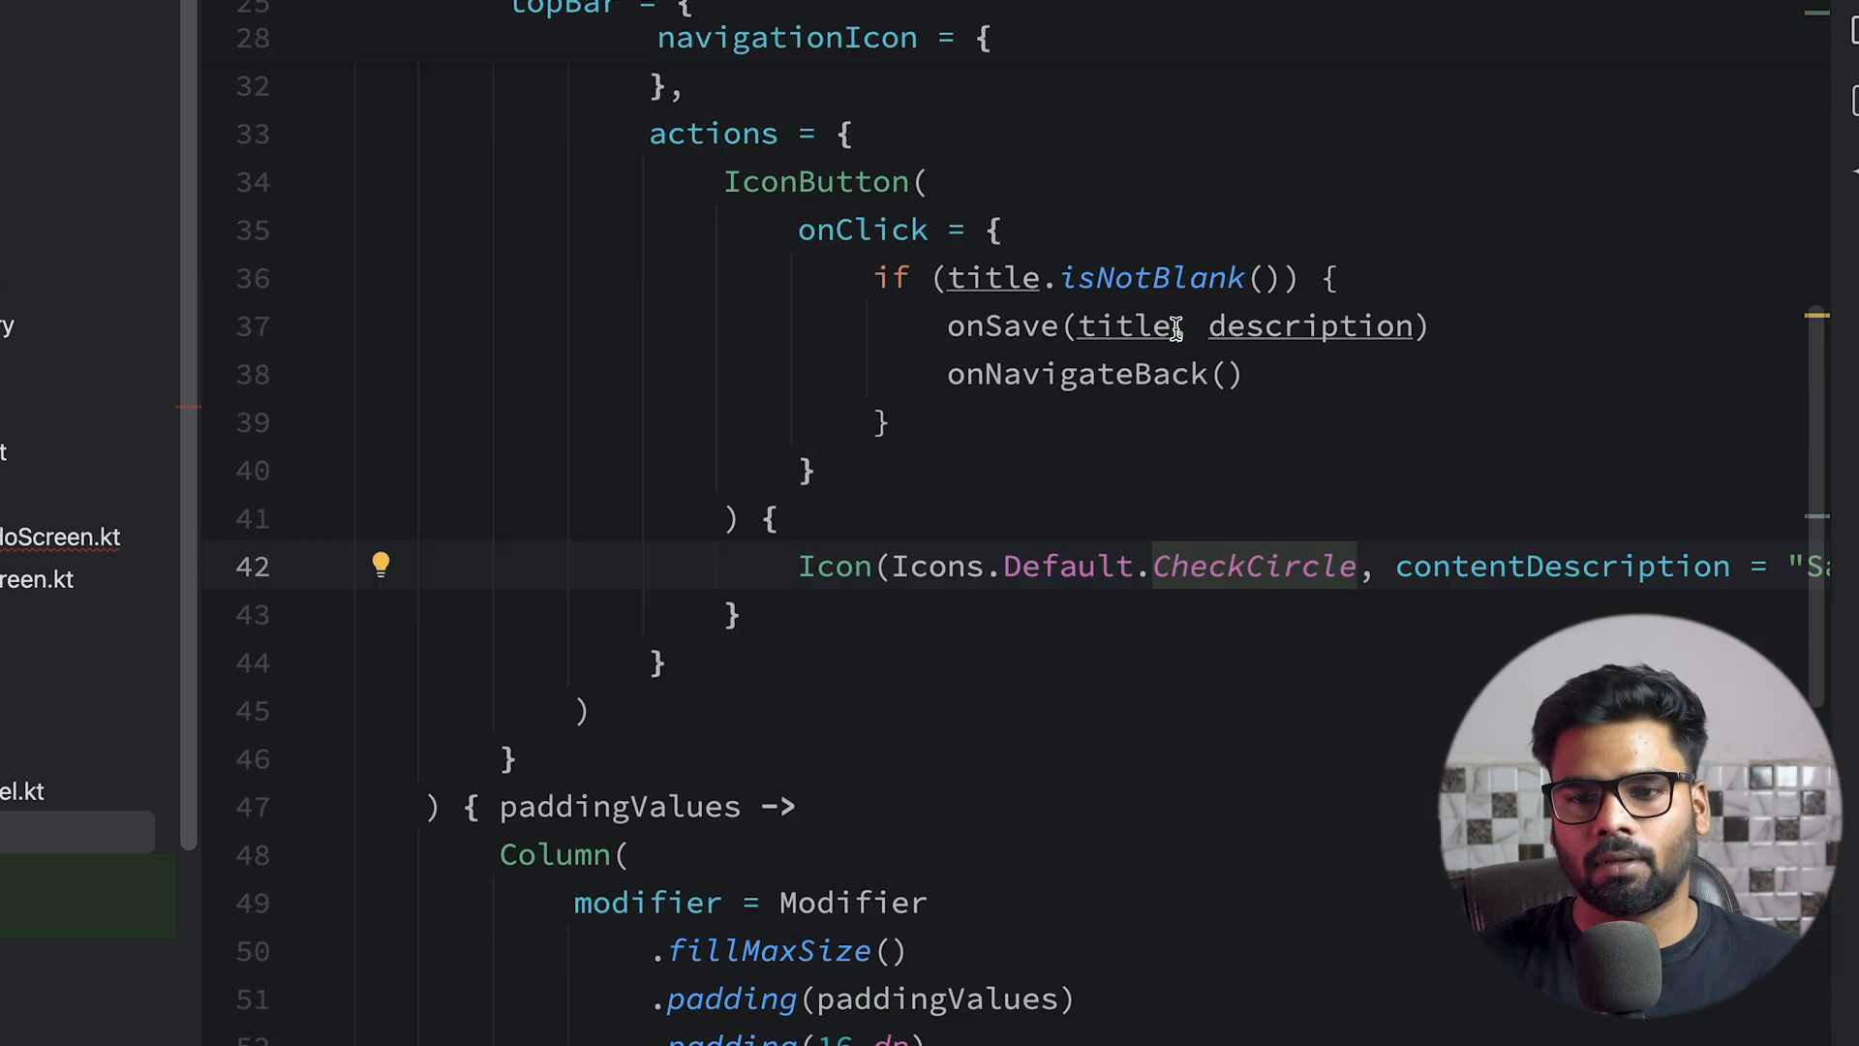
scroll(up, 3)
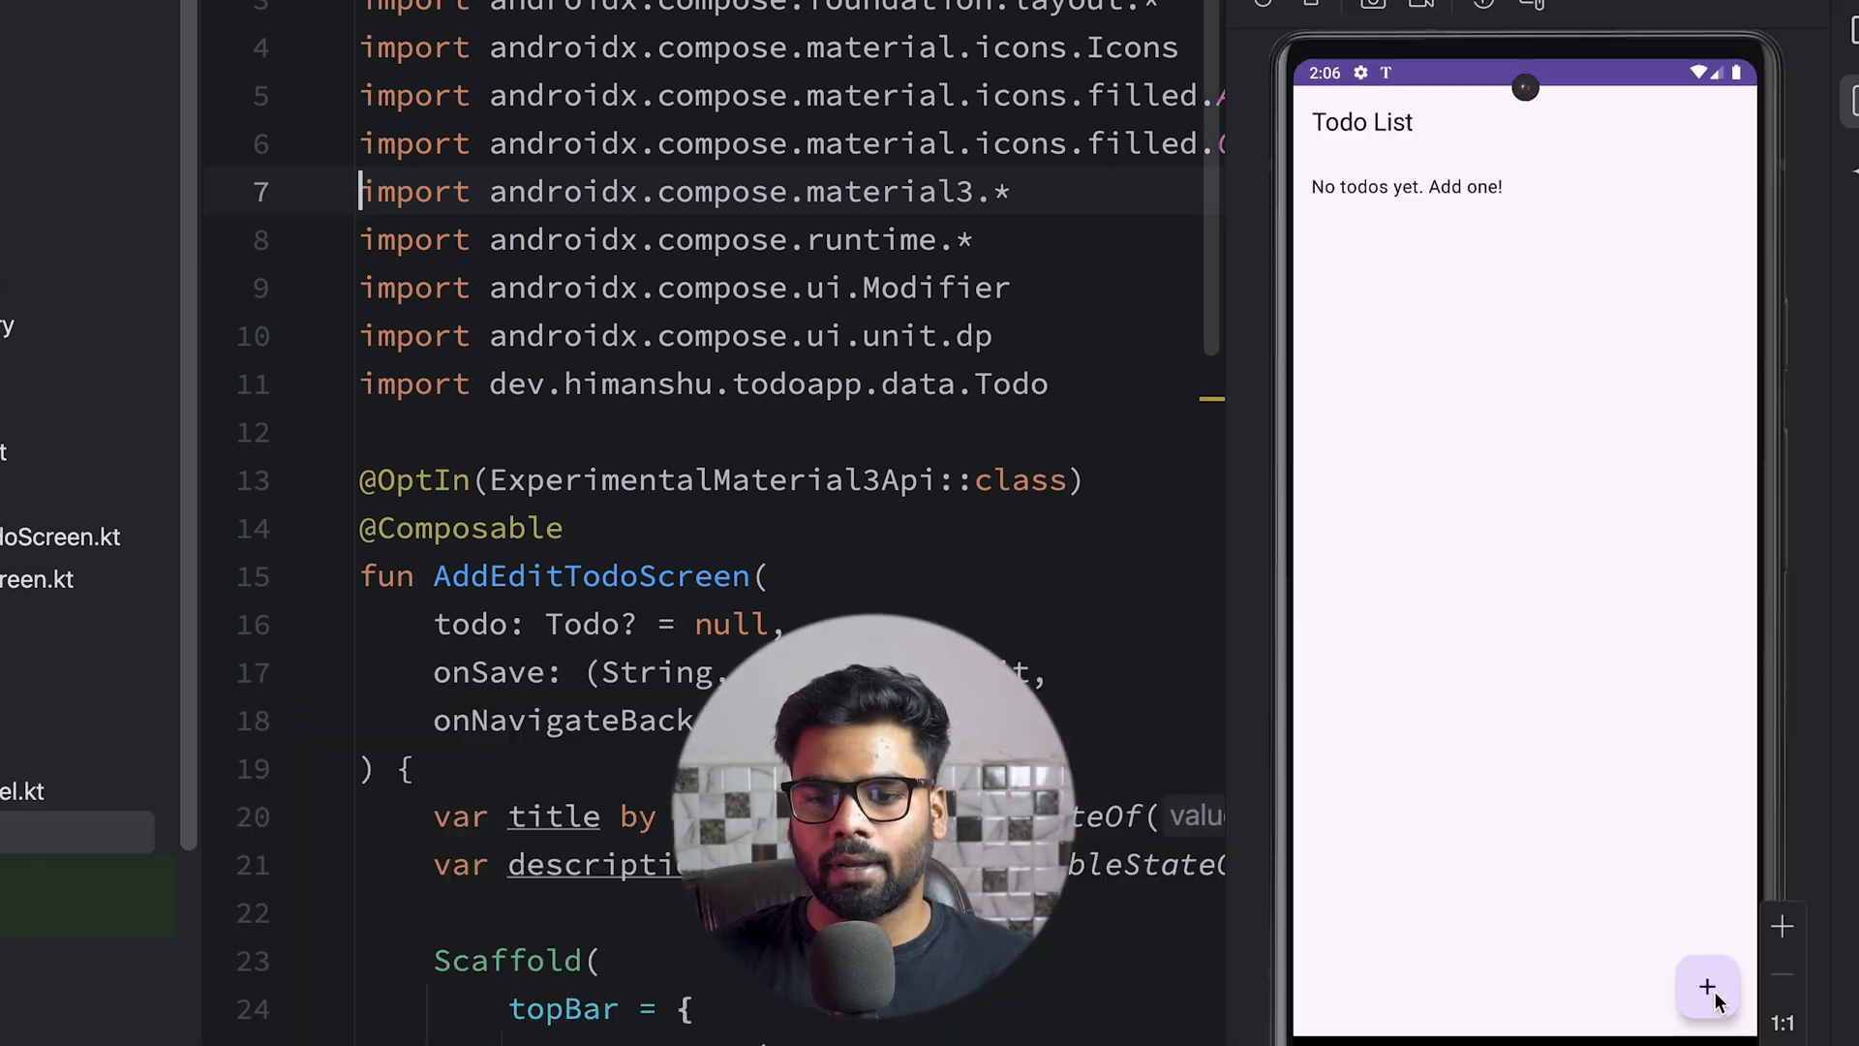
Add a new todo titled 'first' with description 'first descri' and save it to the list
click(1708, 985)
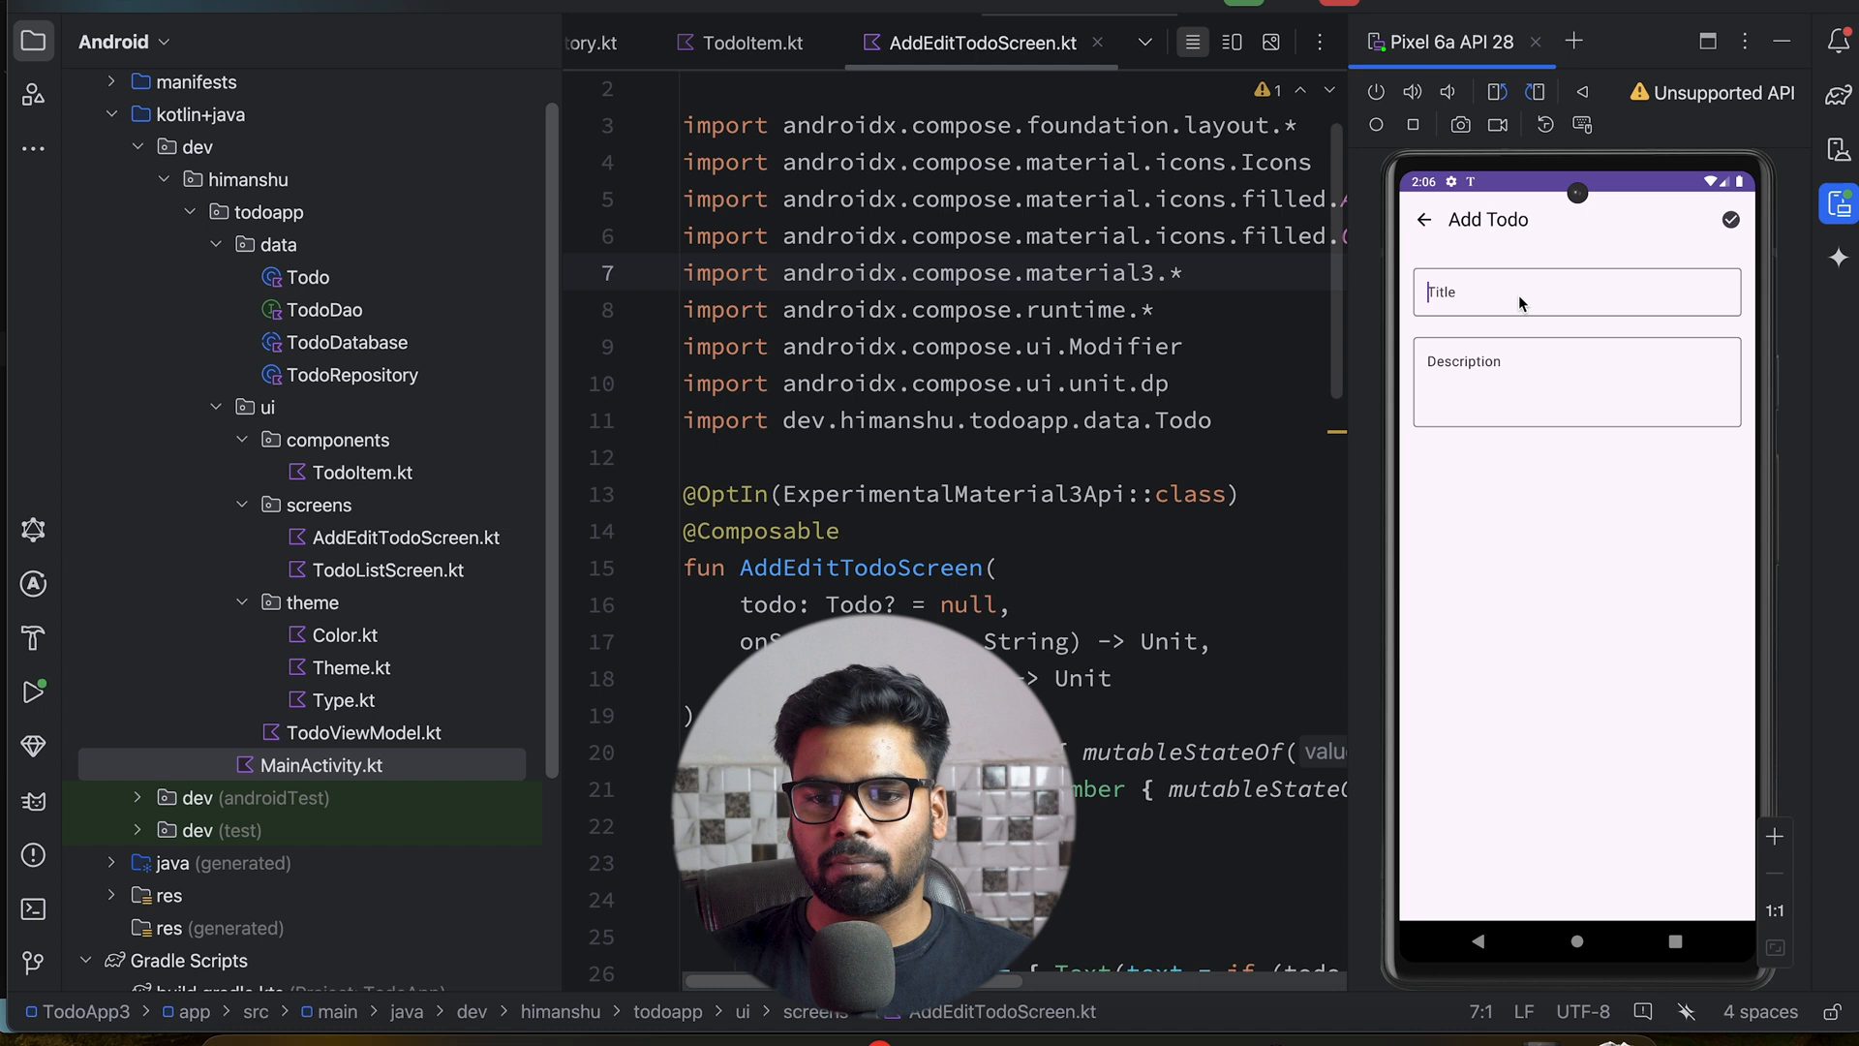
text(first)
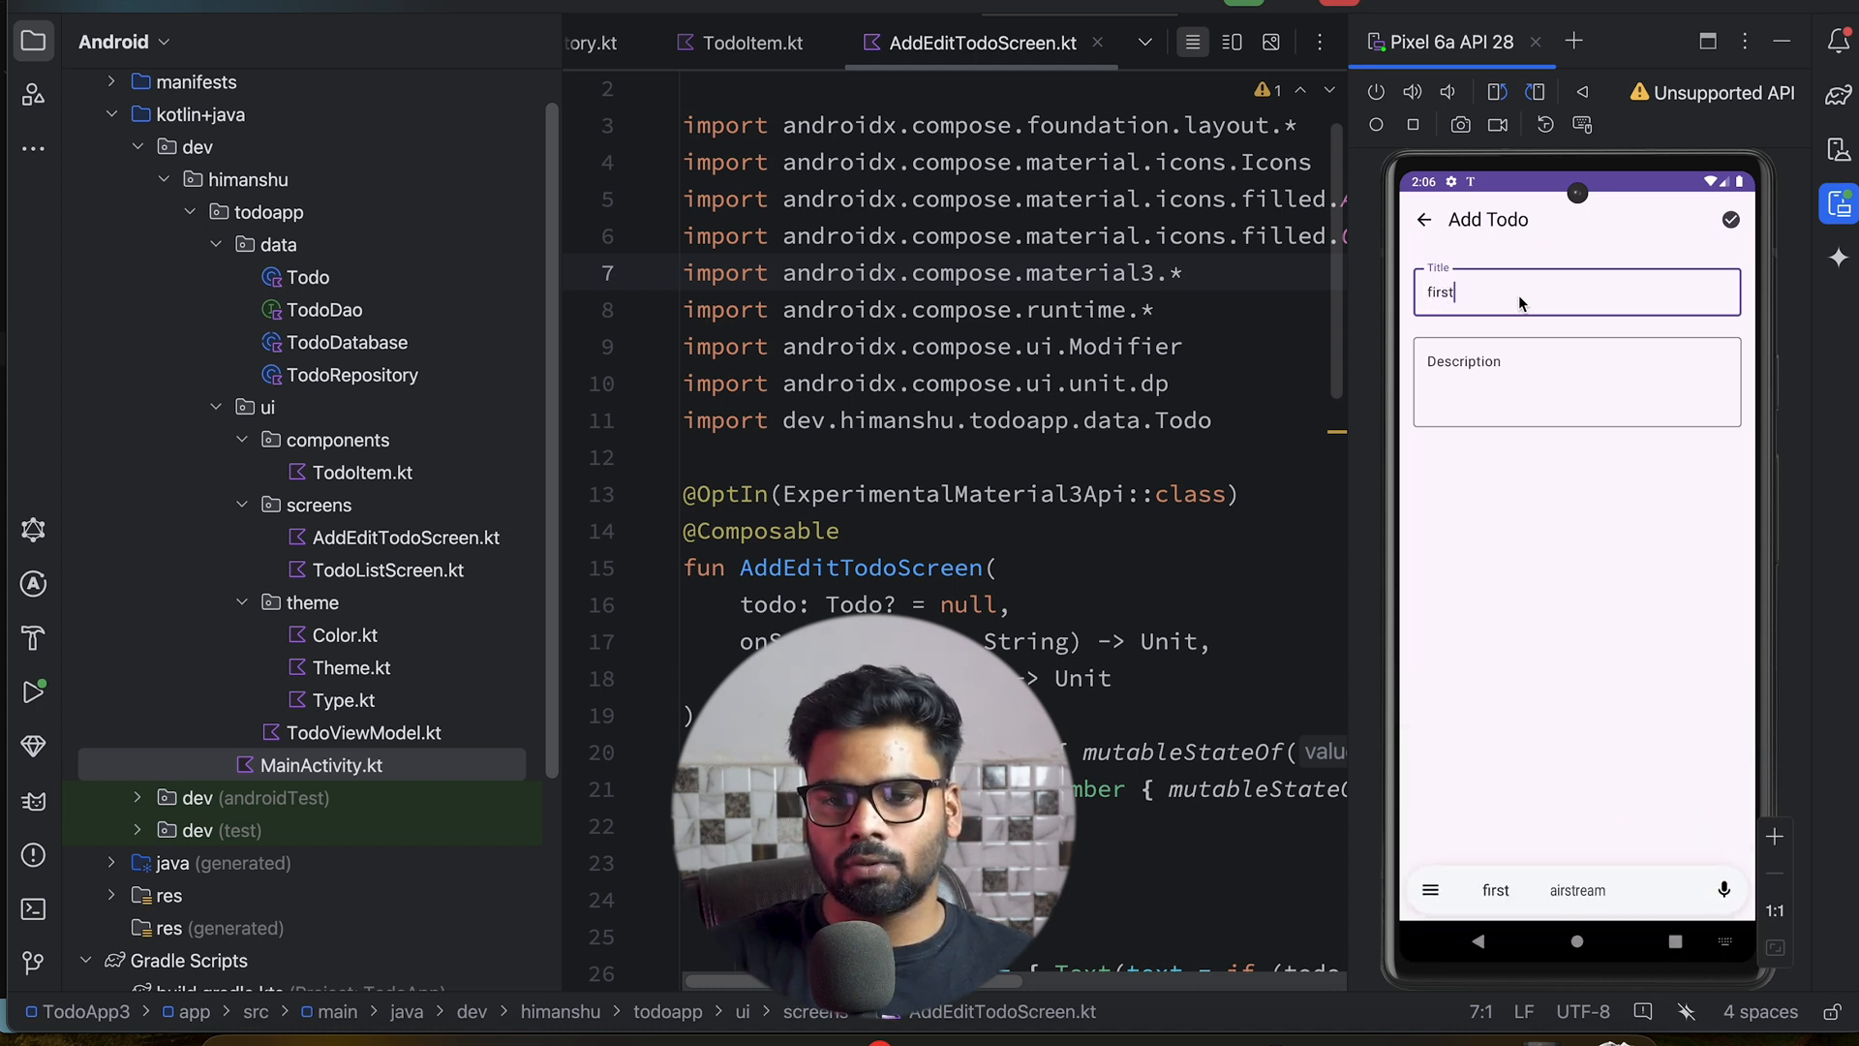
click(1575, 381)
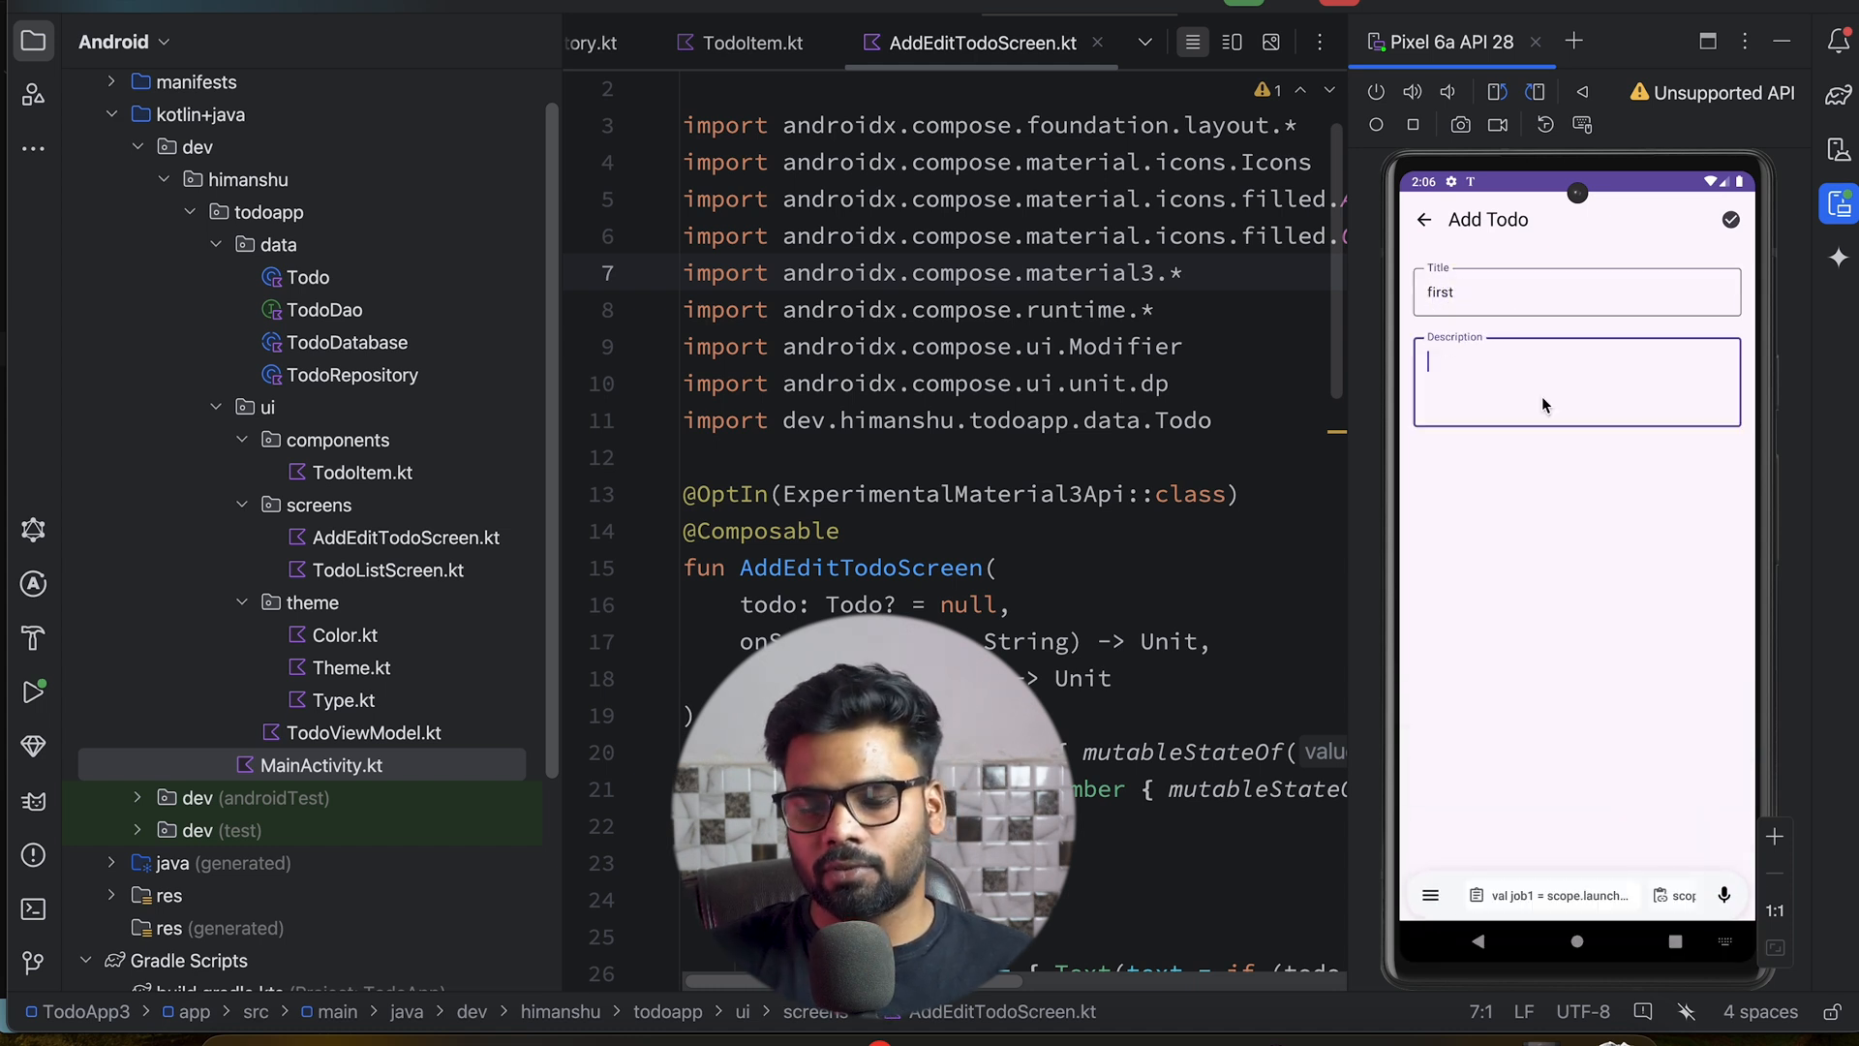
text(first description)
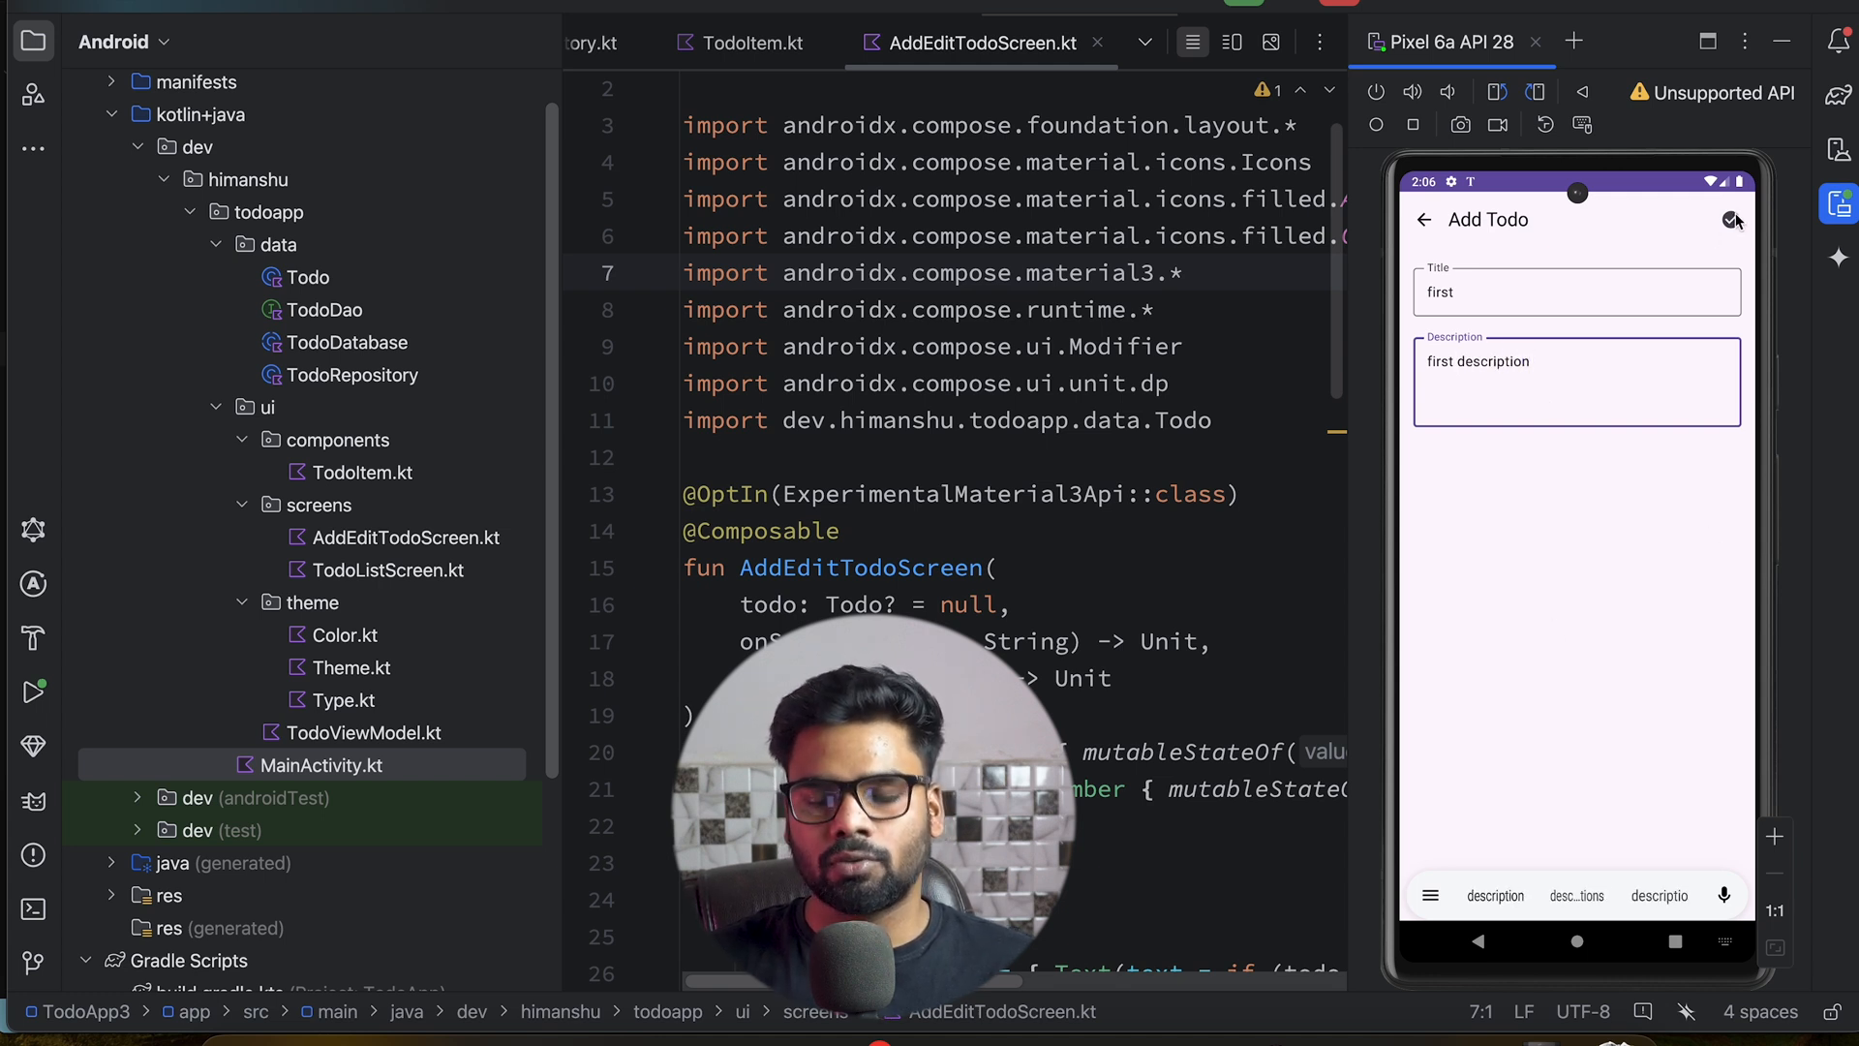
click(1731, 221)
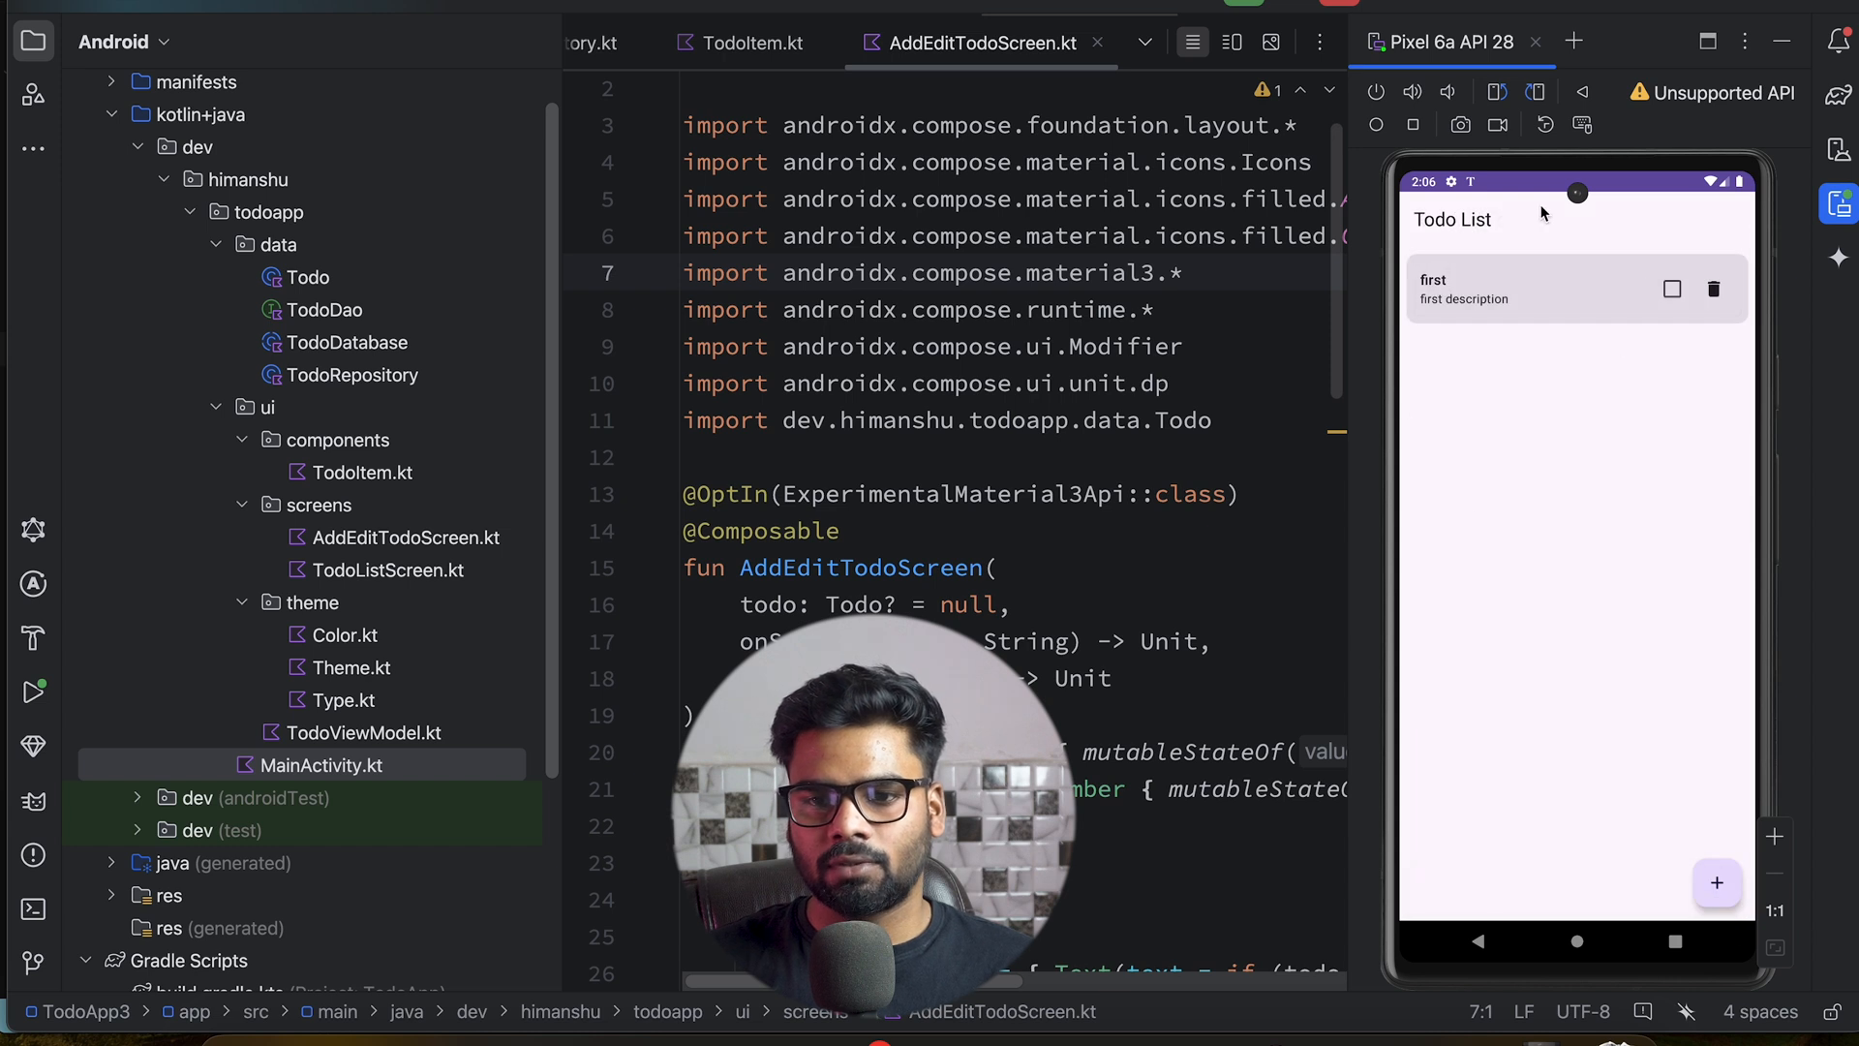
mouse_move(1675, 314)
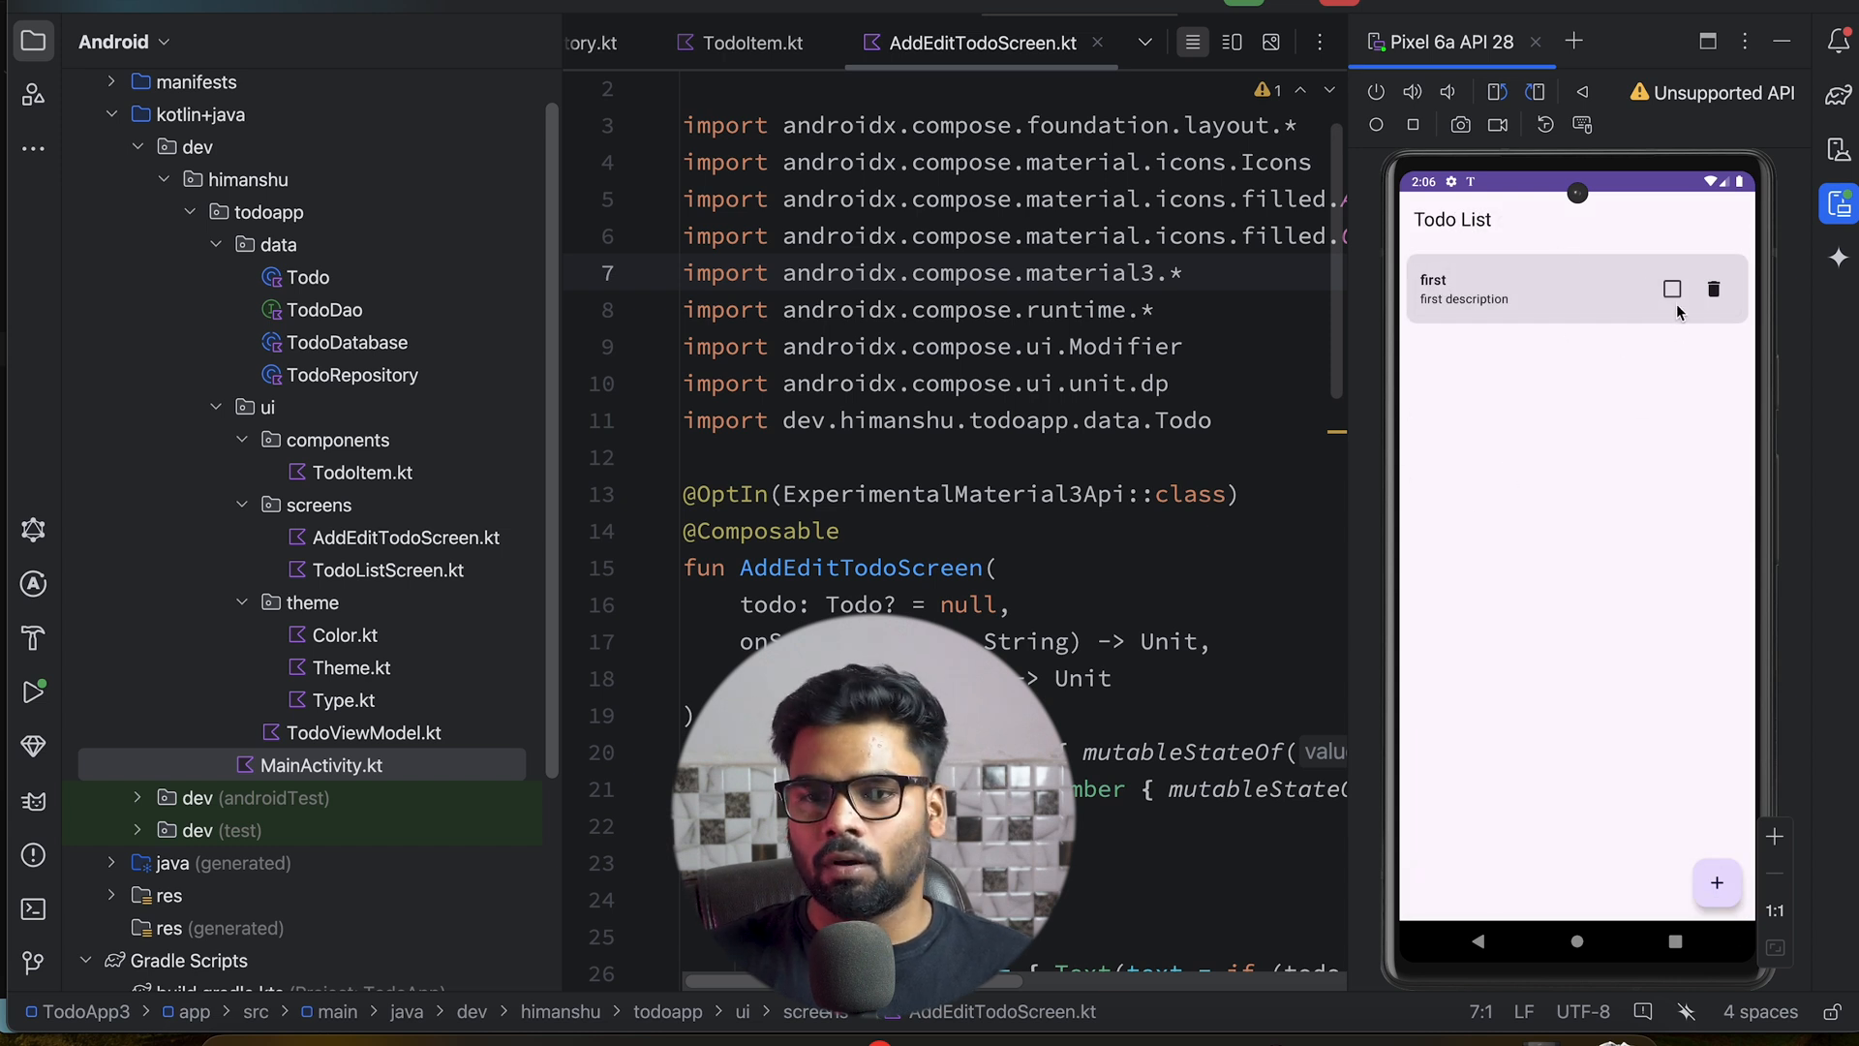
mouse_move(1675, 289)
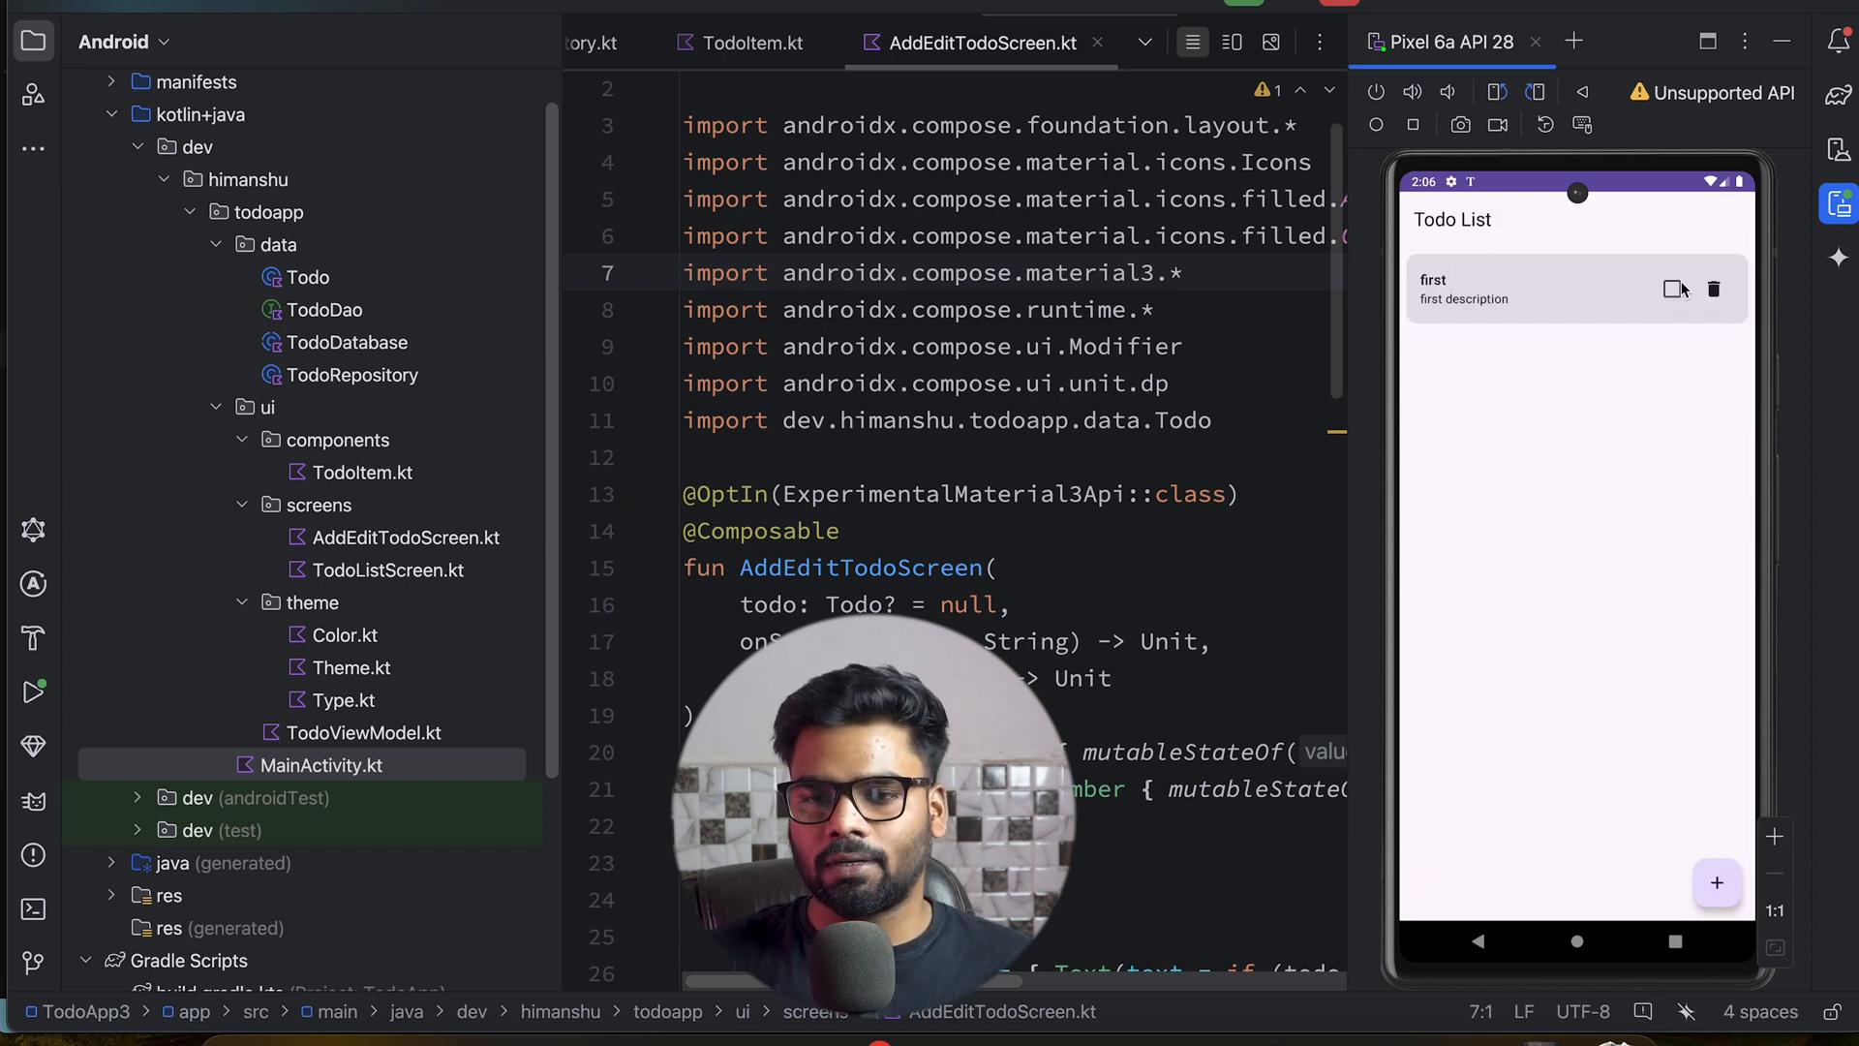
Mark the first todo completed, then uncheck it again
click(1673, 289)
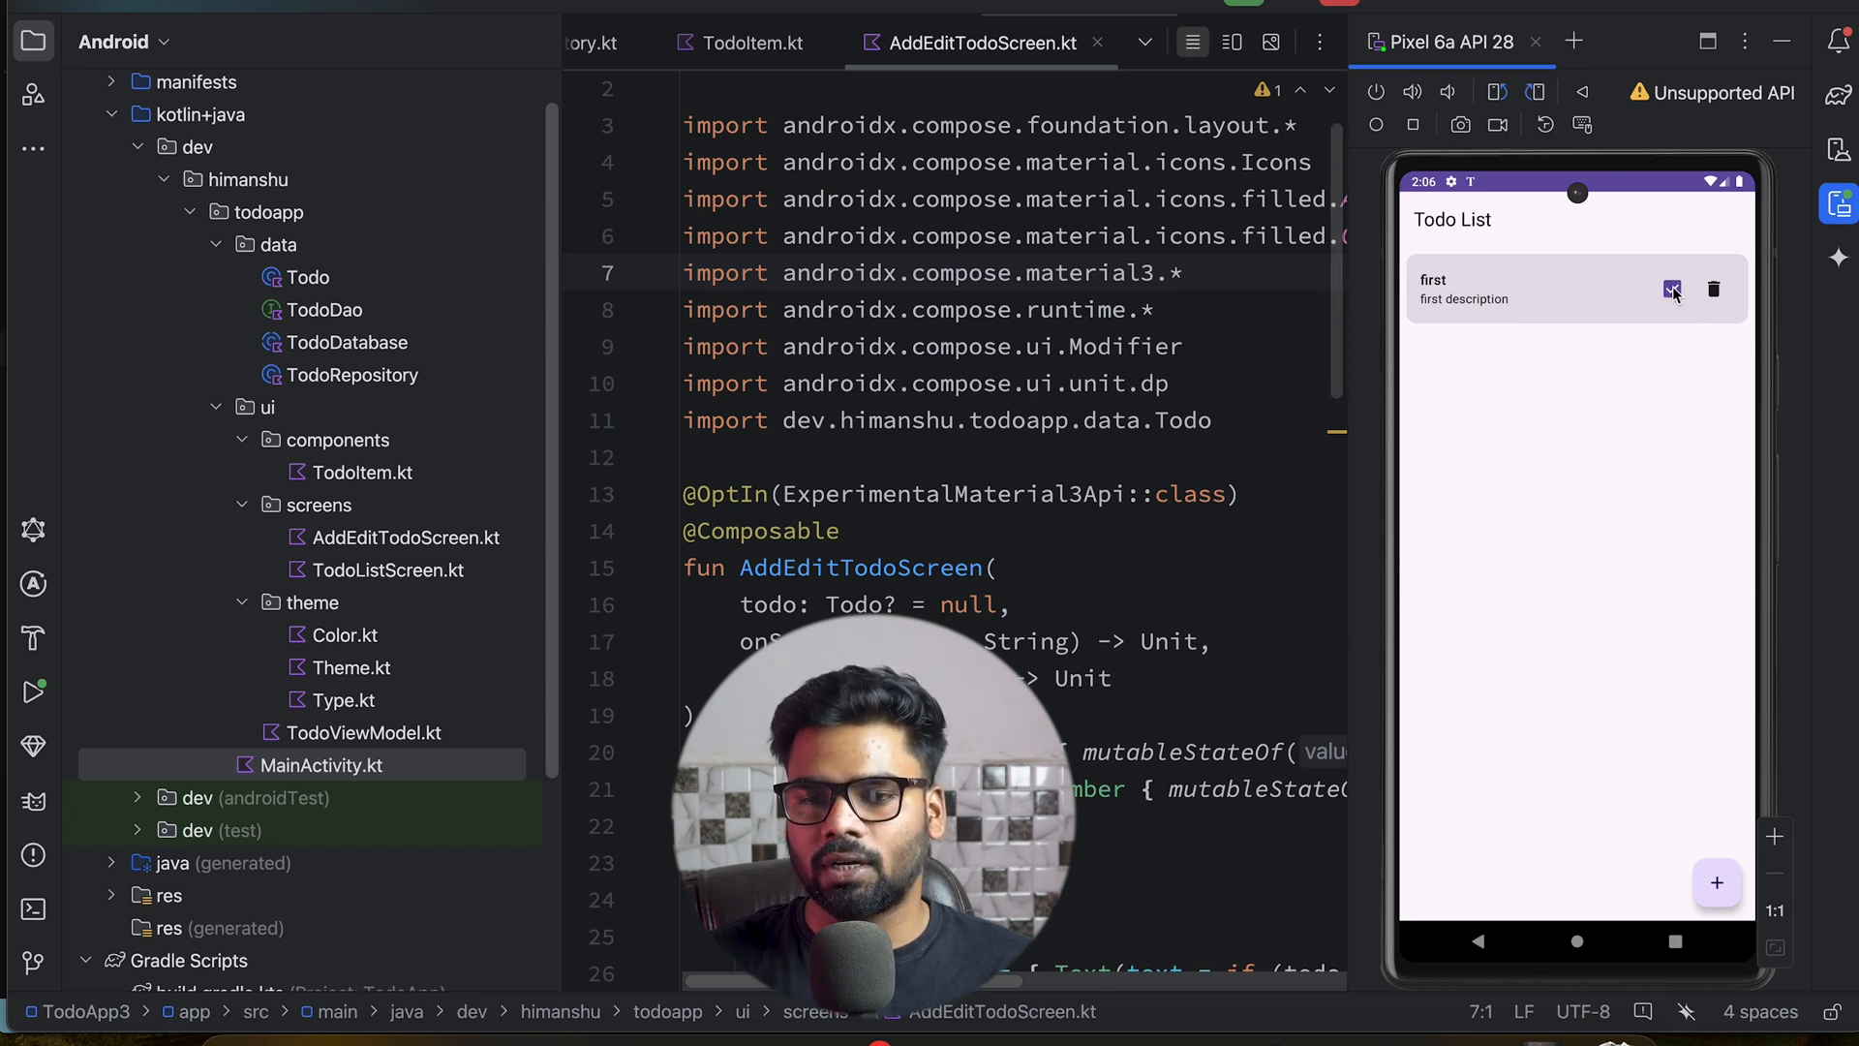
click(1671, 288)
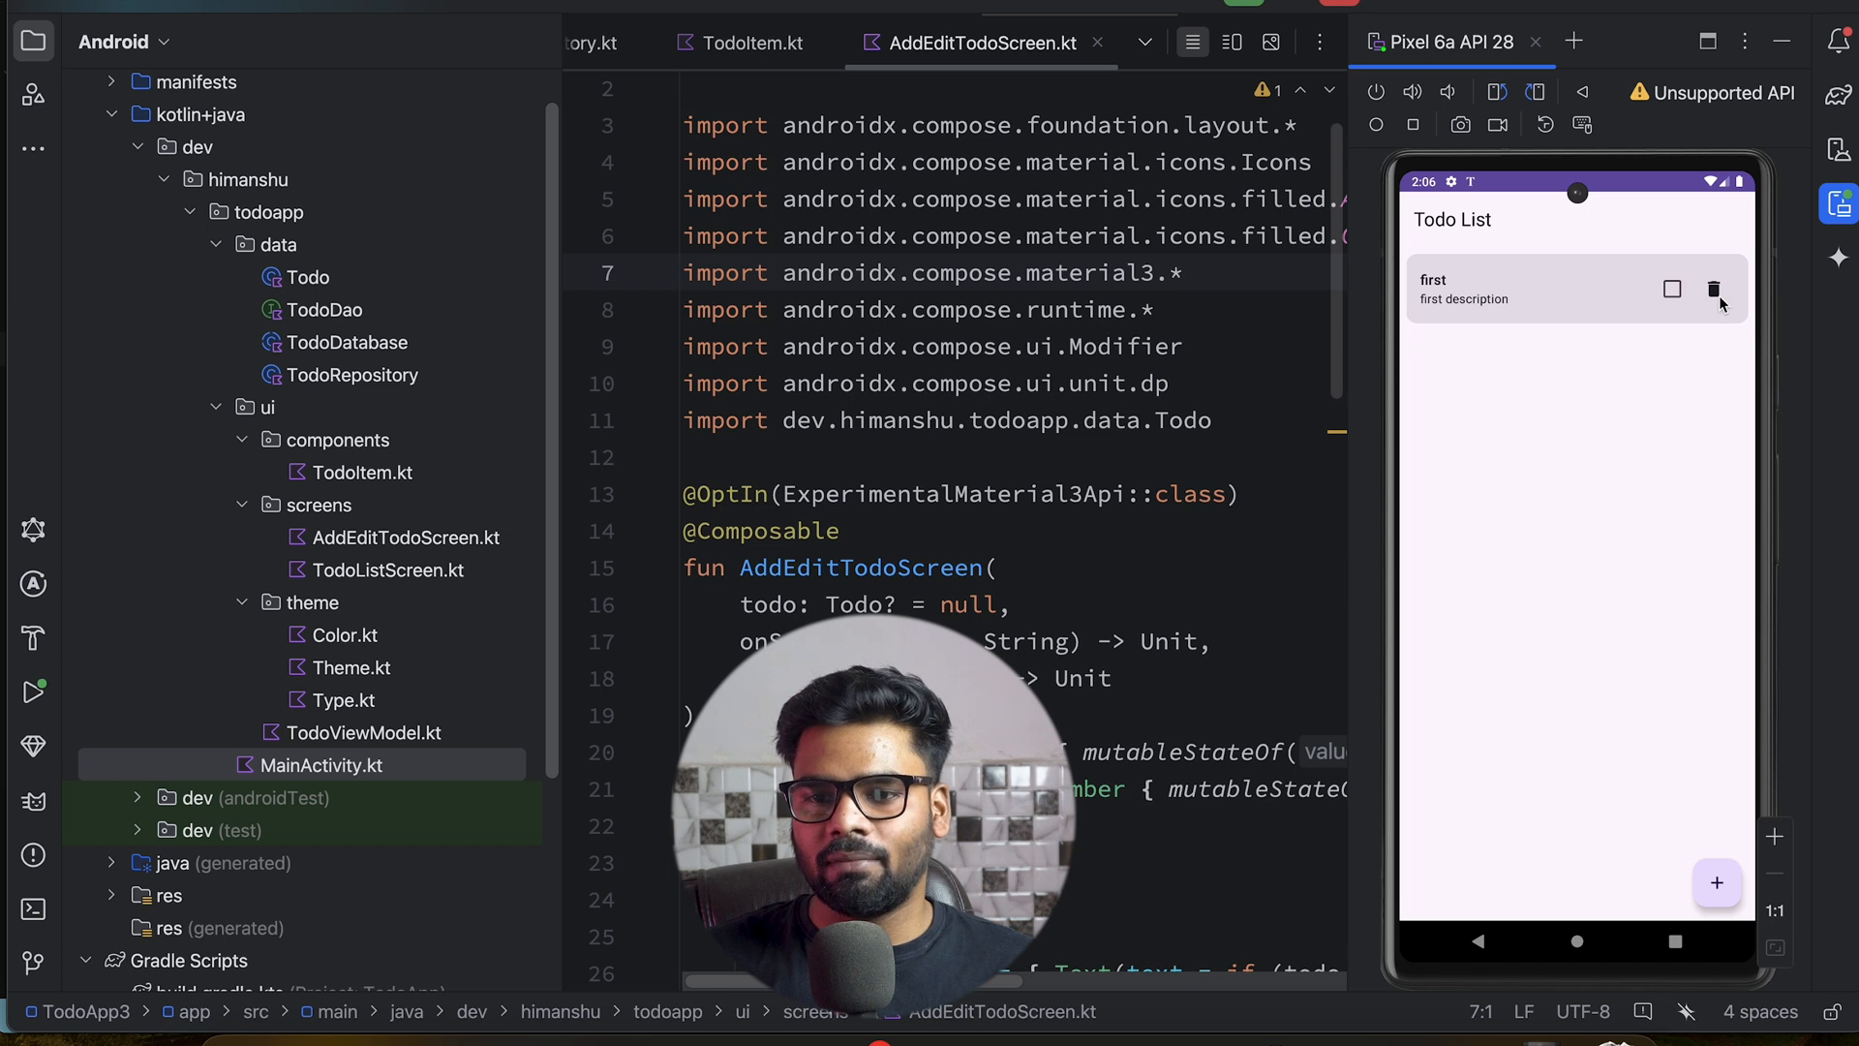
mouse_move(1540, 500)
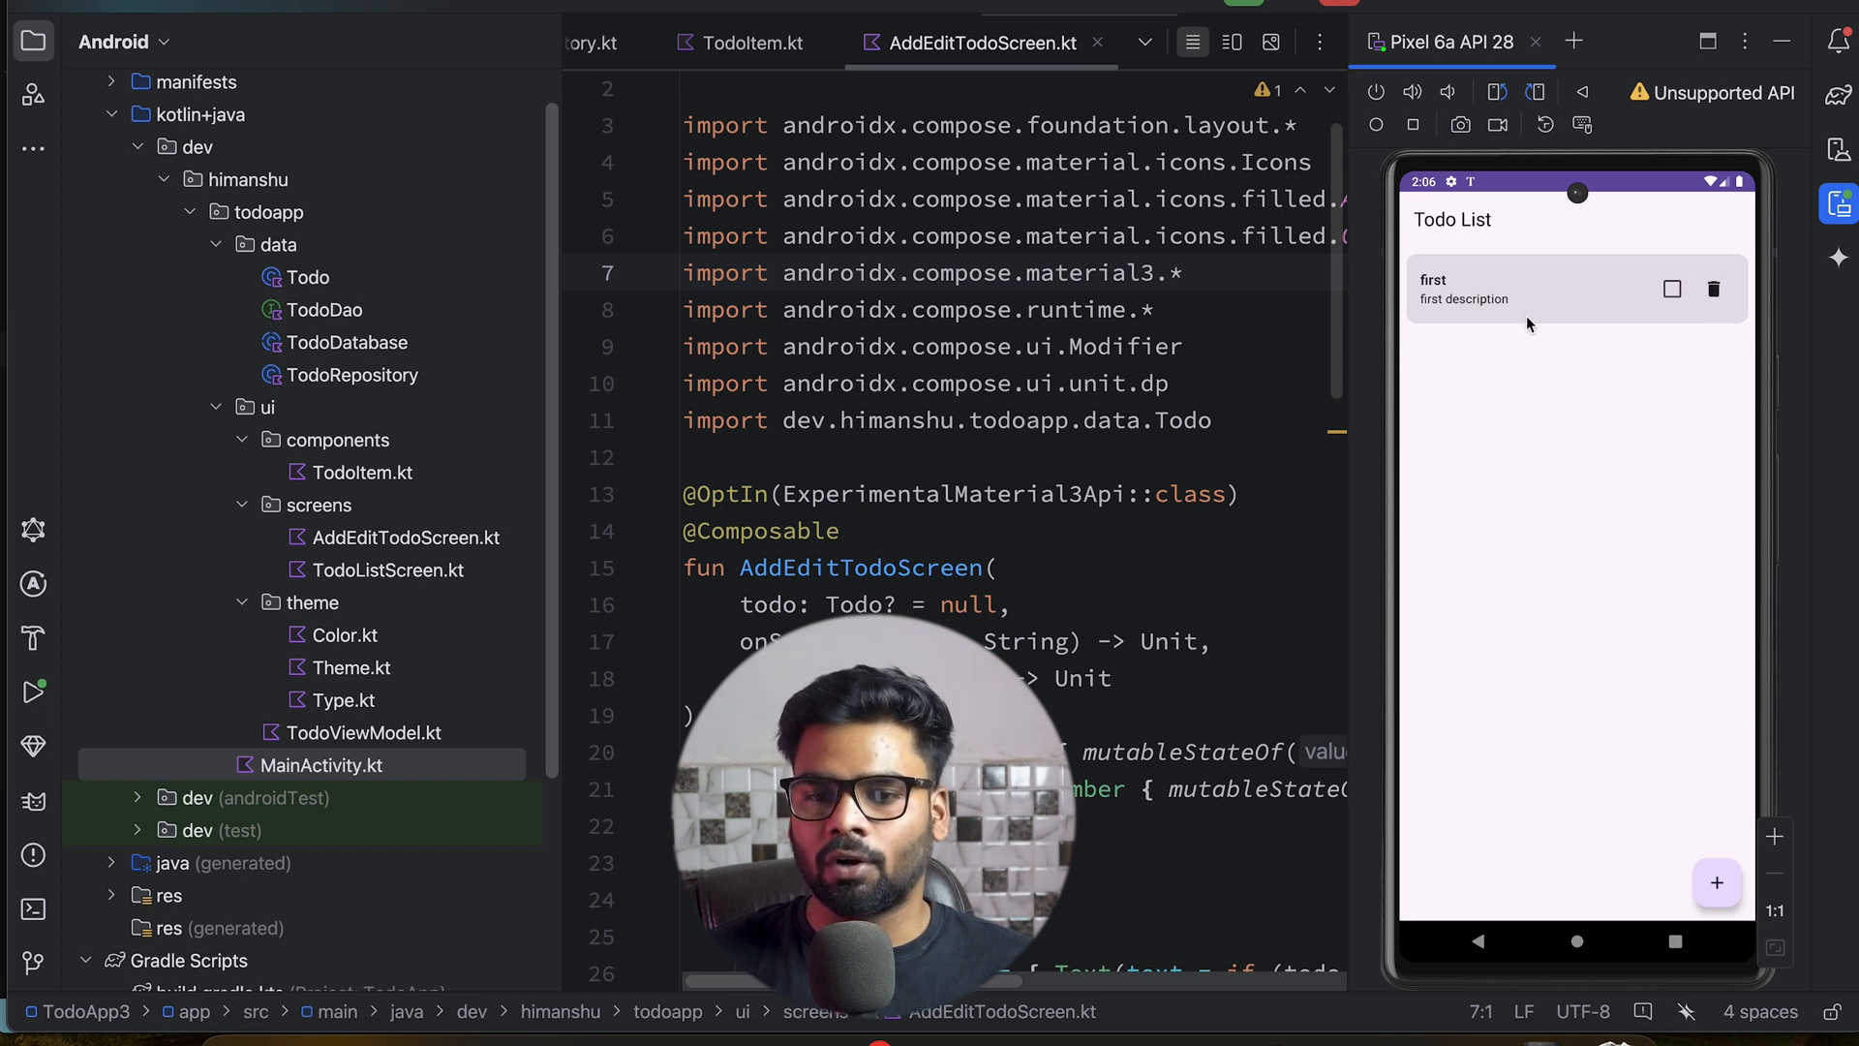
Edit the first todo, appending 'nnn' to its description, and save it
click(1518, 289)
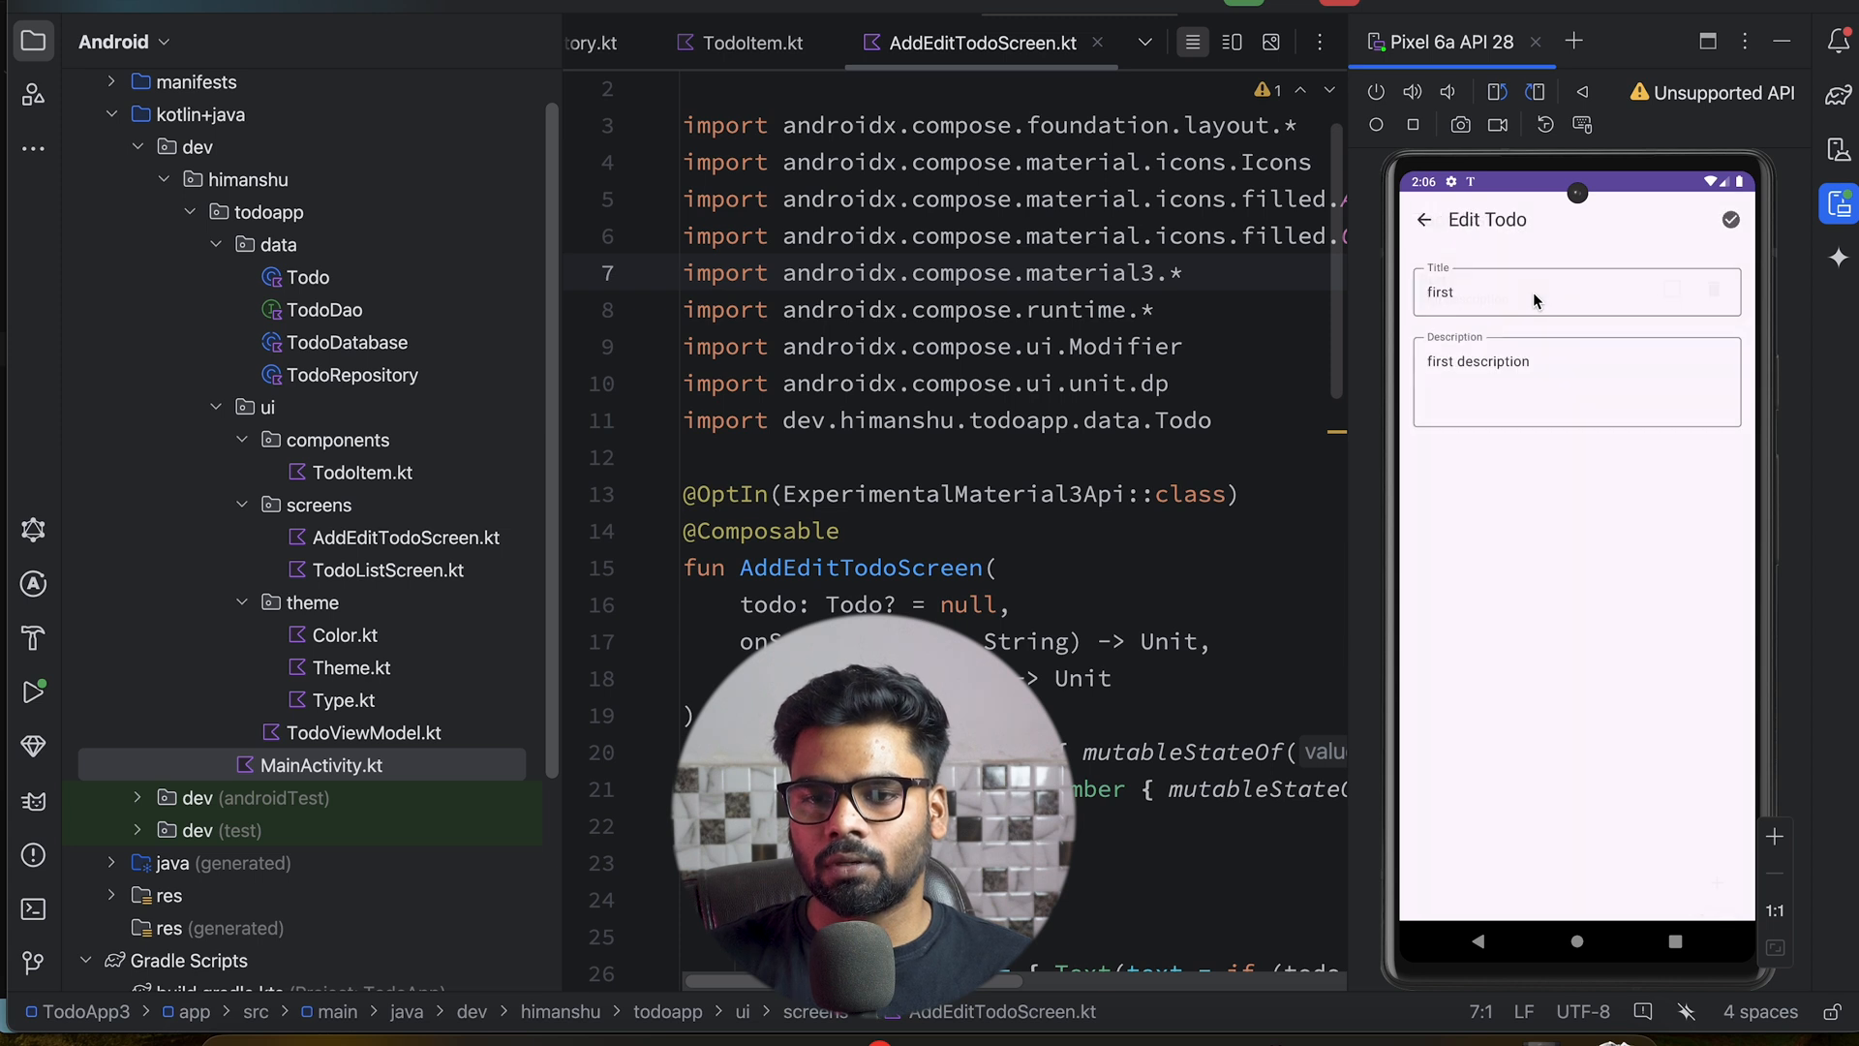
click(1576, 362)
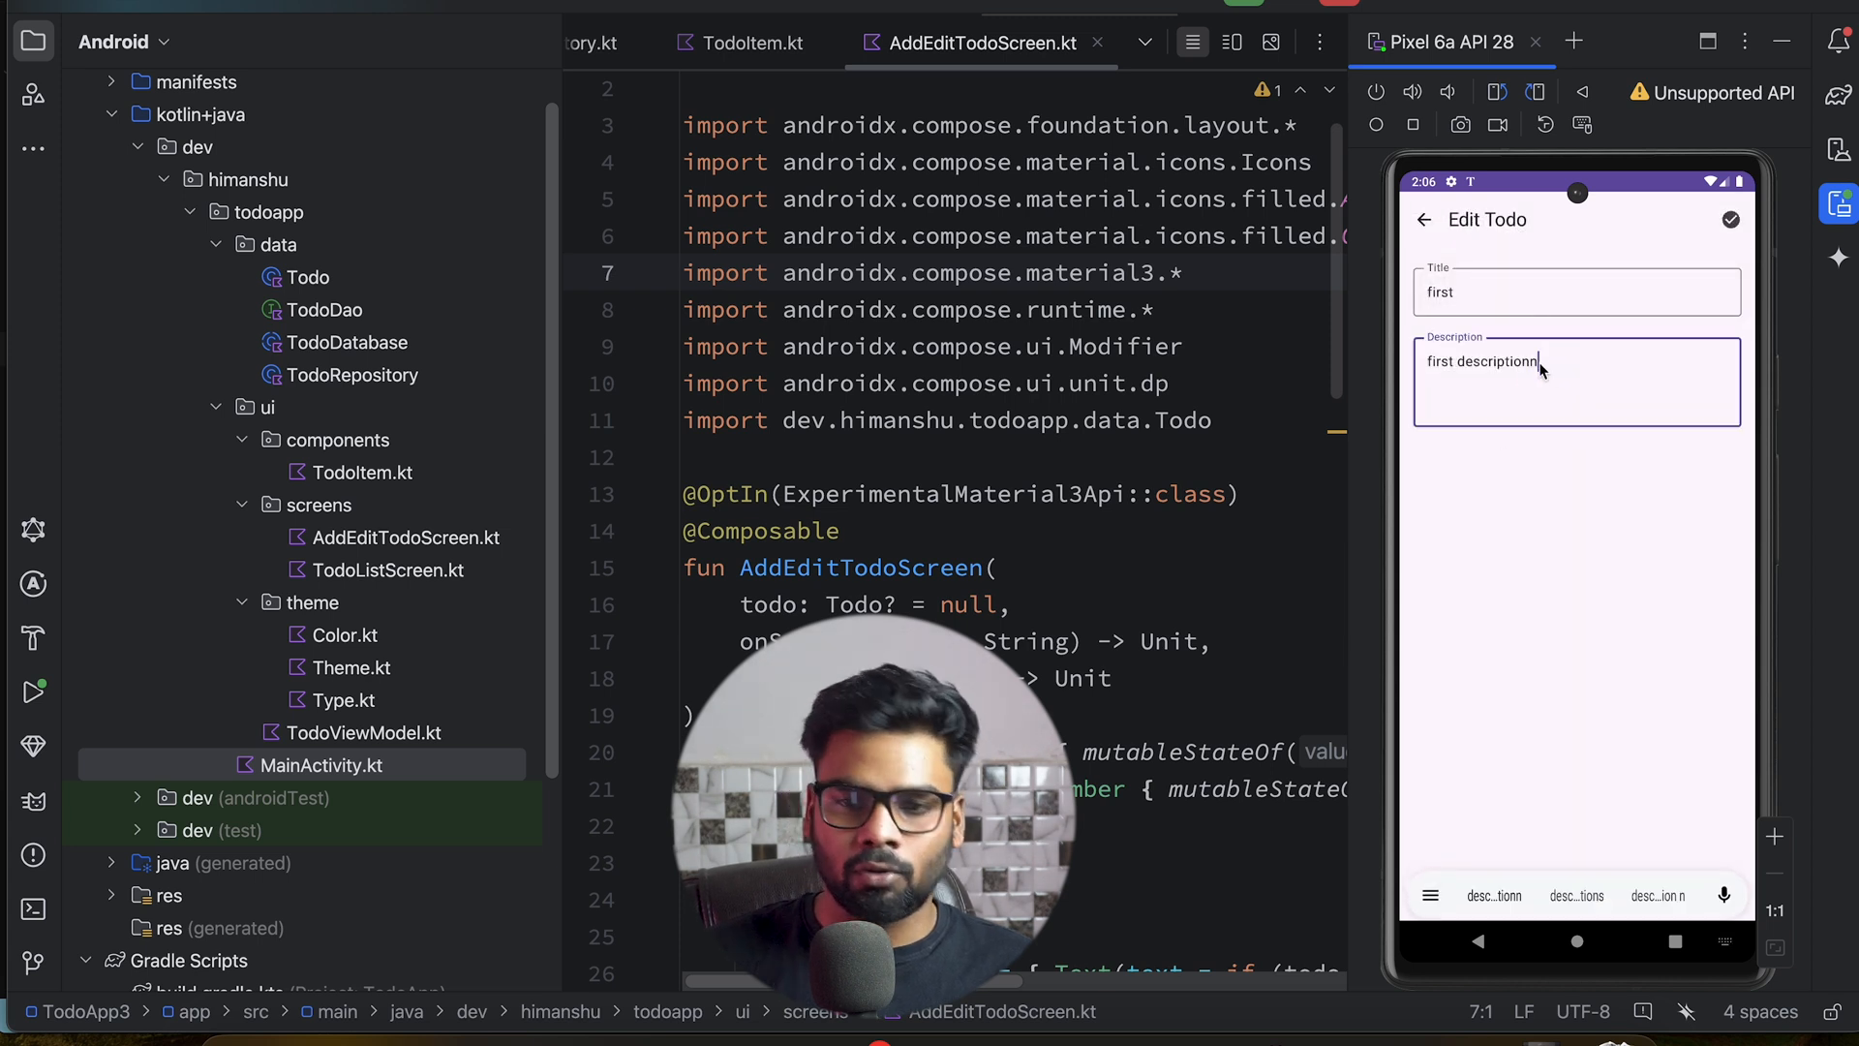
text(nnn)
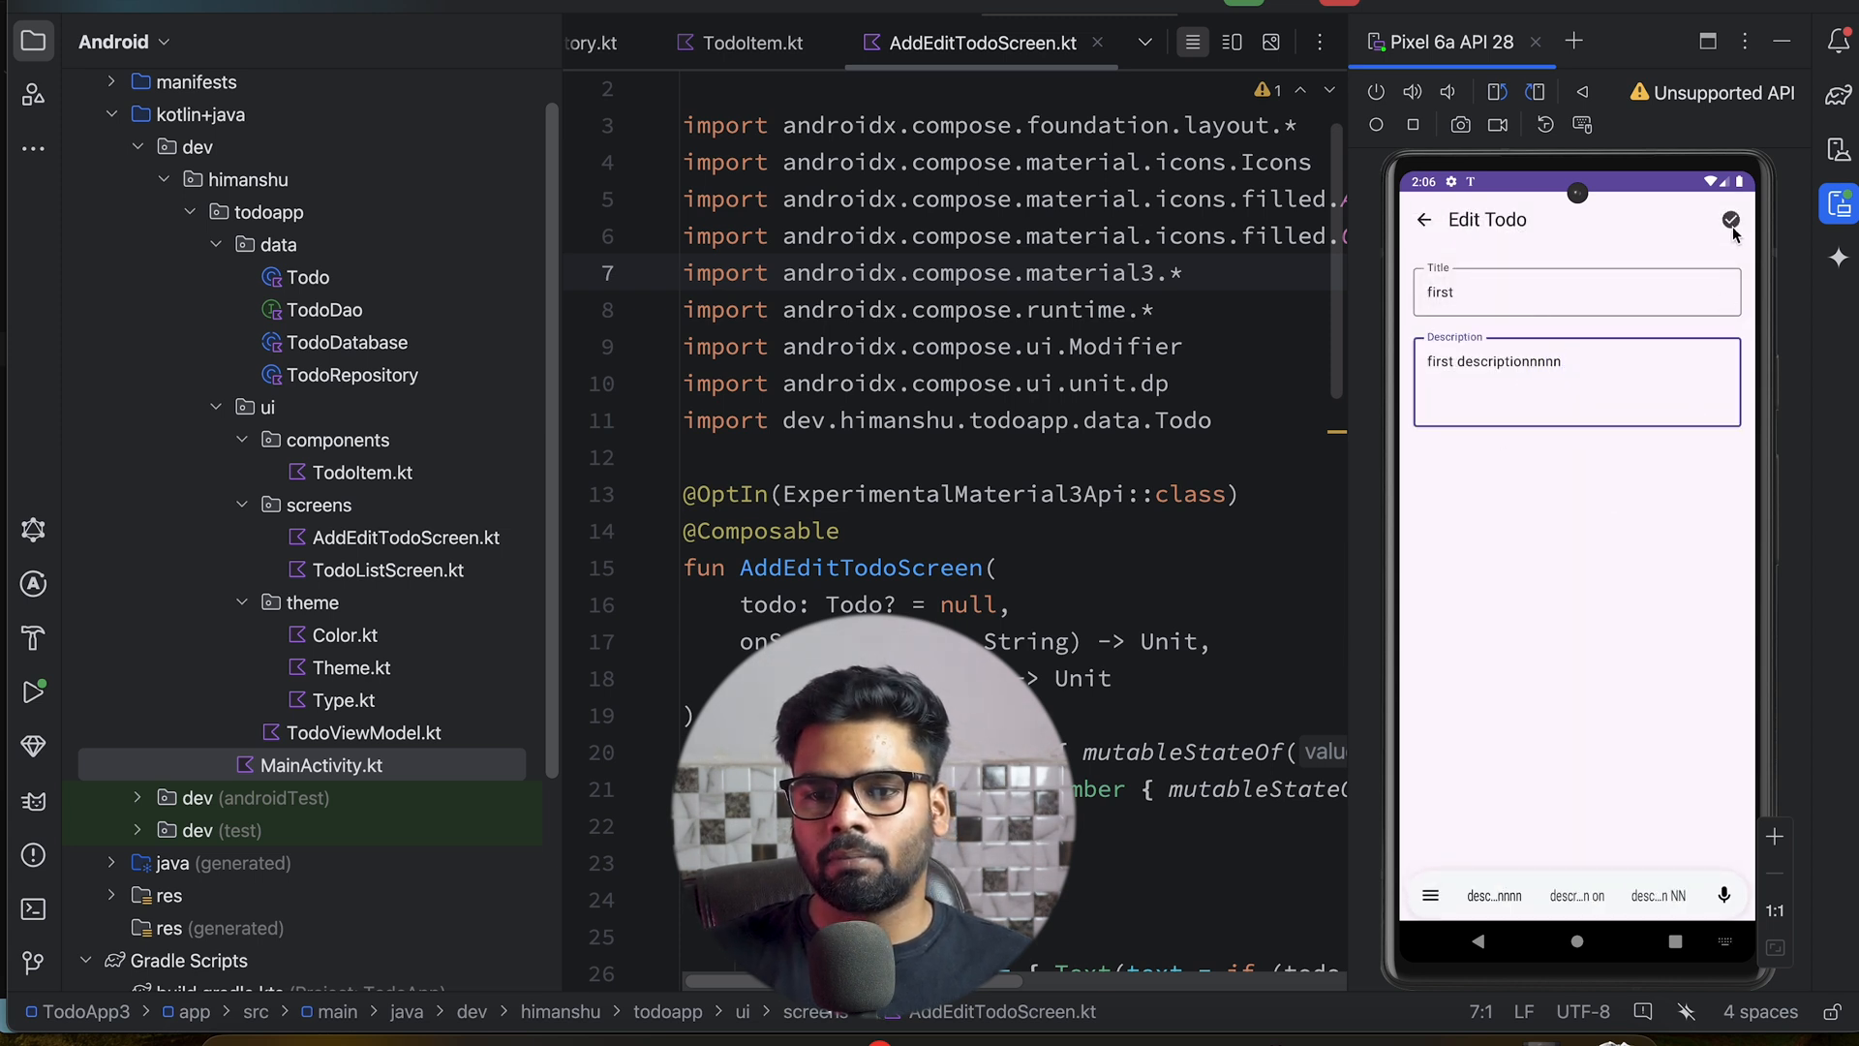
mouse_move(1429, 304)
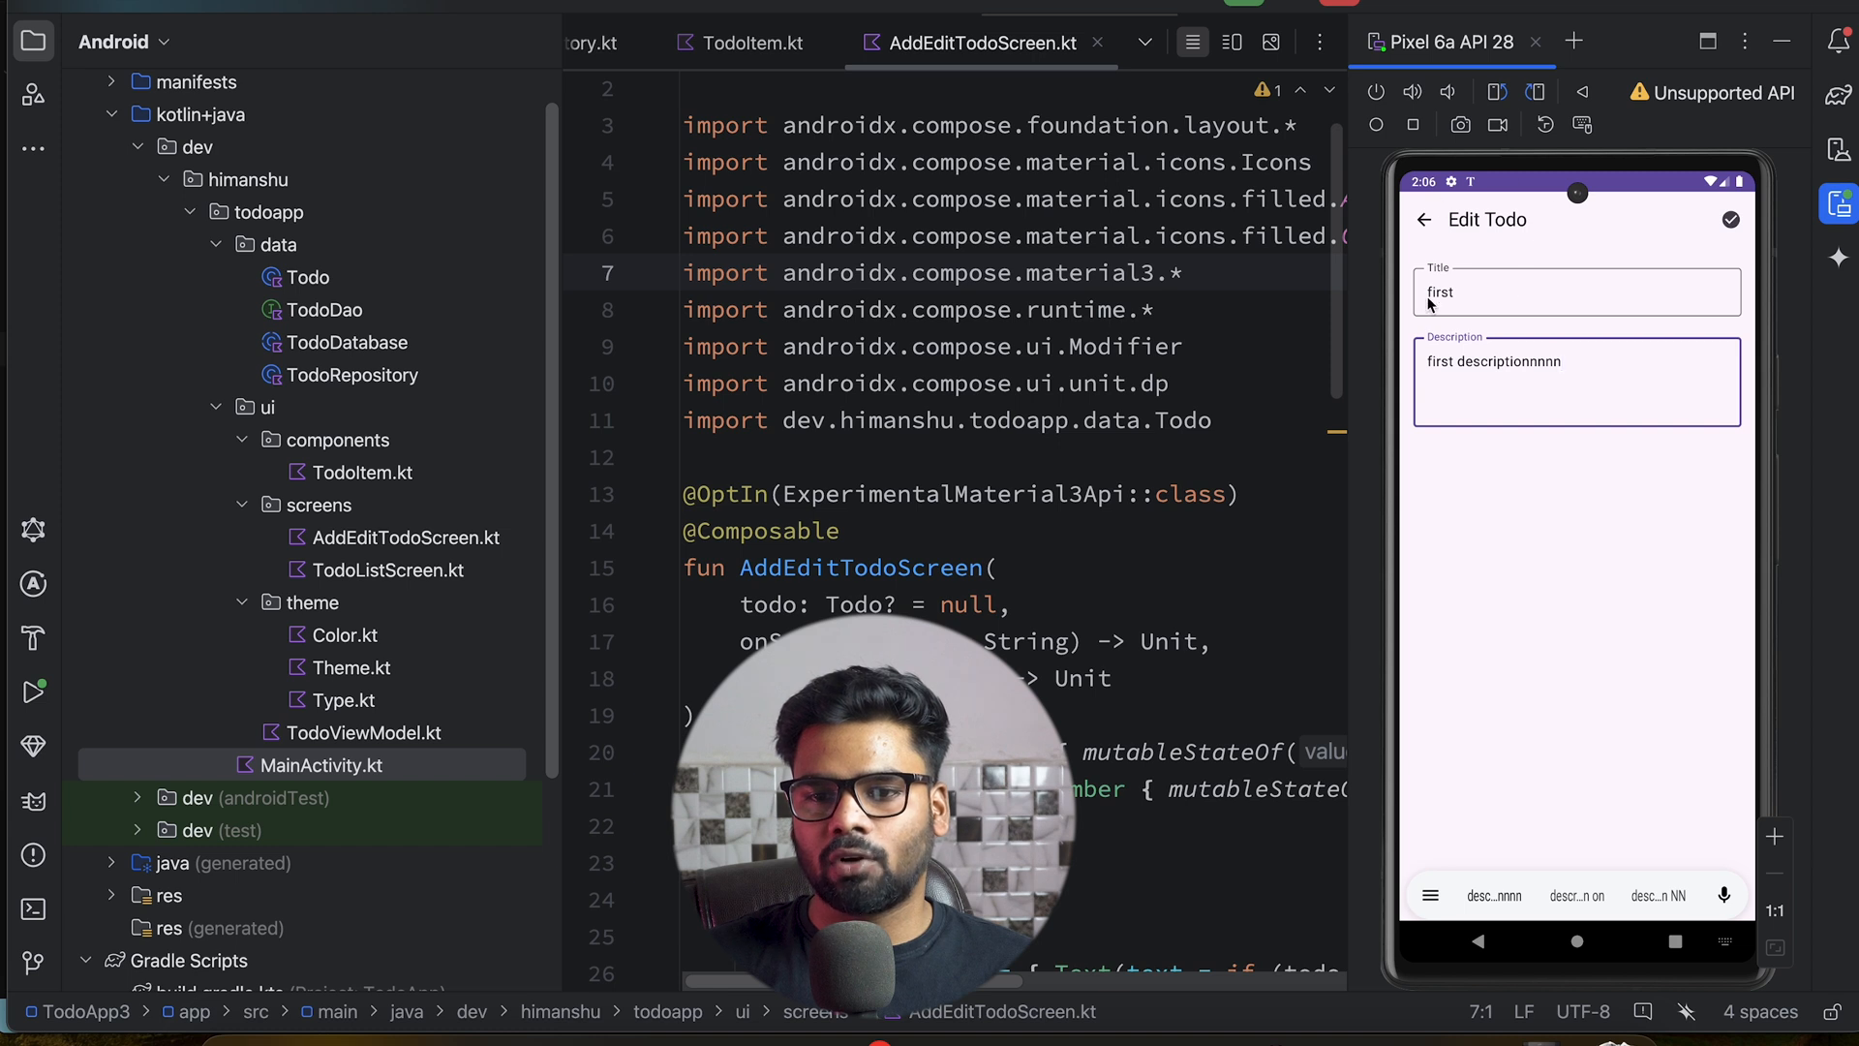
mouse_move(1735, 223)
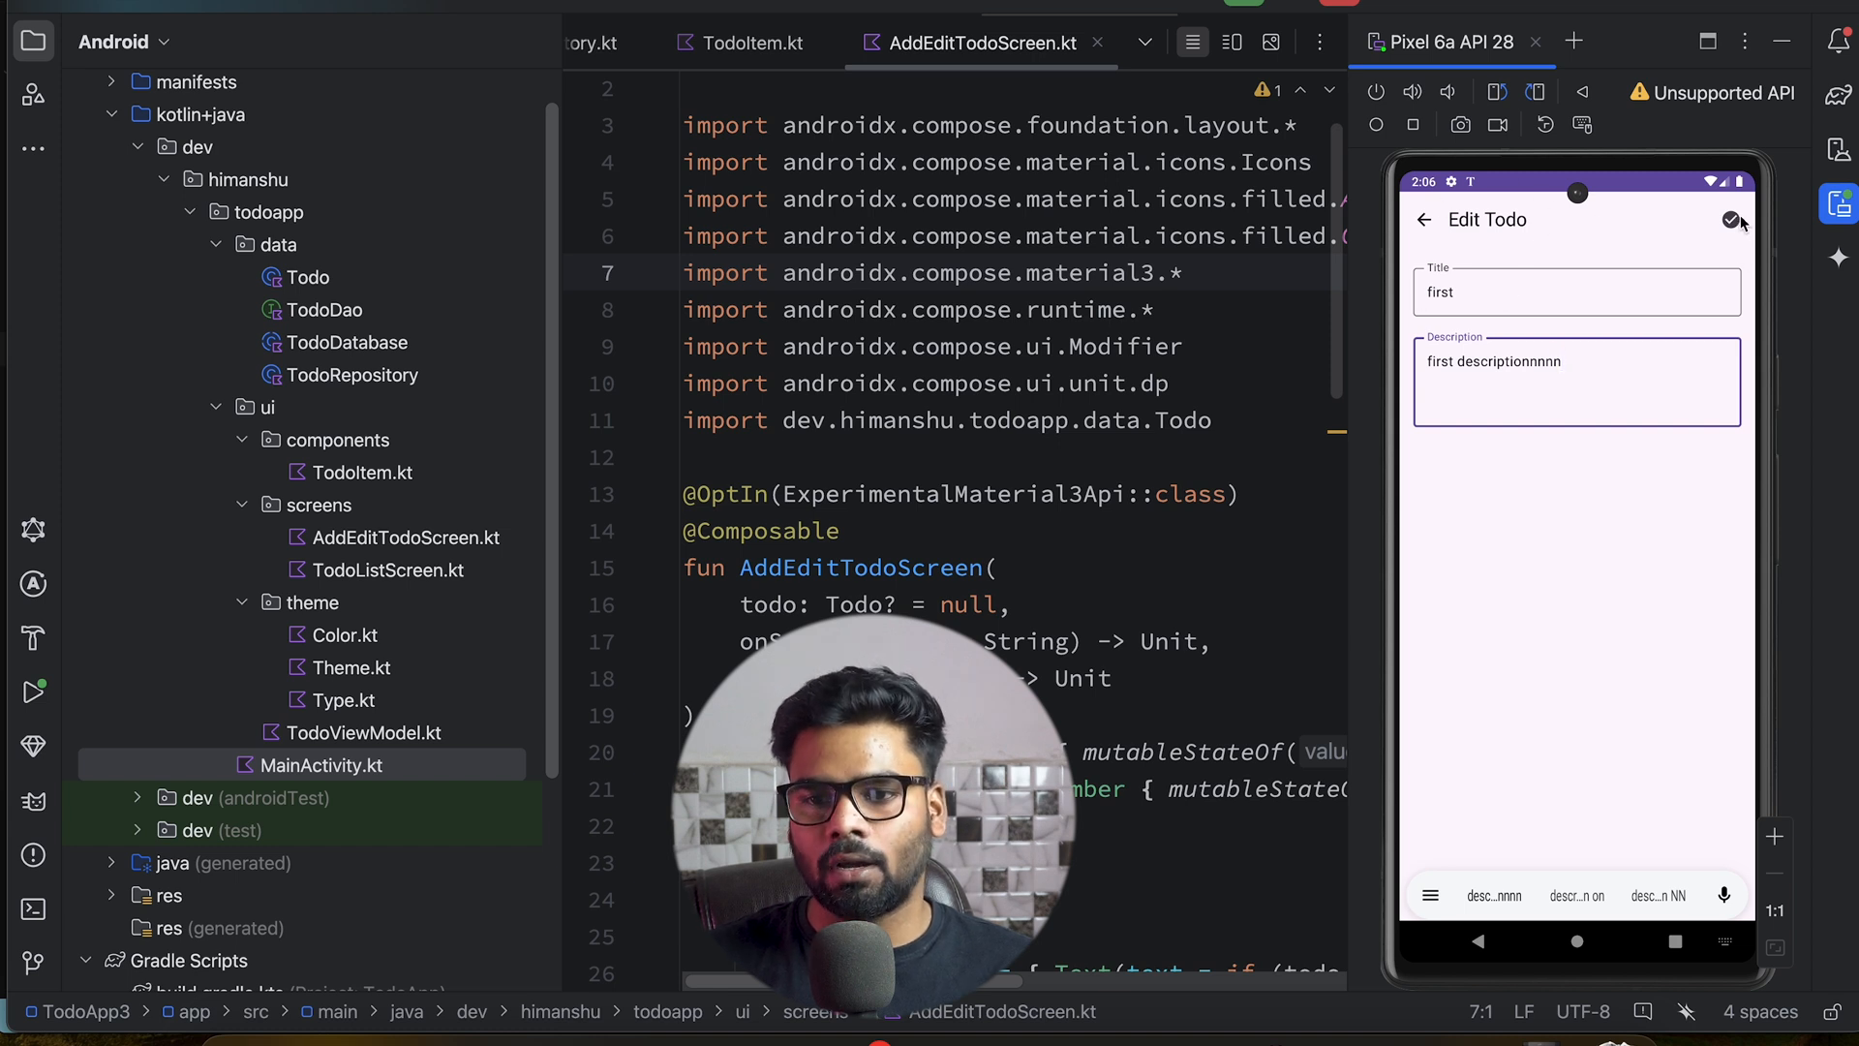
click(1731, 220)
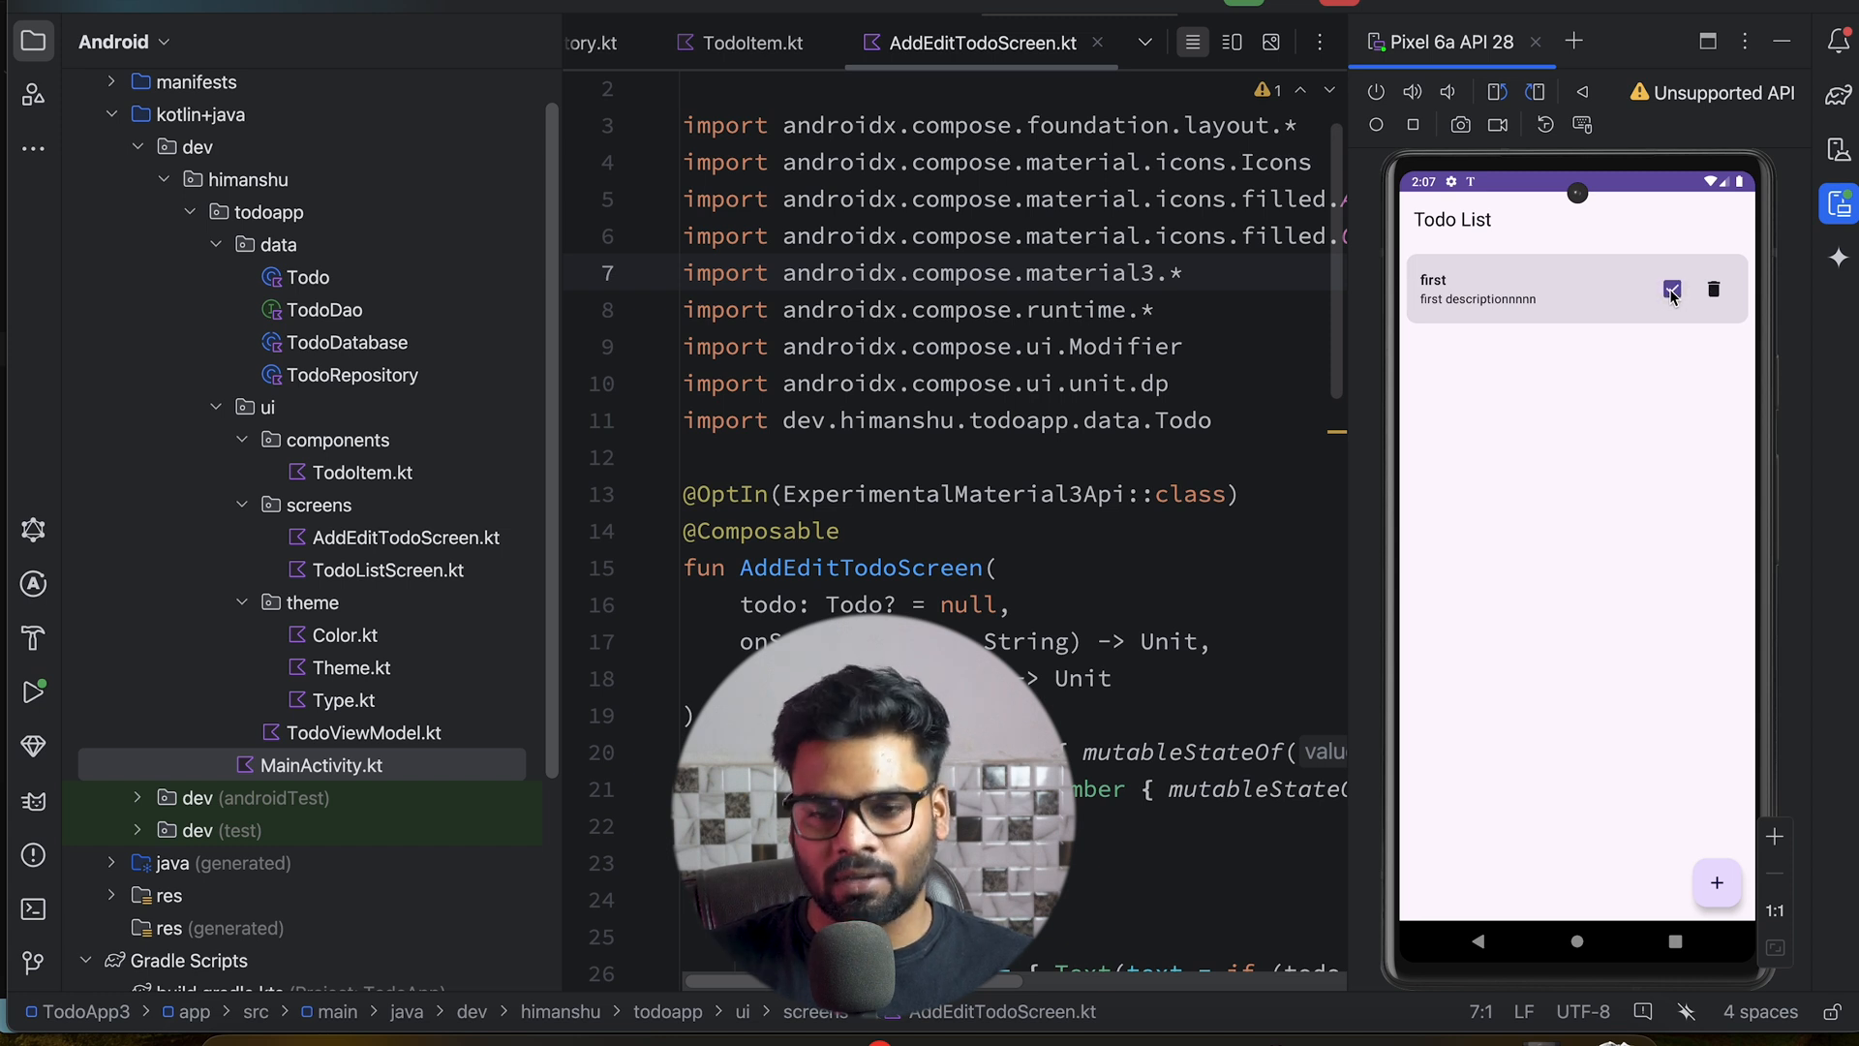
Toggle the todo's checkbox, then delete it so the list is empty
click(1671, 289)
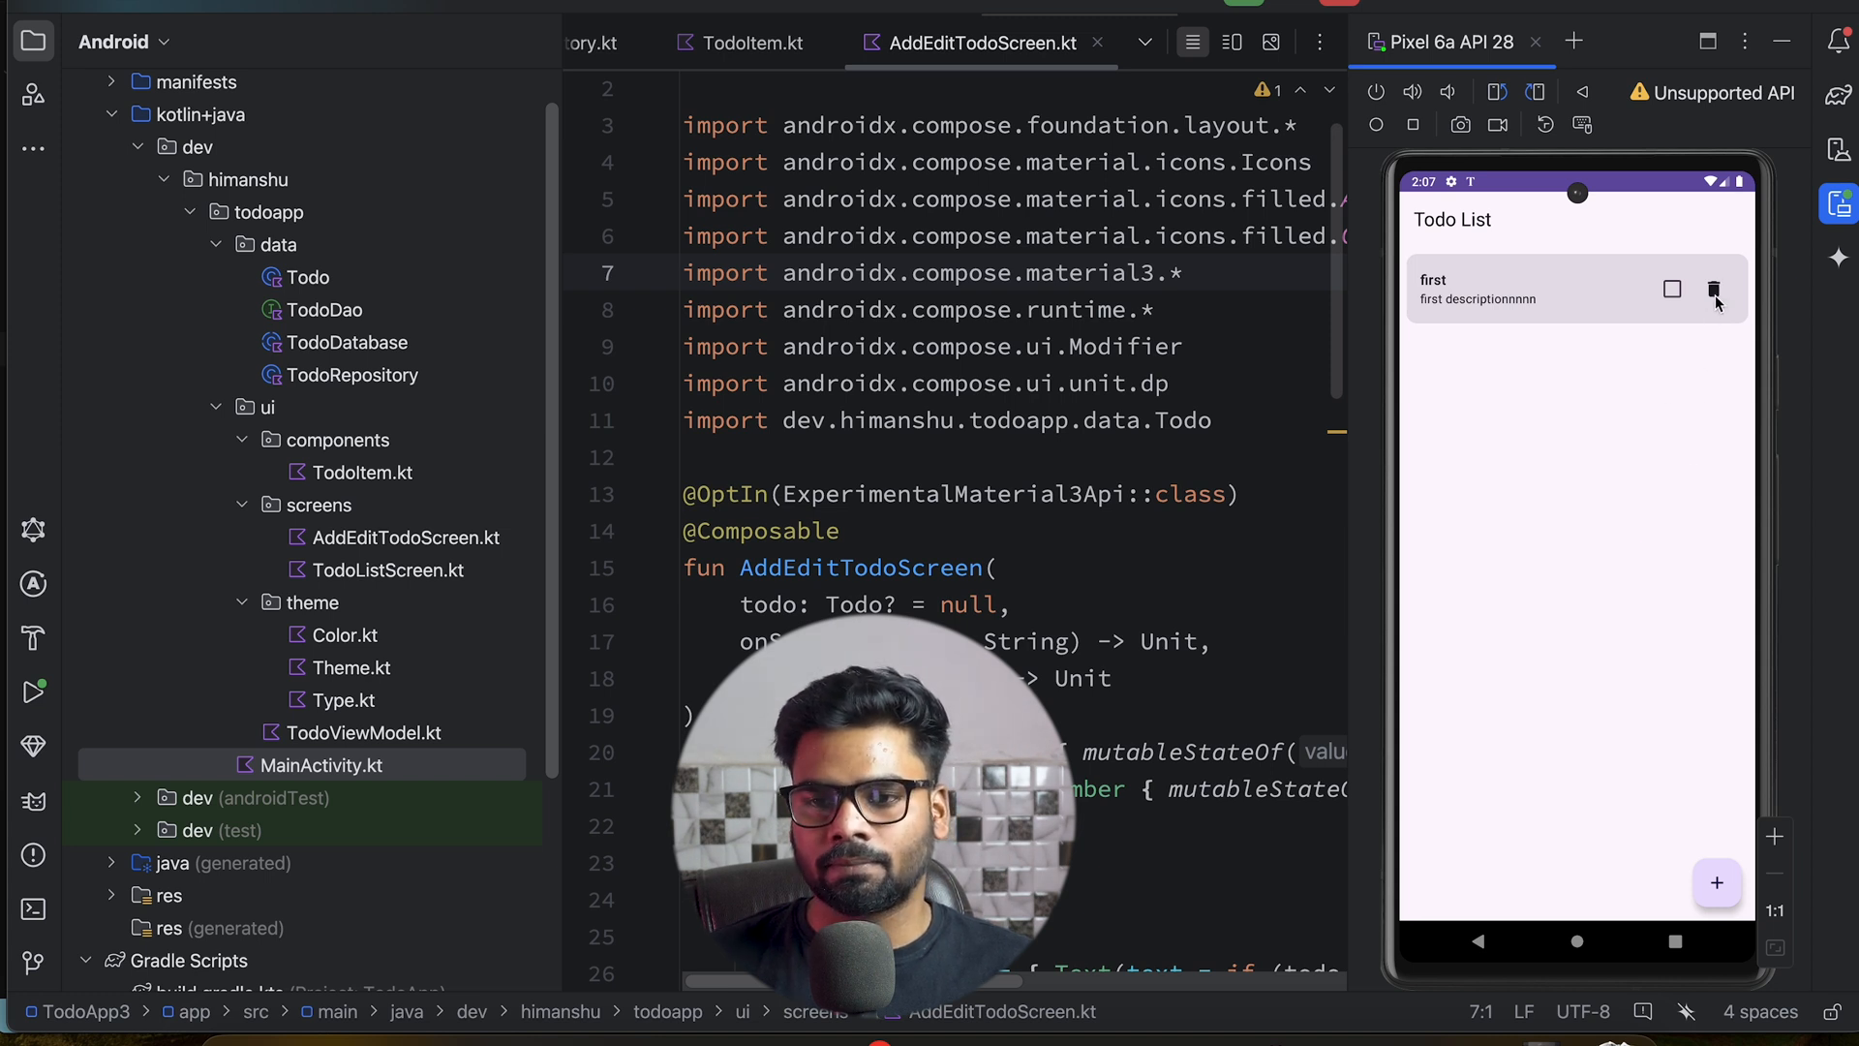
click(1714, 289)
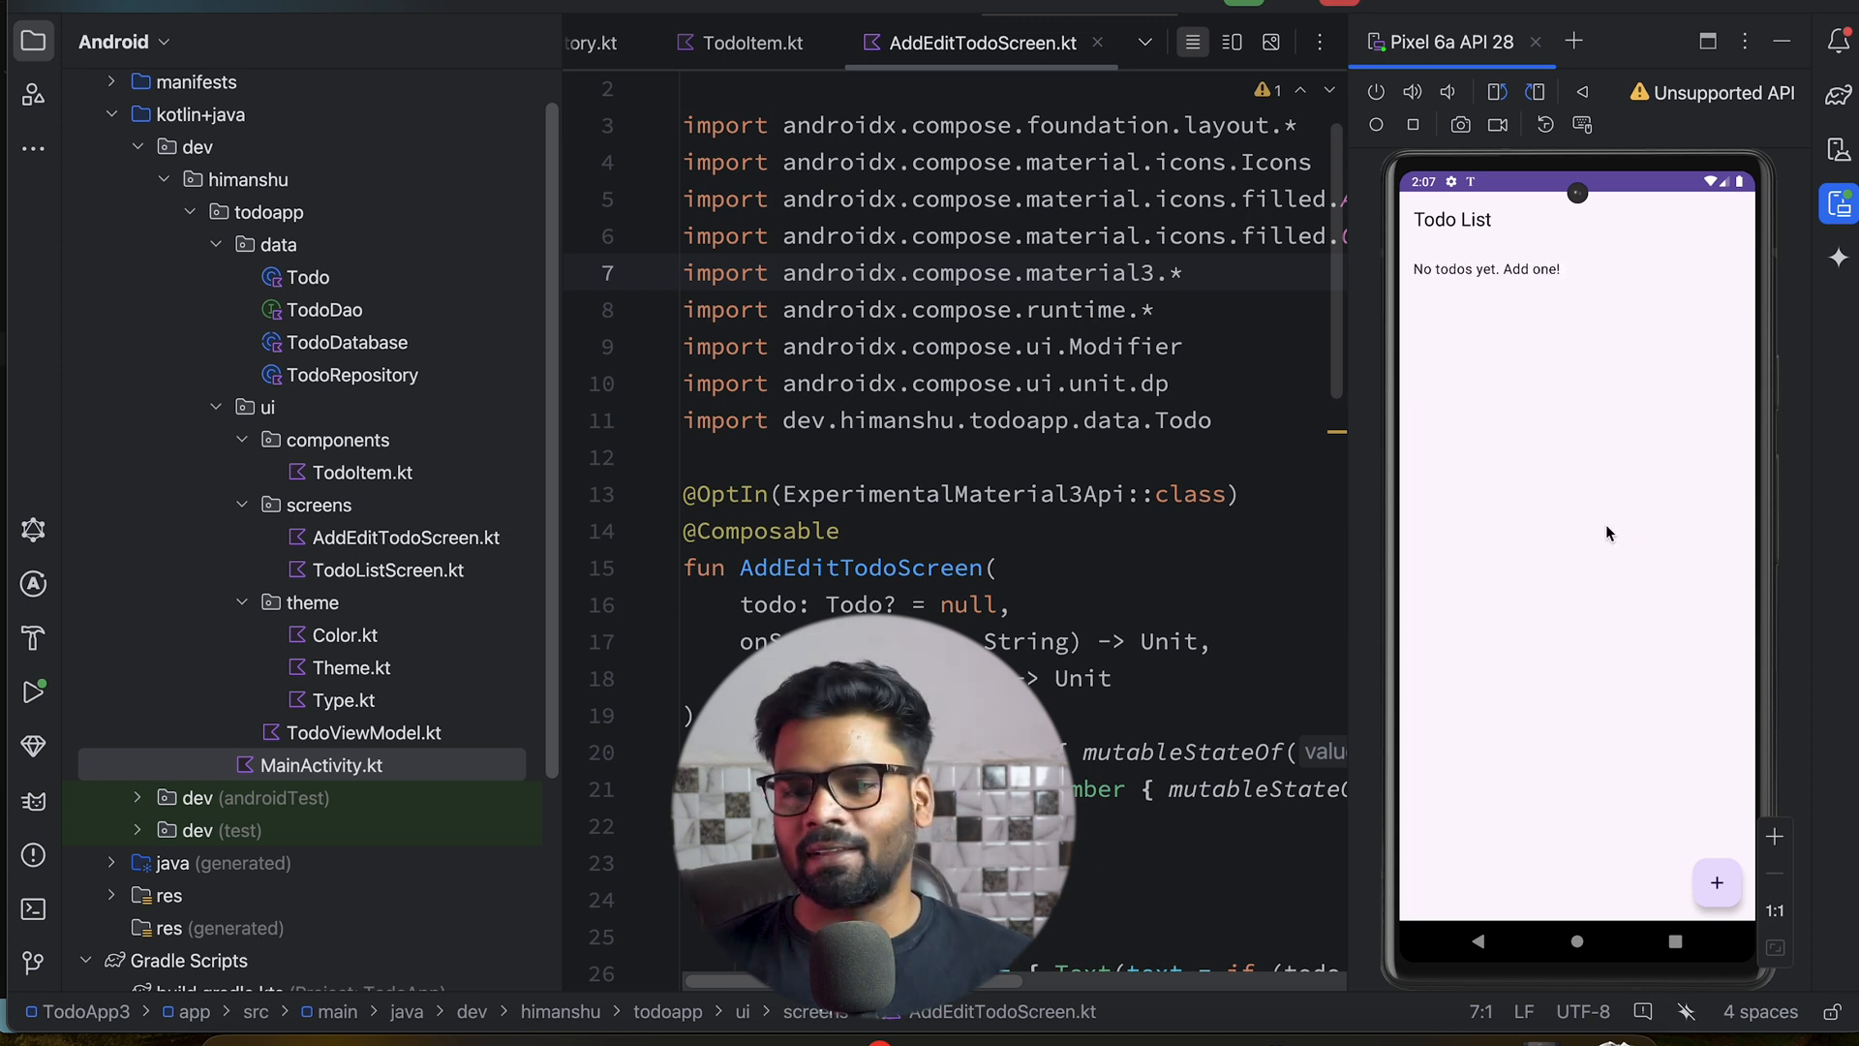